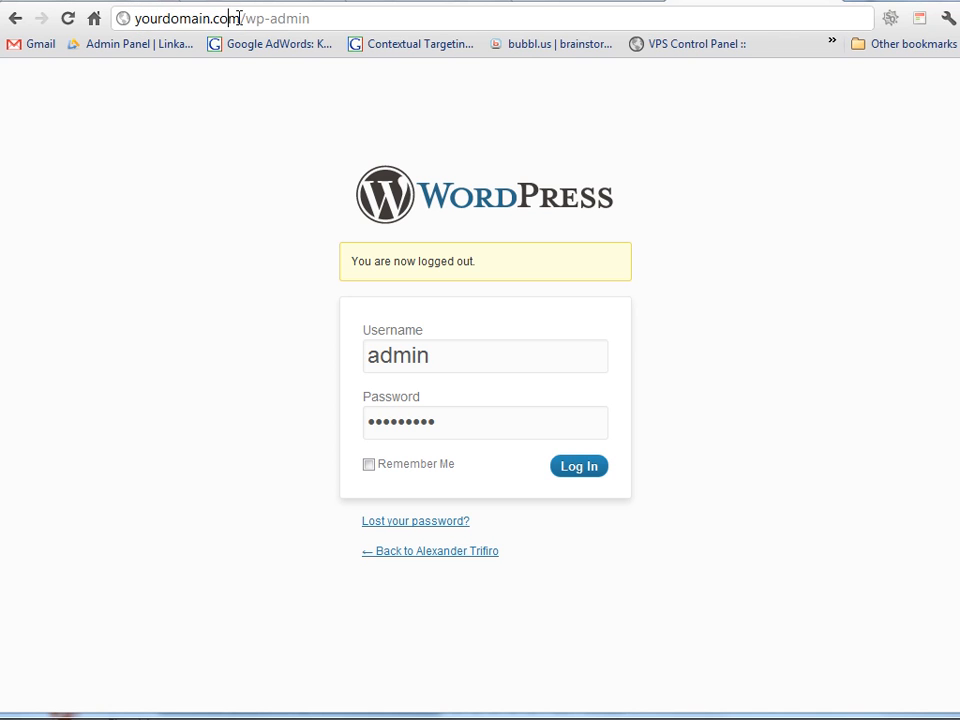
Log in to WordPress to reach the admin Dashboard with its Right Now and QuickPress panels.
{"action": "double_click", "coordinate": [256, 18]}
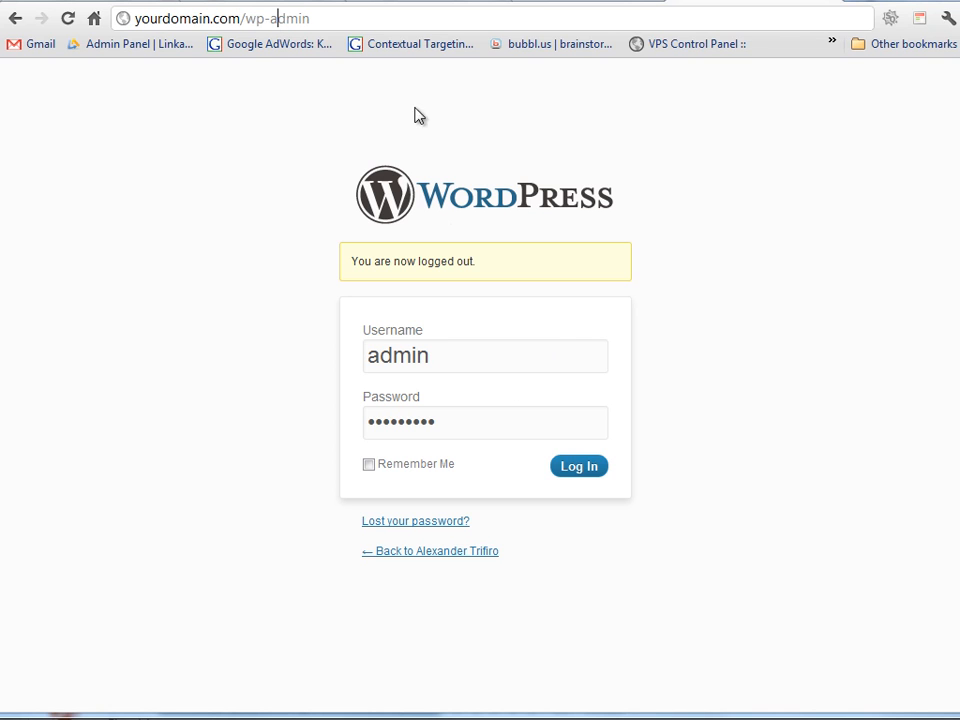
{"action": "mouse_move", "coordinate": [418, 115]}
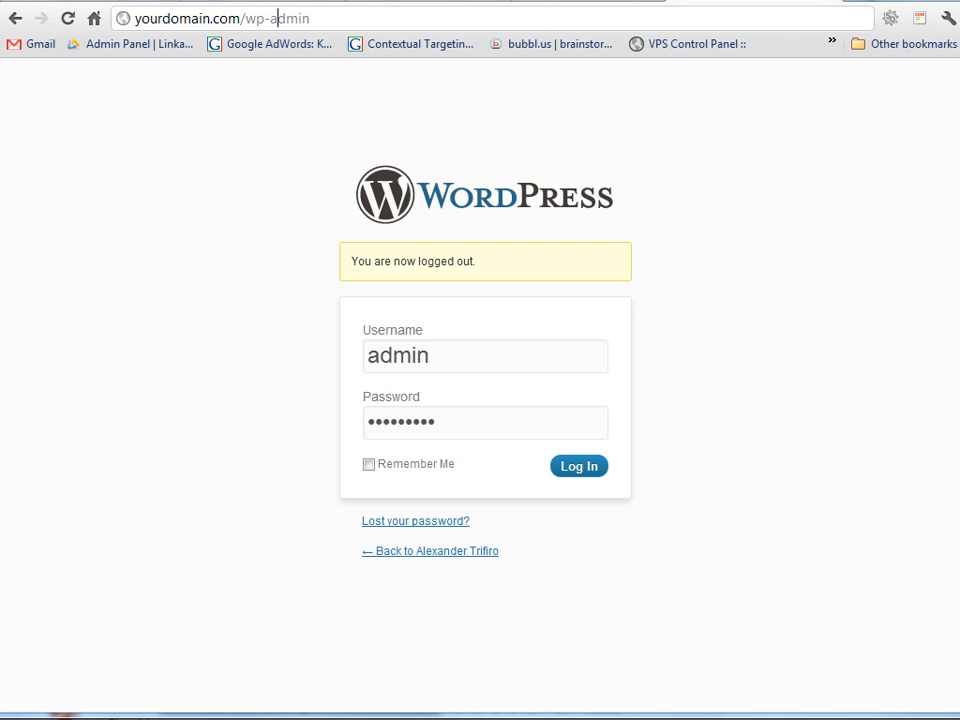
{"action": "mouse_move", "coordinate": [423, 498]}
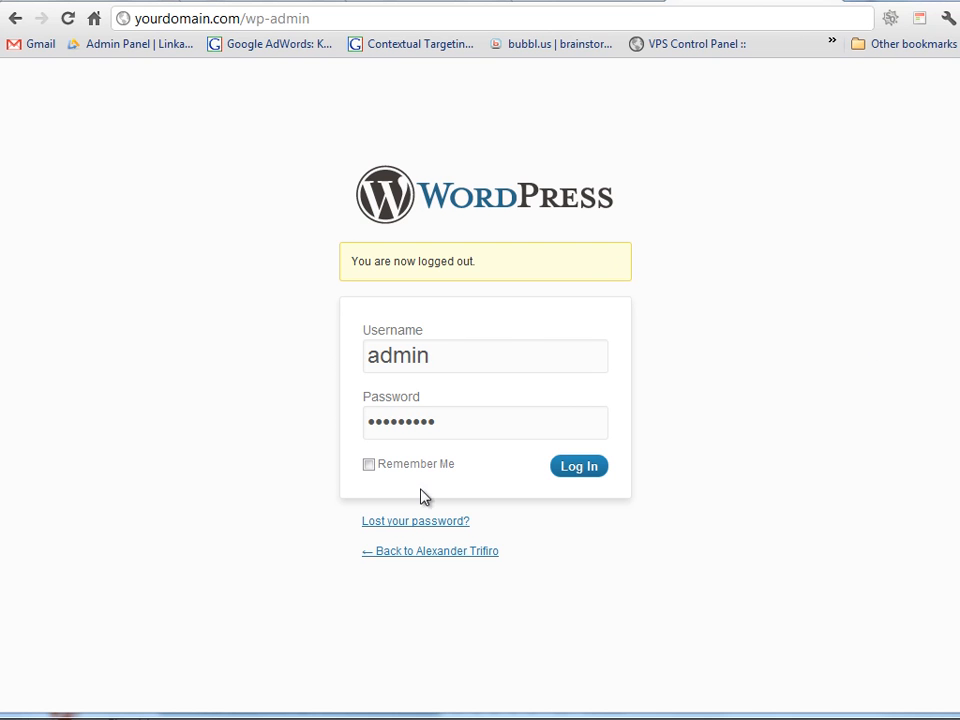
{"action": "left_click", "coordinate": [280, 18]}
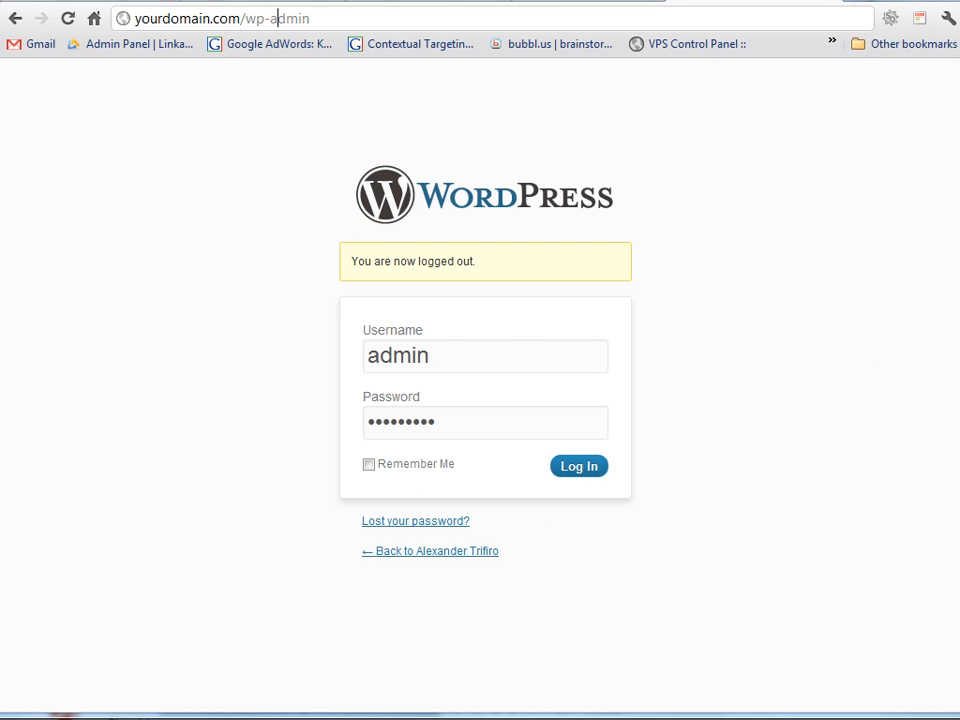
{"action": "left_click", "coordinate": [578, 466]}
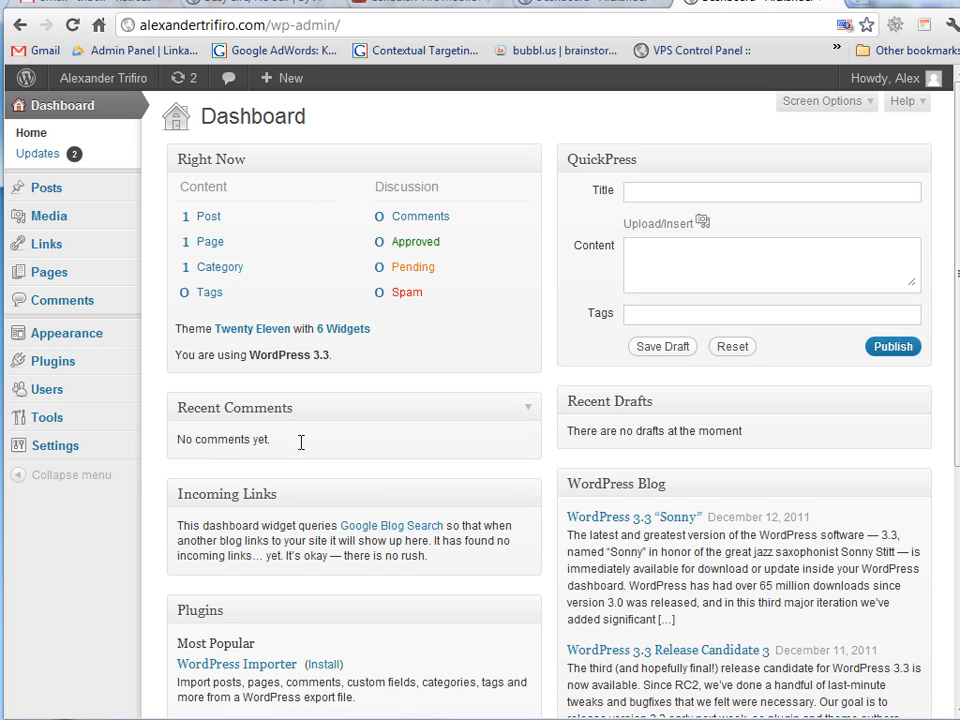
{"action": "mouse_move", "coordinate": [393, 460]}
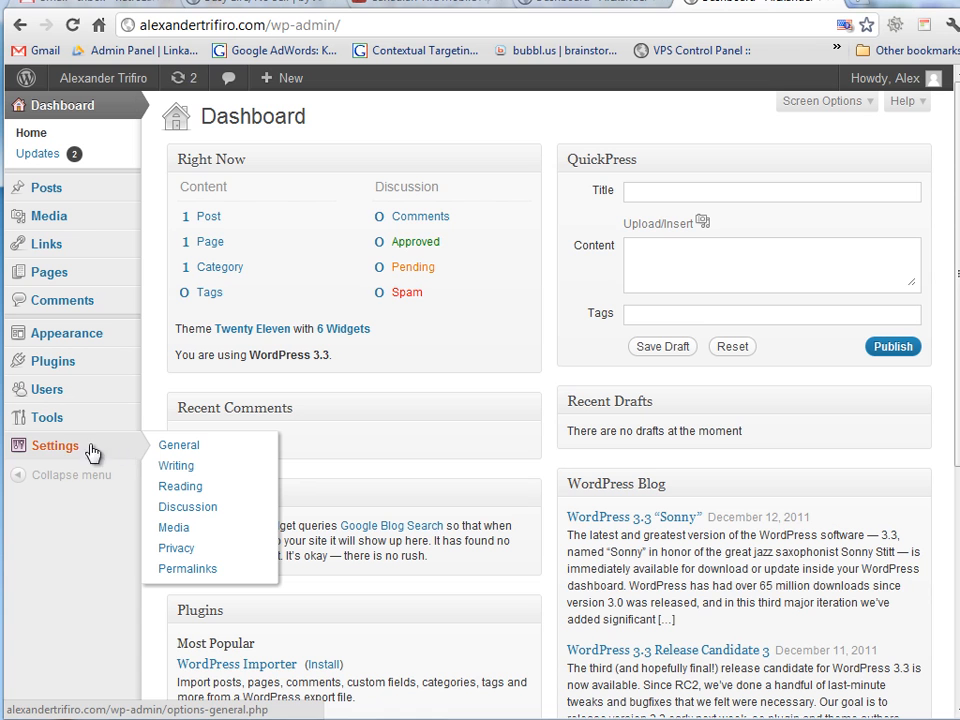
{"action": "mouse_move", "coordinate": [215, 459]}
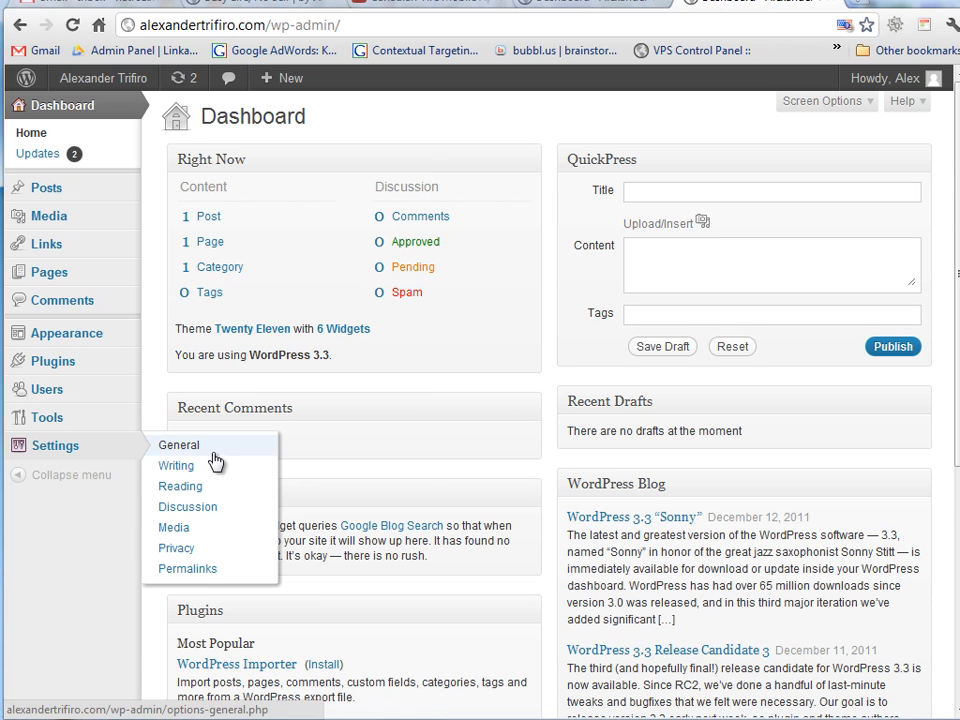
Set the permalinks to the custom structure /%postname% and save the changes.
{"action": "left_click", "coordinate": [187, 568]}
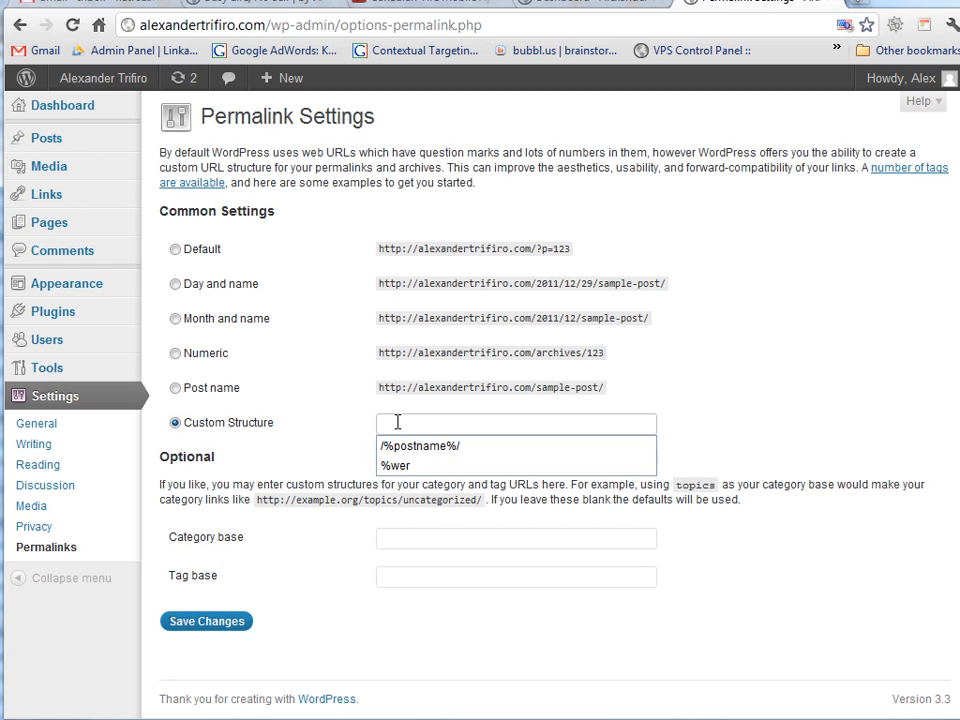
{"action": "left_click", "coordinate": [420, 445]}
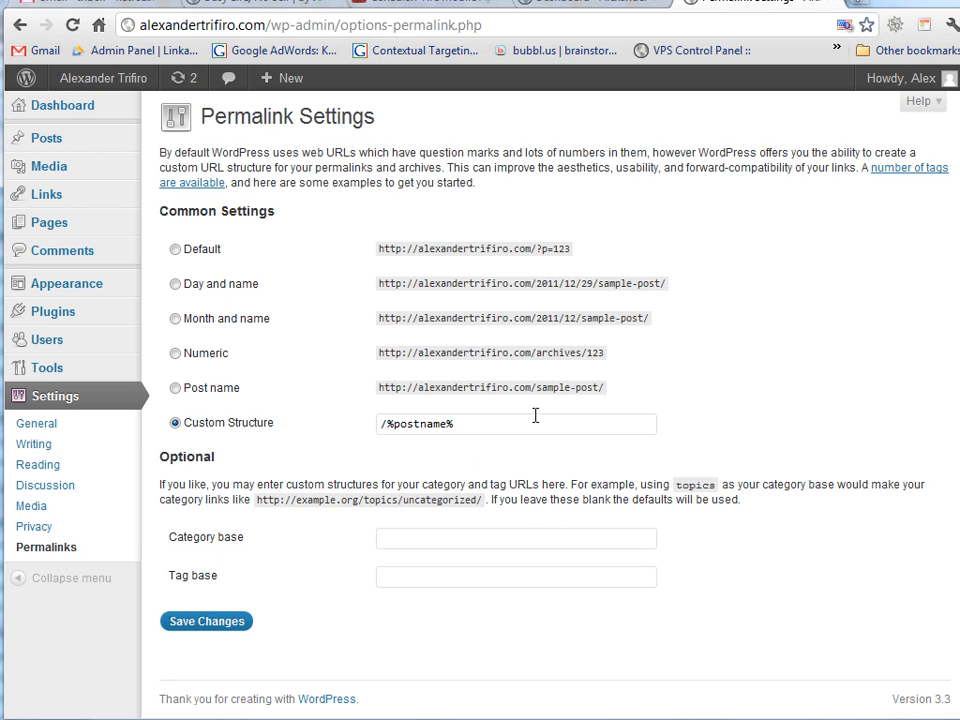
{"action": "mouse_move", "coordinate": [403, 387]}
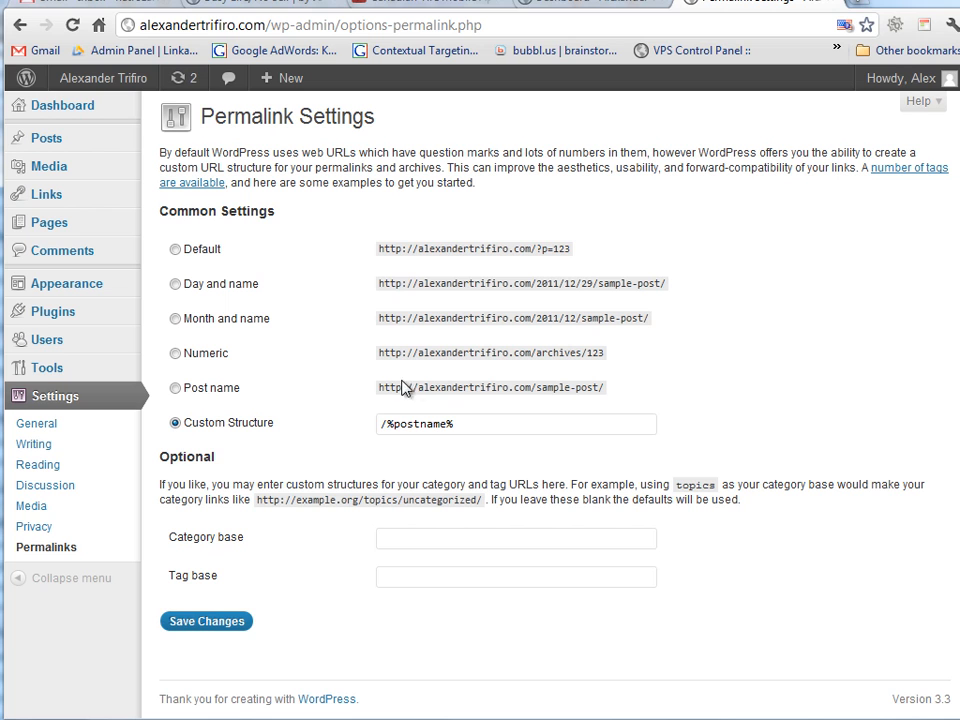
{"action": "mouse_move", "coordinate": [537, 389]}
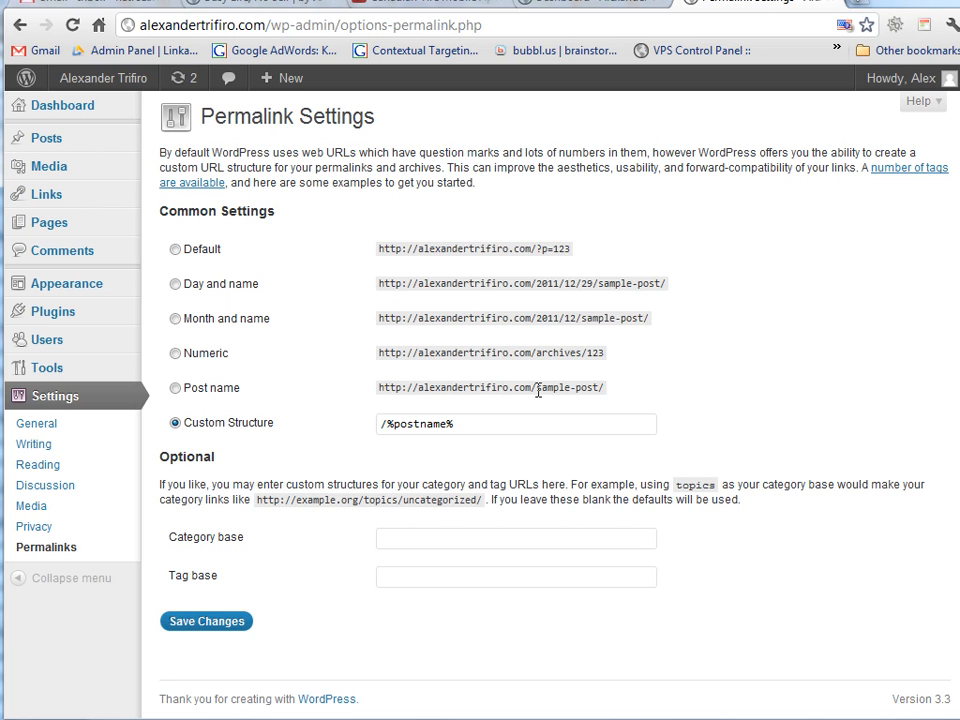
{"action": "double_click", "coordinate": [575, 387]}
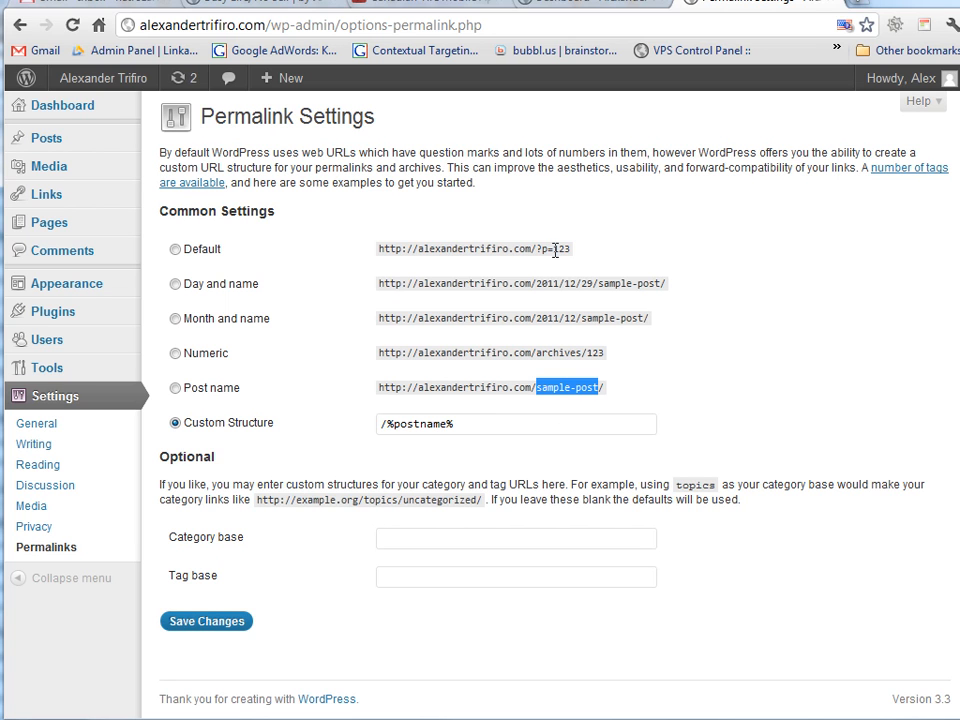
{"action": "mouse_move", "coordinate": [315, 517]}
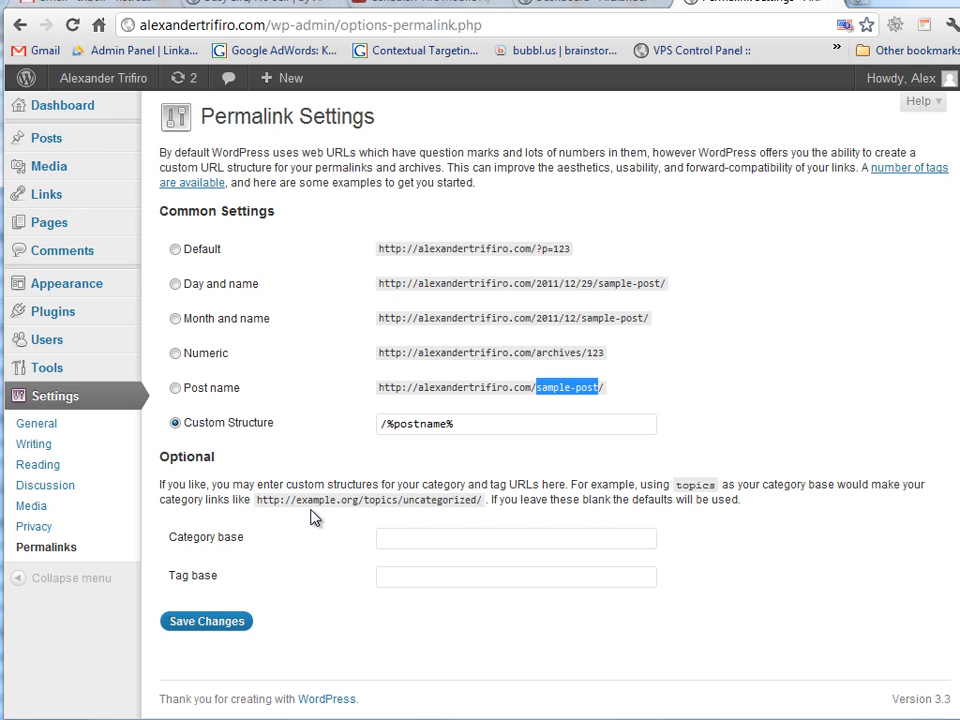
{"action": "left_click", "coordinate": [206, 621]}
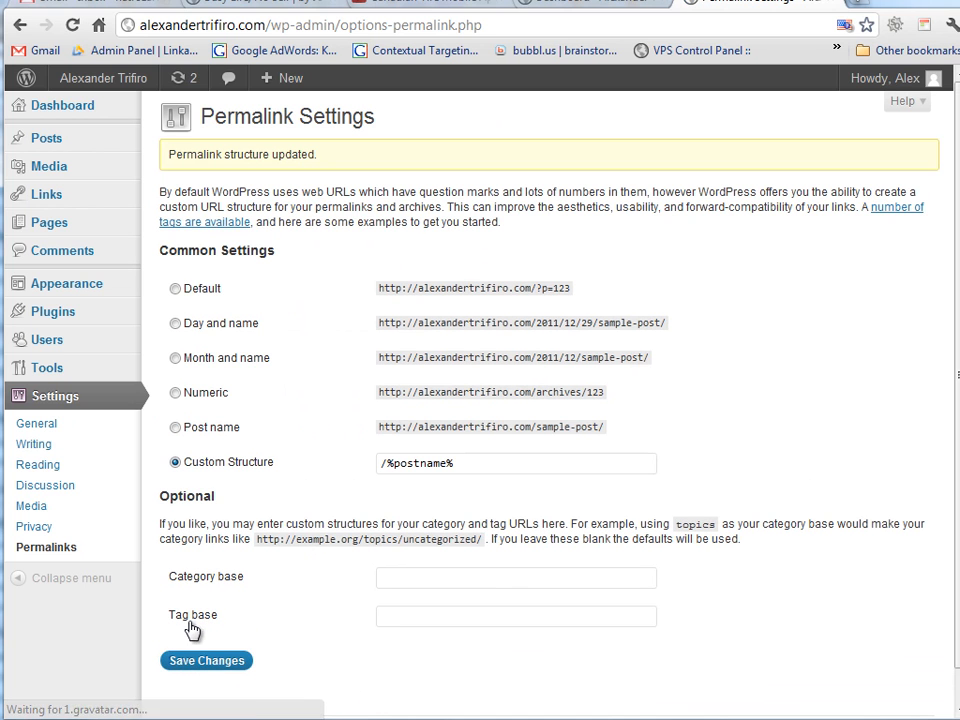
Turn off e-mails for new comments and moderation-held comments, then save Discussion Settings.
{"action": "left_click", "coordinate": [45, 485]}
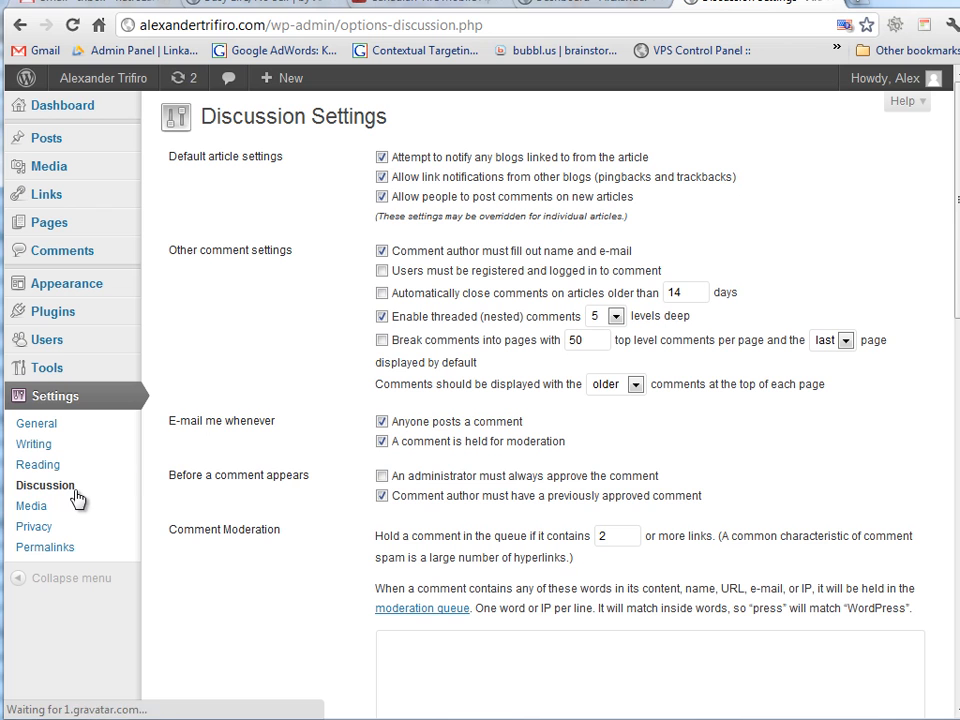
{"action": "double_click", "coordinate": [222, 421]}
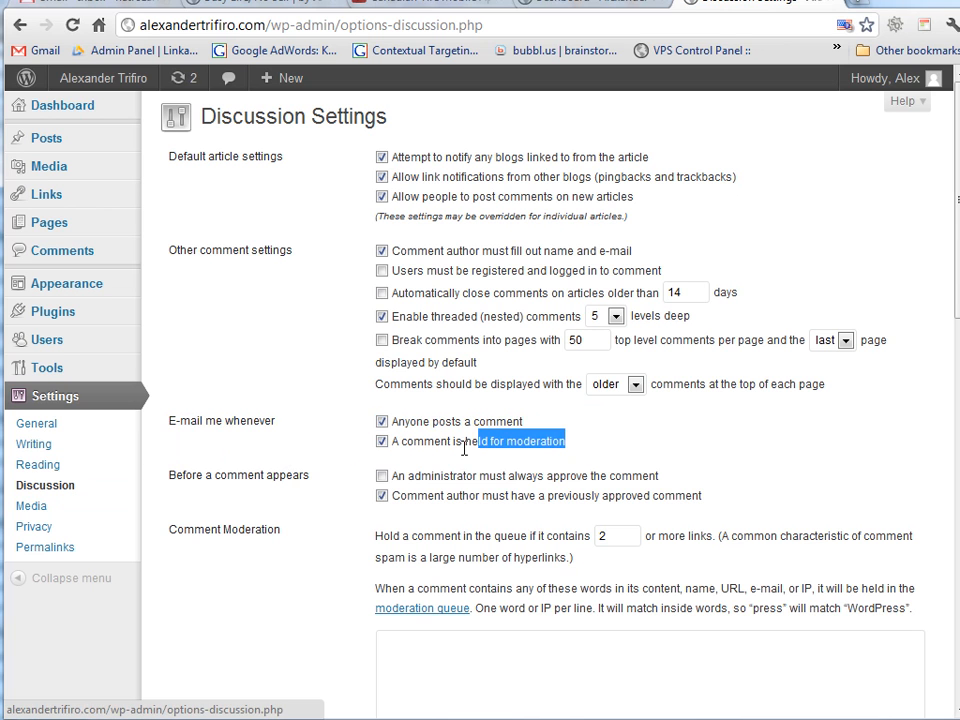
{"action": "left_click", "coordinate": [381, 421]}
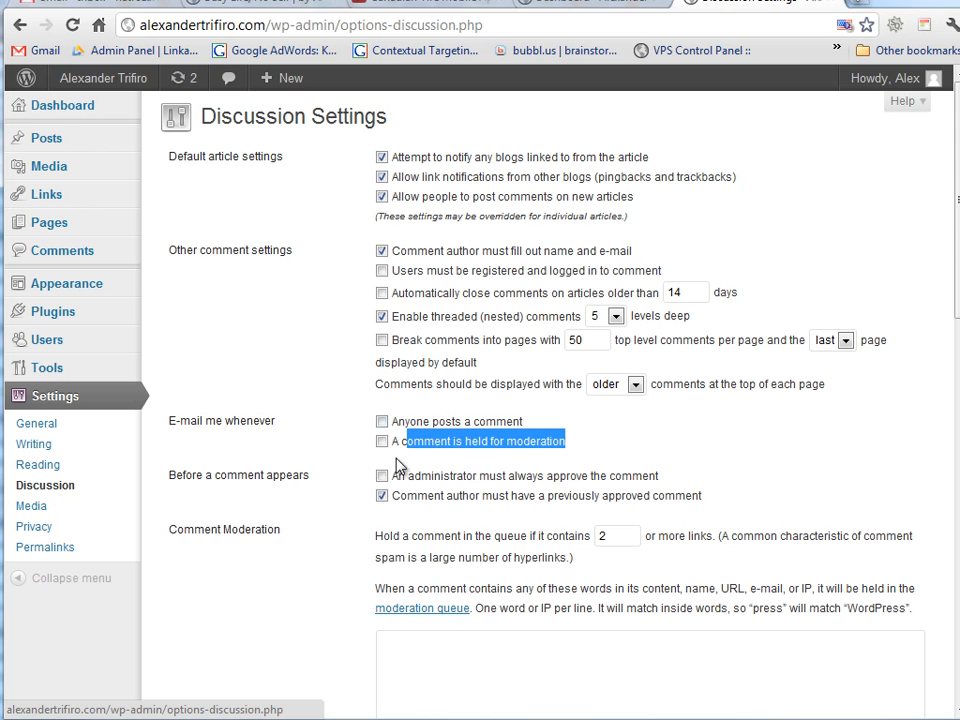
{"action": "mouse_move", "coordinate": [475, 415]}
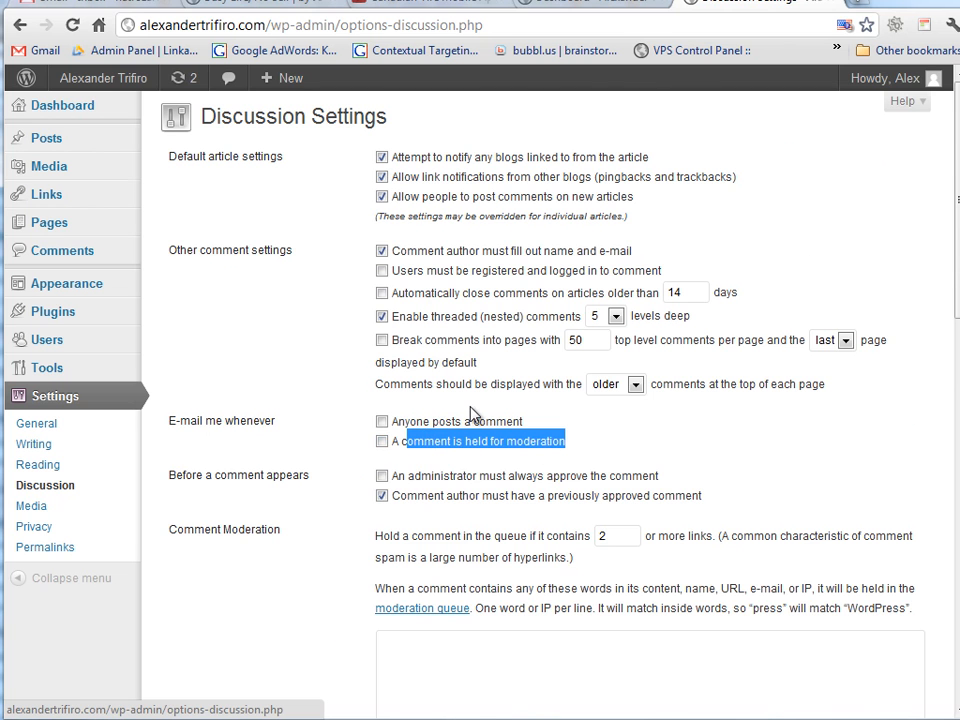
{"action": "scroll", "scroll_direction": "down", "scroll_amount": 3}
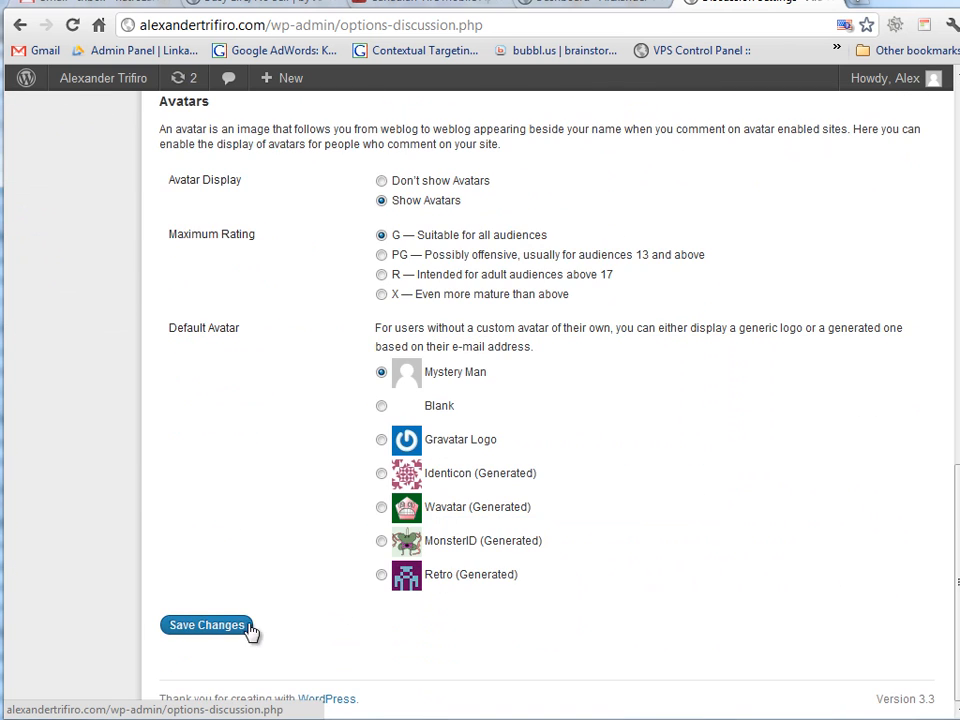
{"action": "left_click", "coordinate": [207, 625]}
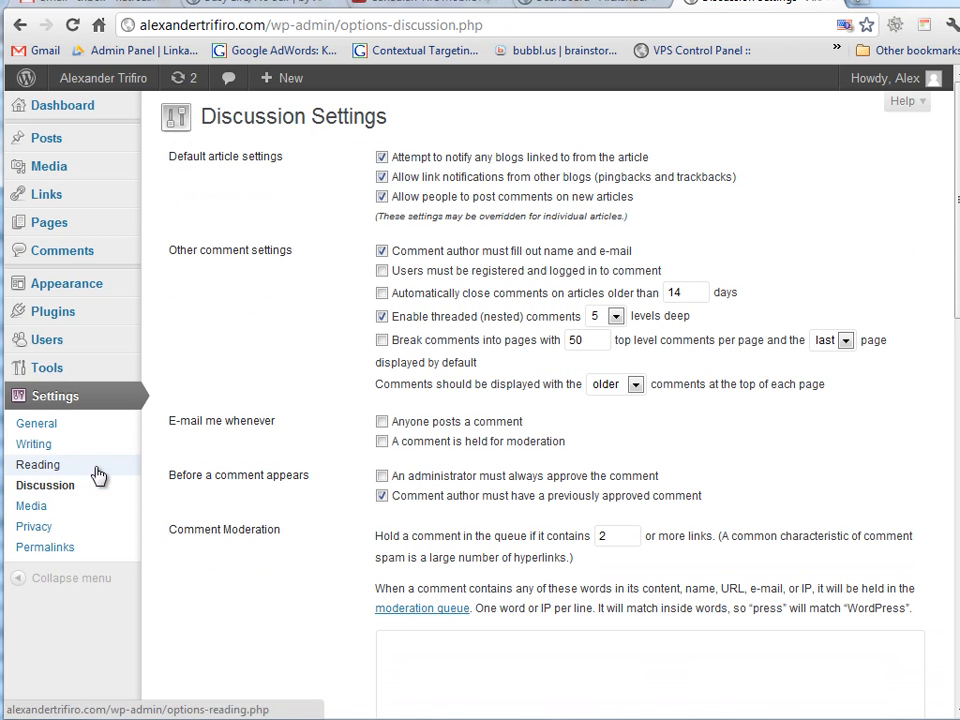
Open Reading Settings to view the front page display options.
{"action": "left_click", "coordinate": [38, 464]}
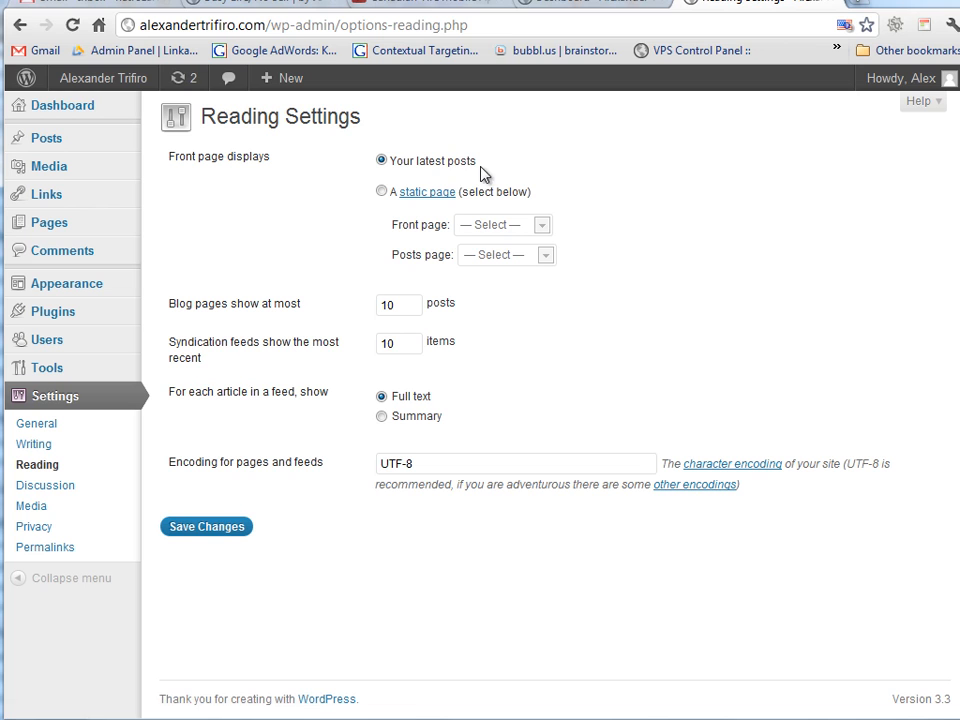
{"action": "mouse_move", "coordinate": [437, 162]}
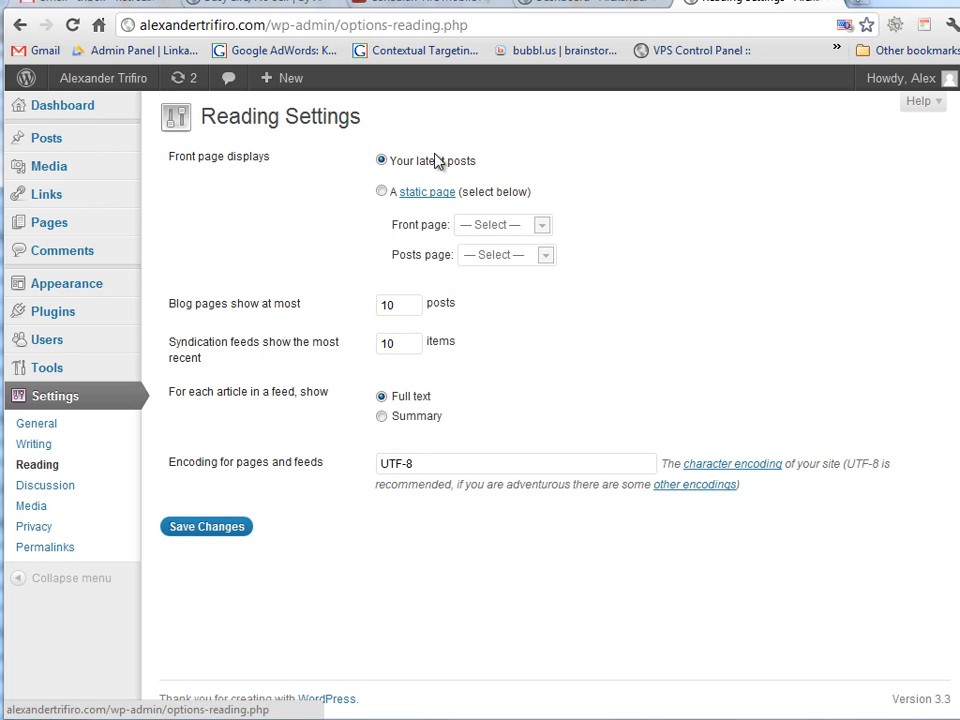
{"action": "mouse_move", "coordinate": [381, 191]}
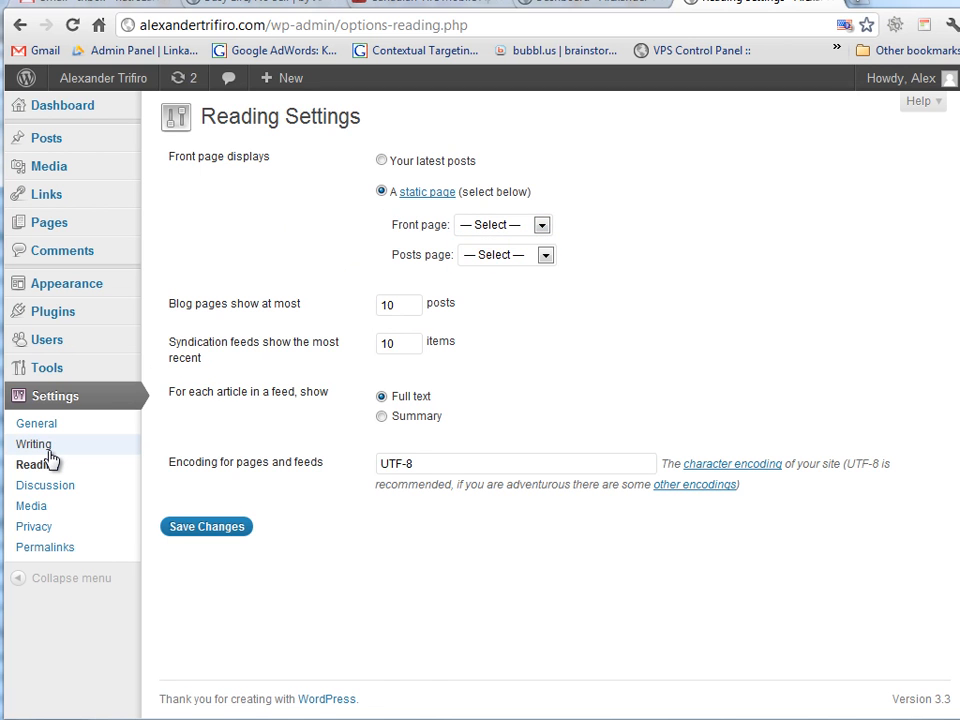
Open General Settings to review the site title and tagline.
{"action": "left_click", "coordinate": [36, 423]}
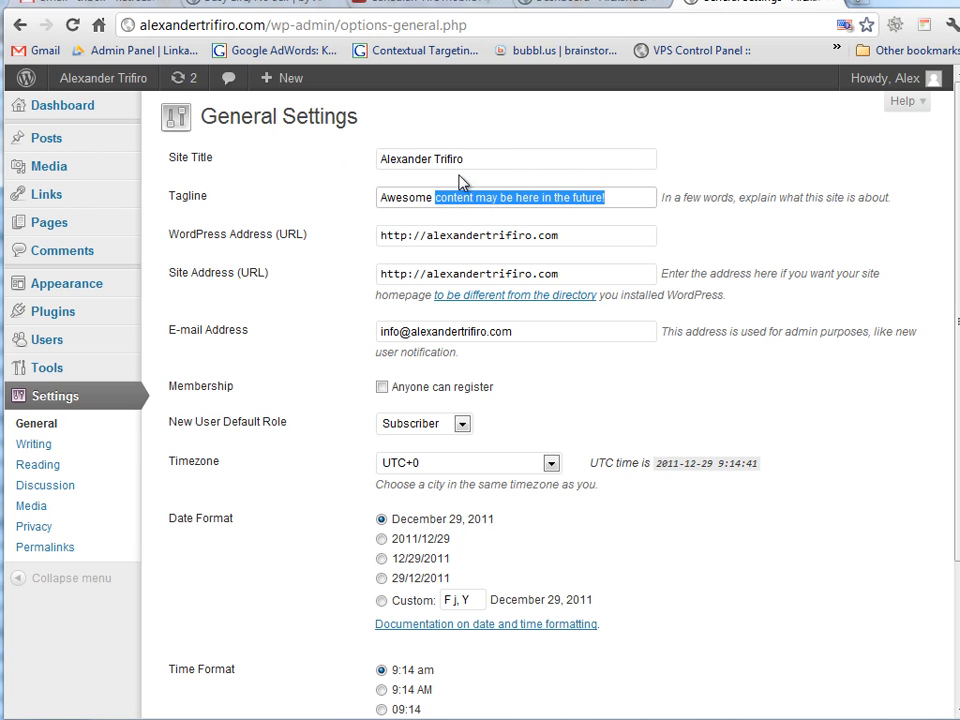
{"action": "mouse_move", "coordinate": [666, 193]}
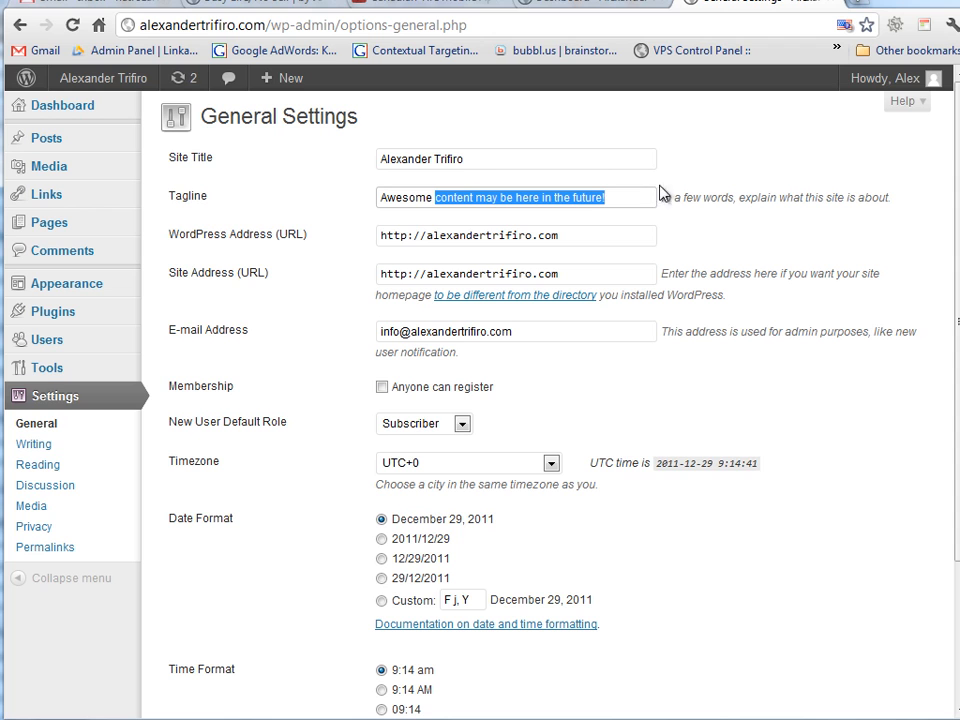
{"action": "mouse_move", "coordinate": [430, 143]}
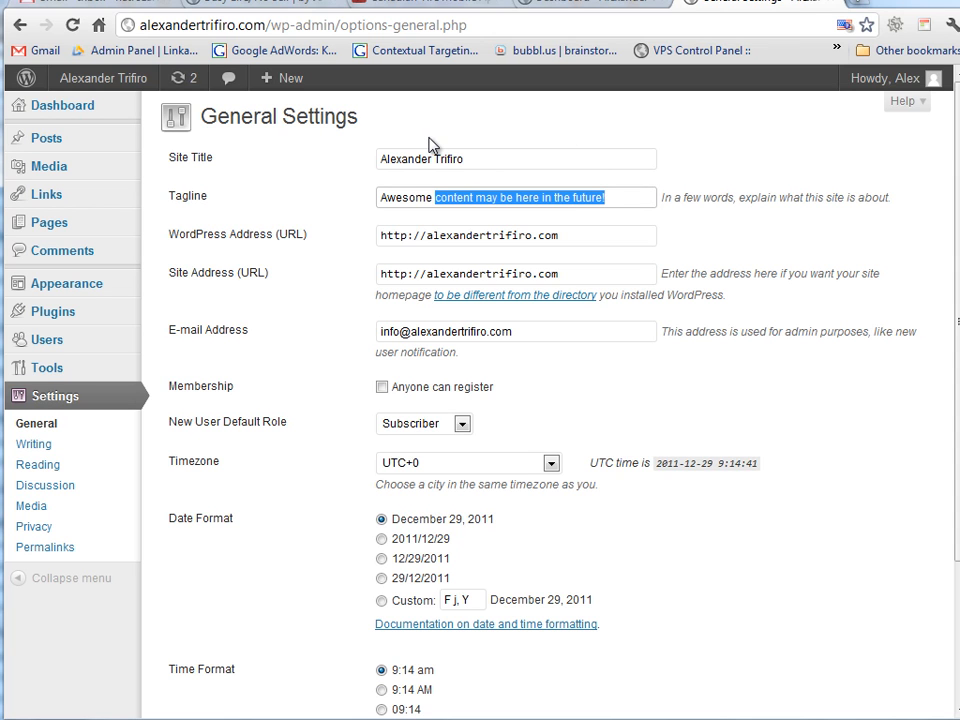
{"action": "mouse_move", "coordinate": [390, 150]}
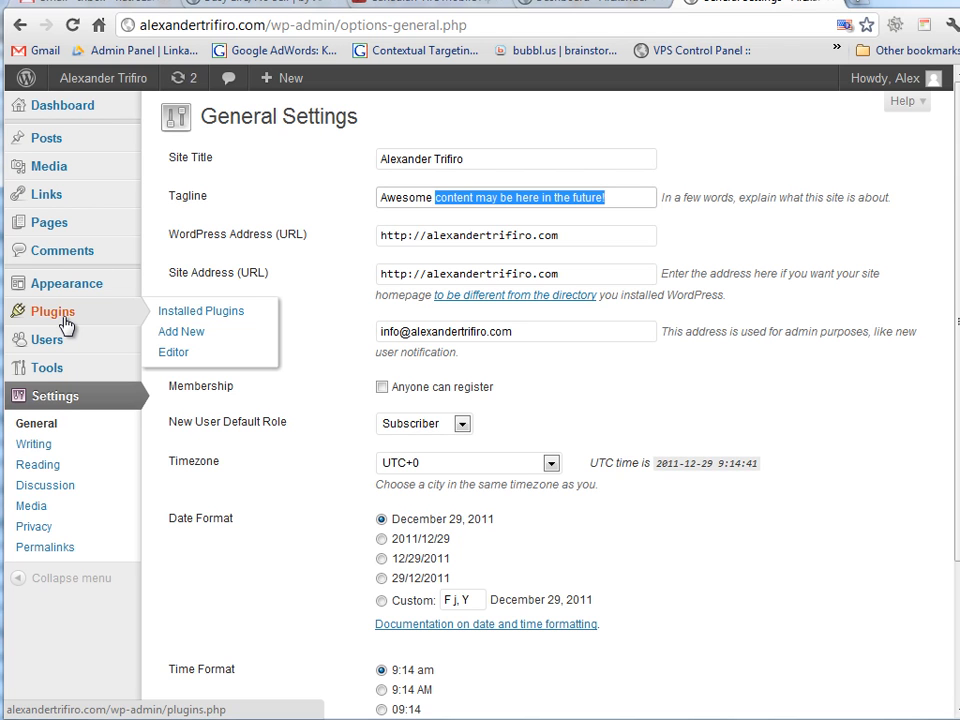
{"action": "mouse_move", "coordinate": [184, 325]}
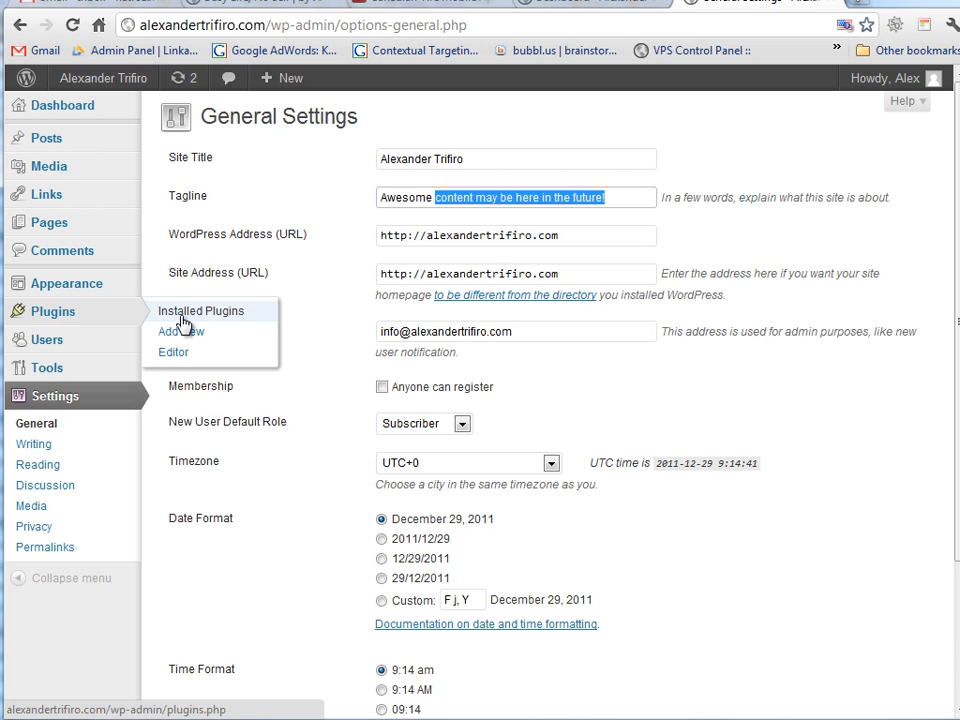
{"action": "mouse_move", "coordinate": [180, 331]}
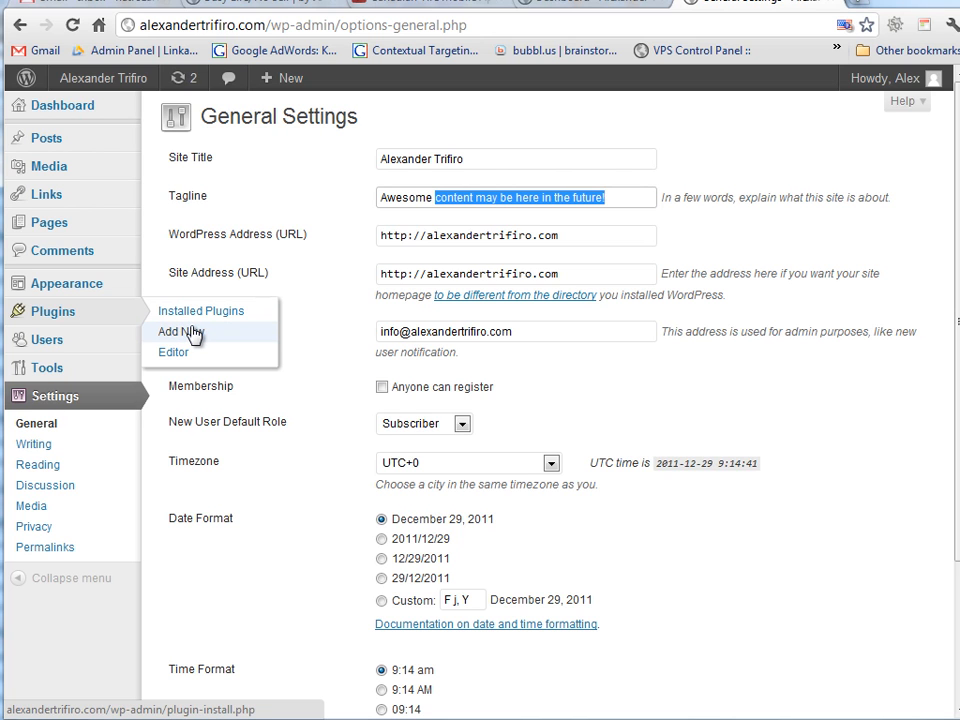
Delete the Hello Dolly plugin from Installed Plugins, confirming removal of its files.
{"action": "left_click", "coordinate": [201, 310]}
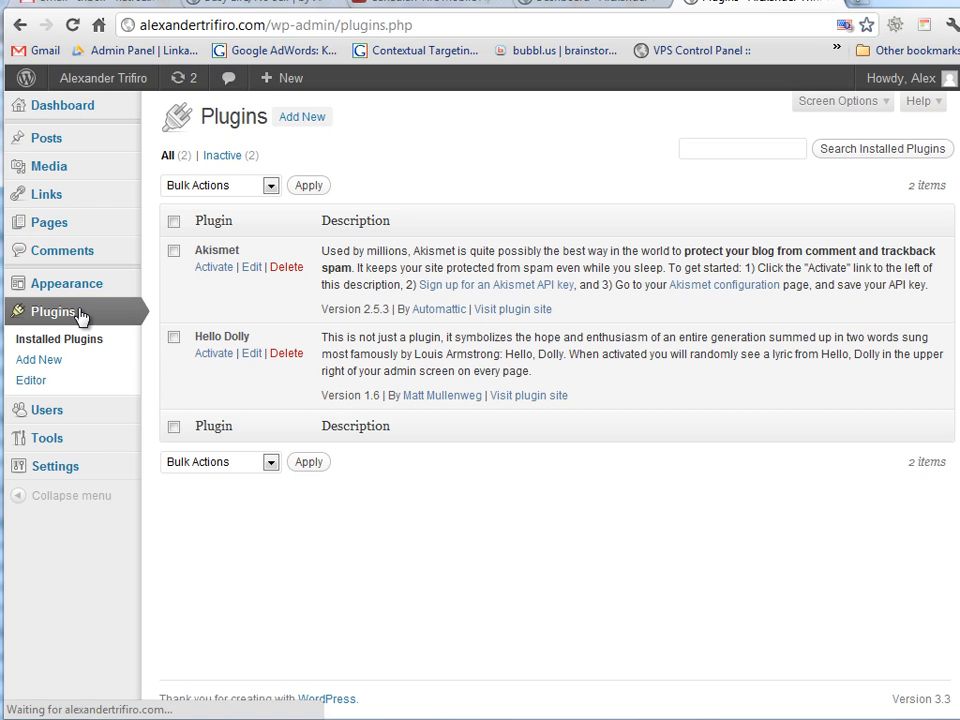
{"action": "mouse_move", "coordinate": [220, 245]}
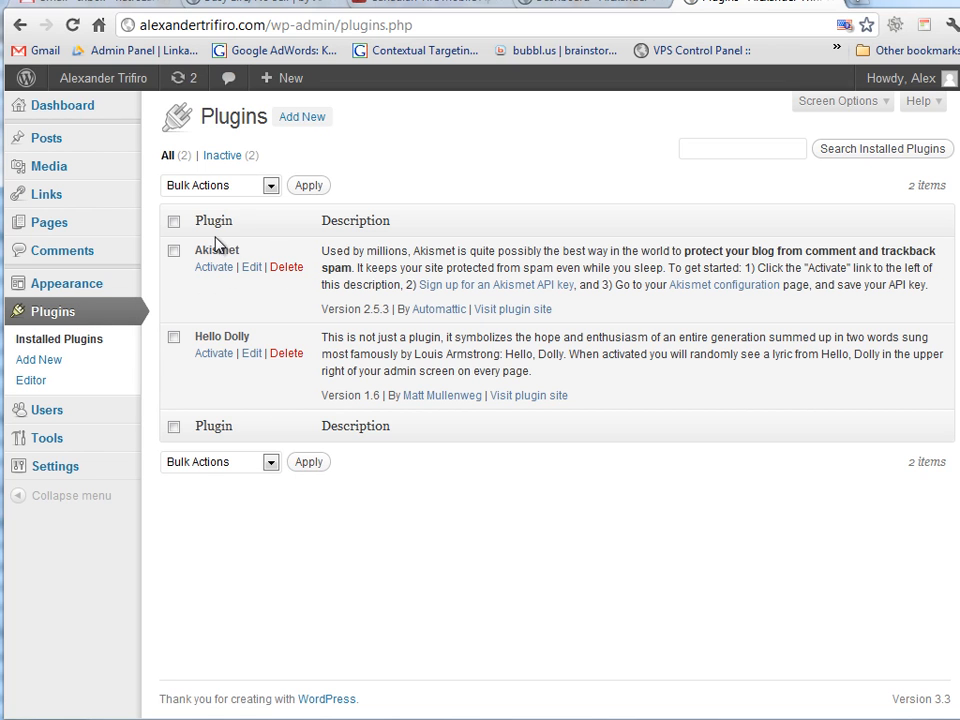
{"action": "left_click", "coordinate": [287, 353]}
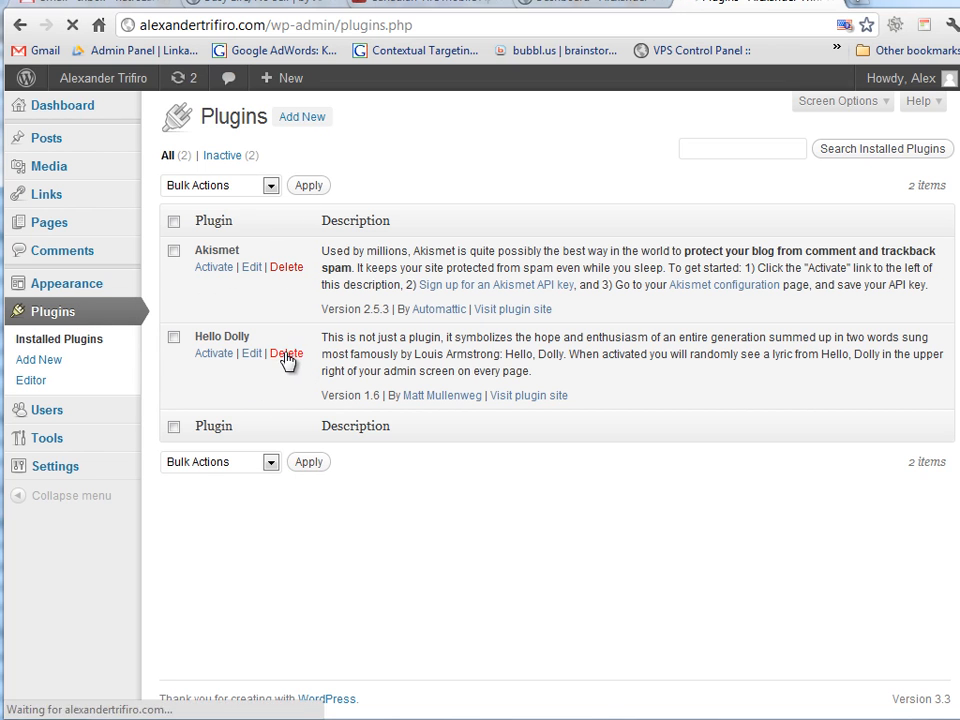
{"action": "left_click", "coordinate": [287, 353]}
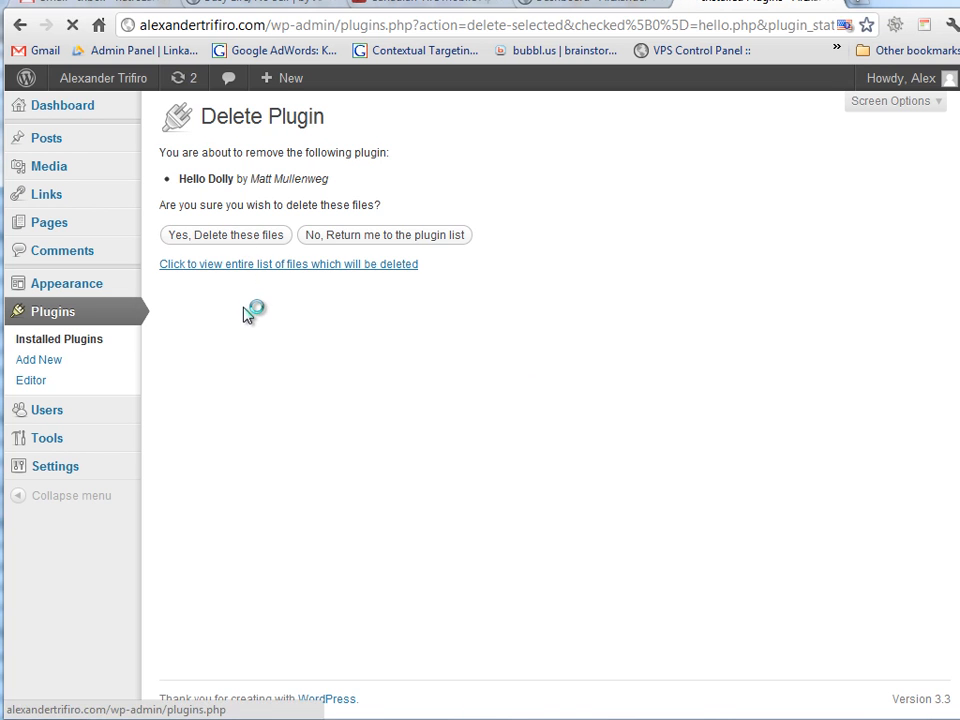
{"action": "left_click", "coordinate": [225, 234]}
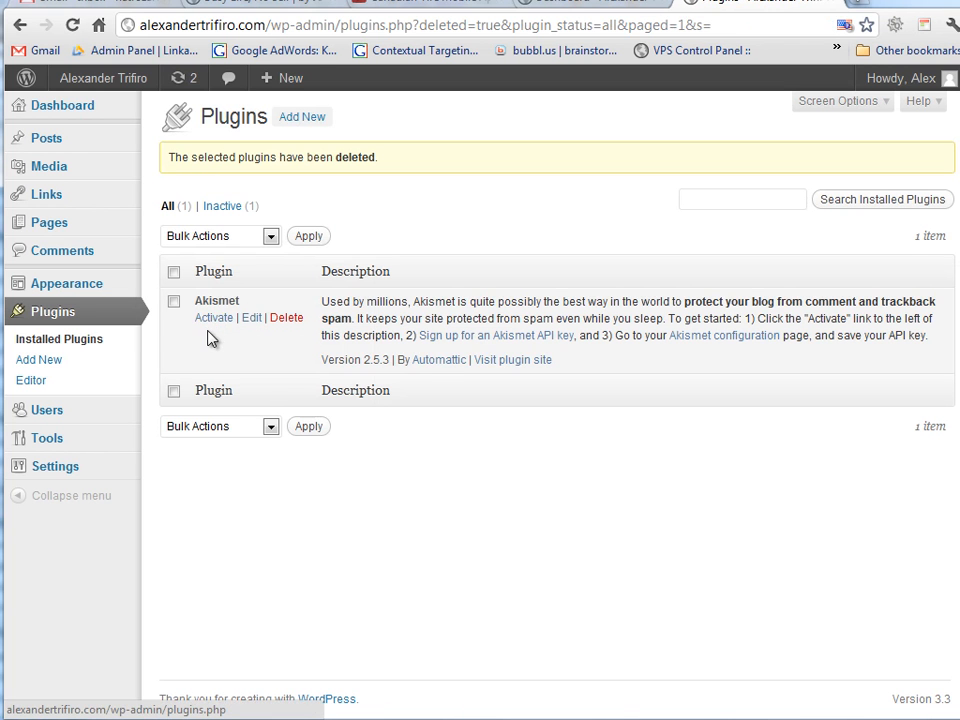
{"action": "mouse_move", "coordinate": [213, 317]}
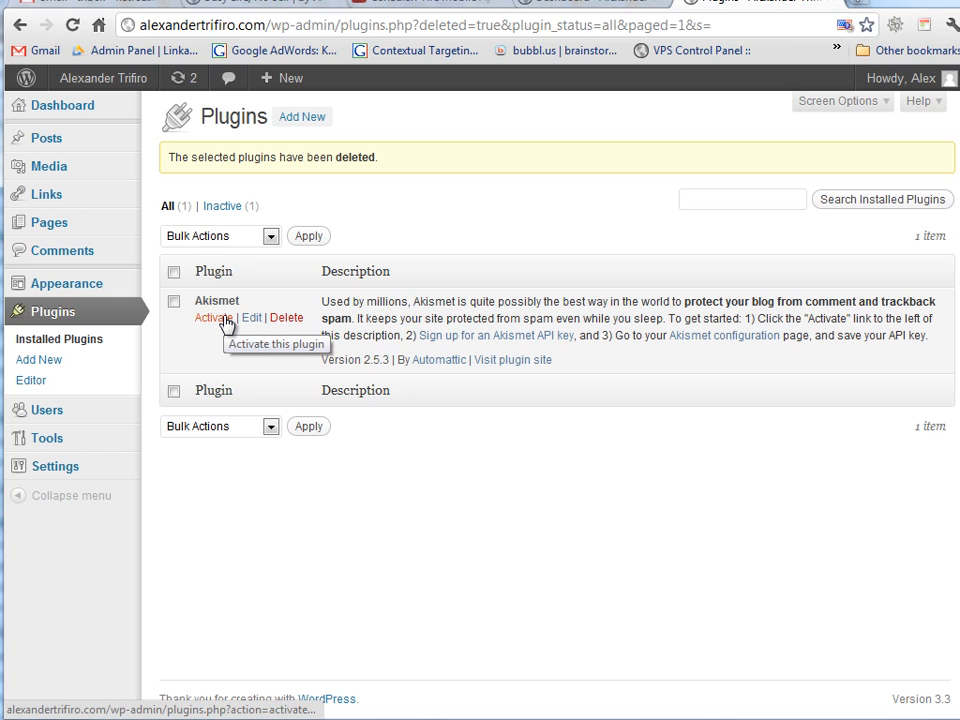
Activate Akismet, view its configuration page, then go to Plugins > Add New.
{"action": "left_click", "coordinate": [211, 317]}
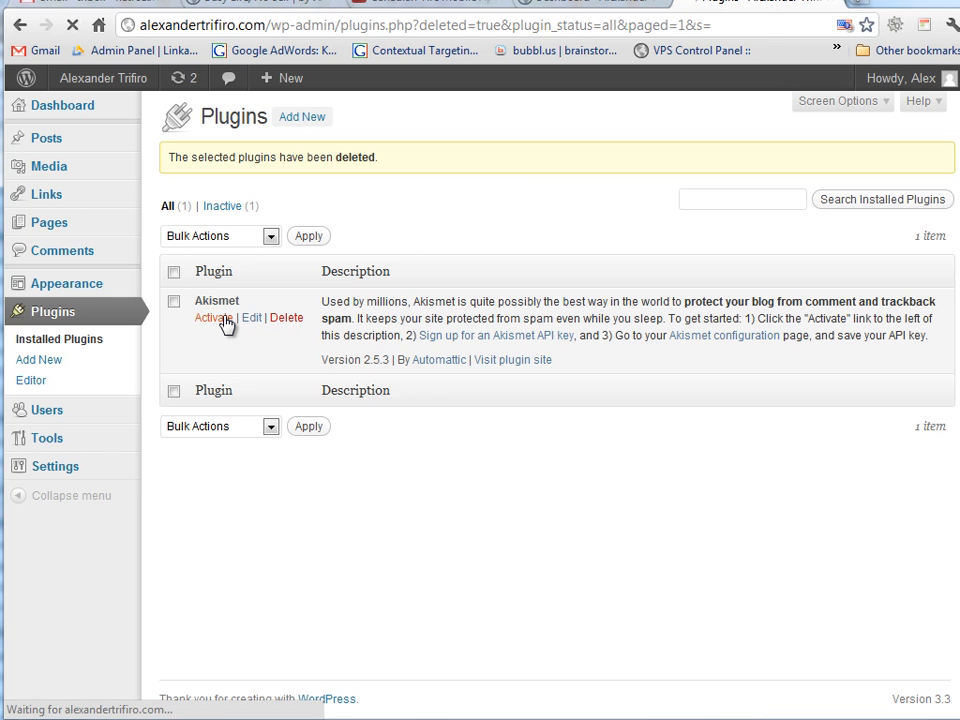
{"action": "left_click", "coordinate": [211, 317]}
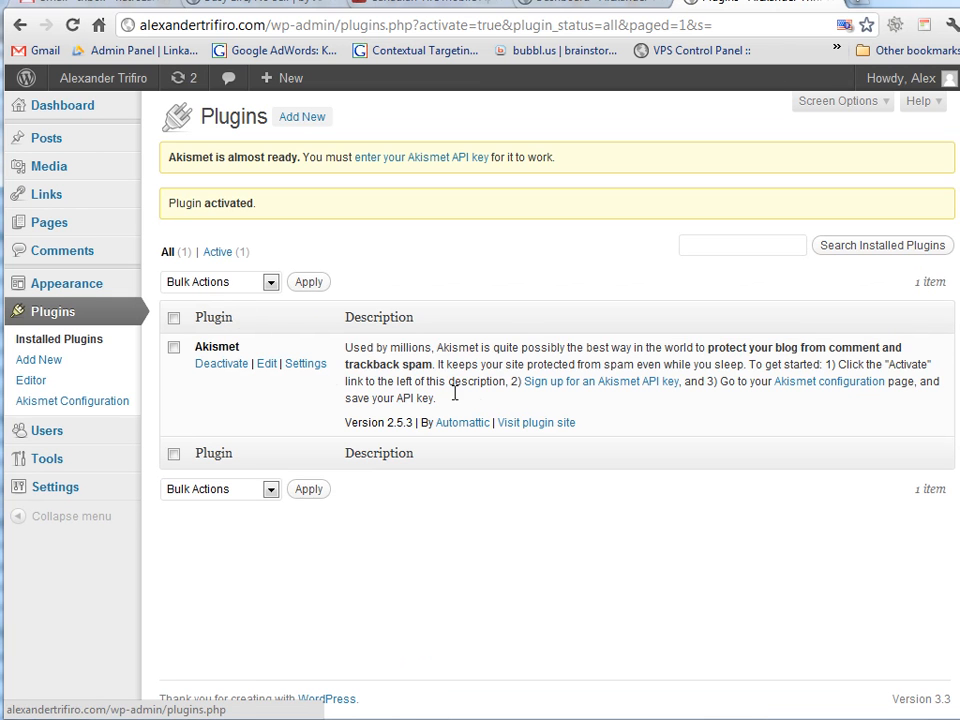
{"action": "mouse_move", "coordinate": [667, 390]}
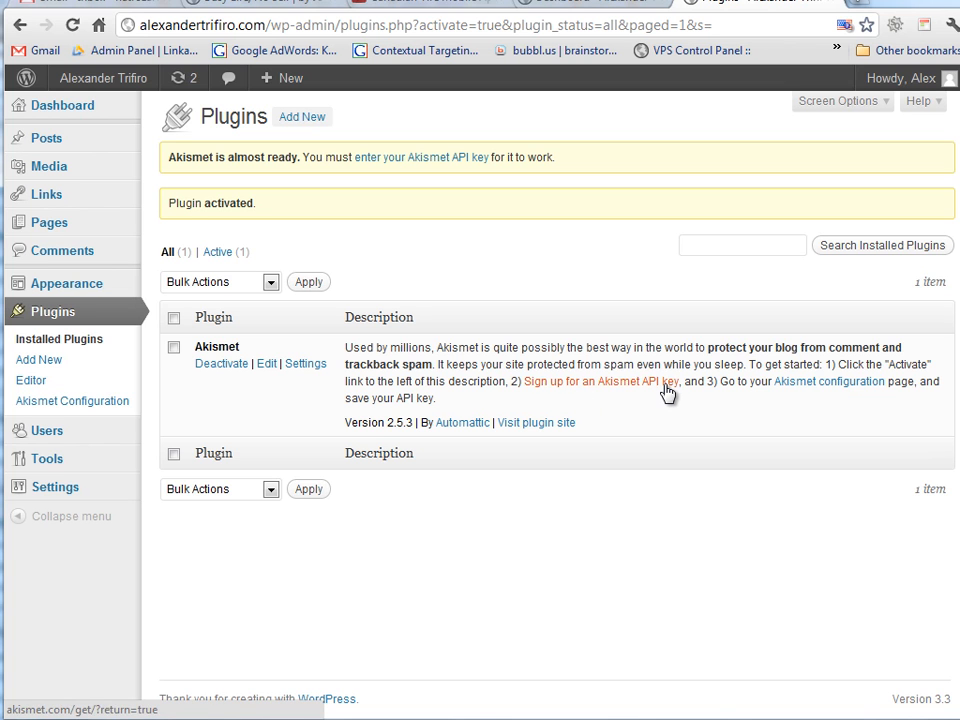
{"action": "mouse_move", "coordinate": [862, 399]}
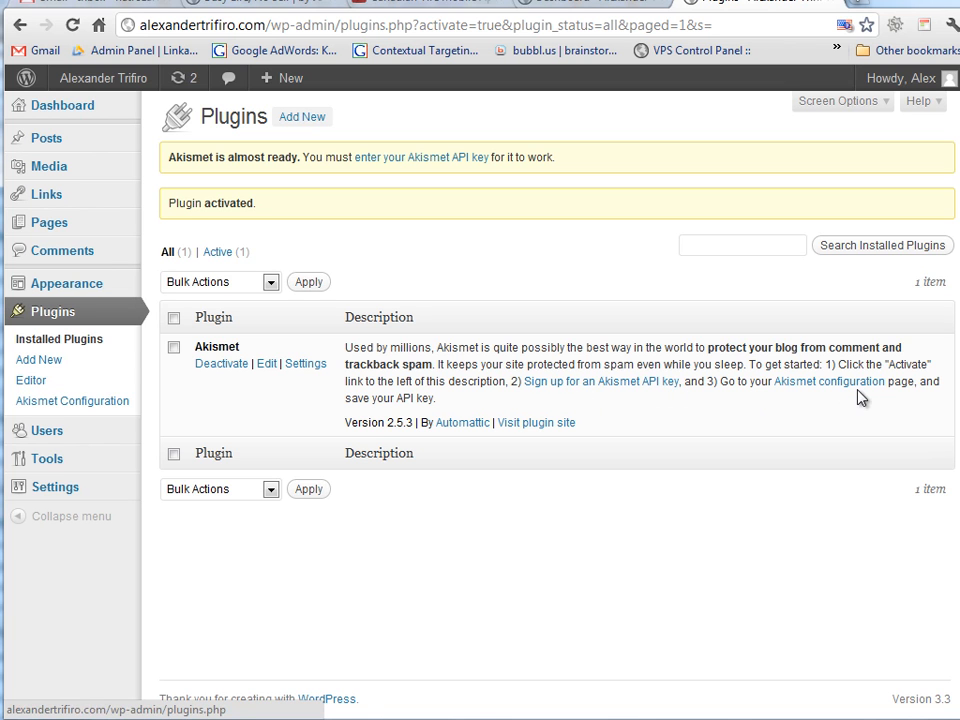
{"action": "left_click", "coordinate": [829, 381]}
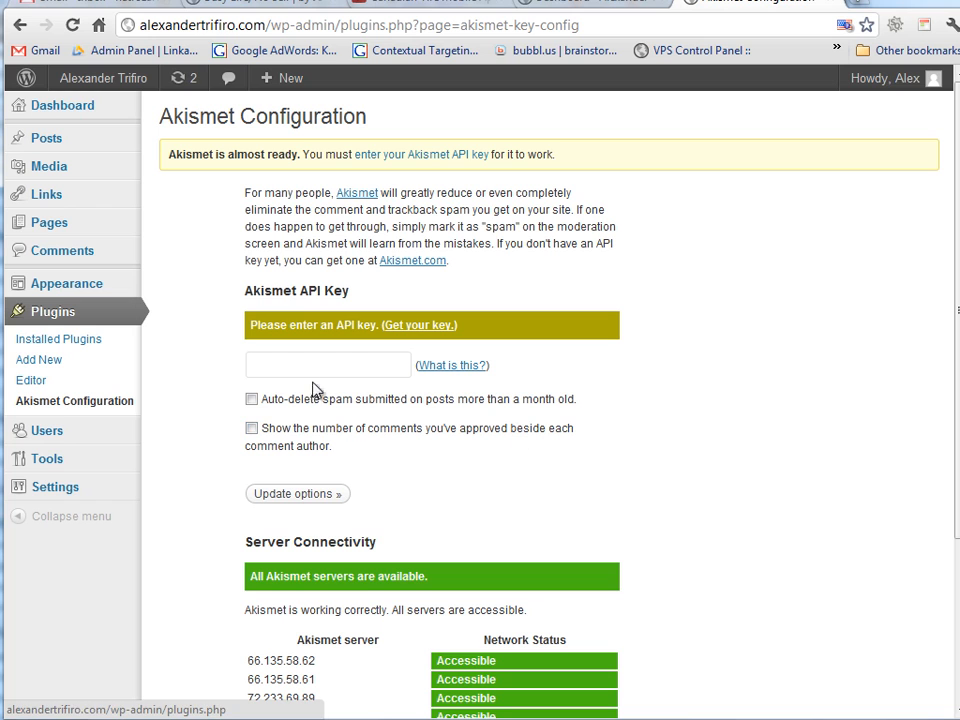
{"action": "mouse_move", "coordinate": [113, 360]}
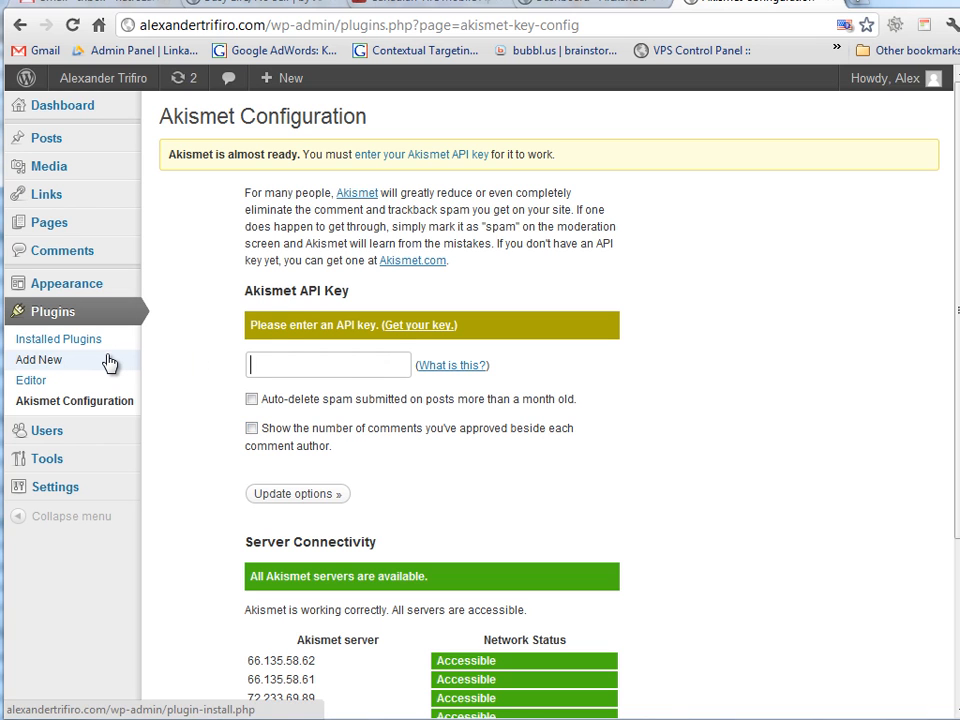
{"action": "left_click", "coordinate": [39, 359]}
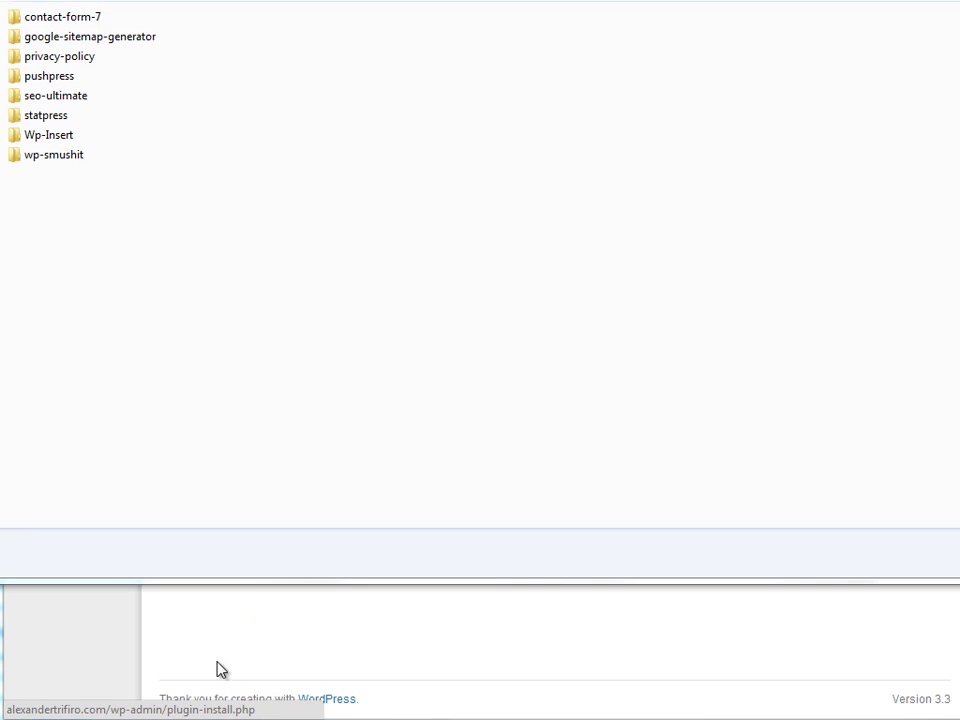
{"action": "left_click", "coordinate": [53, 154]}
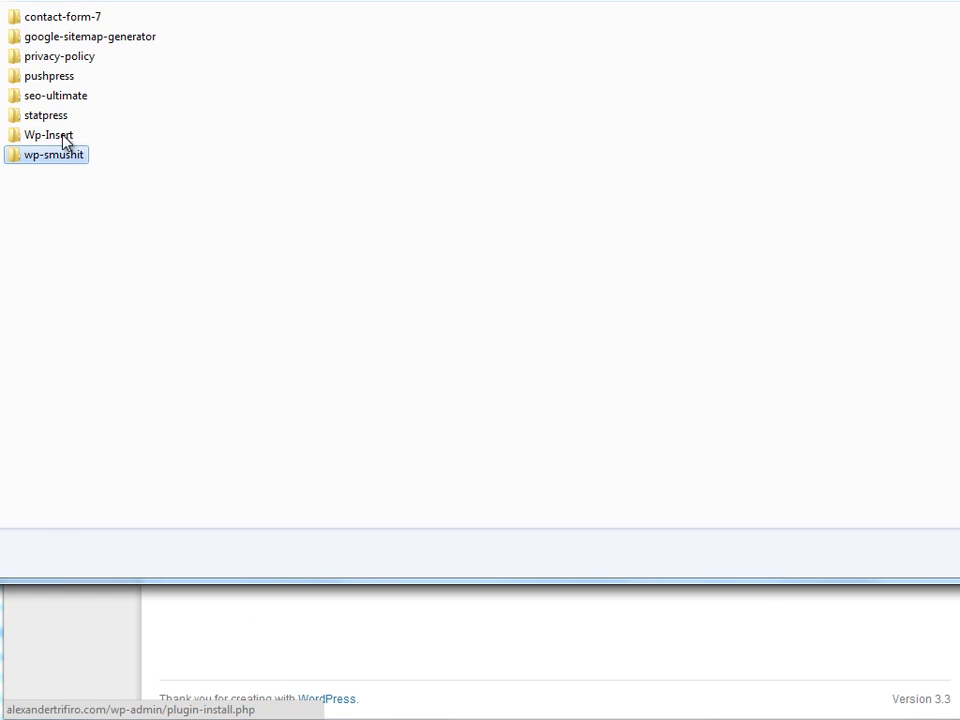
{"action": "left_click", "coordinate": [55, 95]}
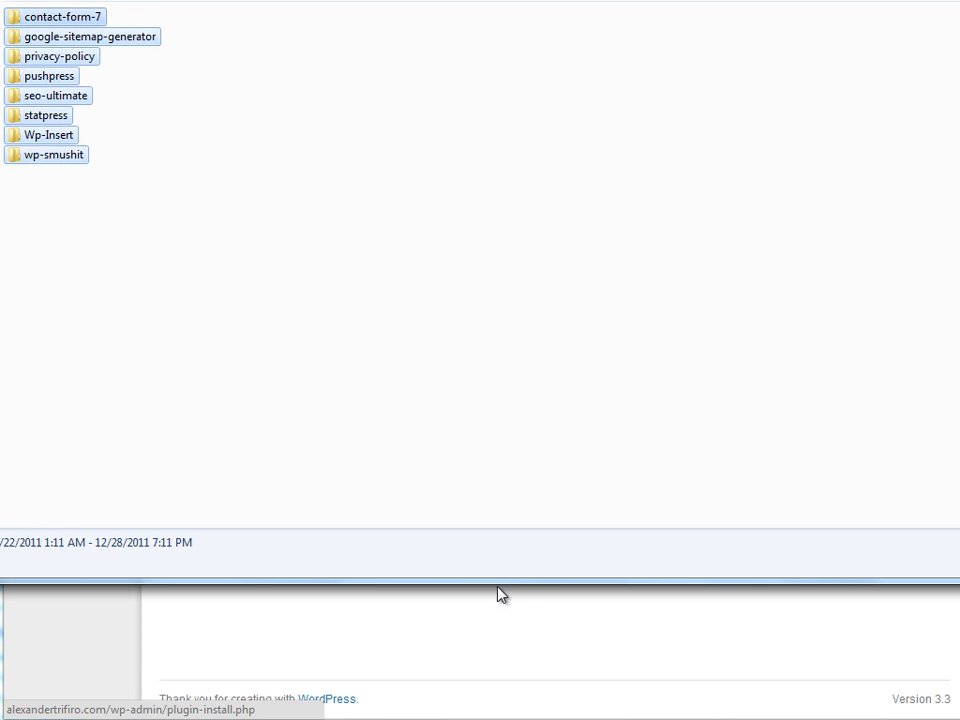
{"action": "mouse_move", "coordinate": [333, 379]}
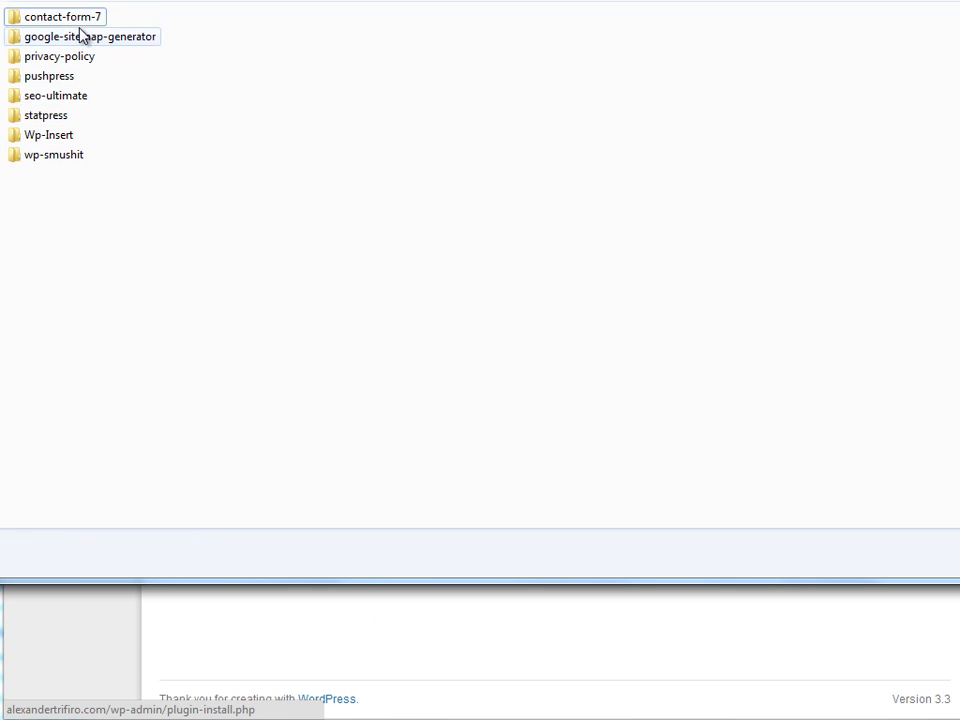
{"action": "left_click", "coordinate": [62, 16]}
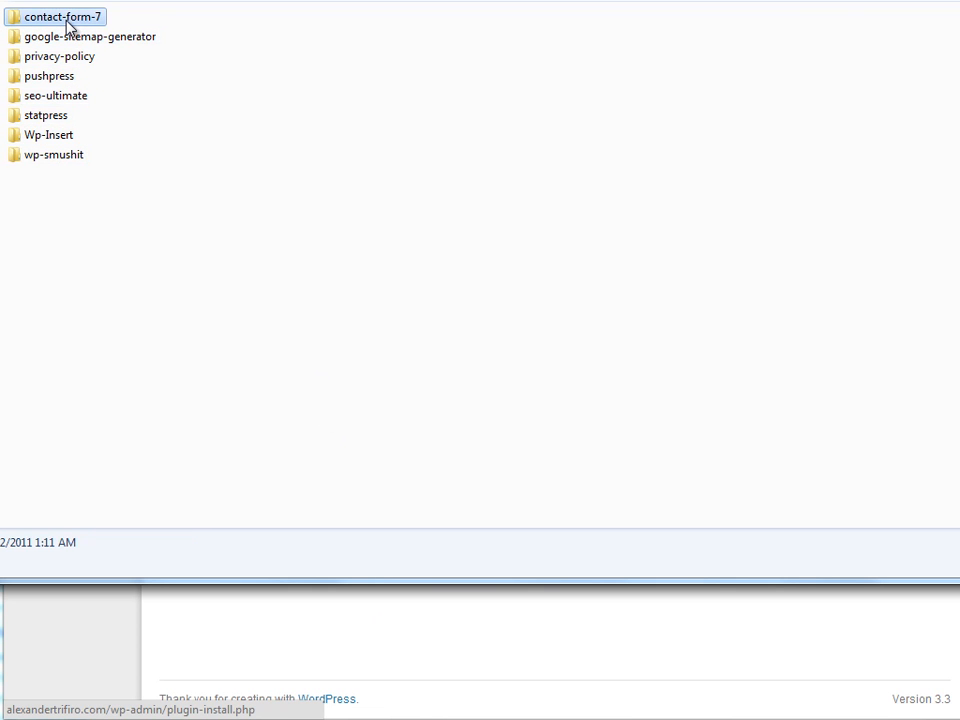
{"action": "left_click", "coordinate": [90, 36]}
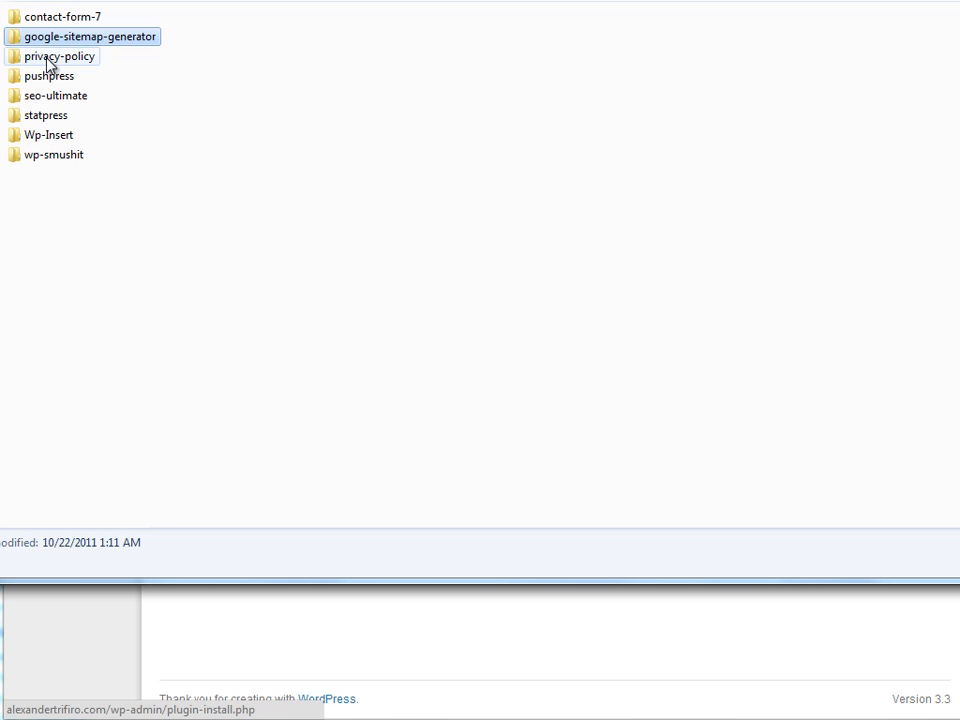
{"action": "left_click", "coordinate": [55, 95]}
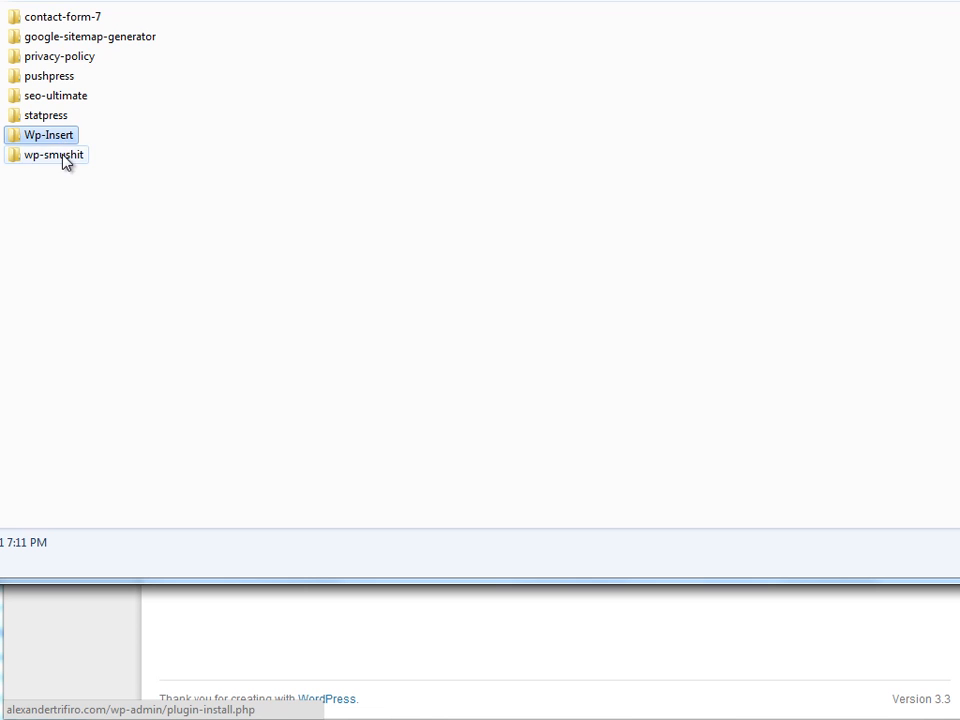
{"action": "left_click", "coordinate": [55, 155]}
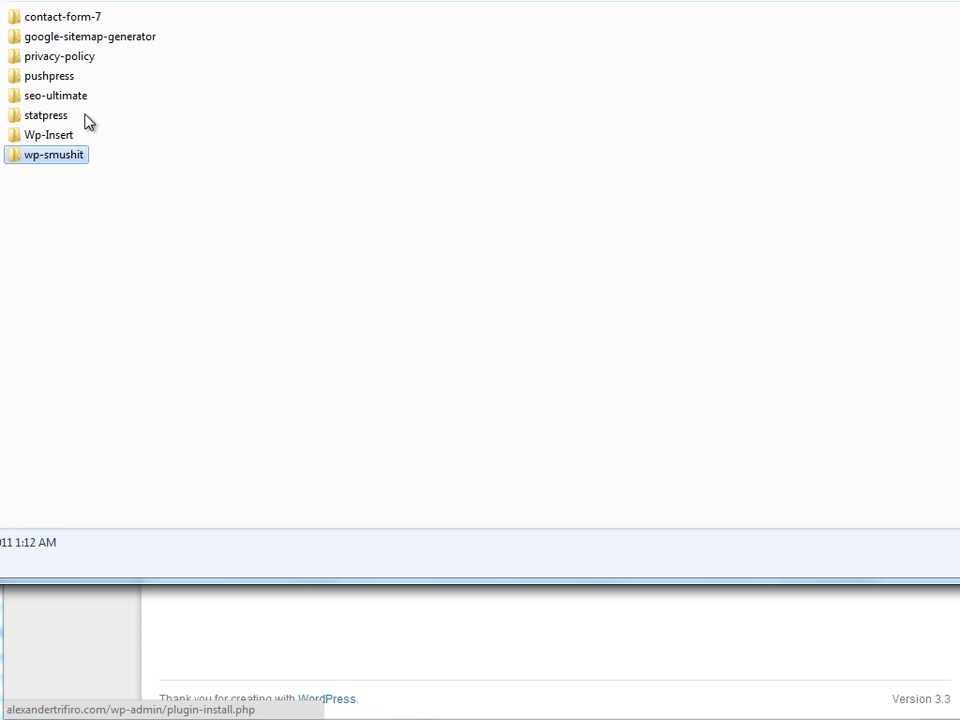
{"action": "left_click", "coordinate": [56, 17]}
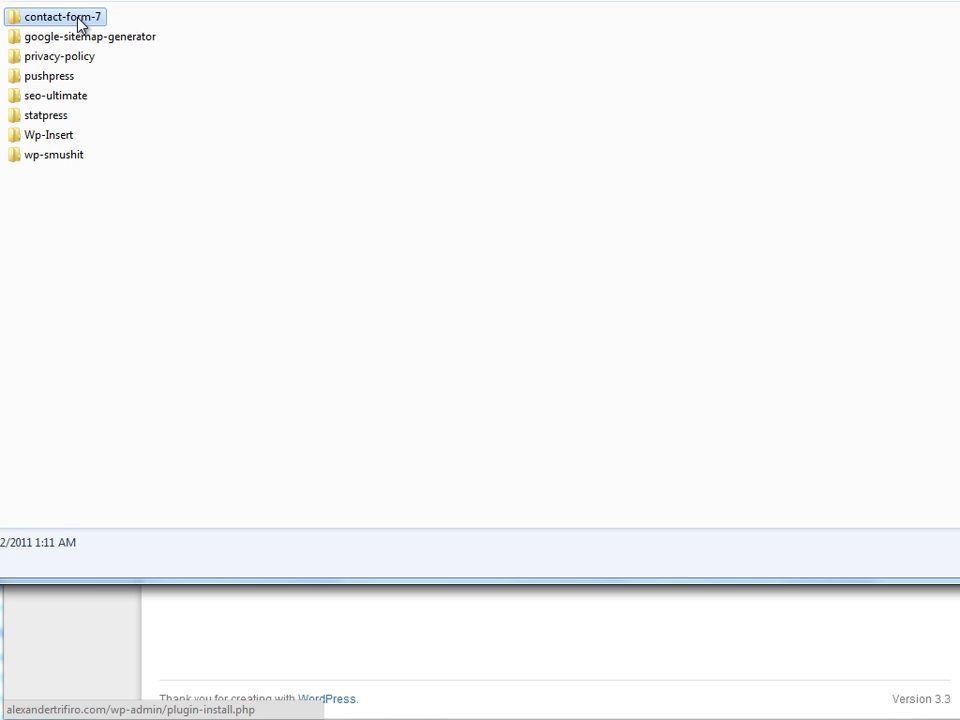
{"action": "mouse_move", "coordinate": [89, 36]}
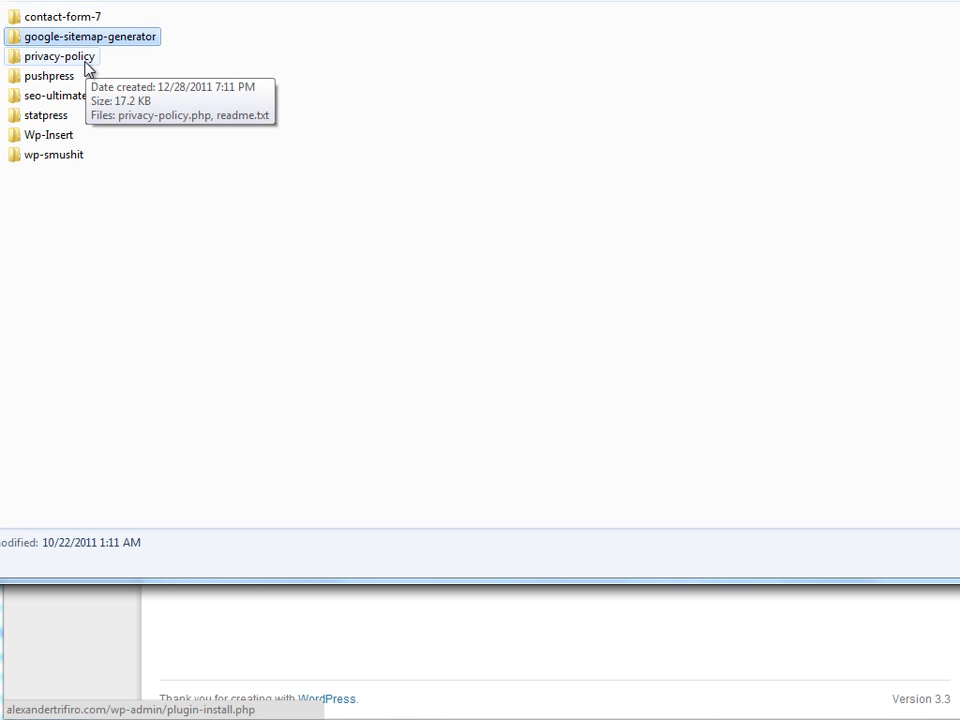
{"action": "left_click", "coordinate": [60, 56]}
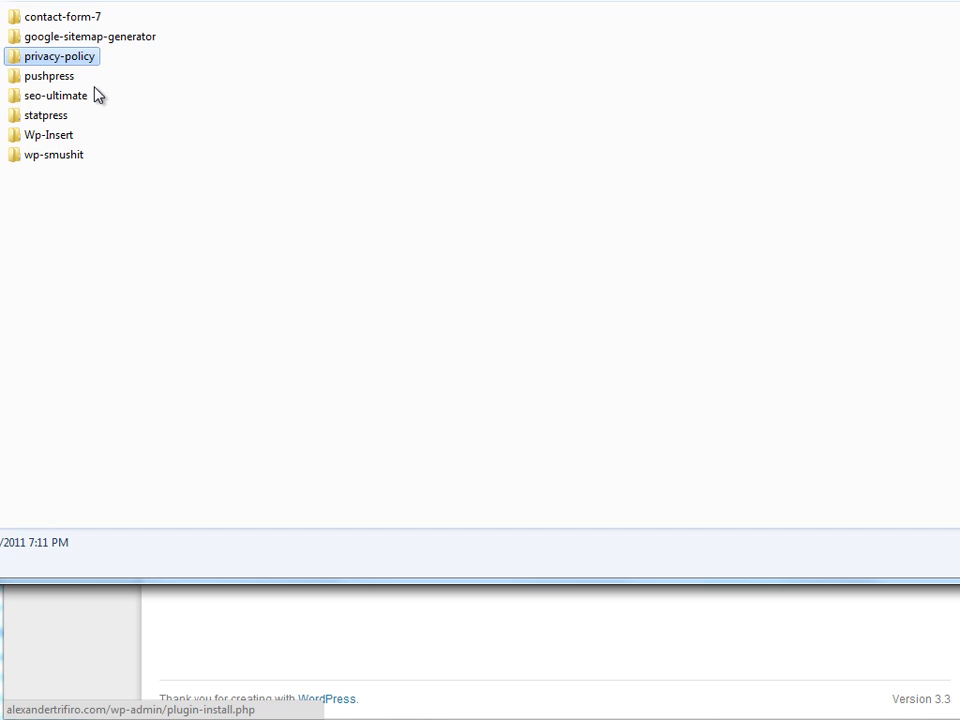
{"action": "left_click", "coordinate": [49, 75]}
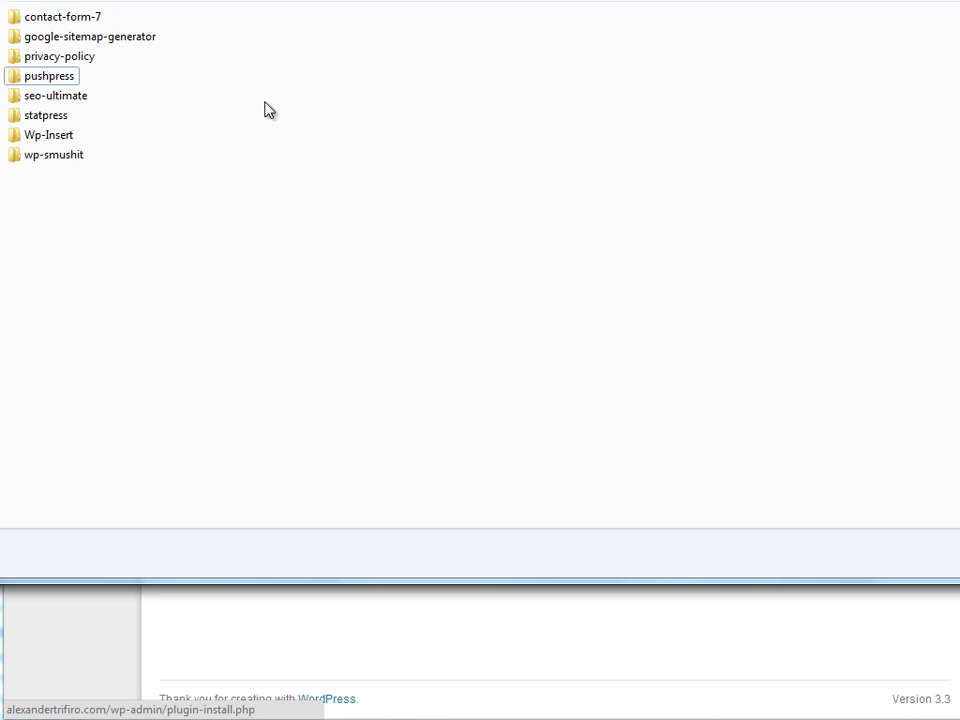
{"action": "left_click", "coordinate": [55, 95]}
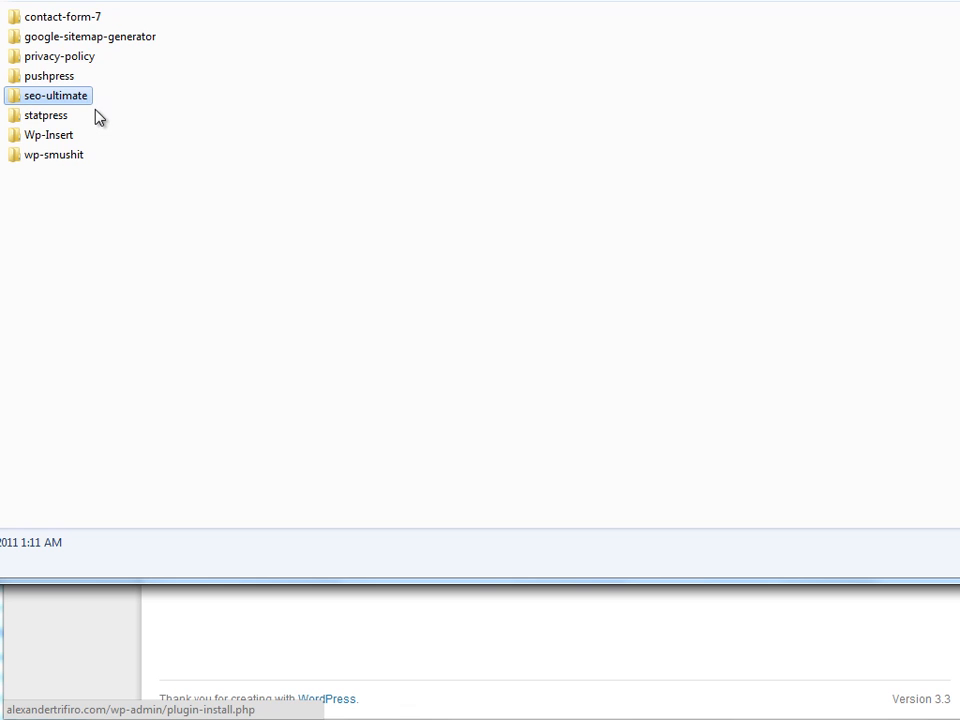
{"action": "mouse_move", "coordinate": [75, 120]}
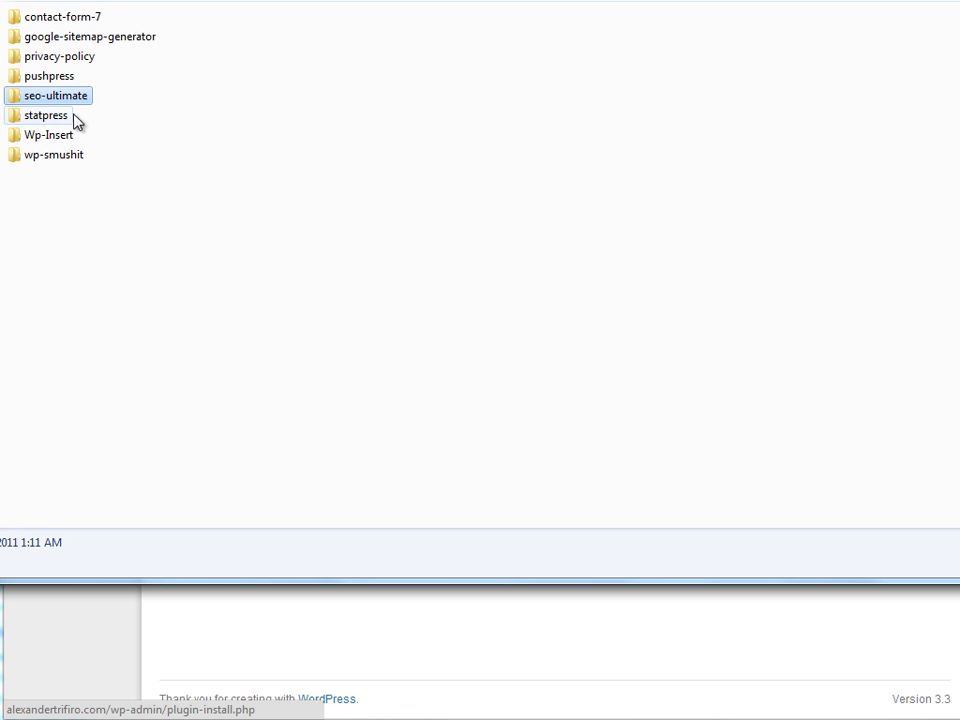
{"action": "mouse_move", "coordinate": [85, 118]}
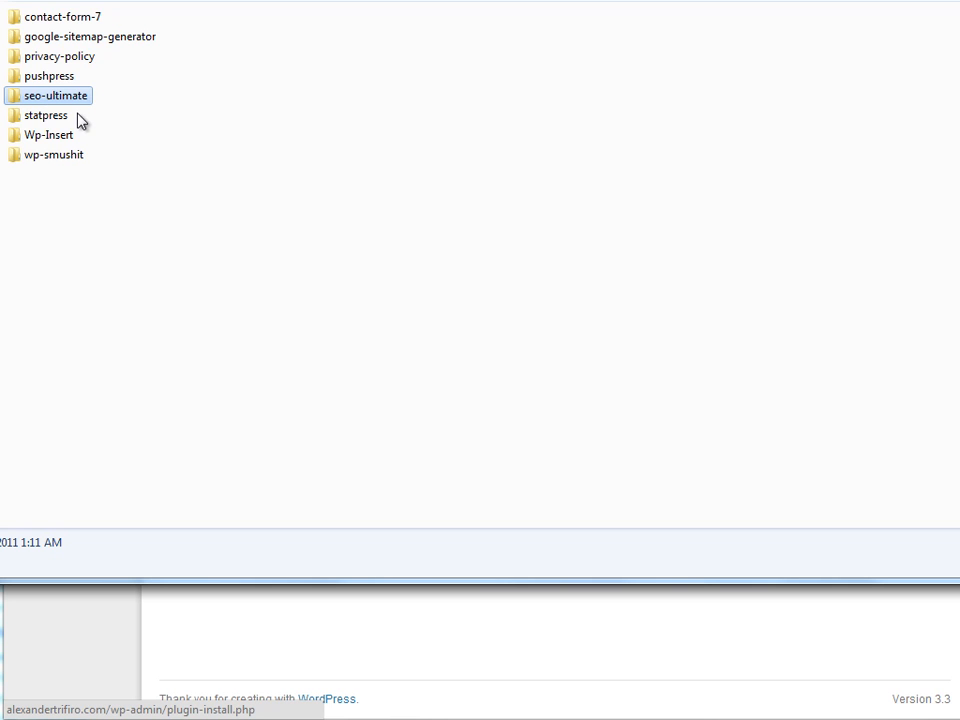
{"action": "mouse_move", "coordinate": [22, 139]}
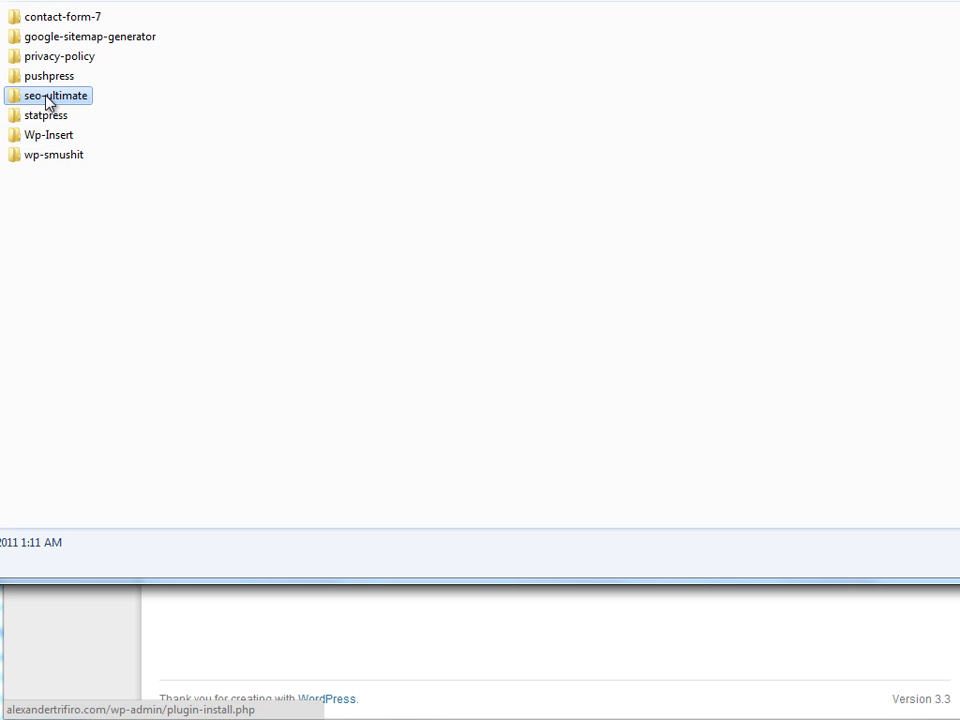
{"action": "mouse_move", "coordinate": [30, 99]}
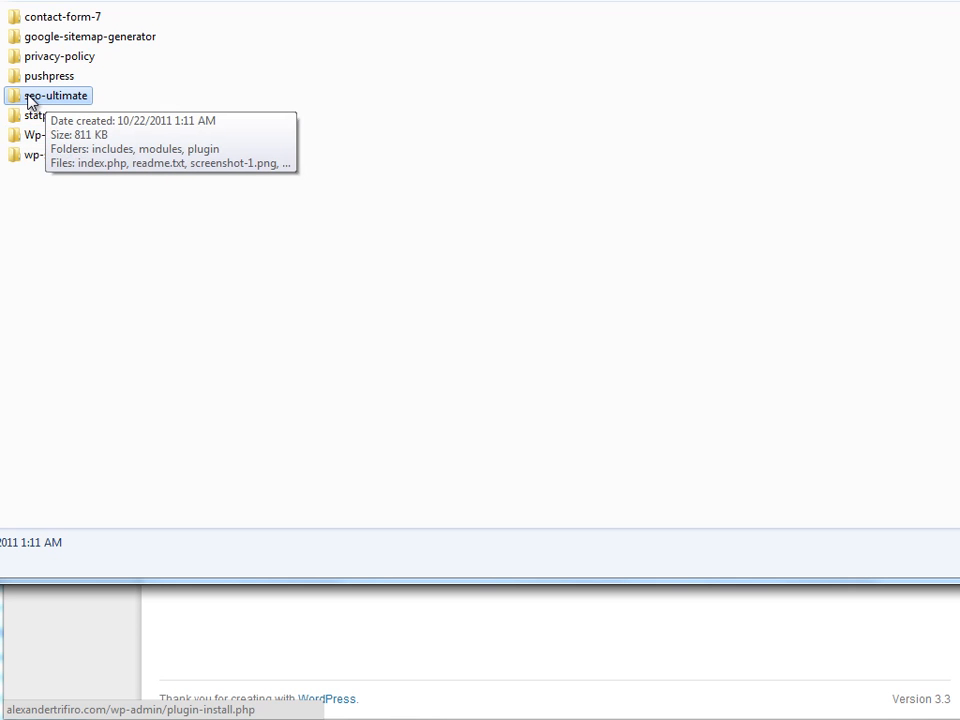
{"action": "mouse_move", "coordinate": [90, 97]}
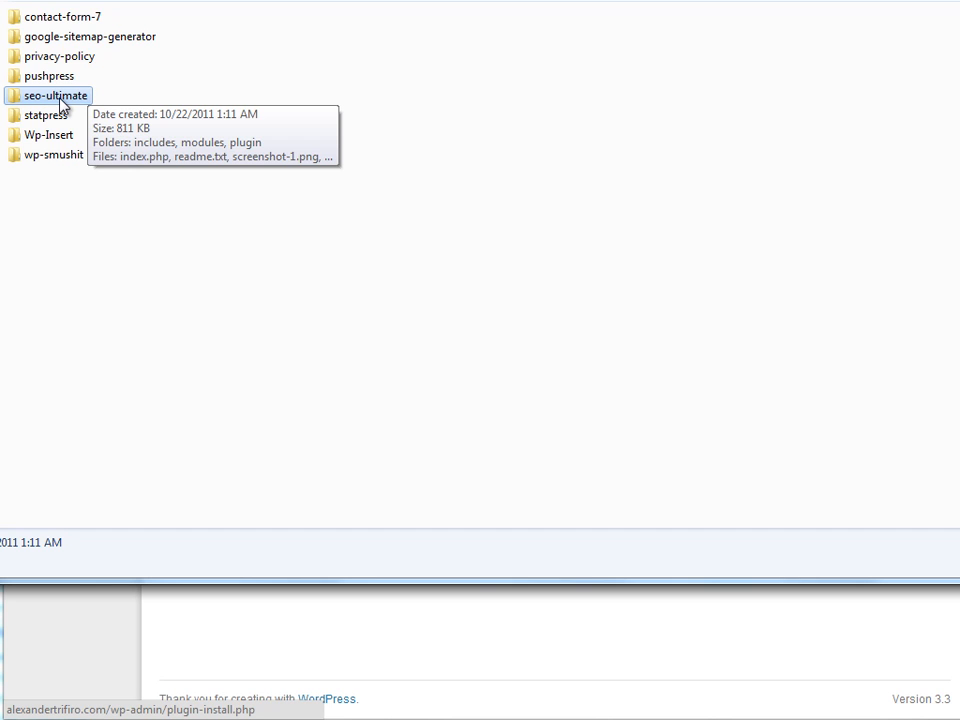
{"action": "mouse_move", "coordinate": [60, 118]}
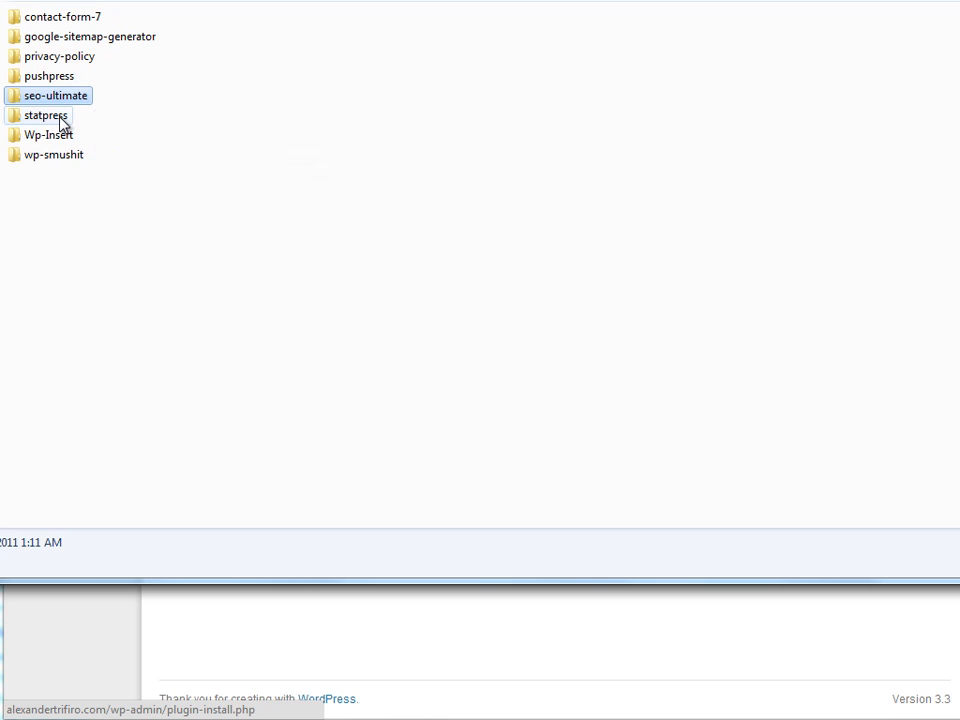
Select the statpress folder, then the wp-smushit folder, in Windows Explorer.
{"action": "left_click", "coordinate": [45, 115]}
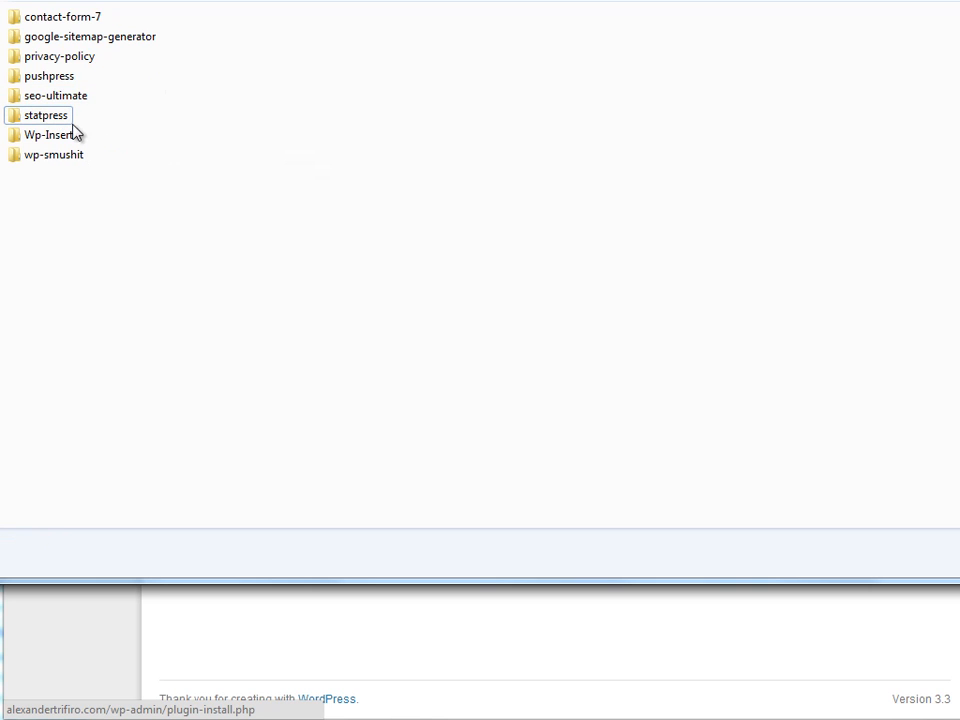
{"action": "left_click", "coordinate": [45, 115]}
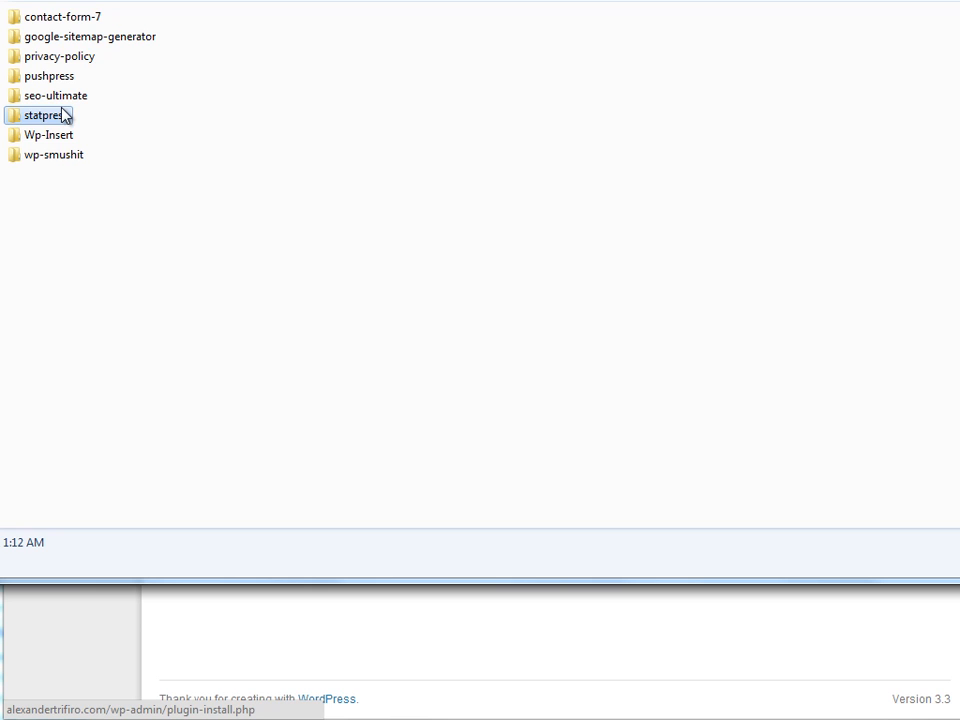
{"action": "mouse_move", "coordinate": [97, 143]}
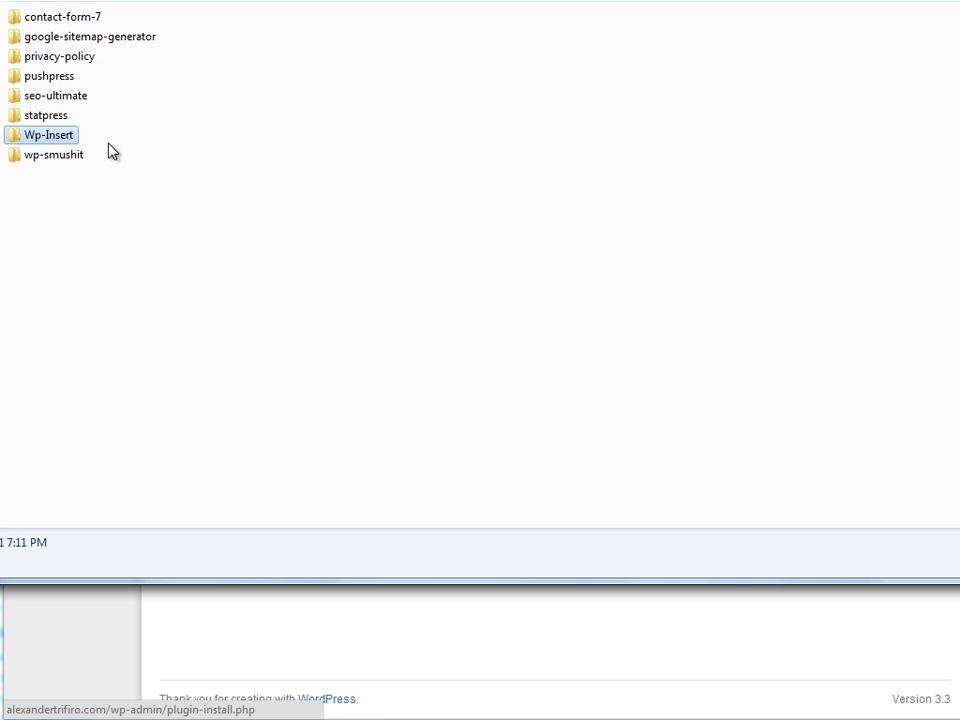
{"action": "mouse_move", "coordinate": [92, 182]}
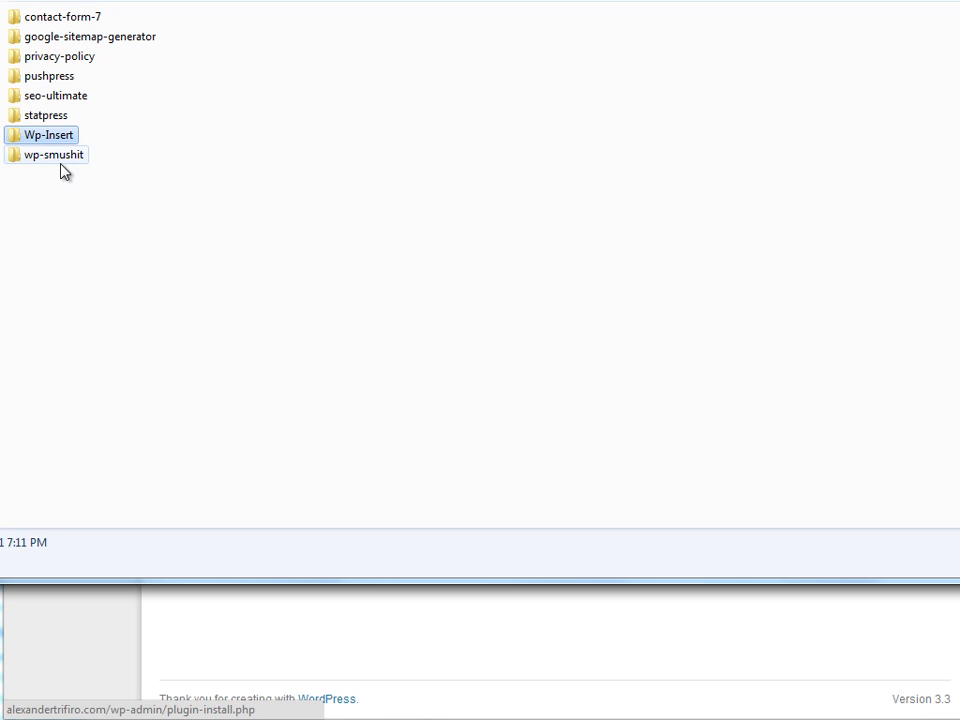
{"action": "left_click", "coordinate": [54, 154]}
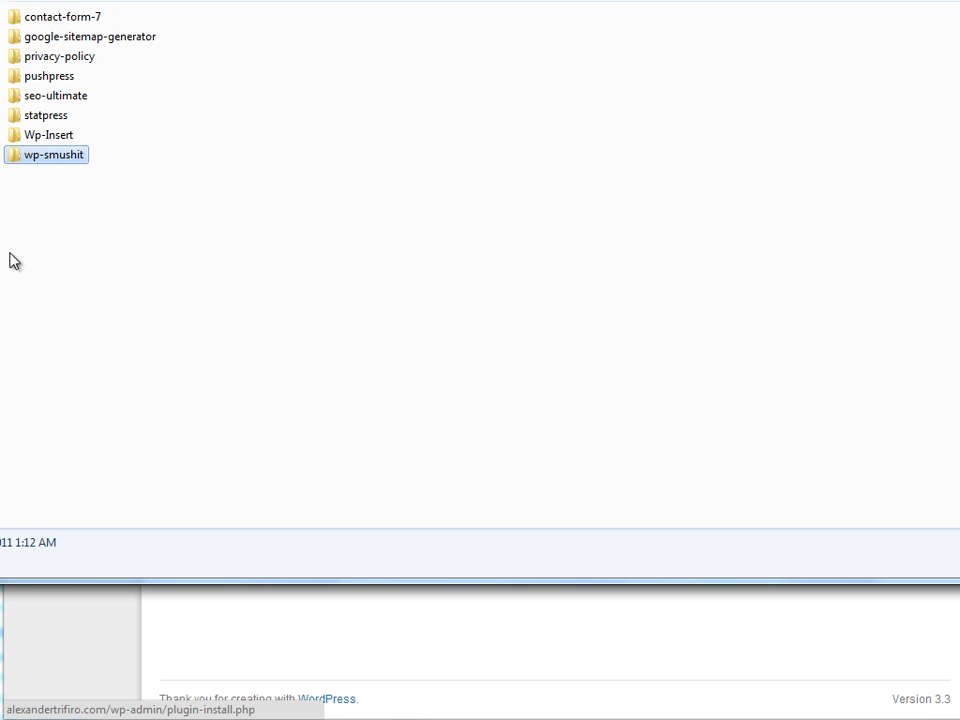
{"action": "mouse_move", "coordinate": [66, 261]}
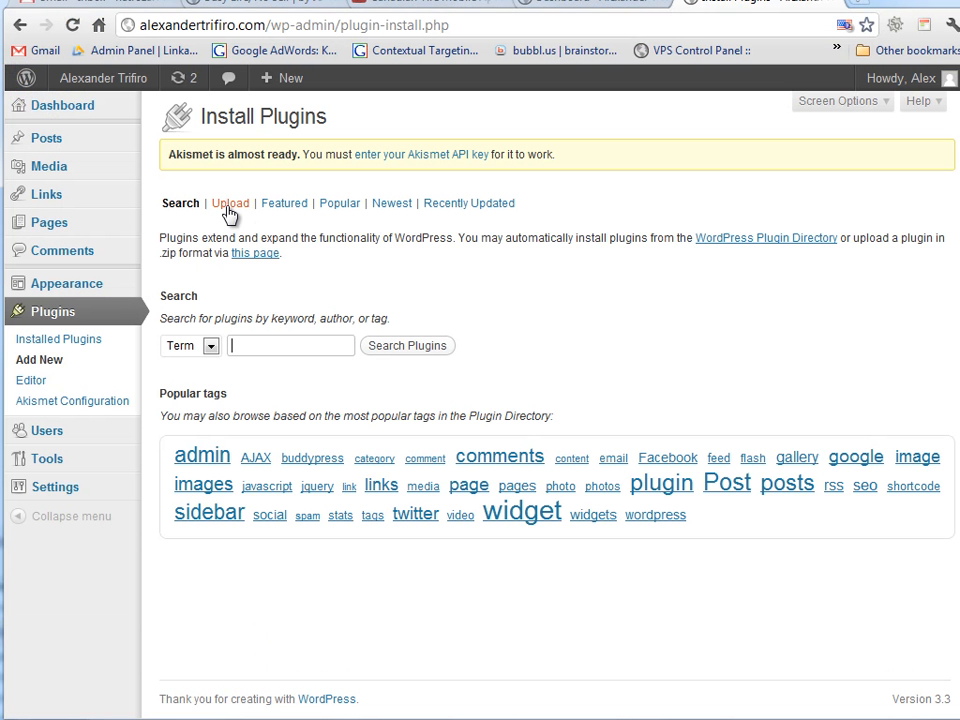
Show the .zip upload form on Install Plugins, then switch back to Search.
{"action": "left_click", "coordinate": [290, 345]}
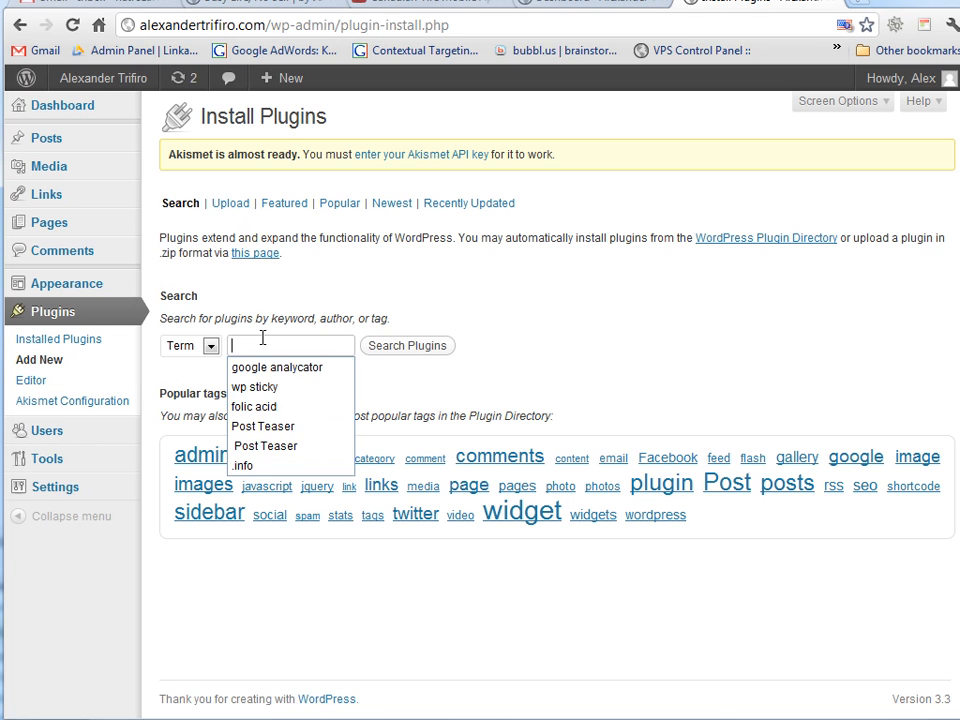
{"action": "left_click", "coordinate": [228, 203]}
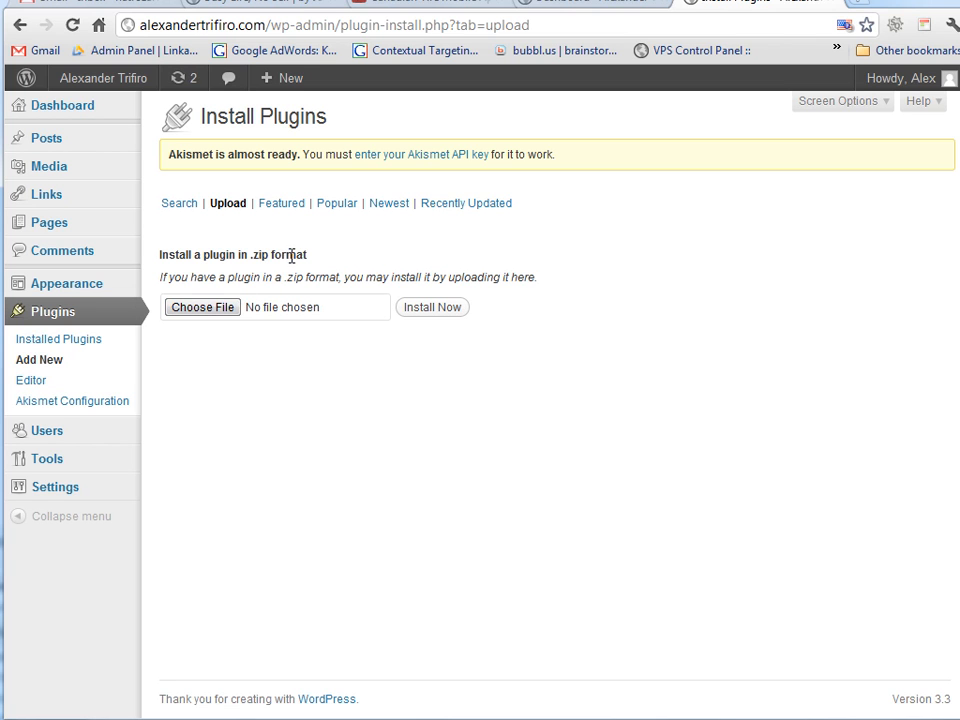
{"action": "mouse_move", "coordinate": [265, 253]}
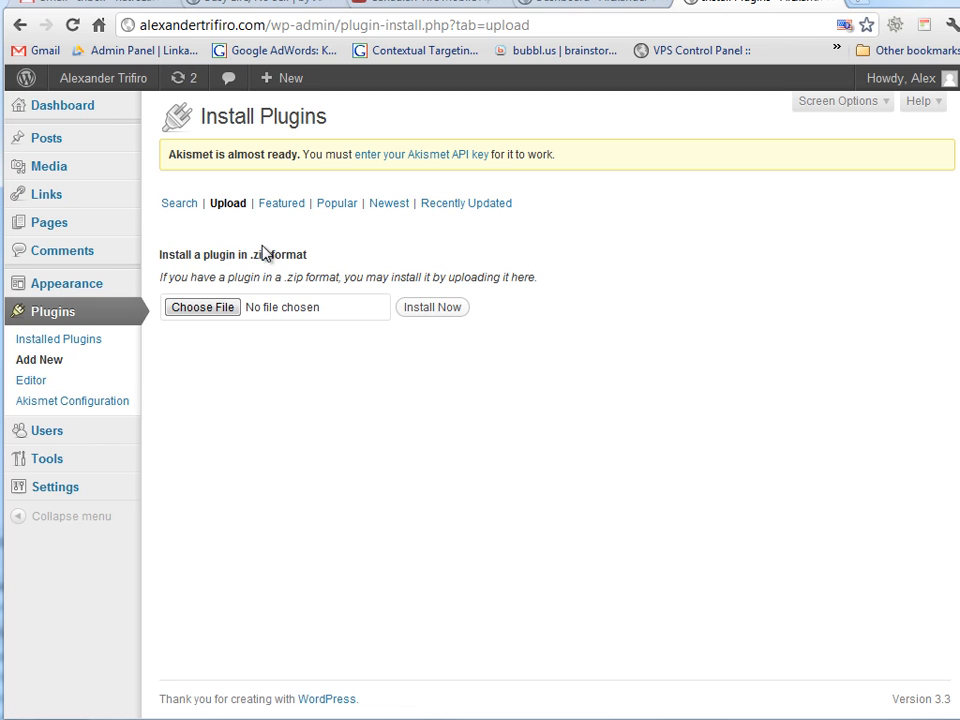
{"action": "mouse_move", "coordinate": [328, 259]}
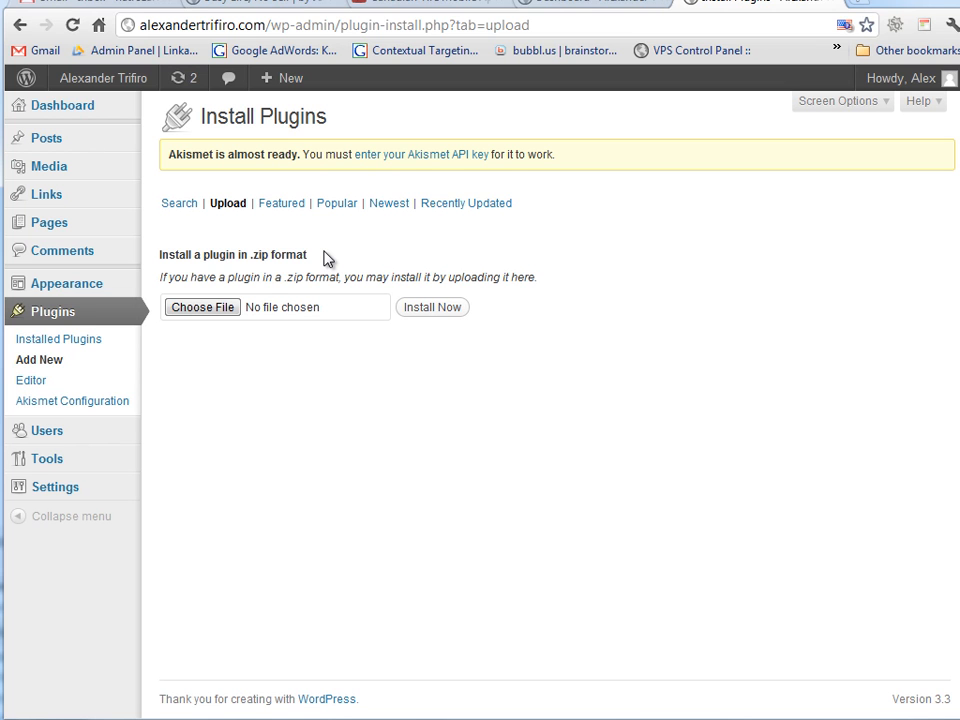
{"action": "left_click", "coordinate": [179, 203]}
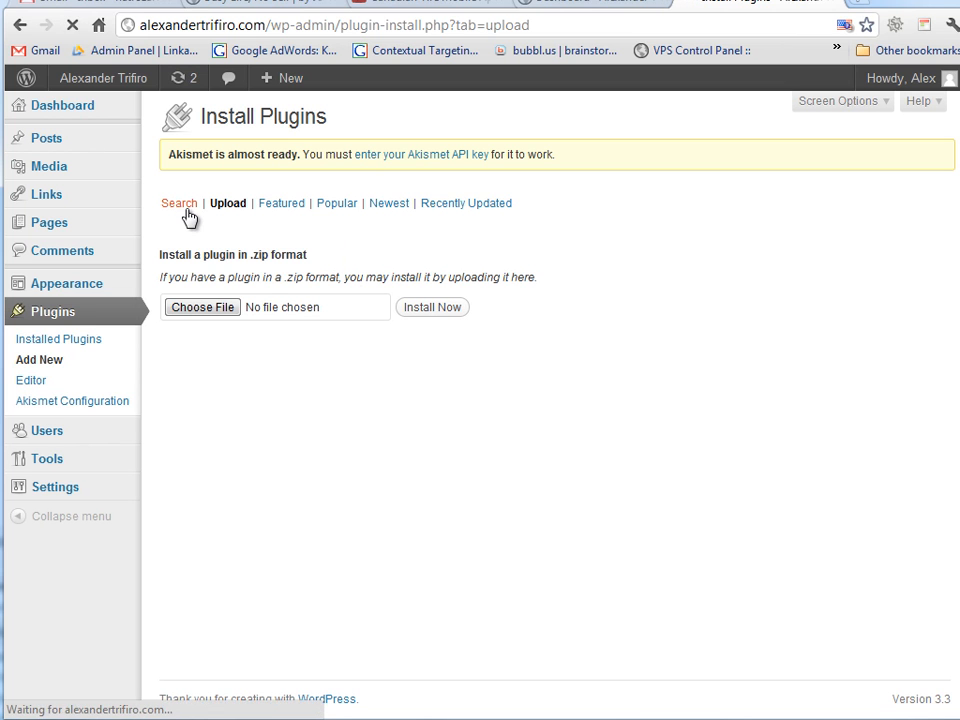
Search 'wp smushit', install WP Smush.it 1.5.0 and activate it.
{"action": "left_click", "coordinate": [180, 203]}
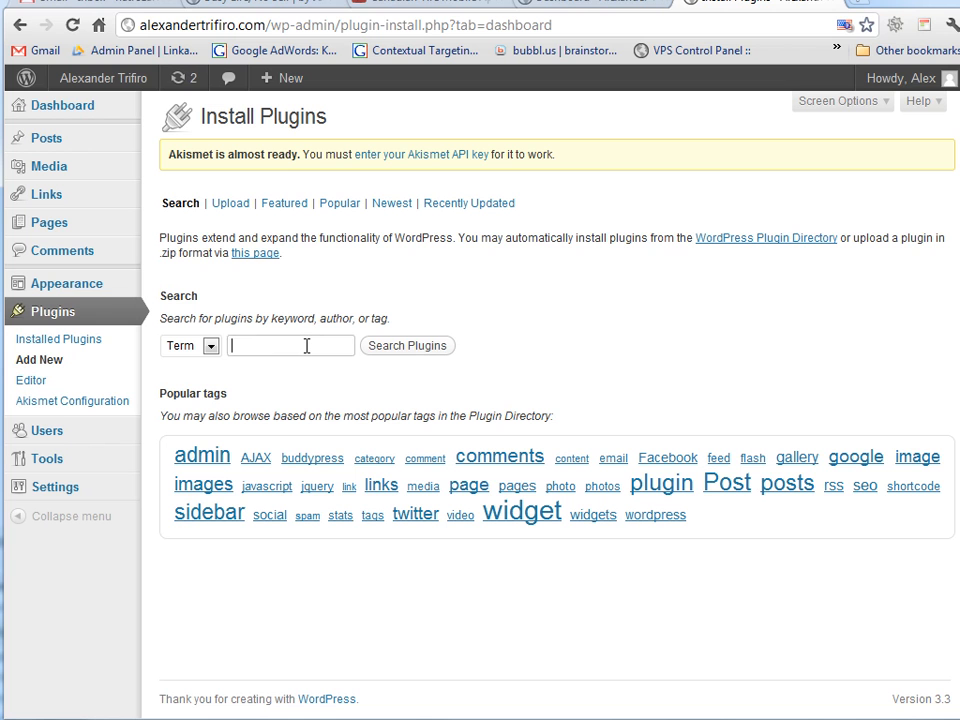
{"action": "type", "text": "wp smushit"}
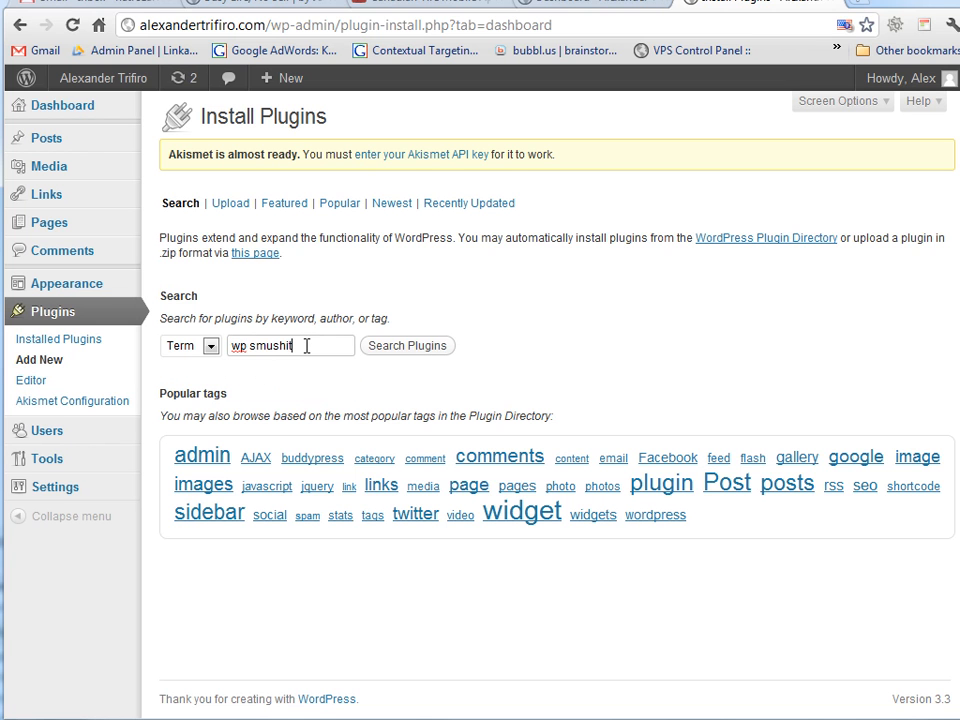
{"action": "left_click", "coordinate": [407, 345]}
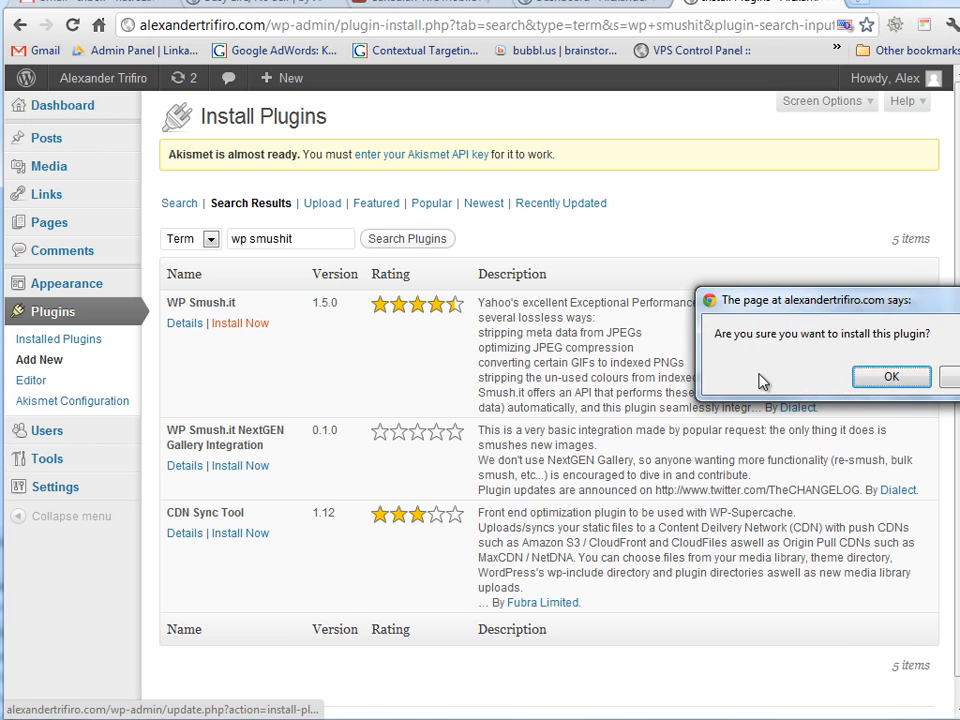
{"action": "left_click", "coordinate": [890, 376]}
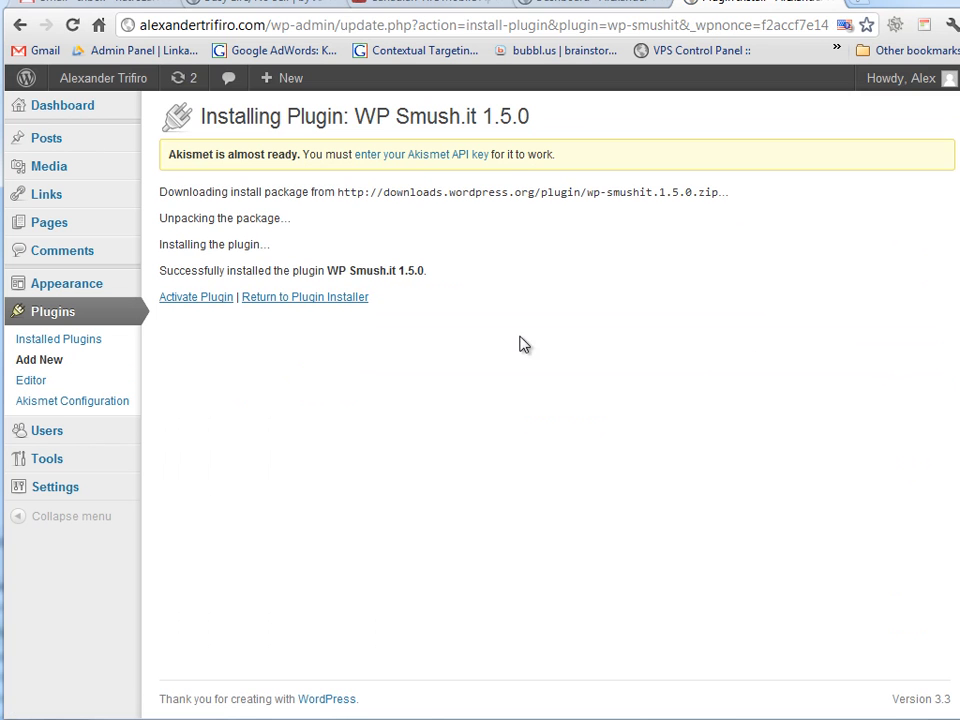
{"action": "left_click", "coordinate": [196, 296]}
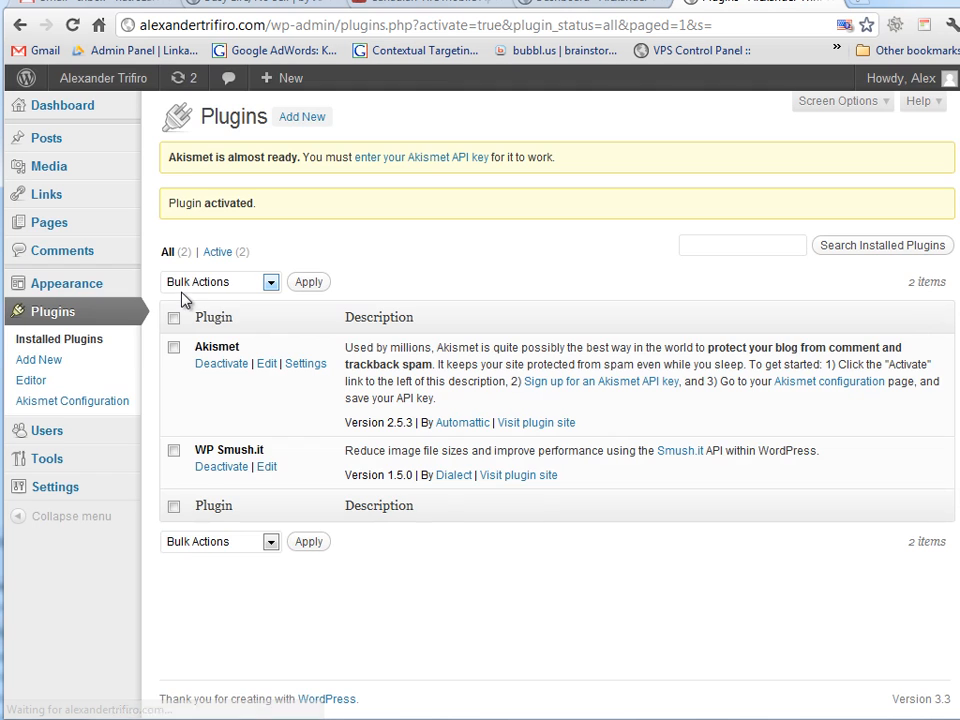
Search 'statpress' in Add New and install StatPress 1.4.1.
{"action": "left_click", "coordinate": [39, 359]}
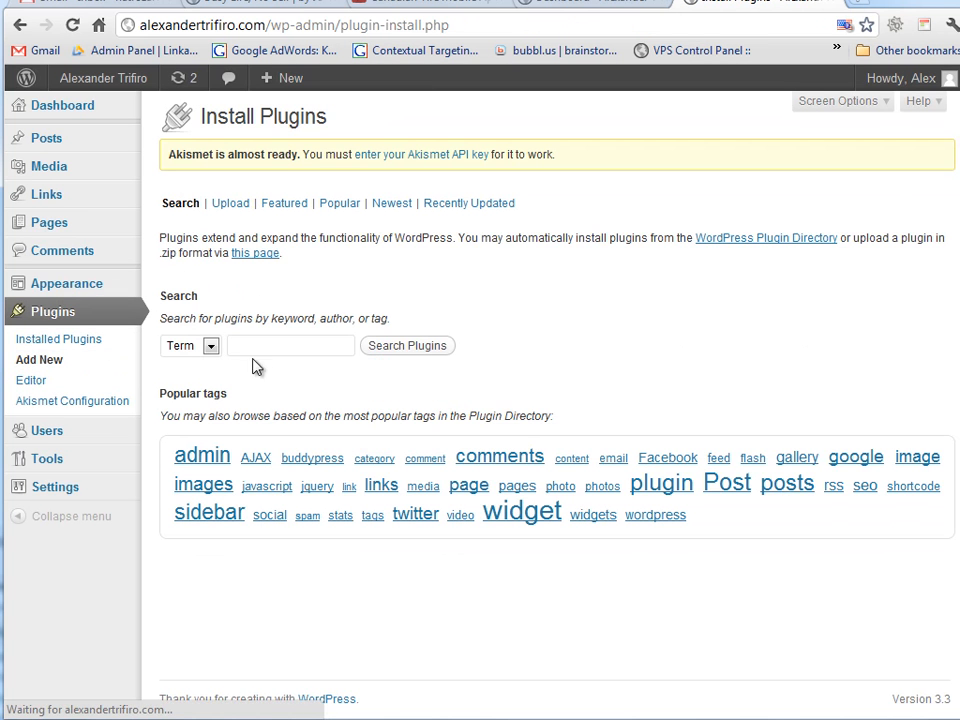
{"action": "type", "text": "statpress"}
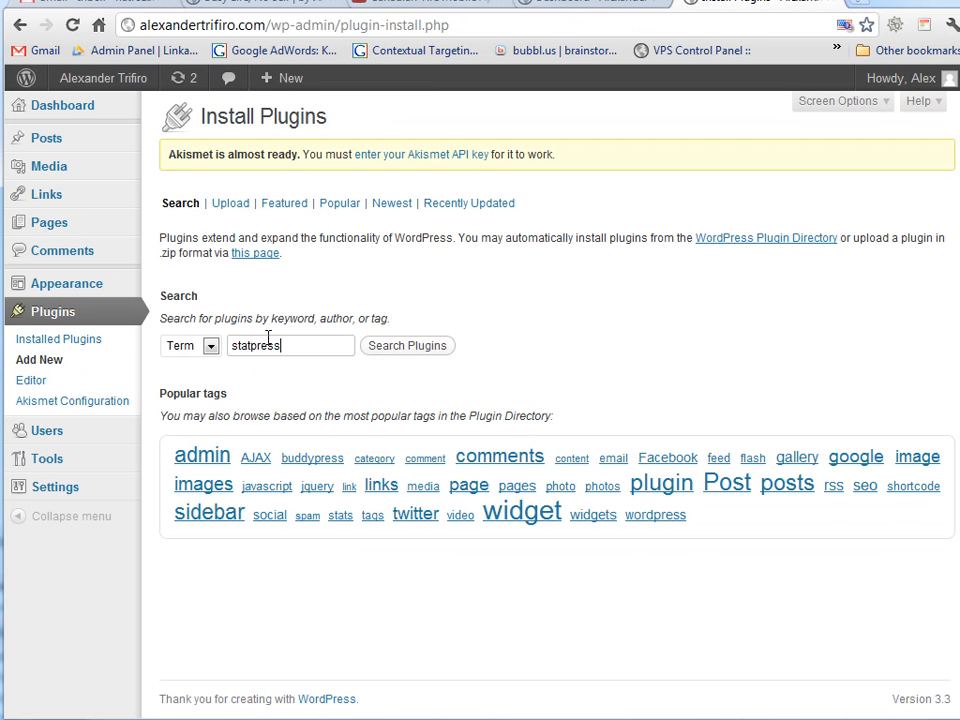
{"action": "left_click", "coordinate": [407, 345]}
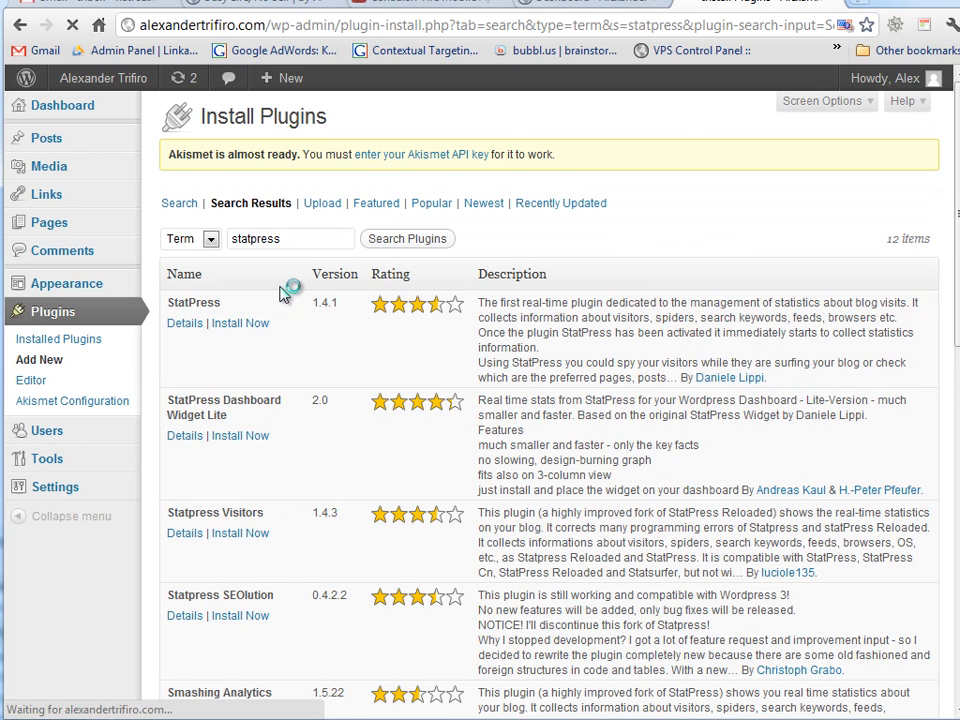
{"action": "left_click", "coordinate": [240, 322]}
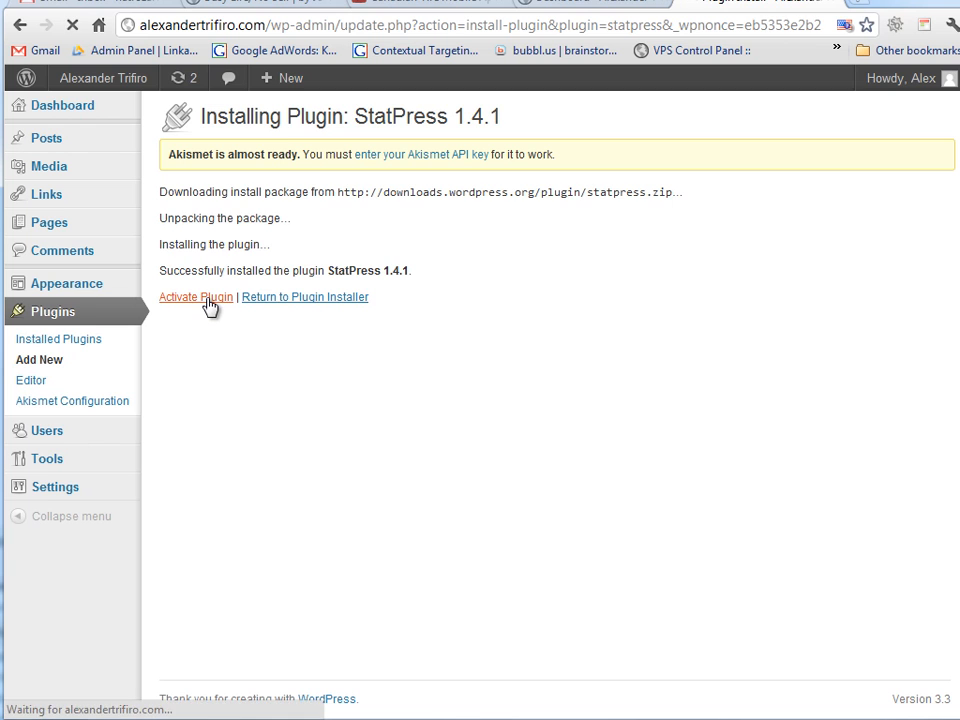
Activate StatPress and review the Installed Plugins list, now with eight active plugins.
{"action": "left_click", "coordinate": [196, 297]}
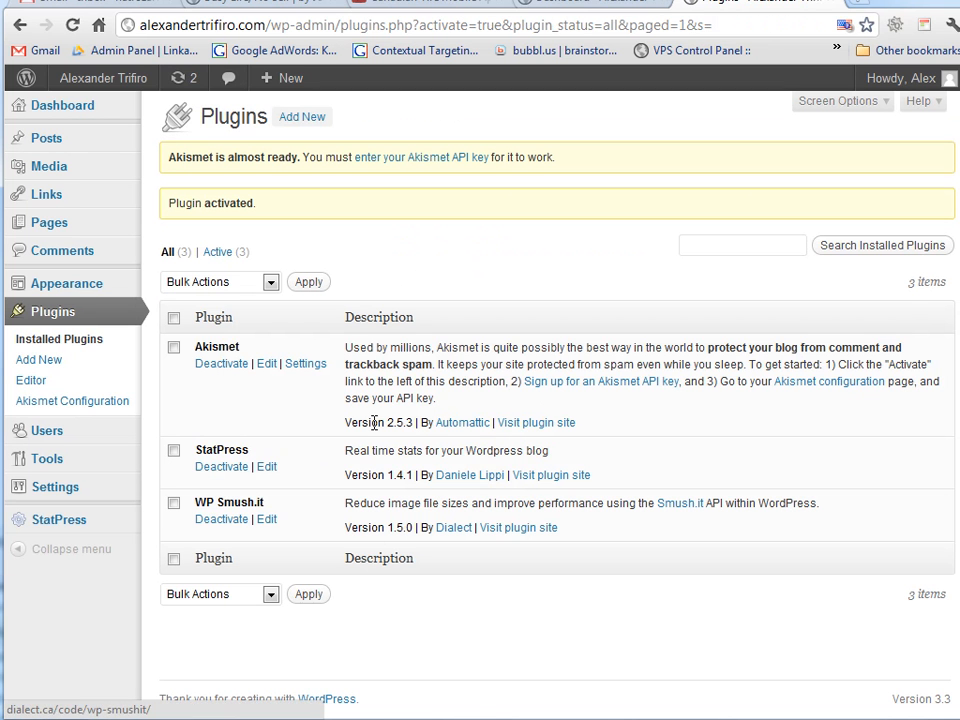
{"action": "mouse_move", "coordinate": [521, 497]}
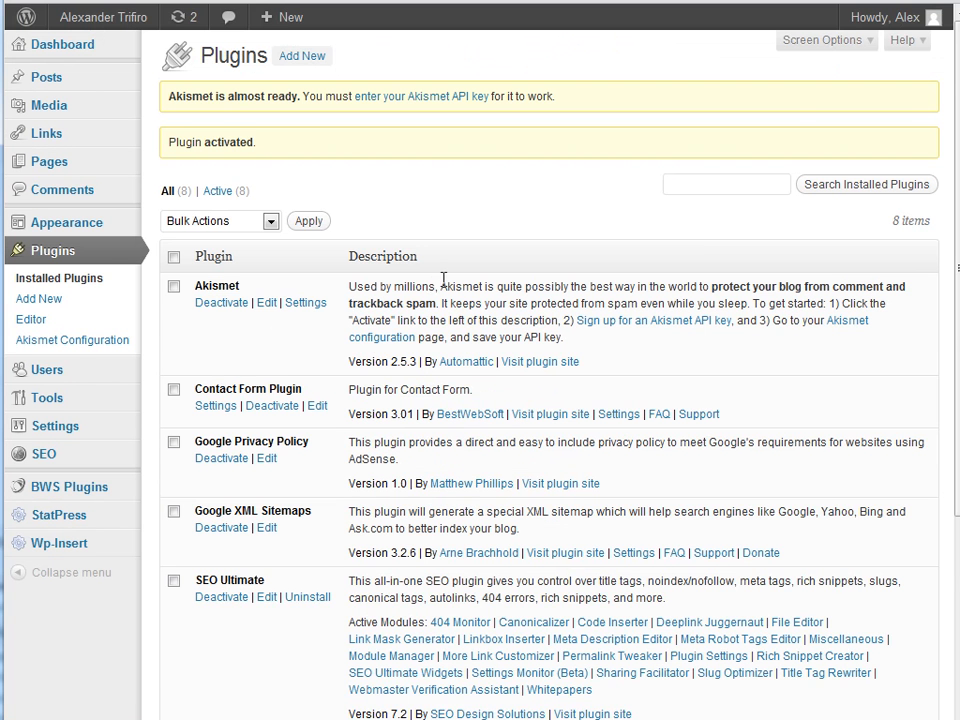
{"action": "scroll", "scroll_direction": "down", "scroll_amount": 3}
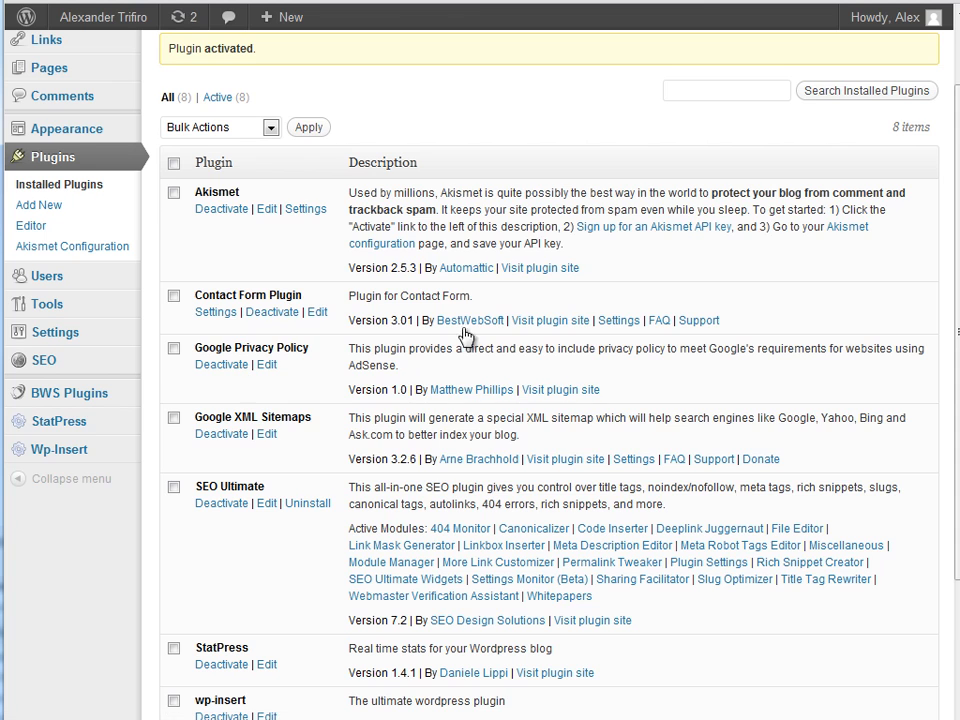
{"action": "scroll", "scroll_direction": "down", "scroll_amount": 3}
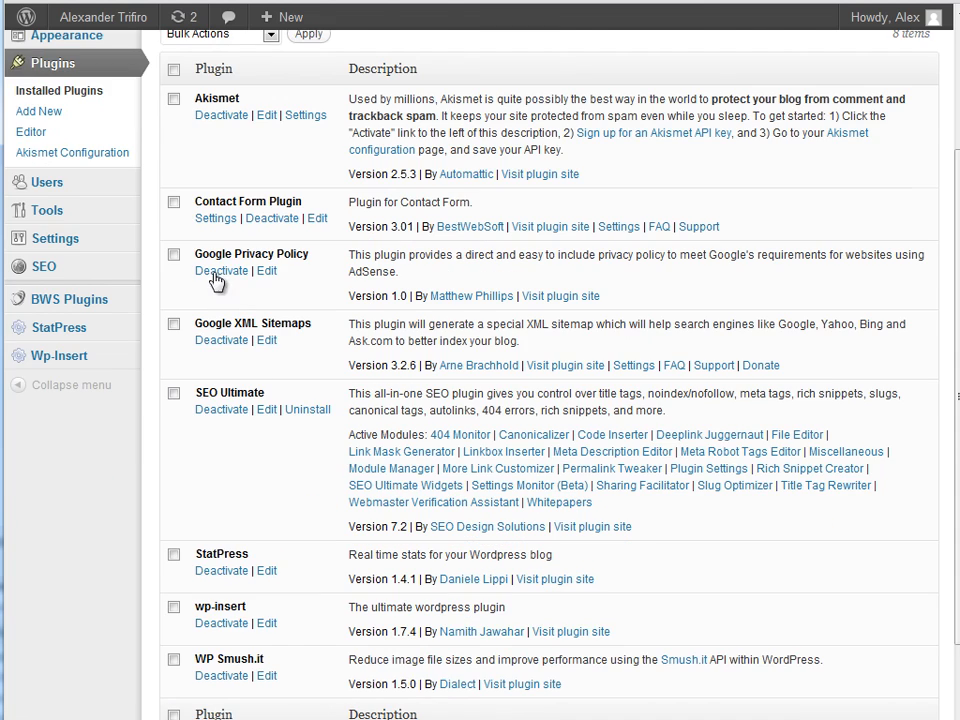
{"action": "scroll", "scroll_direction": "down", "scroll_amount": 3}
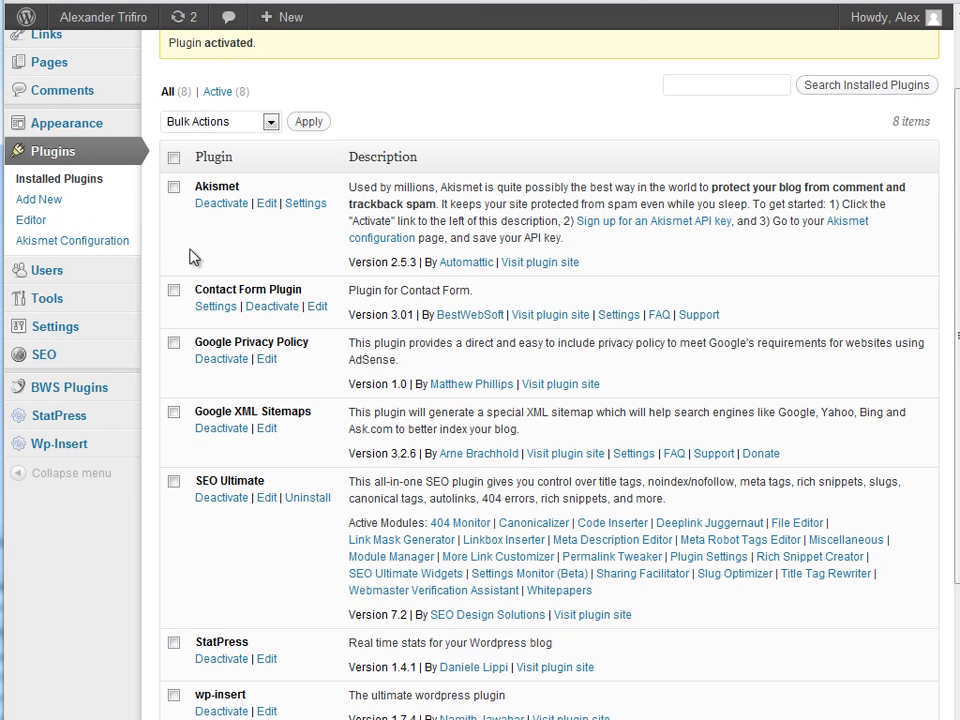
{"action": "mouse_move", "coordinate": [463, 210]}
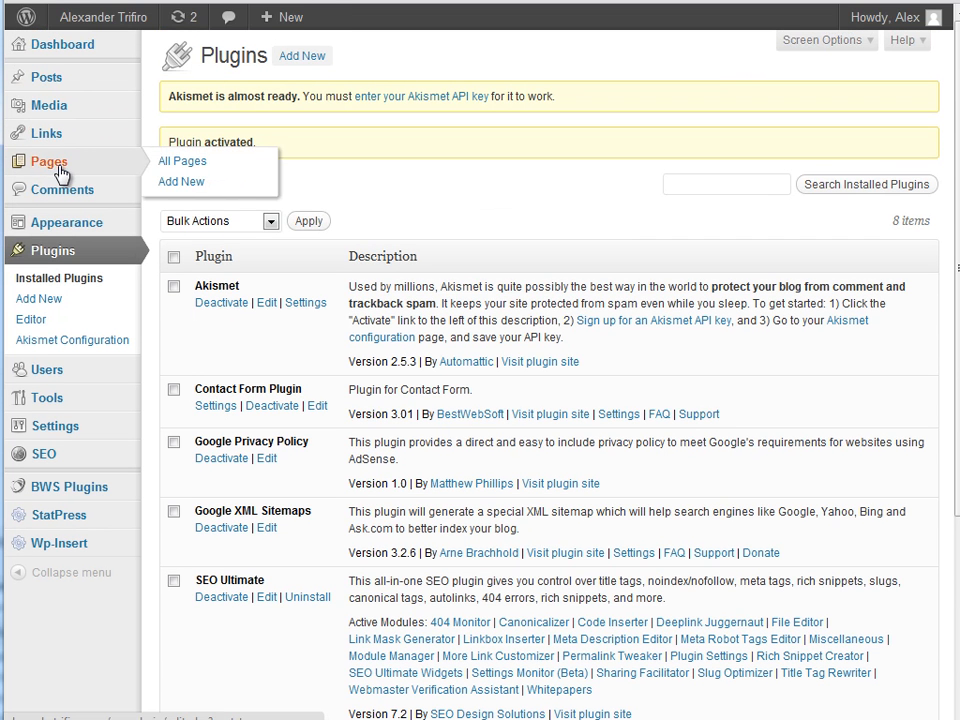
Move the default Sample Page to the trash and start a blank new page.
{"action": "left_click", "coordinate": [182, 160]}
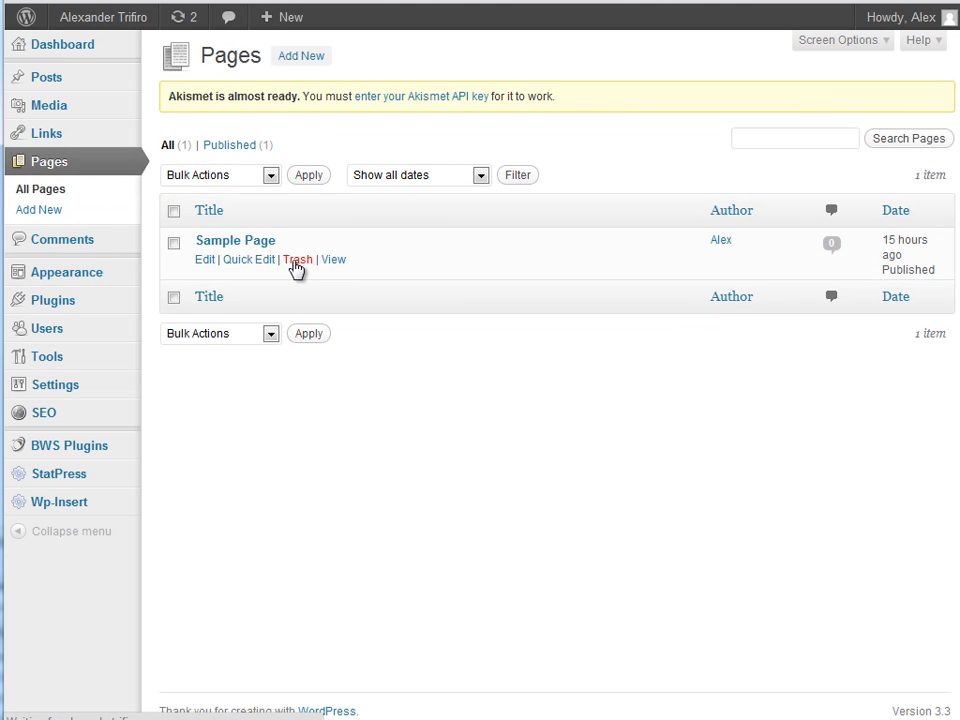
{"action": "left_click", "coordinate": [297, 259]}
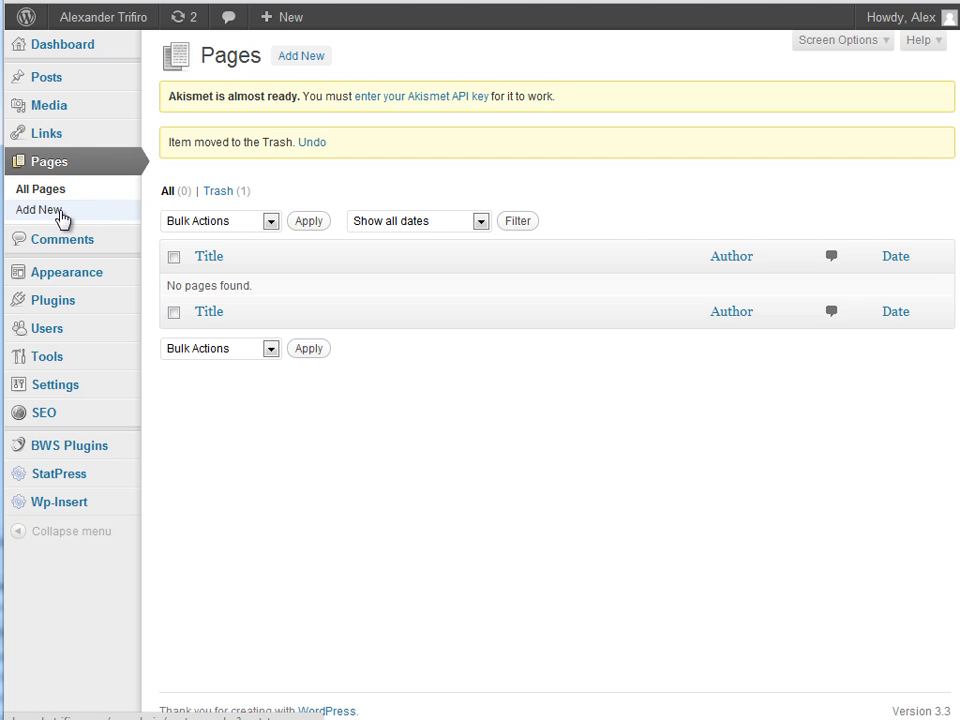
{"action": "left_click", "coordinate": [38, 210]}
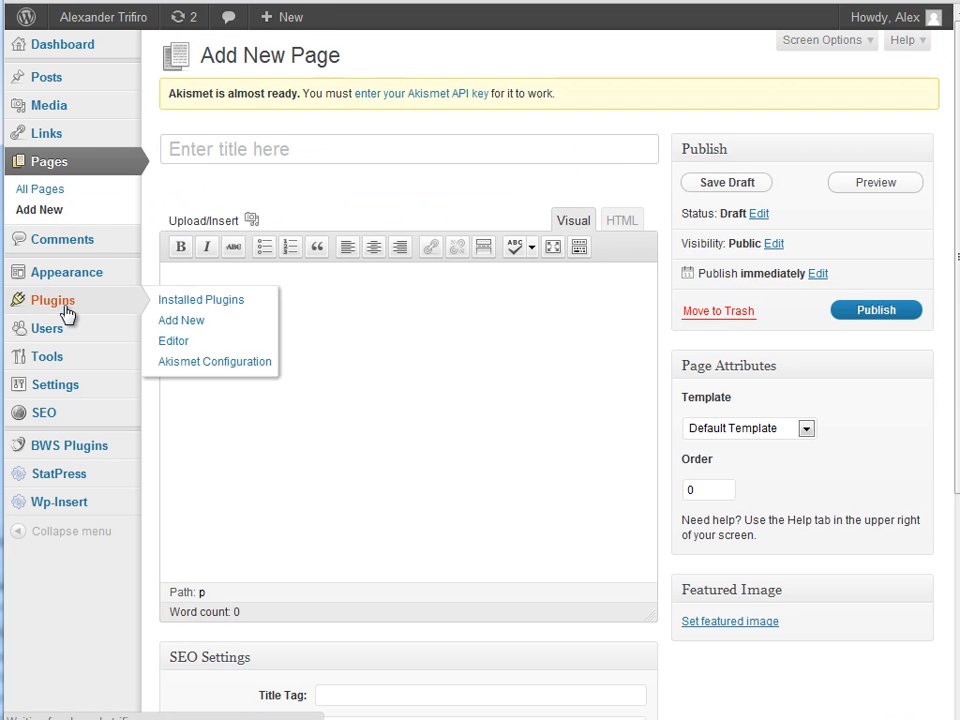
{"action": "left_click", "coordinate": [201, 299]}
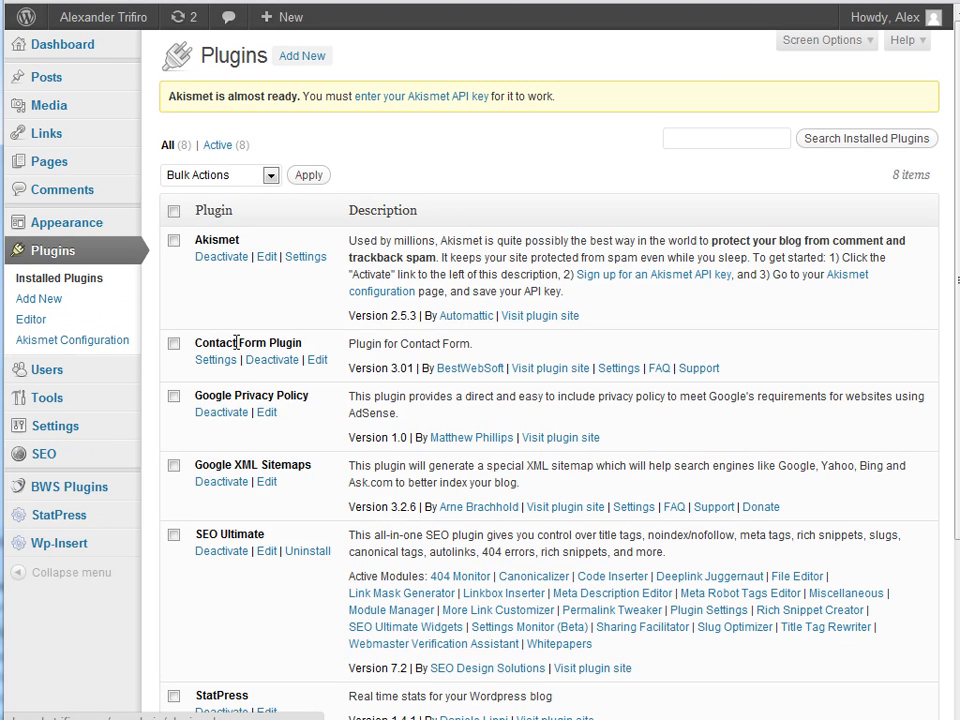
{"action": "left_click", "coordinate": [216, 359]}
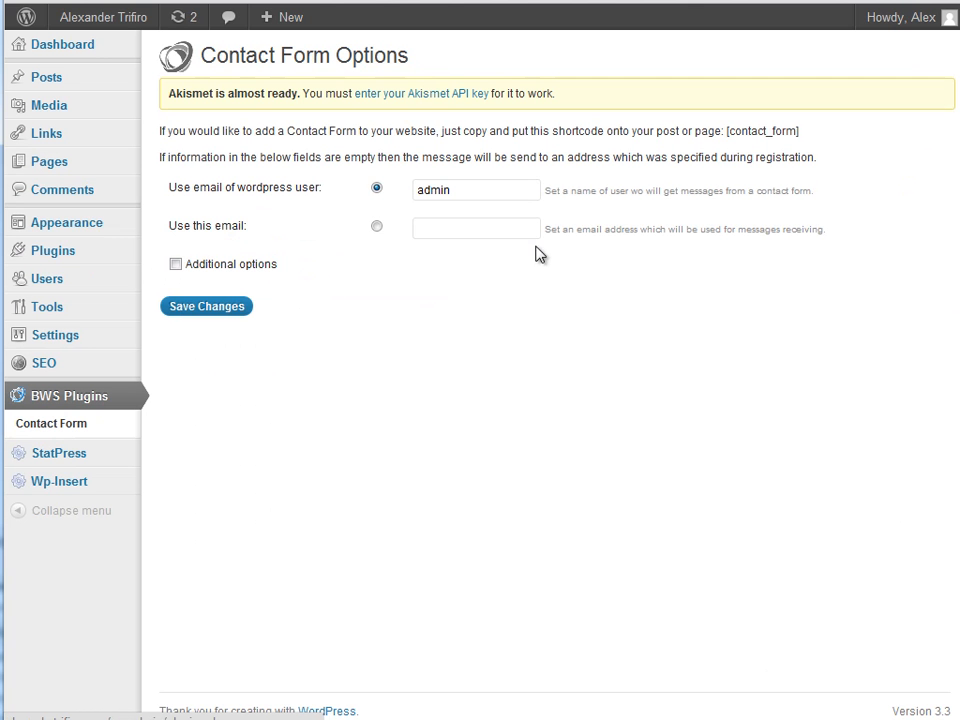
{"action": "double_click", "coordinate": [763, 131]}
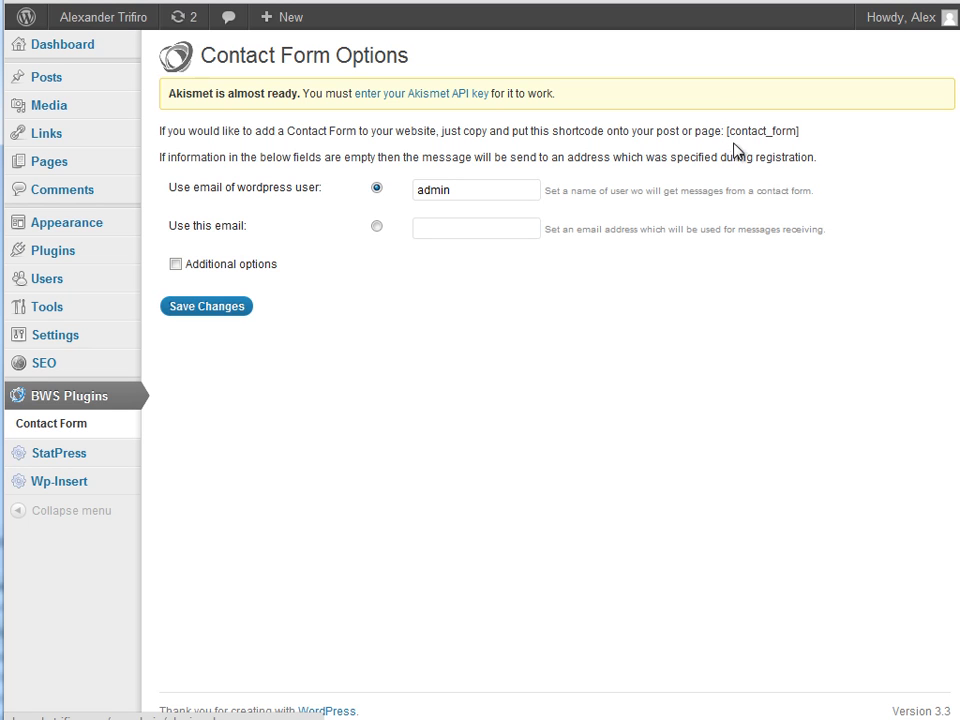
{"action": "mouse_move", "coordinate": [257, 187]}
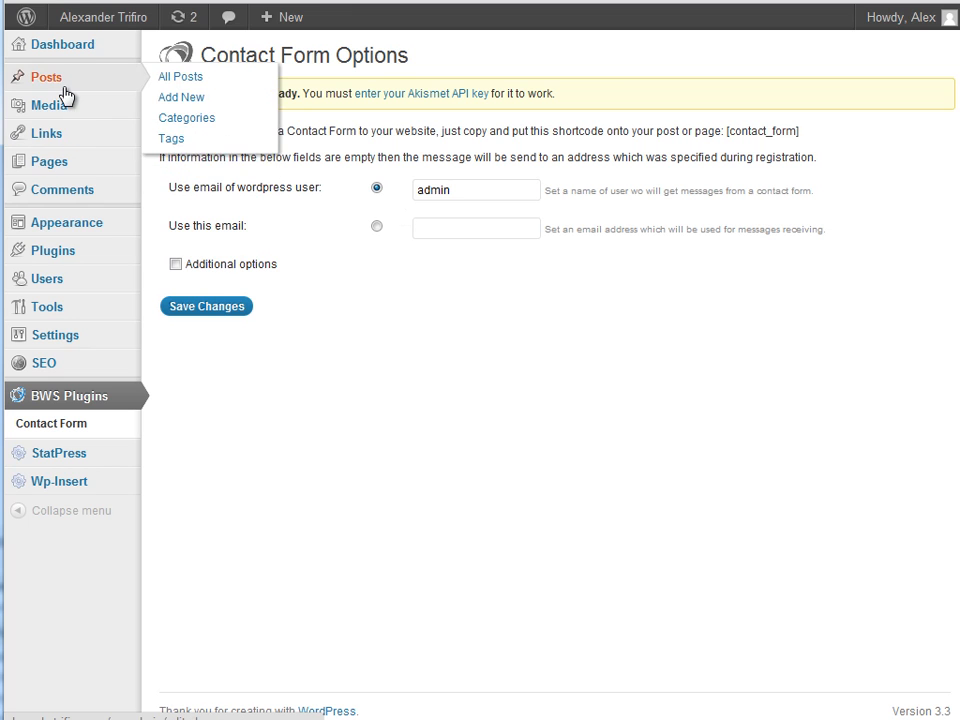
{"action": "left_click", "coordinate": [49, 161]}
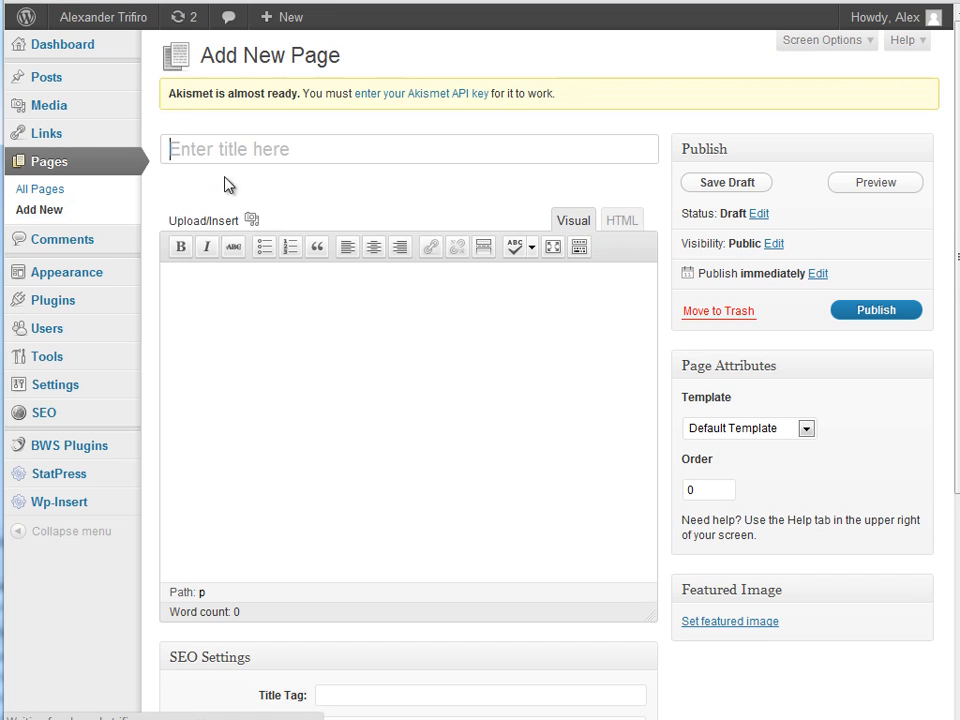
Publish a 'Contact Us' page whose body contains the [contact_form] shortcode.
{"action": "type", "text": "[contact_form]"}
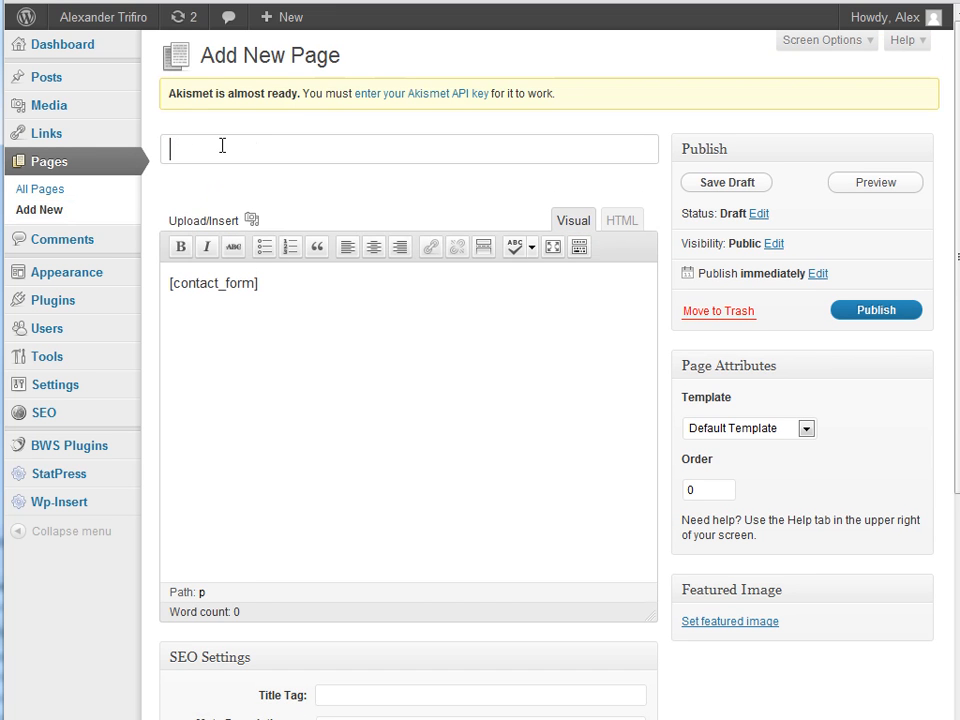
{"action": "type", "text": "Contact Us"}
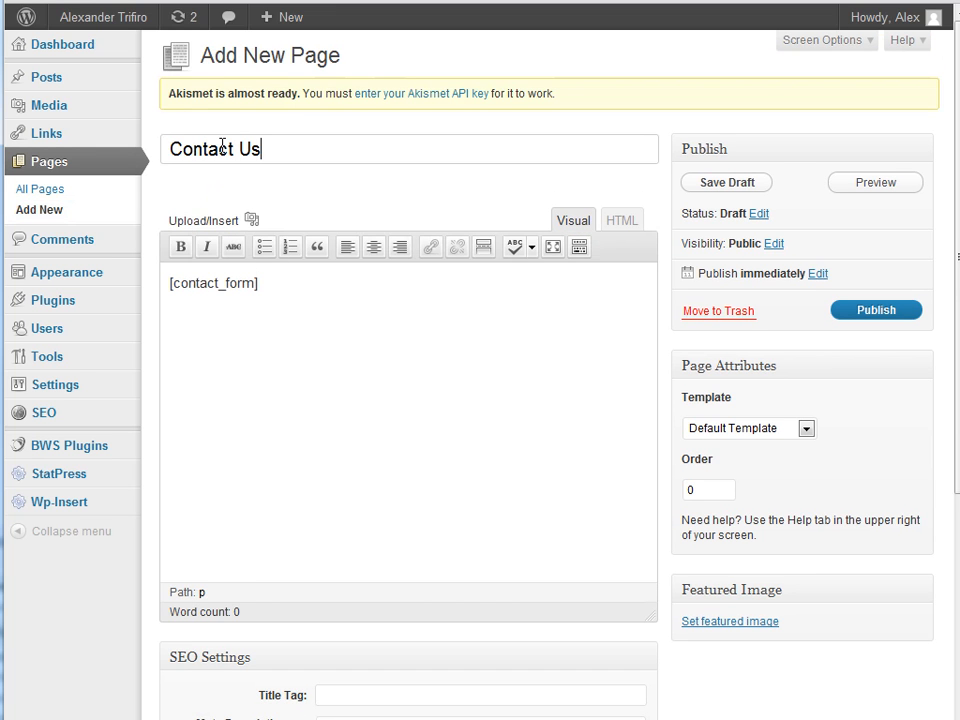
{"action": "mouse_move", "coordinate": [876, 310]}
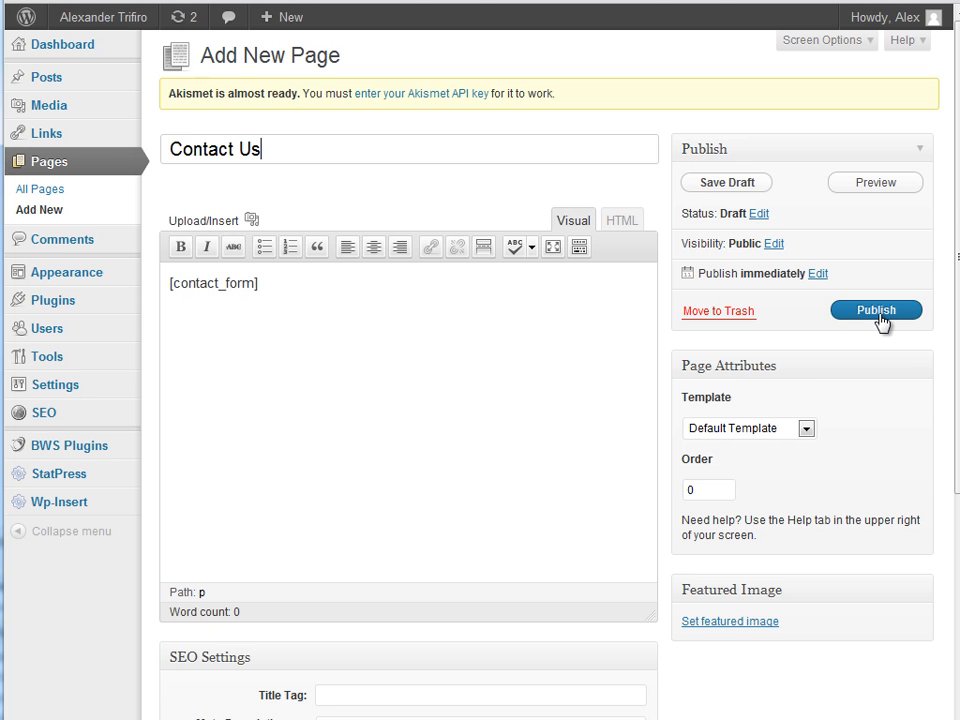
{"action": "left_click", "coordinate": [875, 310]}
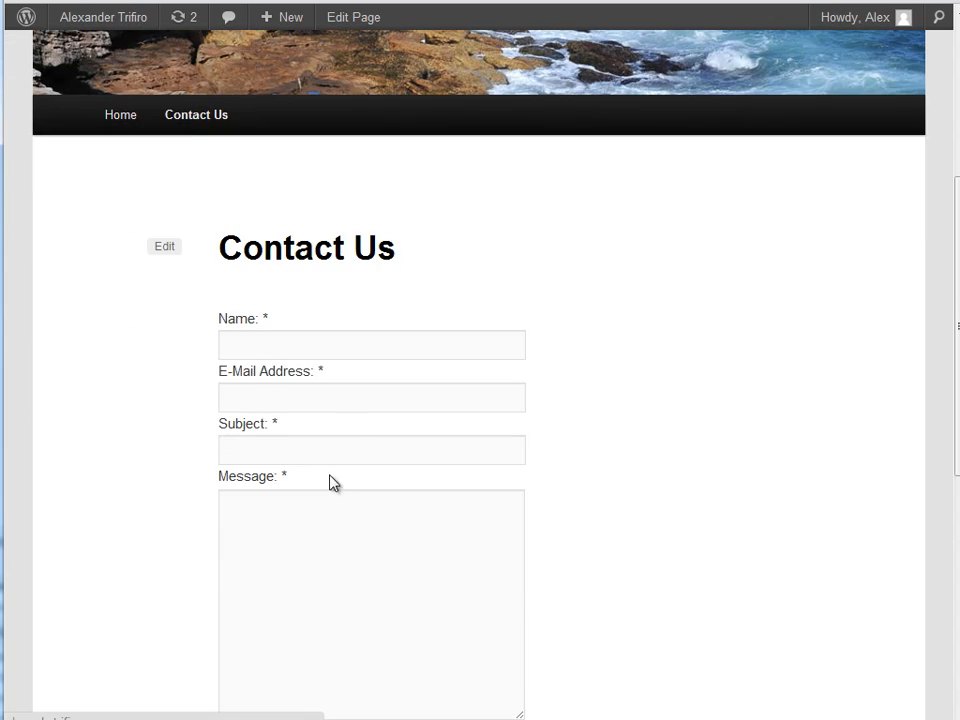
{"action": "scroll", "scroll_direction": "up", "scroll_amount": 3}
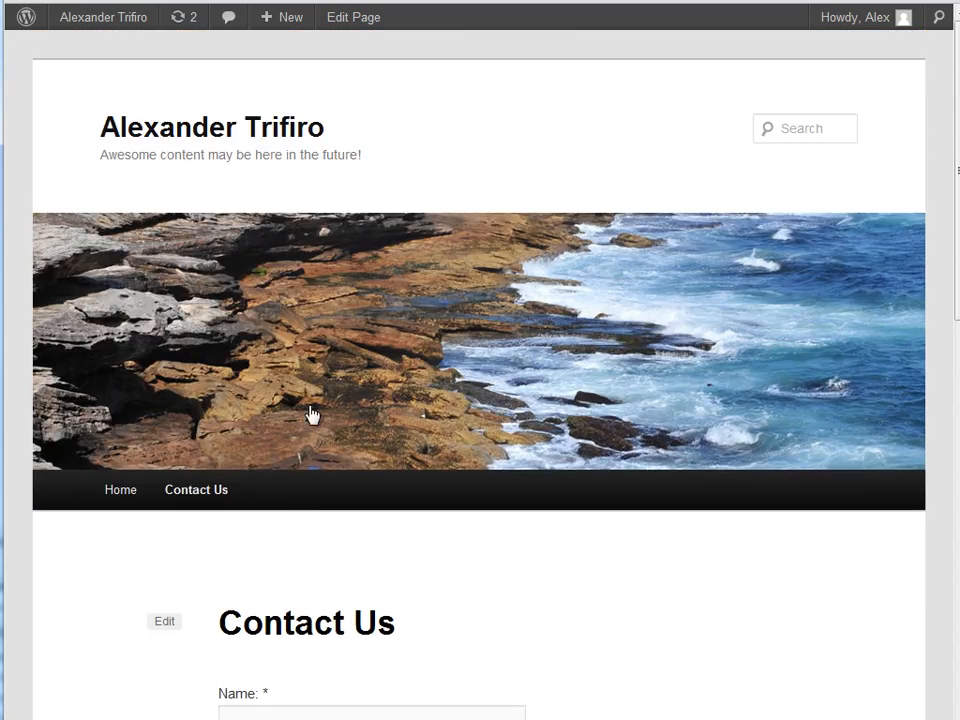
{"action": "left_click", "coordinate": [164, 621]}
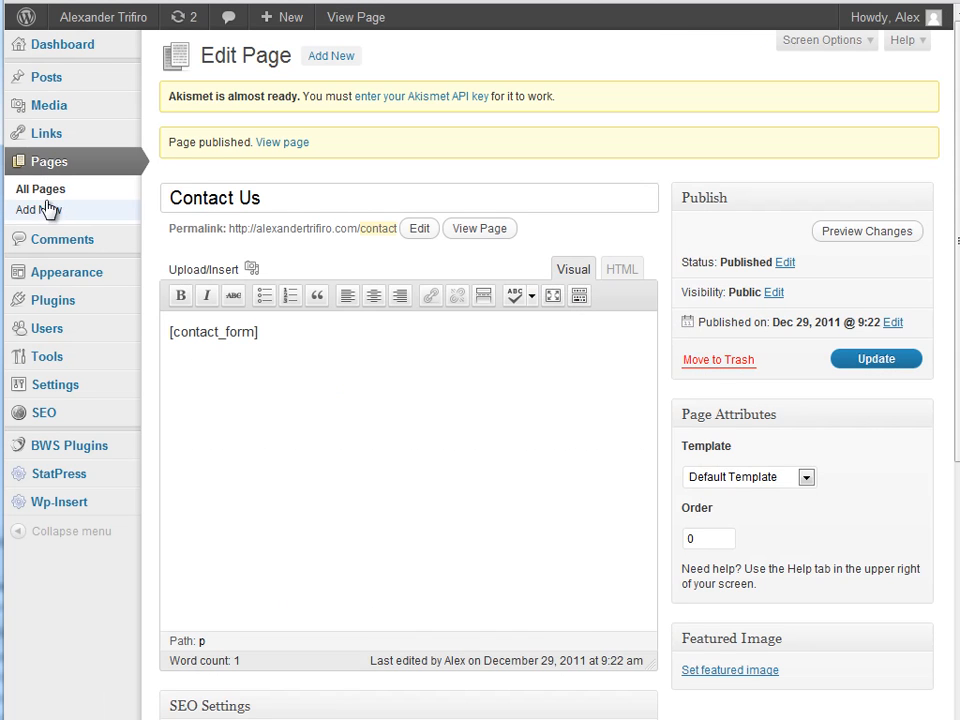
{"action": "mouse_move", "coordinate": [40, 189]}
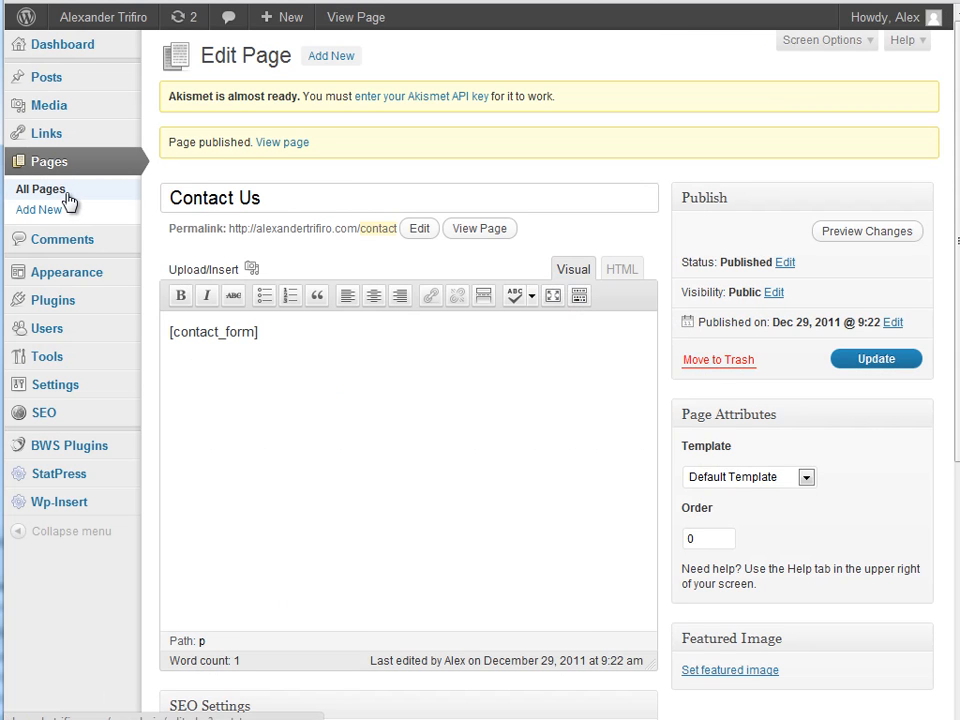
{"action": "left_click", "coordinate": [38, 210]}
{"action": "type", "text": "Ab"}
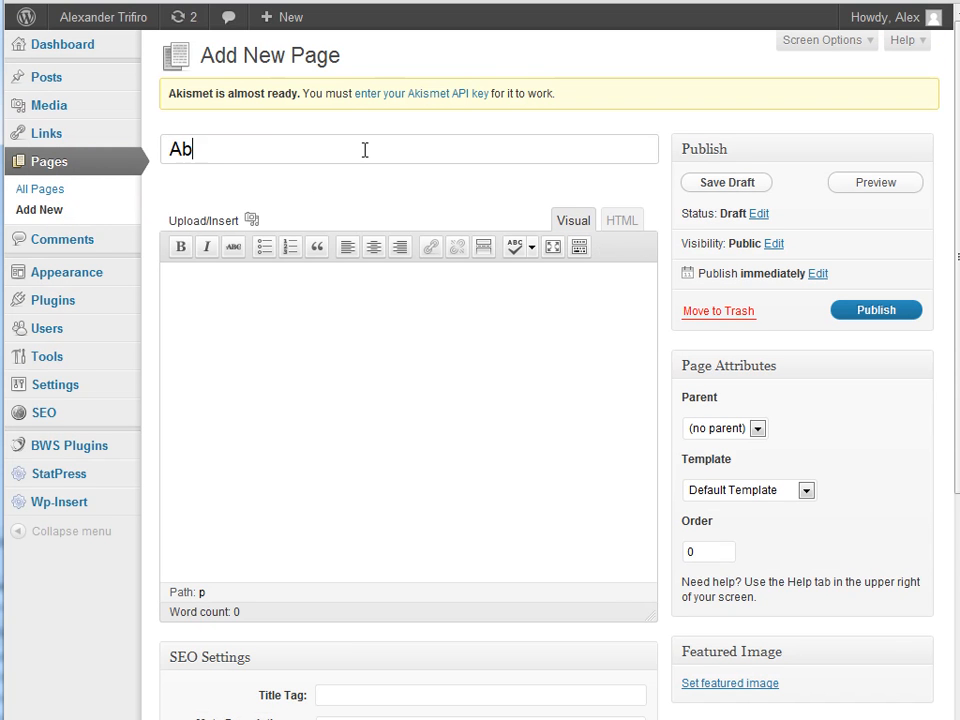
Title the page 'About Us' with body 'This website is my blog, I blog about whatever.'.
{"action": "type", "text": "out Us"}
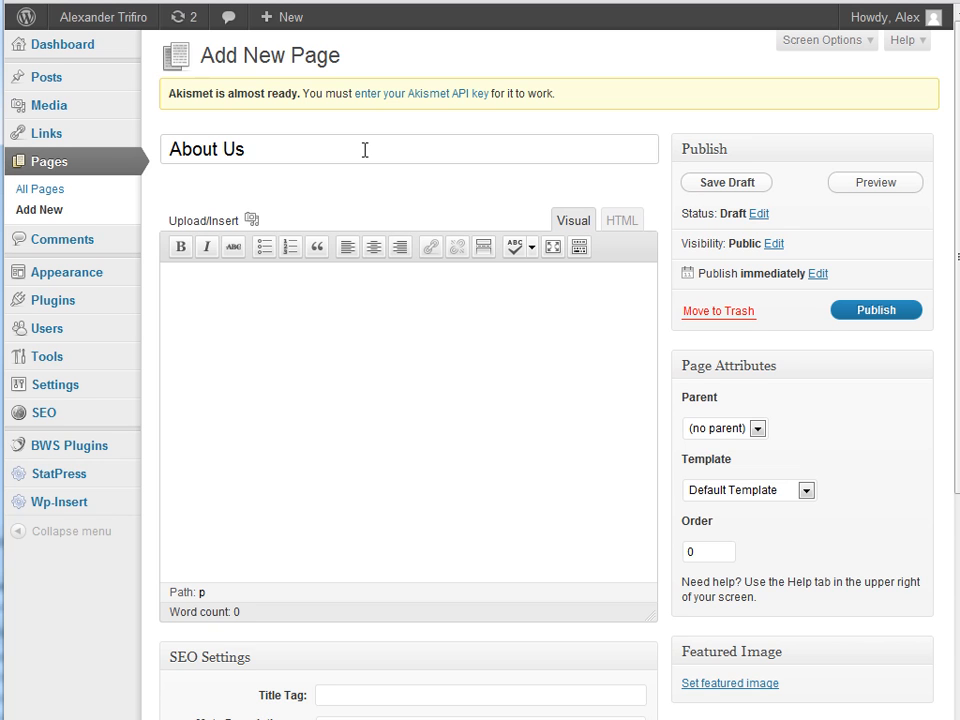
{"action": "left_click", "coordinate": [250, 360]}
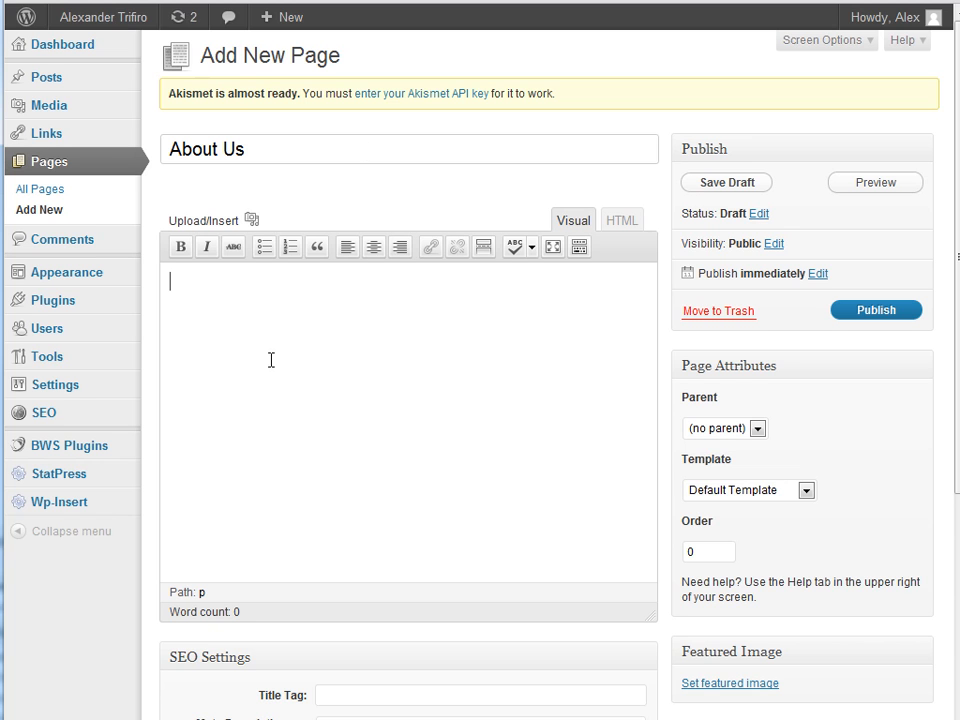
{"action": "left_click", "coordinate": [726, 182]}
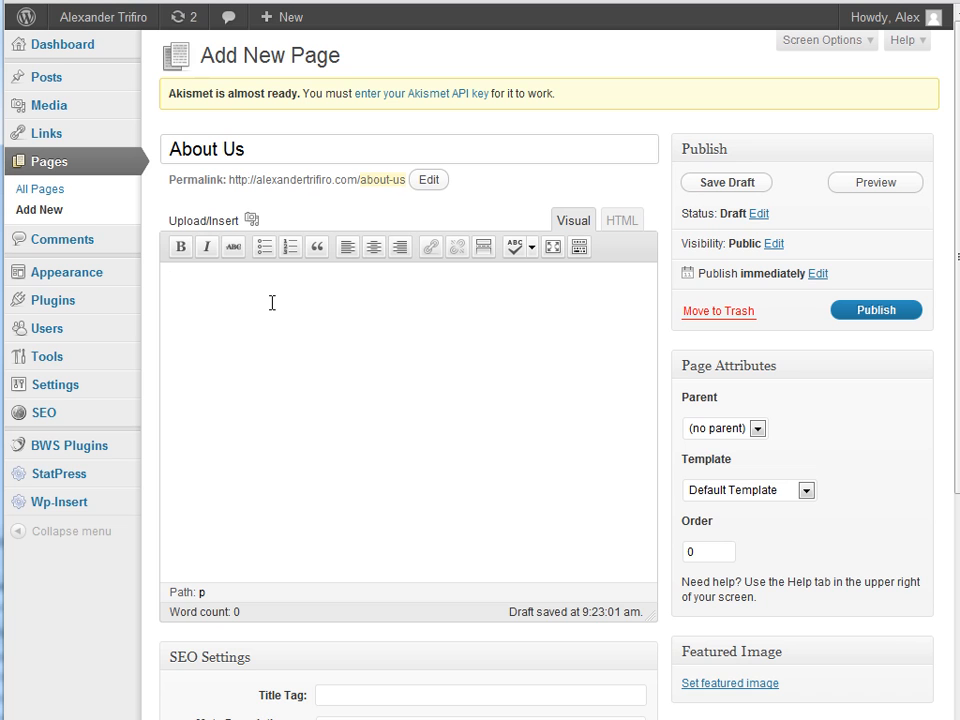
{"action": "type", "text": "This we"}
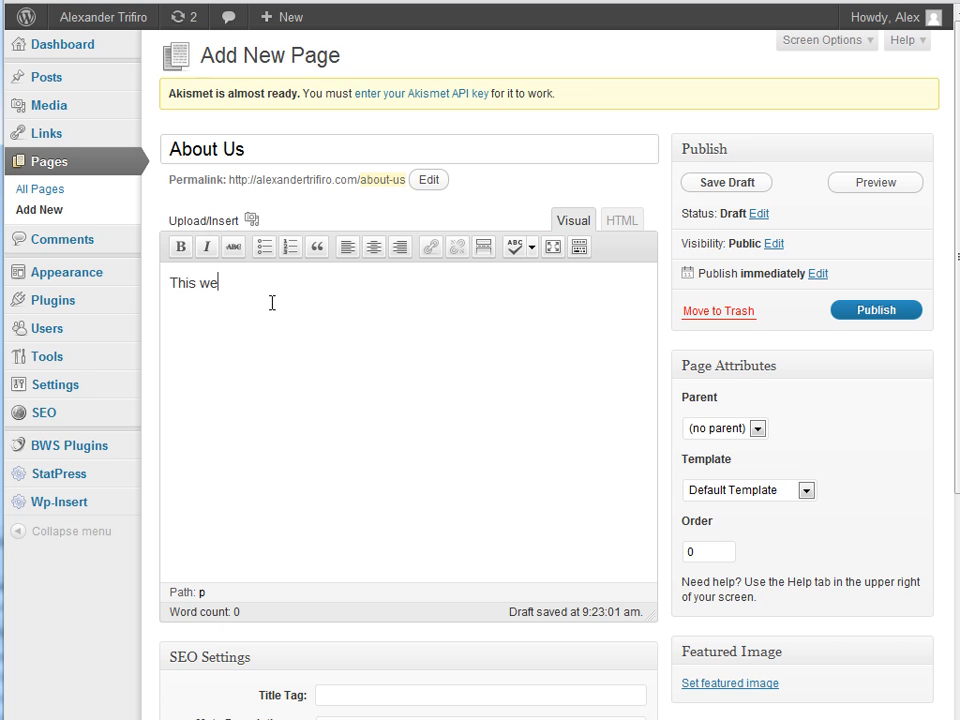
{"action": "type", "text": "bsite is my"}
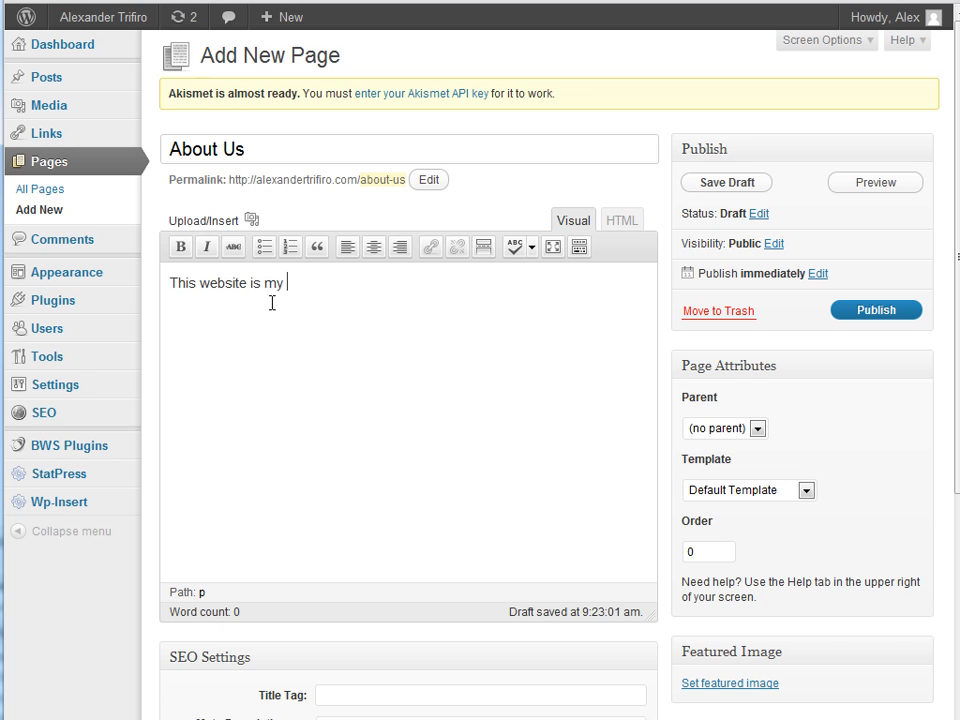
{"action": "type", "text": "blog,"}
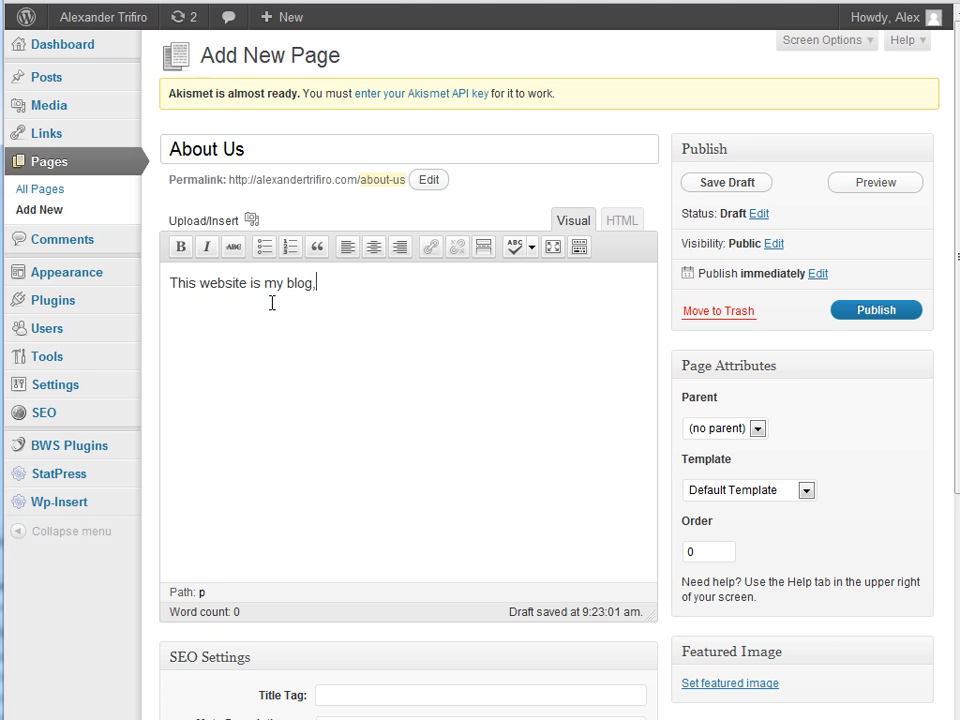
{"action": "type", "text": "I blog about whate"}
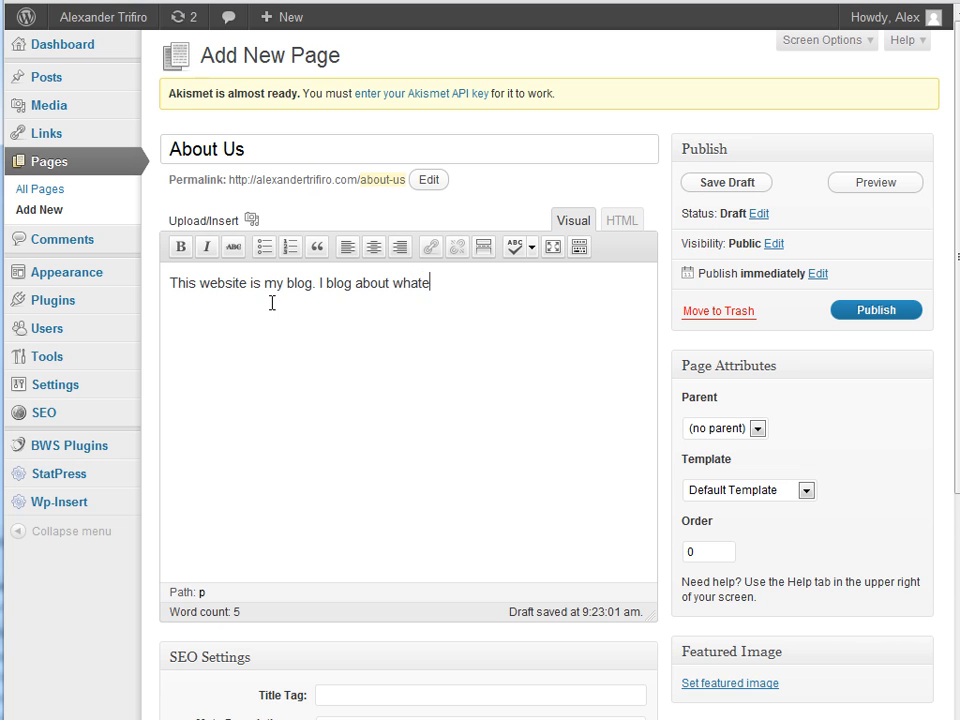
{"action": "type", "text": "ver."}
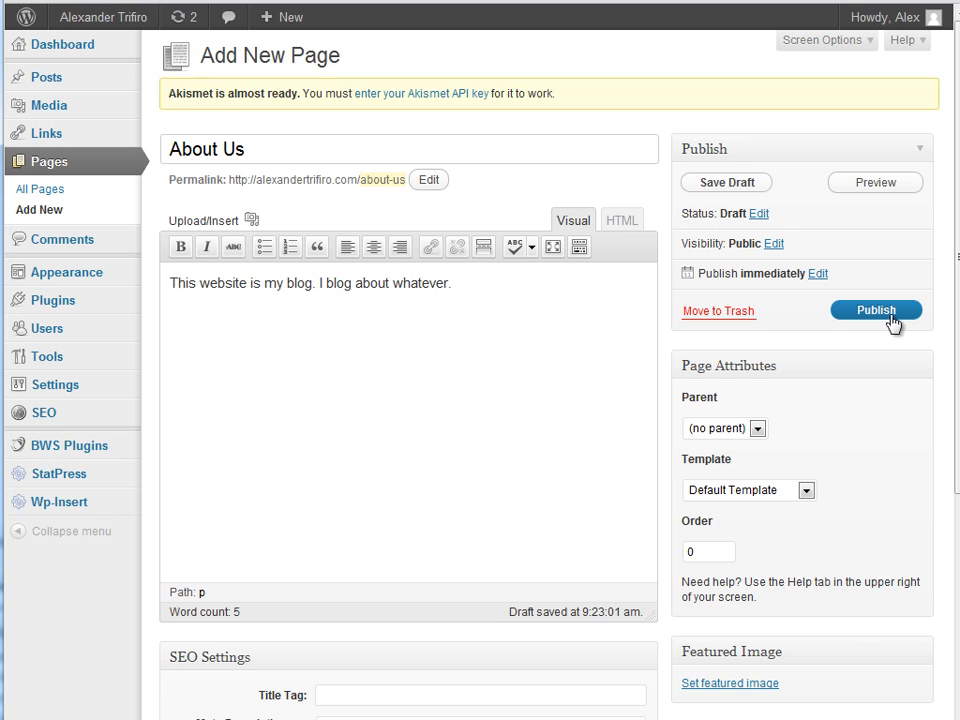
{"action": "mouse_move", "coordinate": [526, 296]}
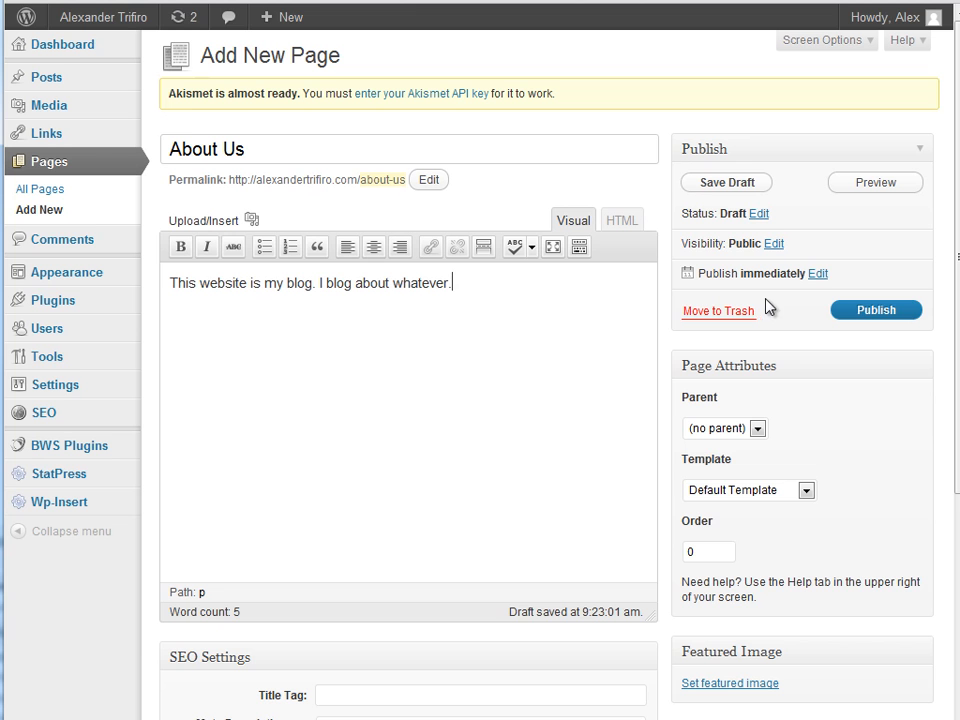
Publish the About Us page and go to the installed plugins list.
{"action": "left_click", "coordinate": [875, 310]}
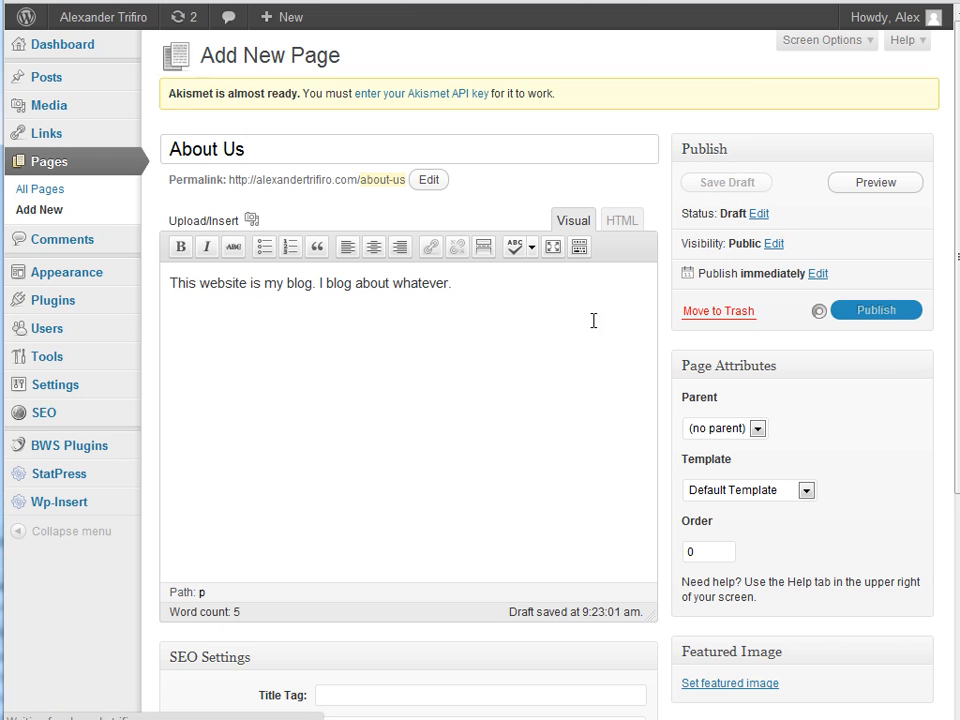
{"action": "left_click", "coordinate": [875, 309]}
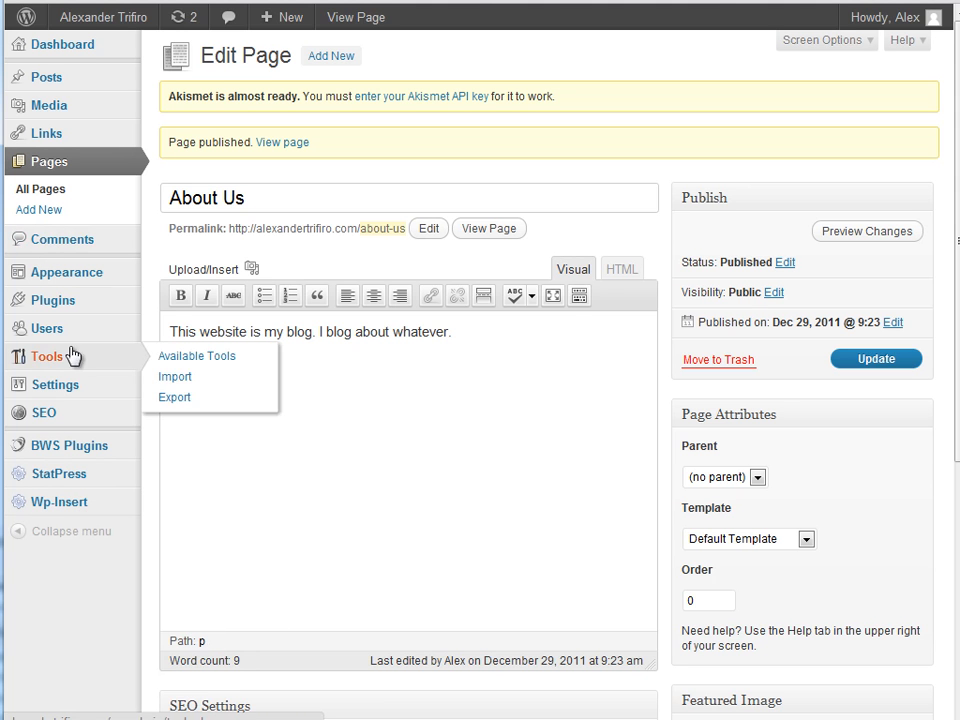
{"action": "left_click", "coordinate": [54, 250]}
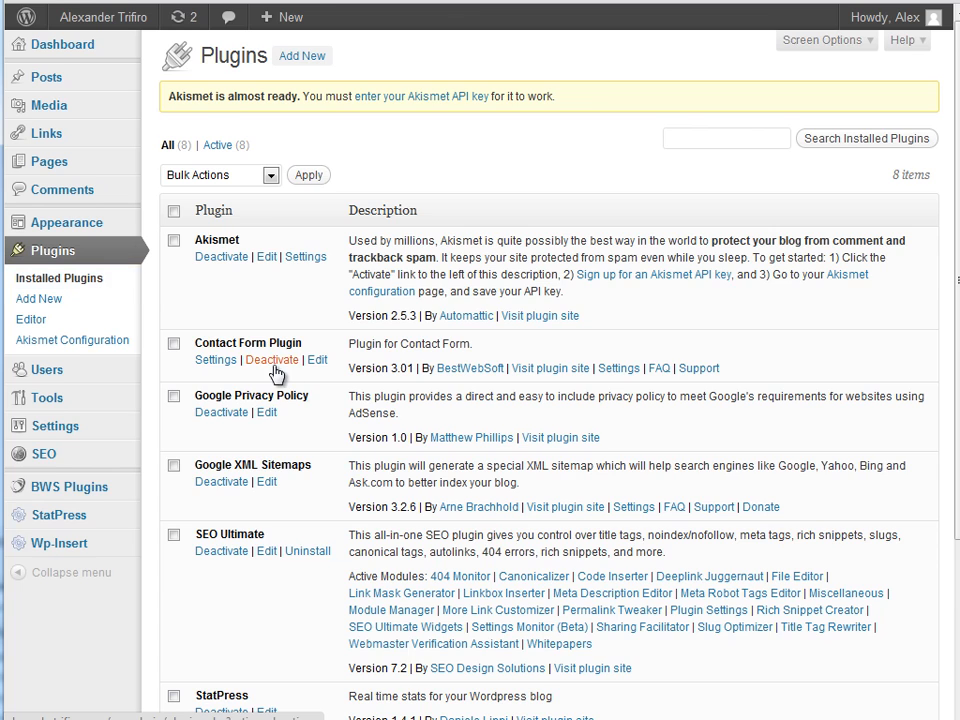
Scroll the plugins list and open StatPress's Overview of visitor and spider statistics.
{"action": "scroll", "scroll_direction": "down", "scroll_amount": 3}
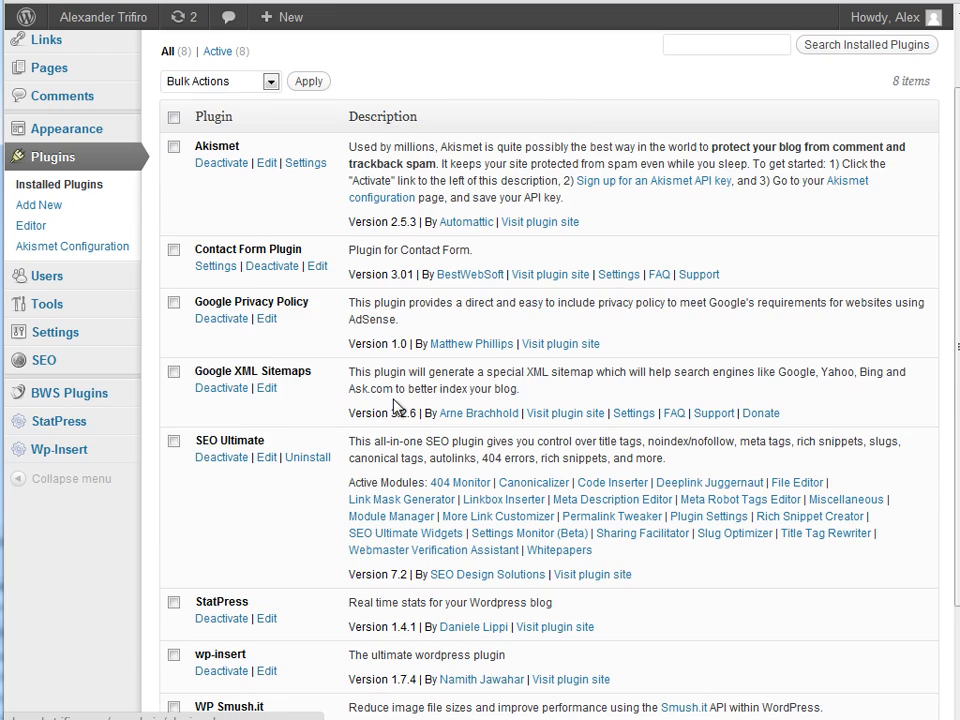
{"action": "scroll", "scroll_direction": "down", "scroll_amount": 3}
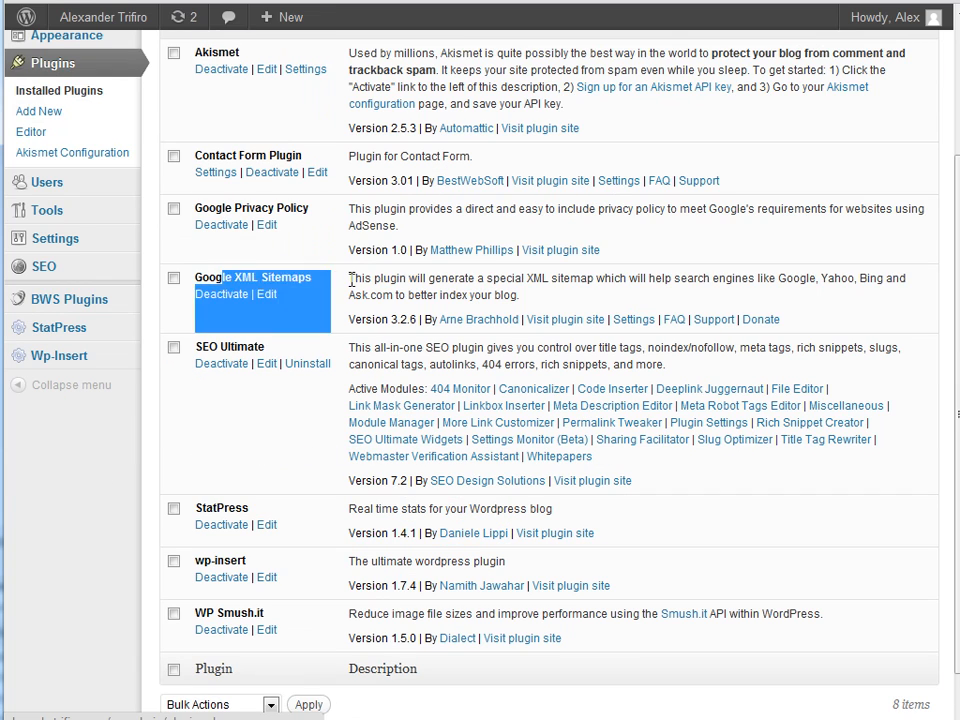
{"action": "scroll", "scroll_direction": "down", "scroll_amount": 3}
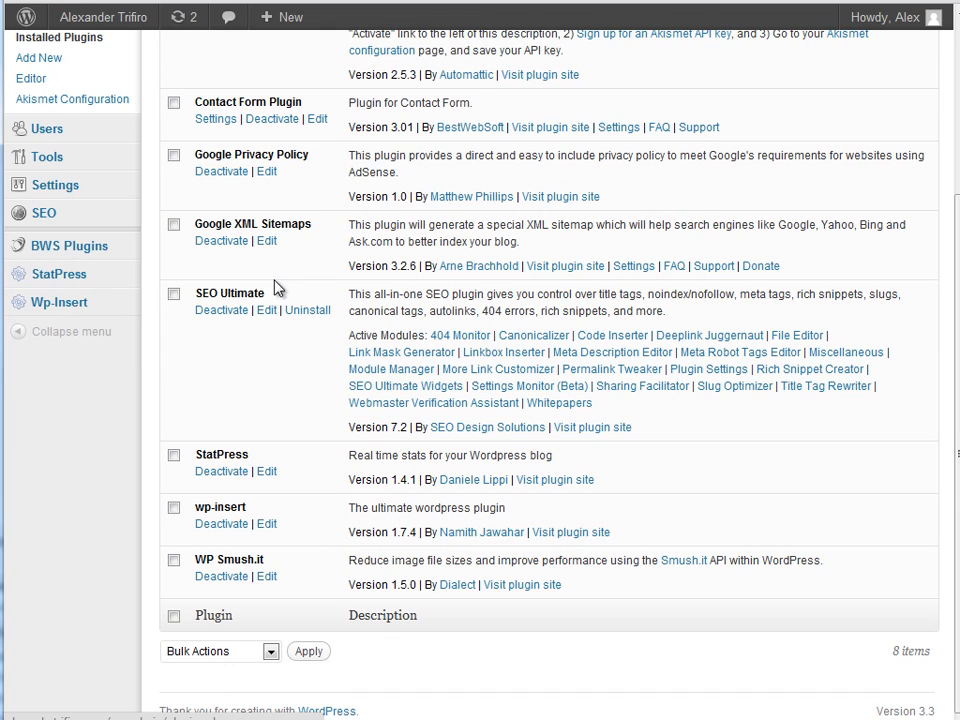
{"action": "double_click", "coordinate": [229, 293]}
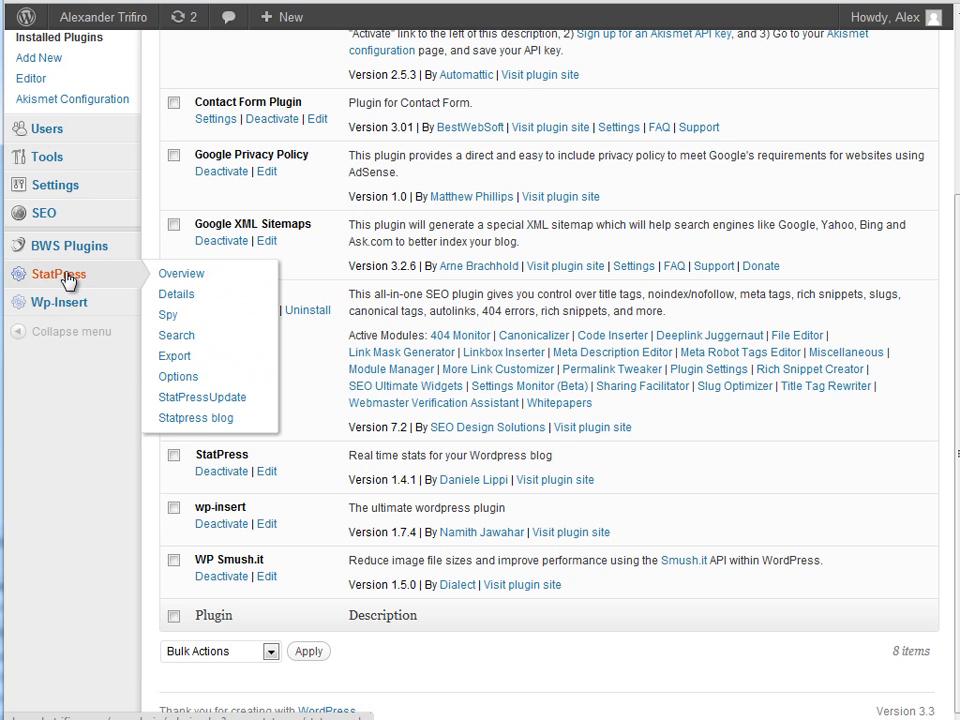
{"action": "left_click", "coordinate": [181, 273]}
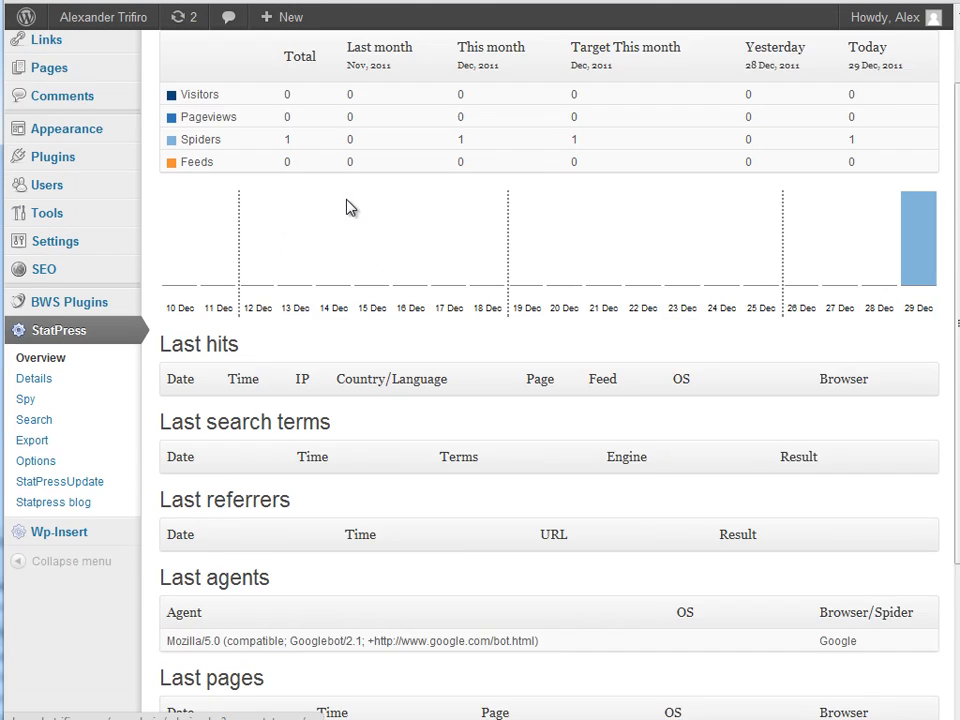
Go back from the StatPress overview to the Installed Plugins list.
{"action": "scroll", "scroll_direction": "up", "scroll_amount": 3}
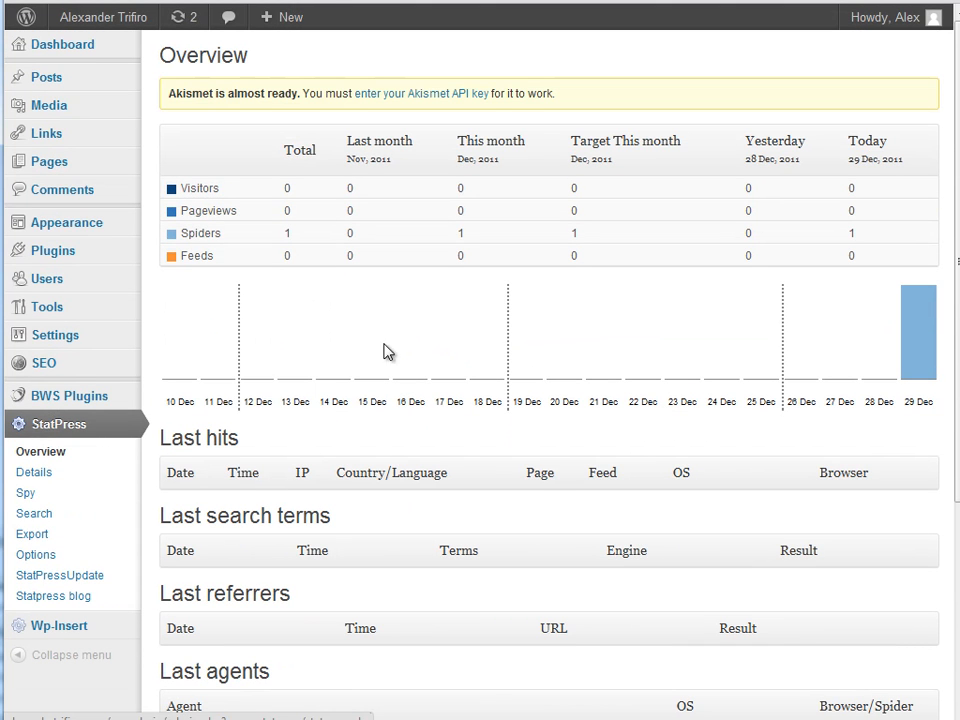
{"action": "mouse_move", "coordinate": [159, 313]}
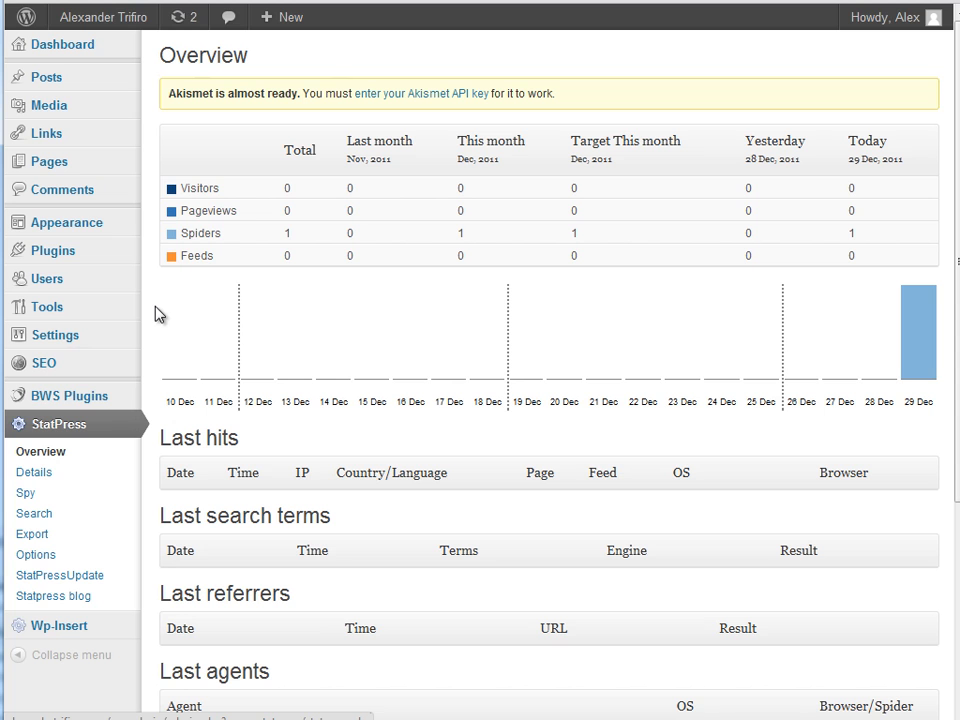
{"action": "mouse_move", "coordinate": [204, 213]}
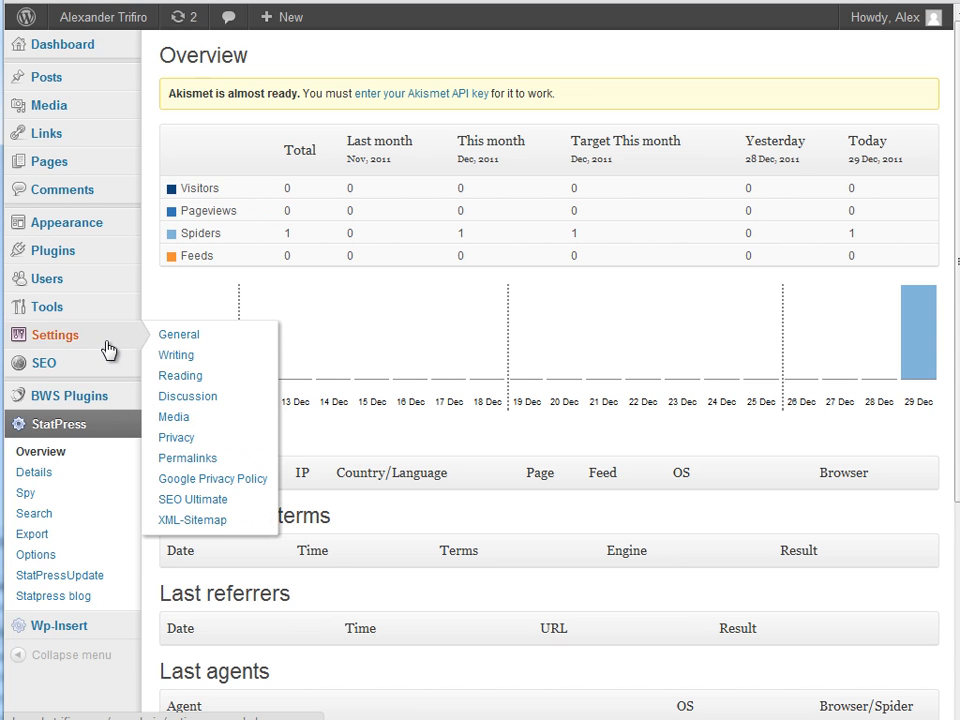
{"action": "left_click", "coordinate": [53, 250]}
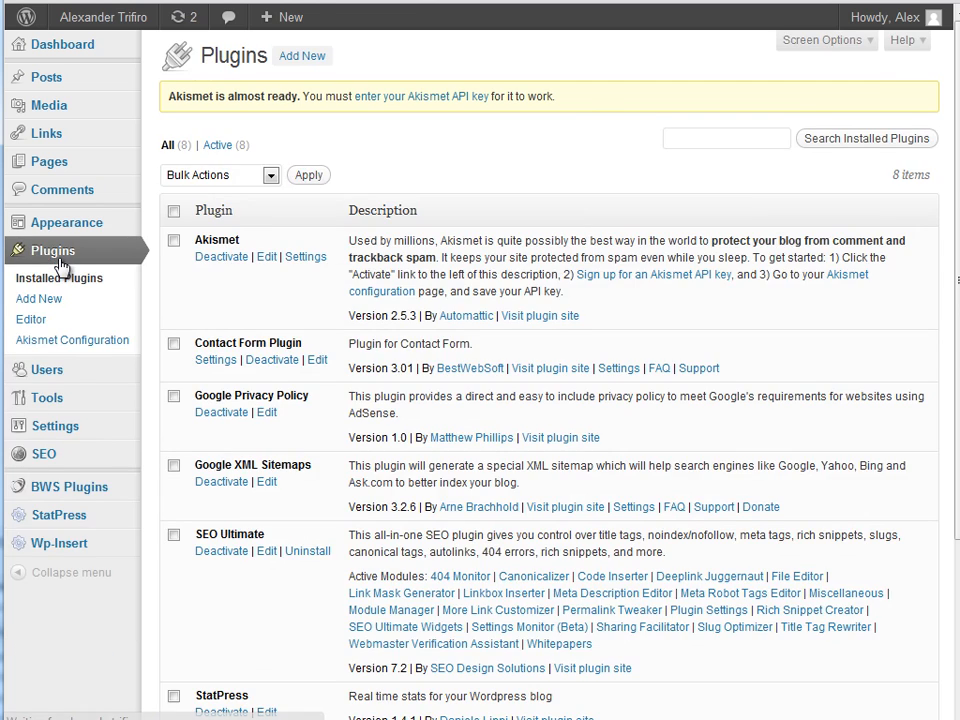
Expand WP-Insert's 'Ad - Left of Post Content' and review its empty Primary Ad Code box.
{"action": "scroll", "scroll_direction": "down", "scroll_amount": 3}
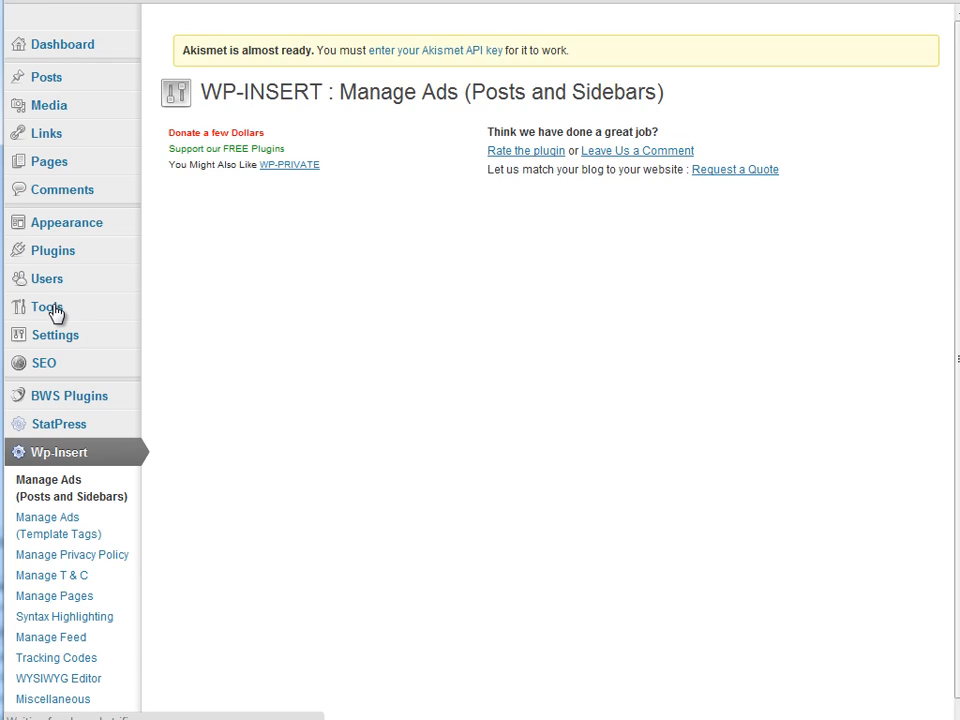
{"action": "scroll", "scroll_direction": "down", "scroll_amount": 3}
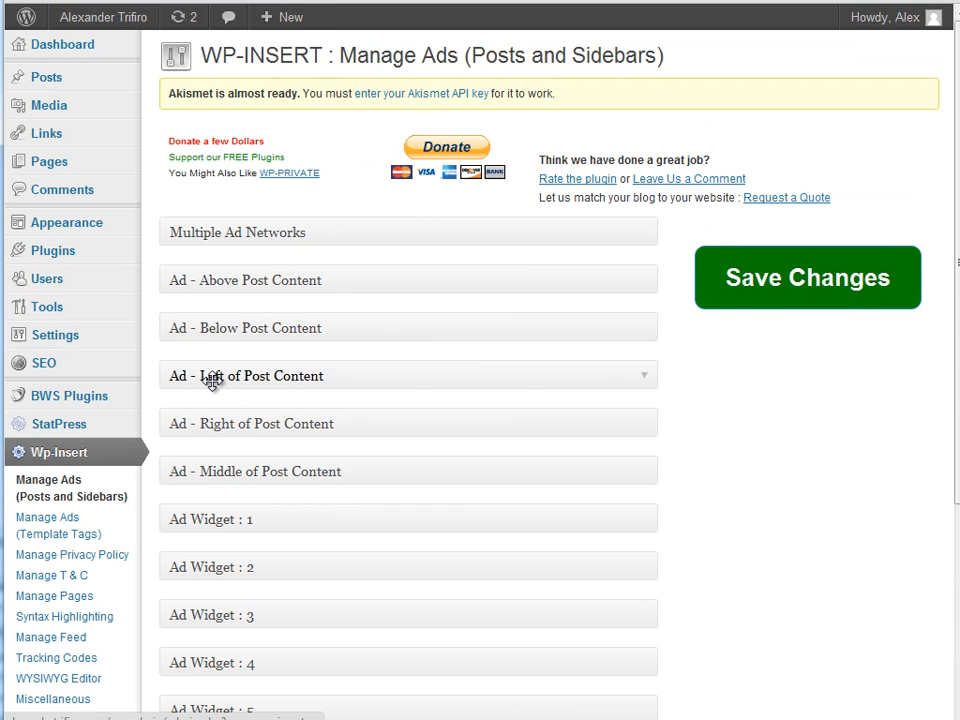
{"action": "left_click", "coordinate": [407, 375]}
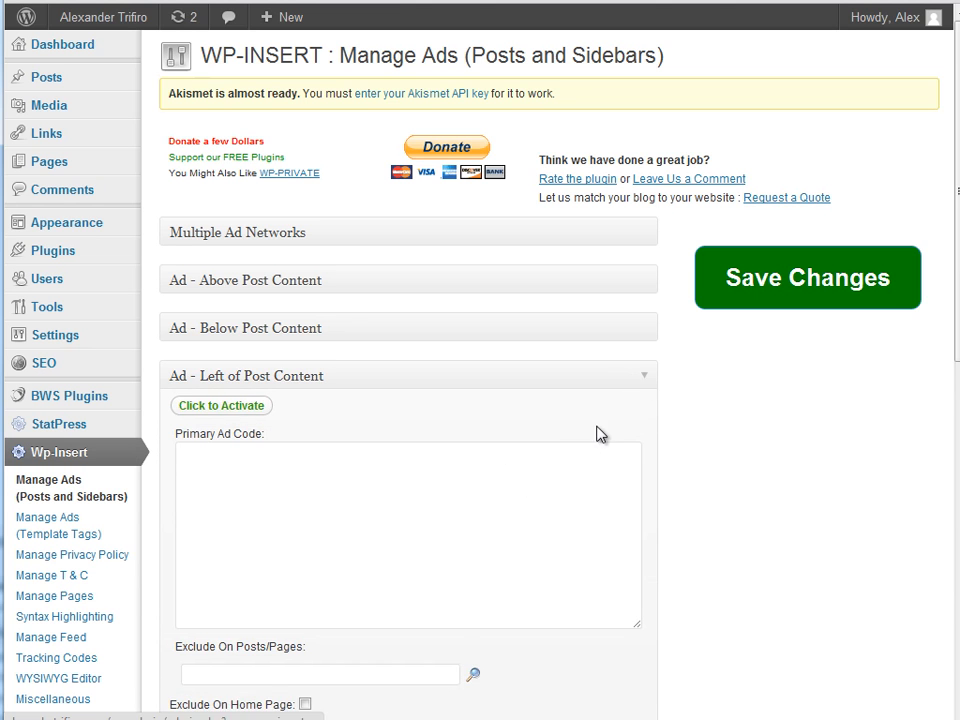
{"action": "scroll", "scroll_direction": "down", "scroll_amount": 3}
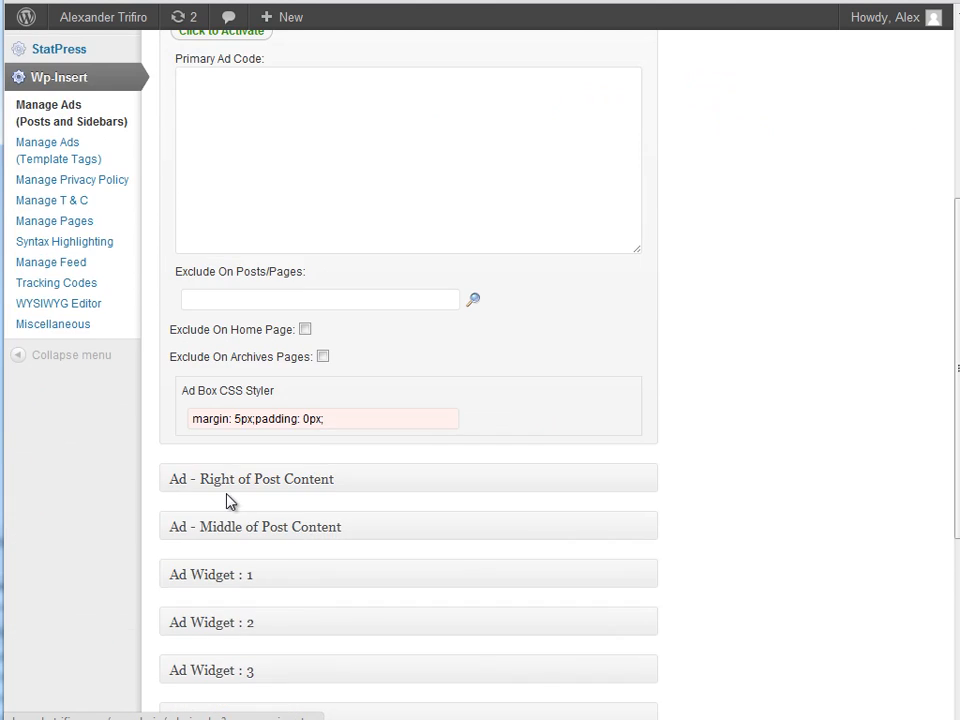
{"action": "scroll", "scroll_direction": "up", "scroll_amount": 3}
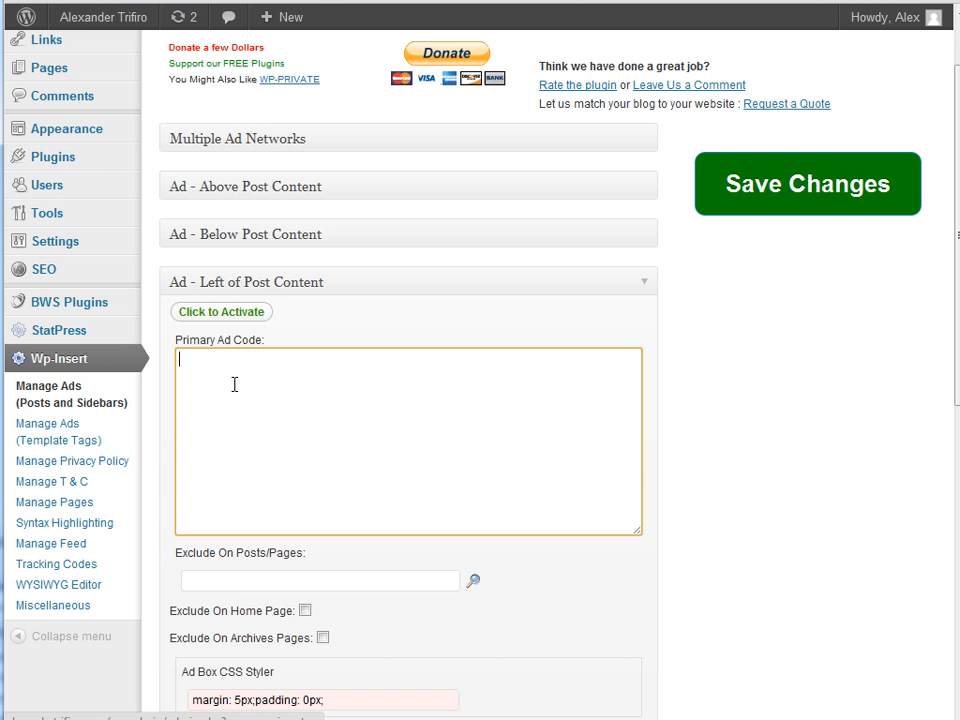
{"action": "mouse_move", "coordinate": [363, 442]}
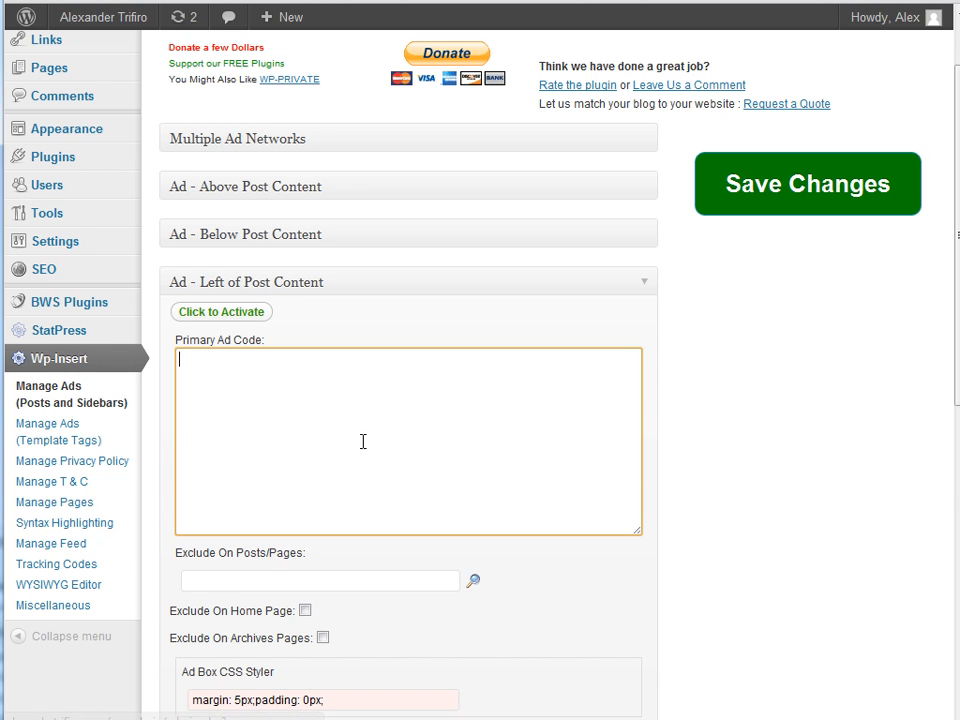
{"action": "mouse_move", "coordinate": [238, 428]}
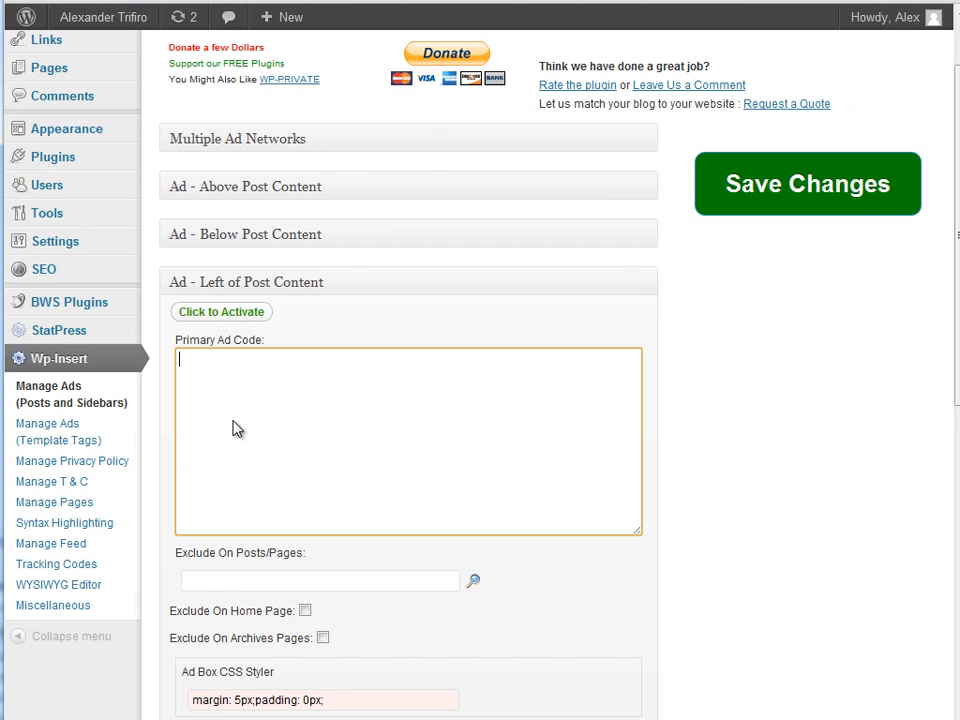
{"action": "scroll", "scroll_direction": "up", "scroll_amount": 3}
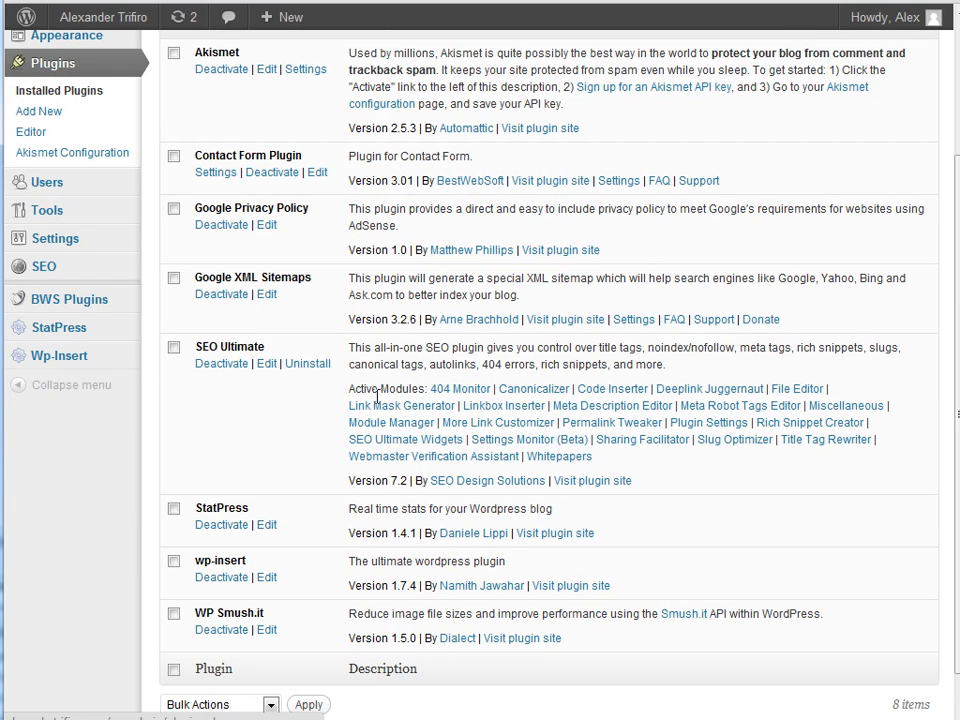
{"action": "mouse_move", "coordinate": [620, 462]}
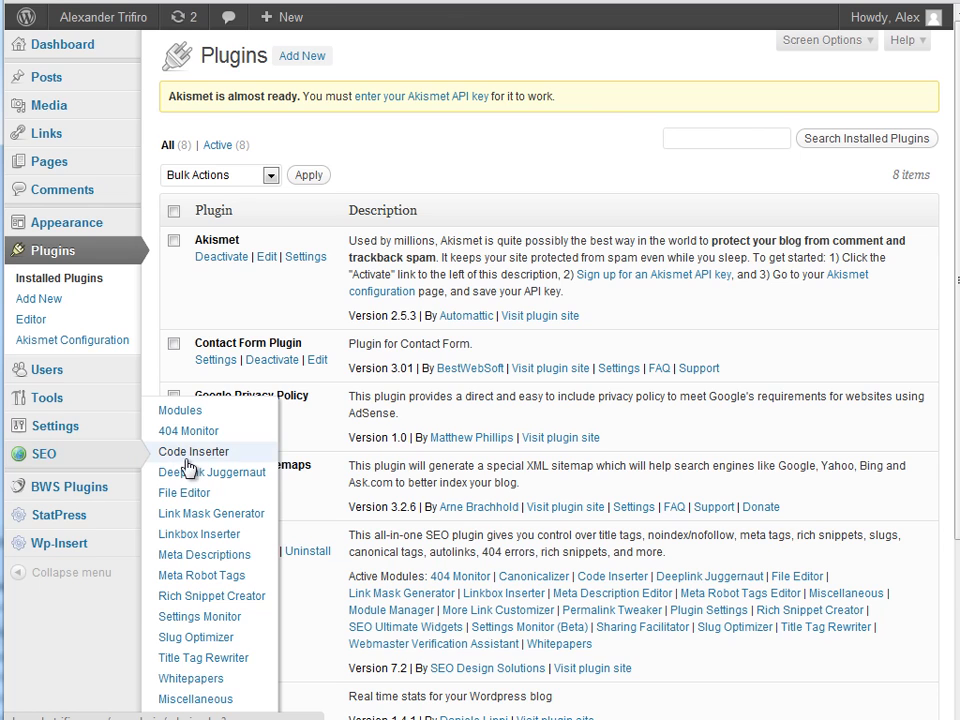
Open SEO Ultimate's Code Inserter page from the SEO sidebar menu.
{"action": "scroll", "scroll_direction": "down", "scroll_amount": 3}
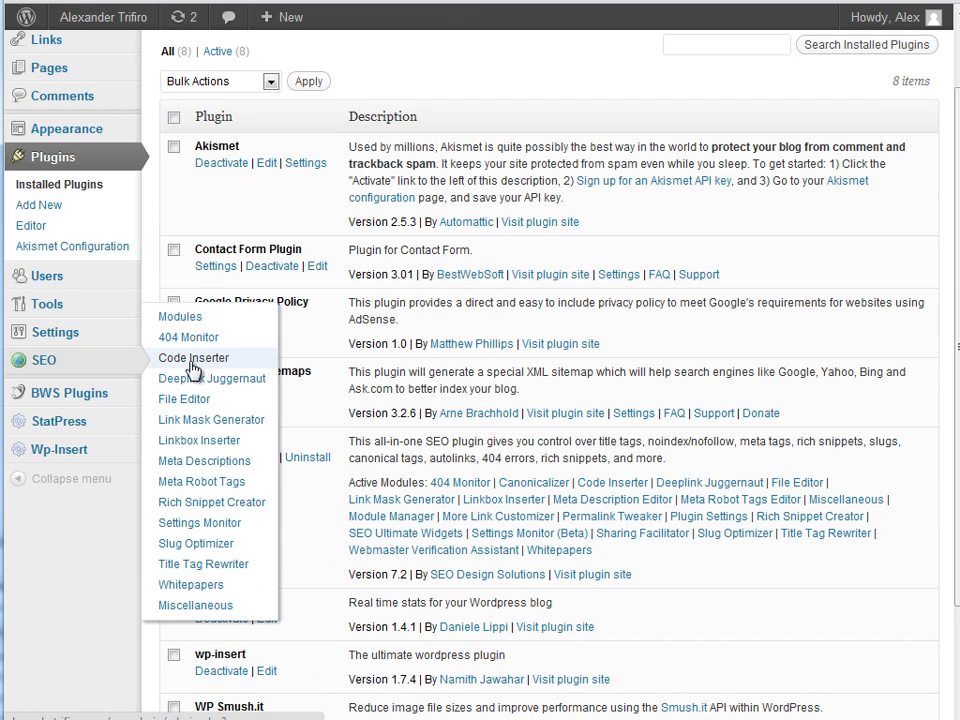
{"action": "left_click", "coordinate": [193, 357]}
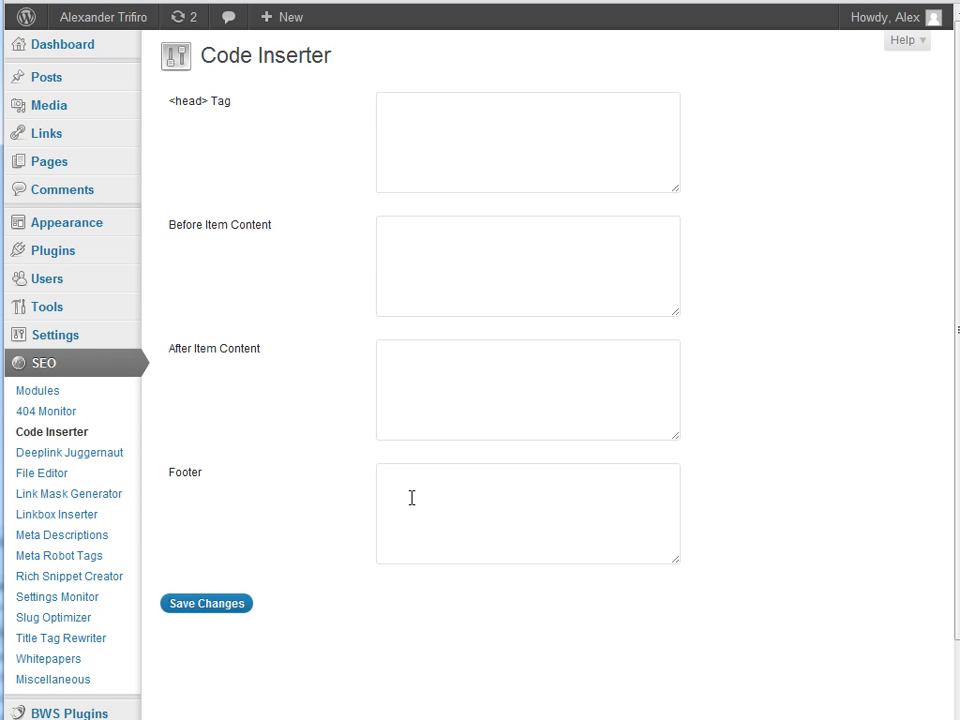
View SEO Ultimate's 404 Monitor log, which shows no 404 errors.
{"action": "left_click", "coordinate": [527, 513]}
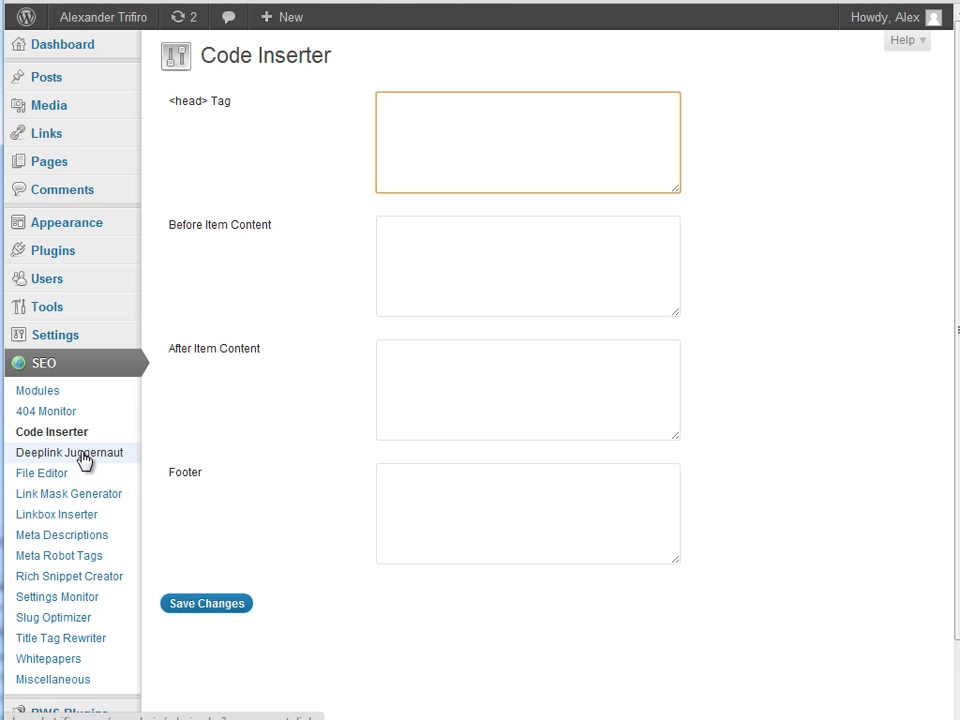
{"action": "left_click", "coordinate": [46, 411]}
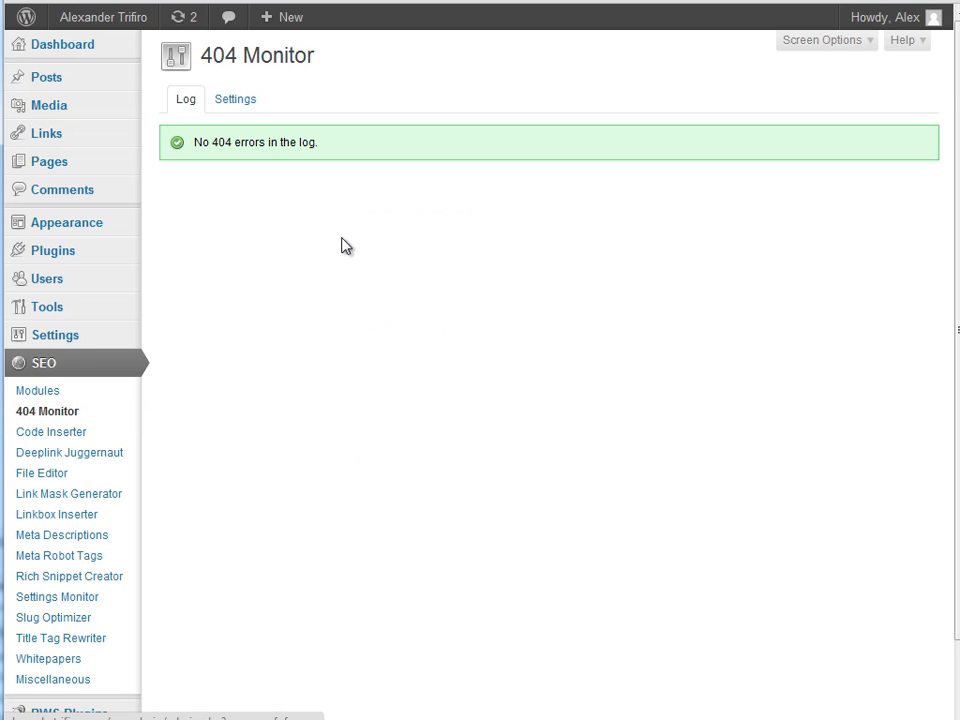
{"action": "scroll", "scroll_direction": "down", "scroll_amount": 3}
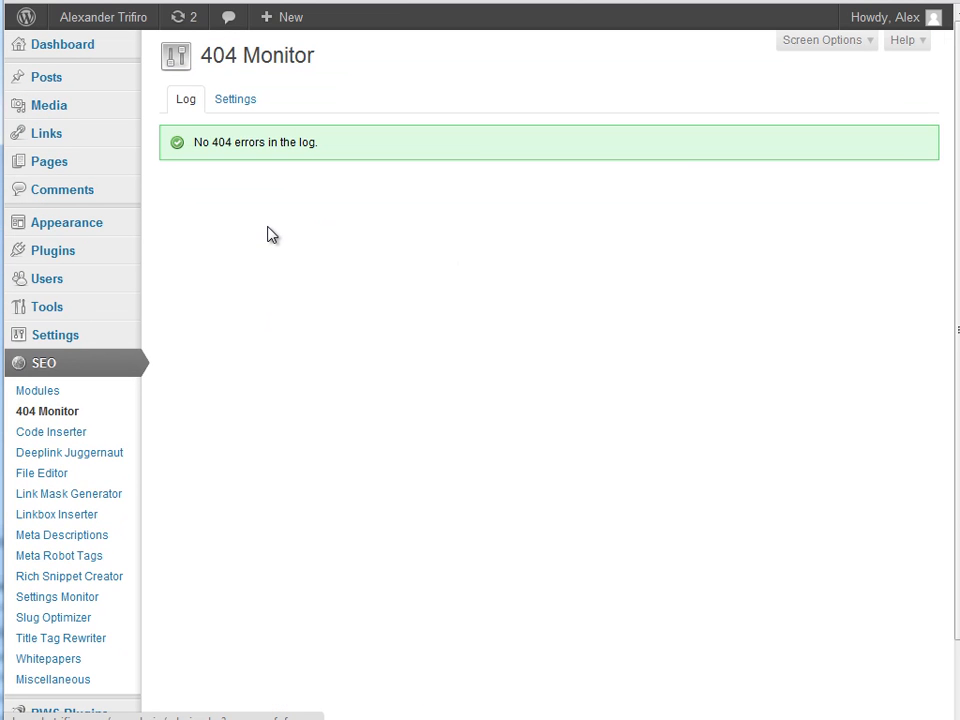
{"action": "mouse_move", "coordinate": [196, 375]}
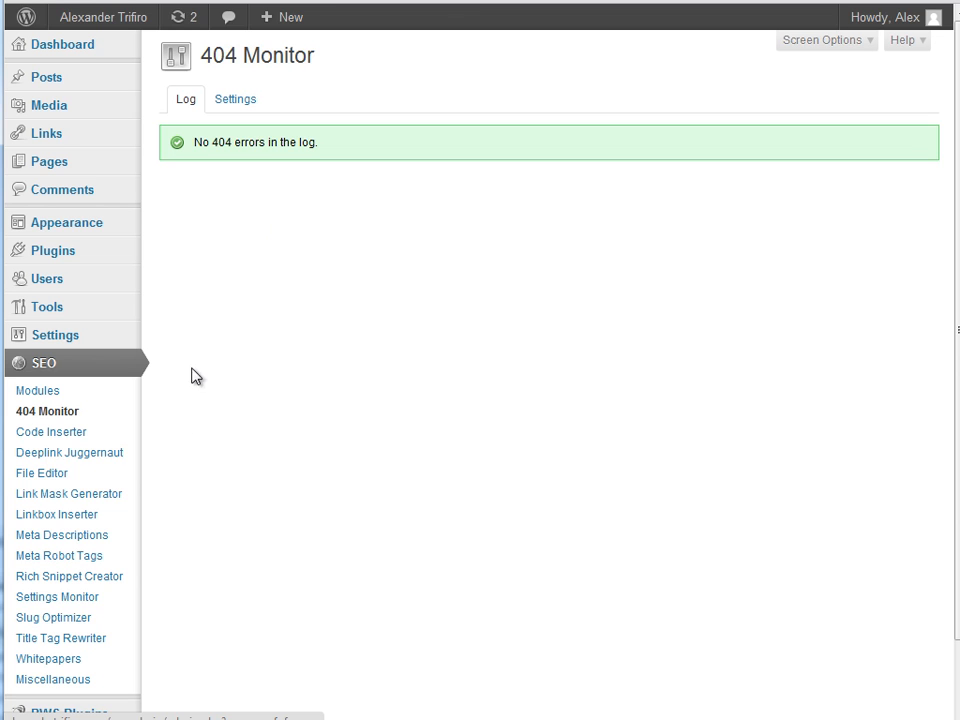
{"action": "mouse_move", "coordinate": [70, 555]}
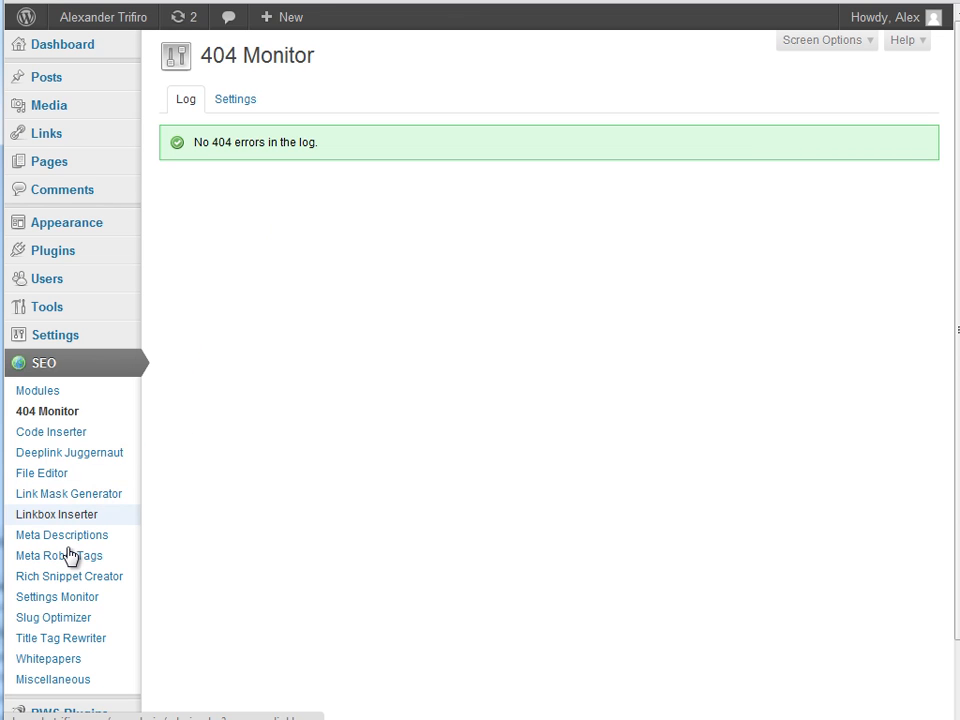
Set Meta Robot Tags defaults to noindex category, date, tag, login, search and admin pages, and save.
{"action": "left_click", "coordinate": [59, 555]}
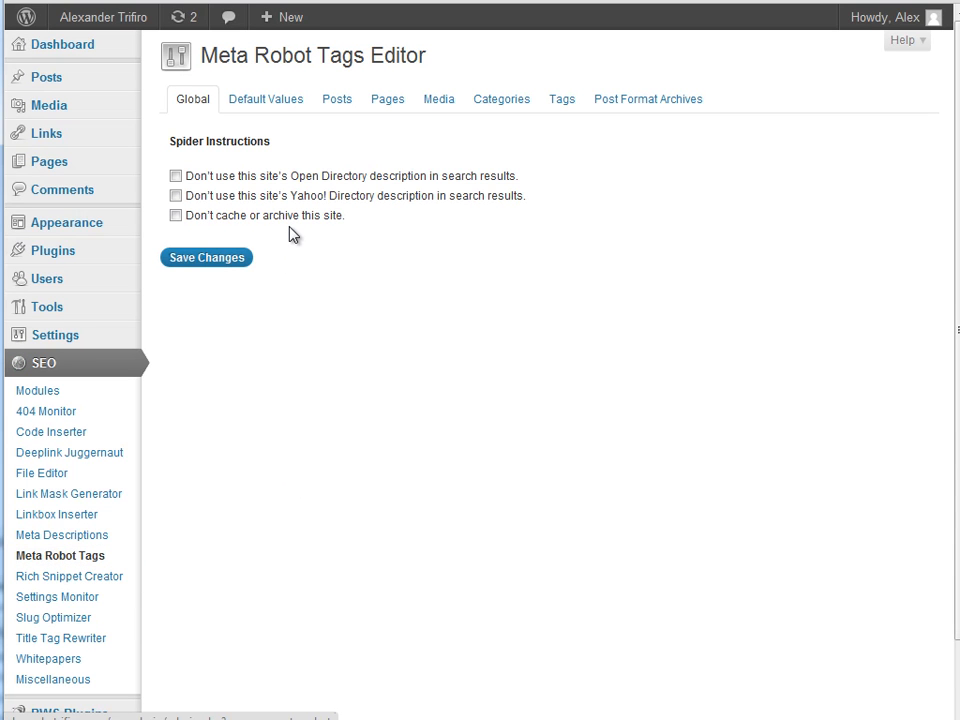
{"action": "mouse_move", "coordinate": [245, 195]}
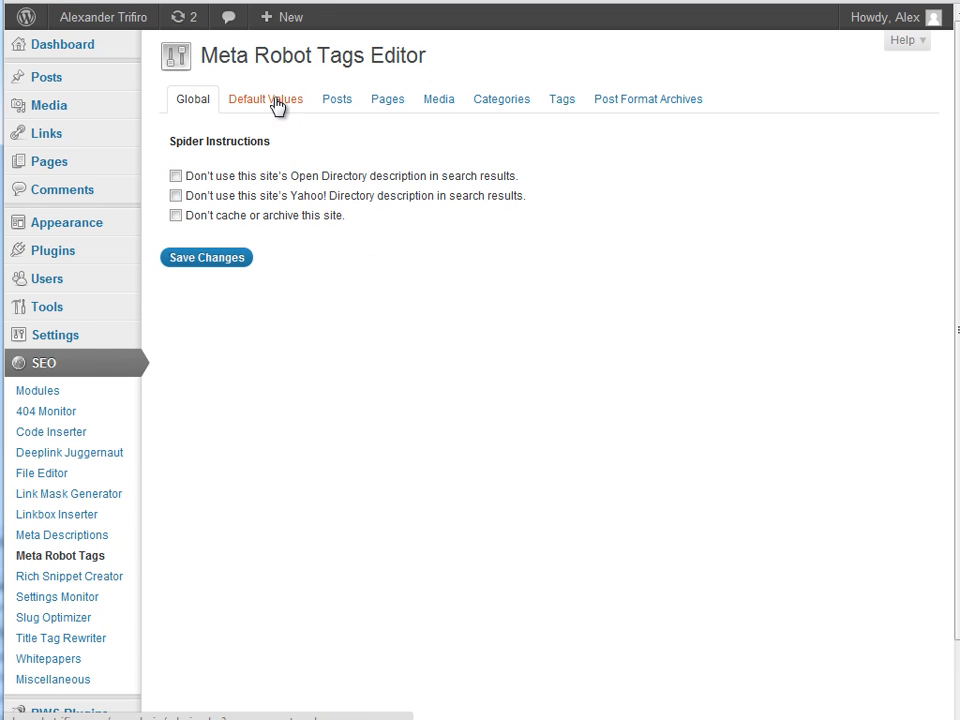
{"action": "left_click", "coordinate": [265, 98]}
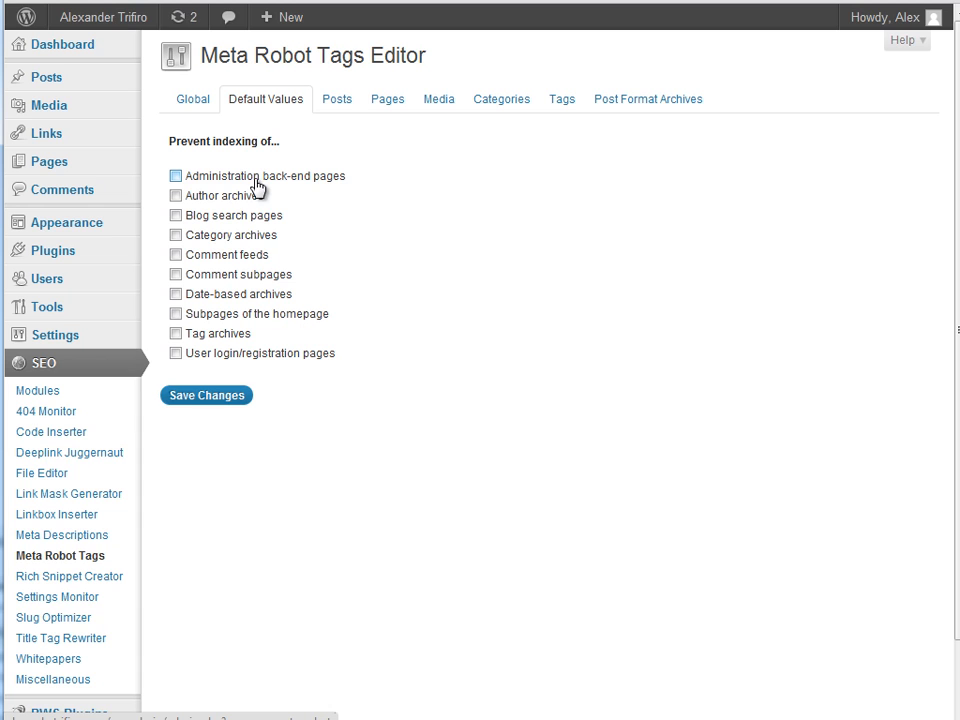
{"action": "left_click", "coordinate": [175, 234]}
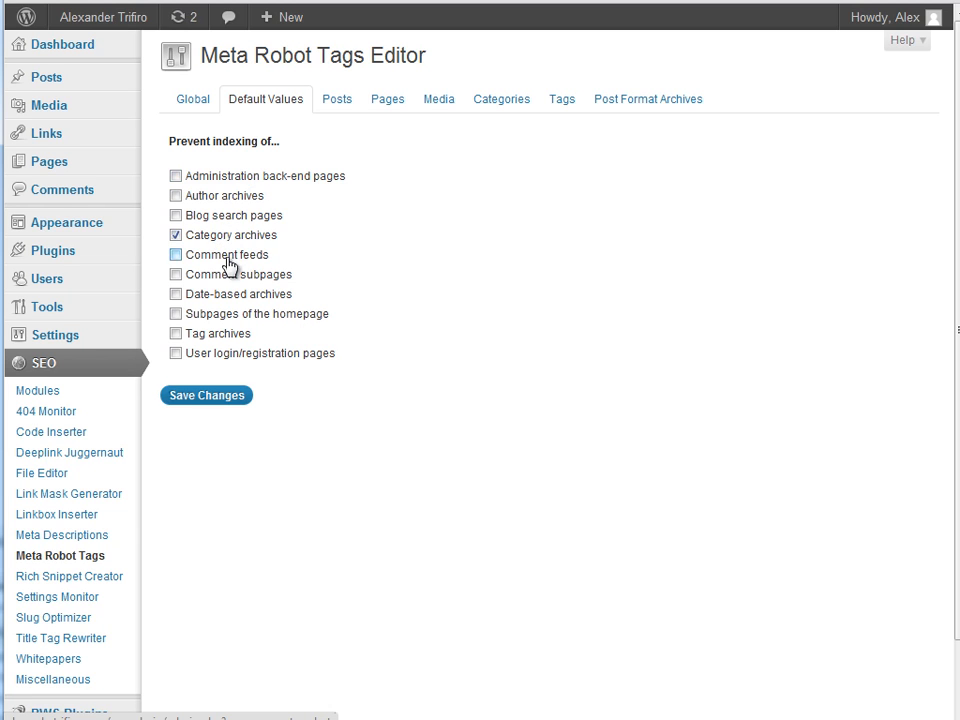
{"action": "left_click", "coordinate": [175, 333]}
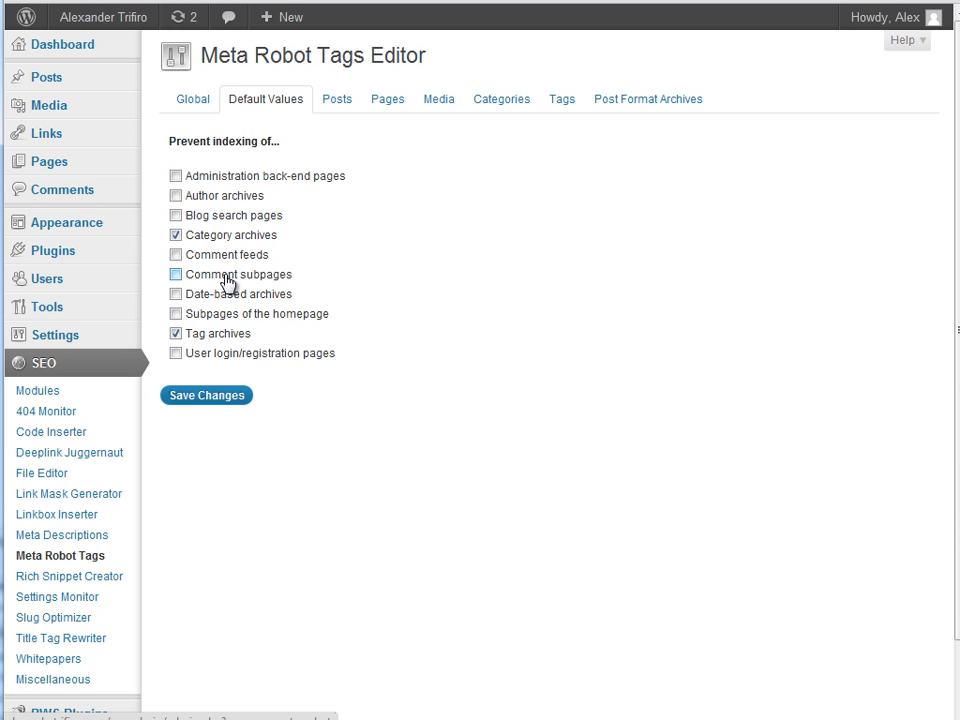
{"action": "left_click", "coordinate": [176, 294]}
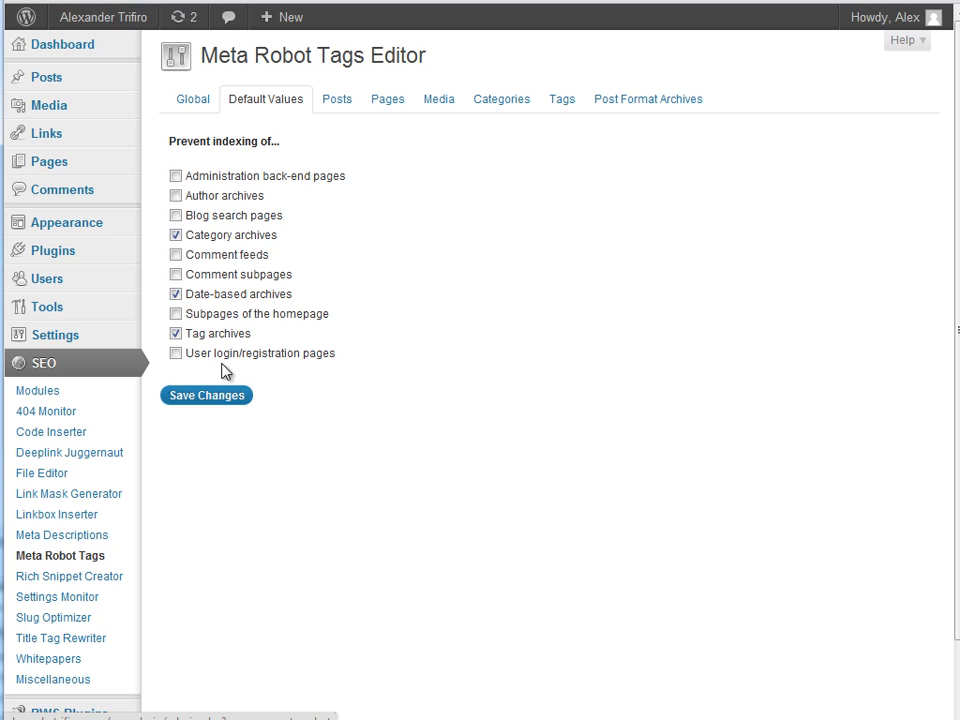
{"action": "left_click", "coordinate": [175, 353]}
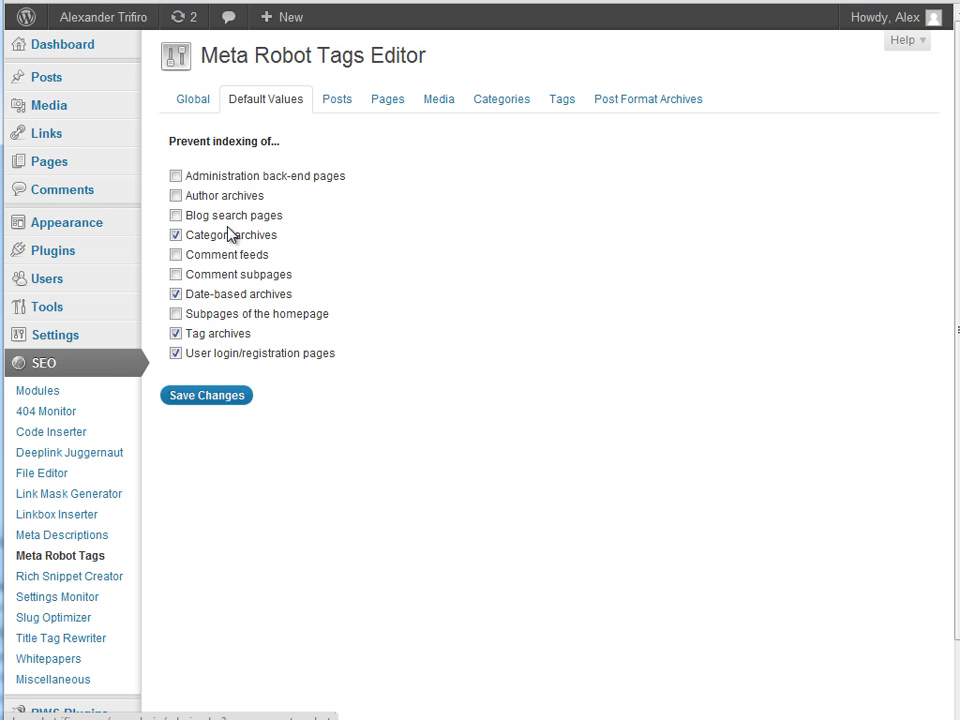
{"action": "left_click", "coordinate": [175, 215]}
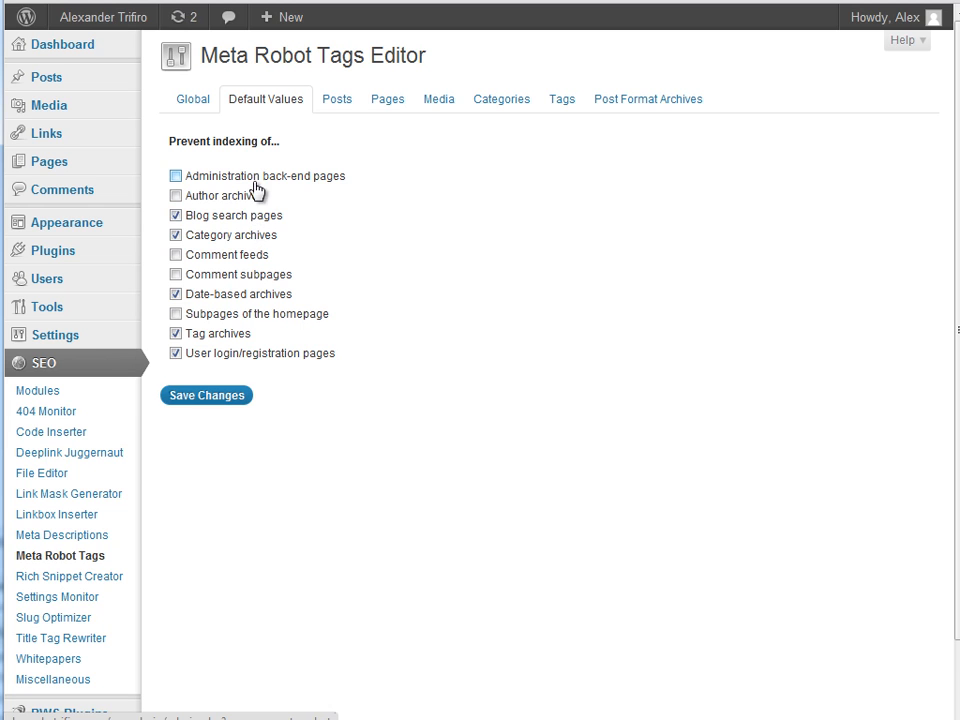
{"action": "left_click", "coordinate": [175, 175]}
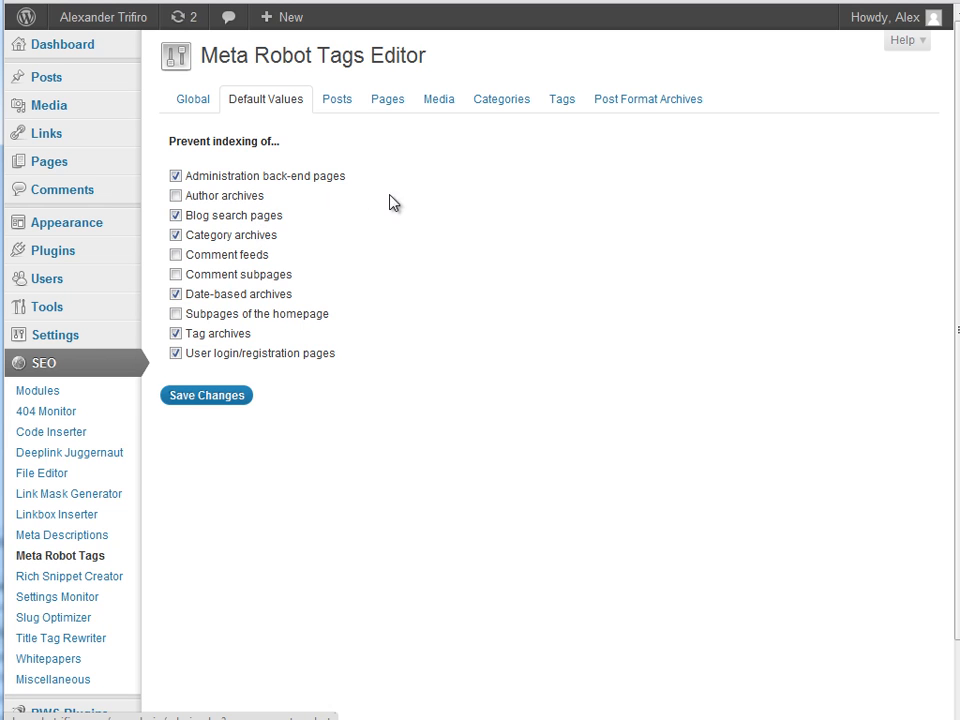
{"action": "left_click", "coordinate": [175, 313]}
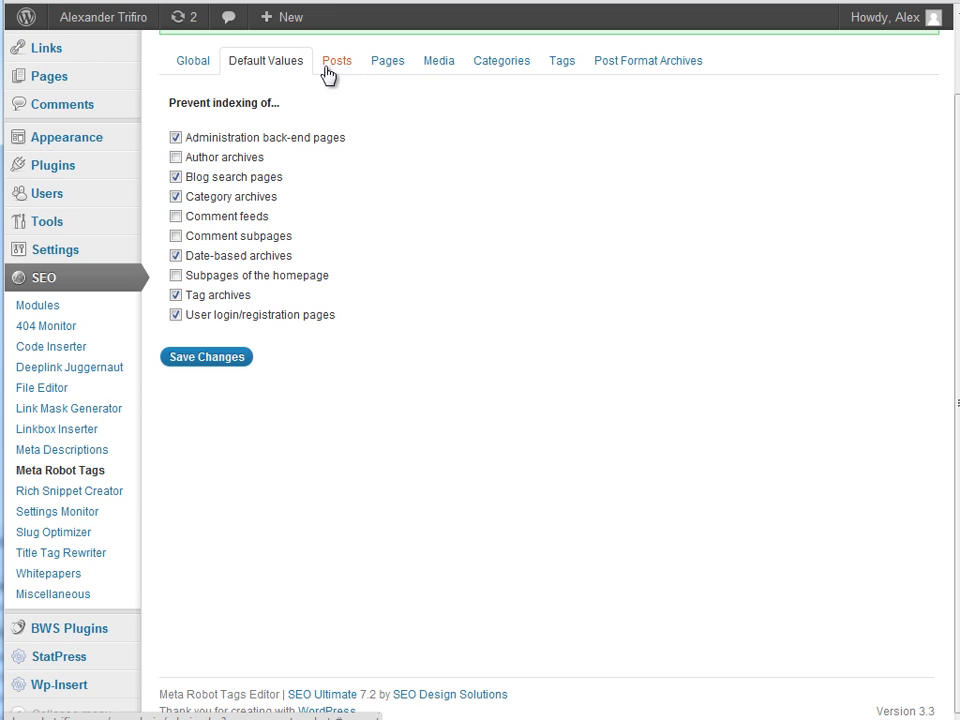
Check the posts, pages, categories and post format robots lists, toggling About Us noindex back off.
{"action": "left_click", "coordinate": [337, 60]}
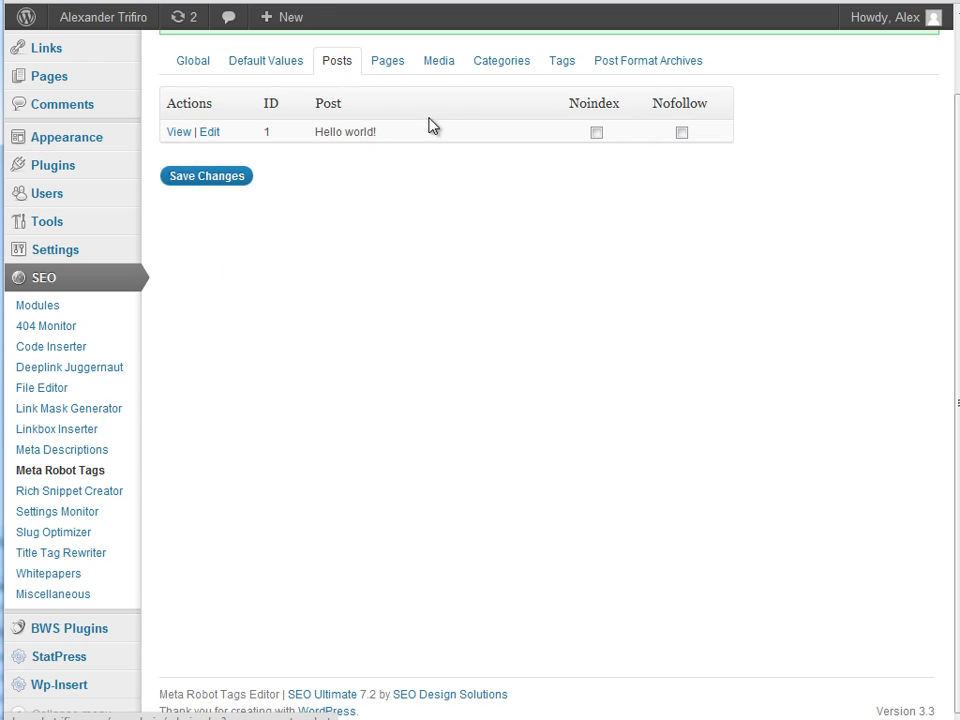
{"action": "mouse_move", "coordinate": [643, 140]}
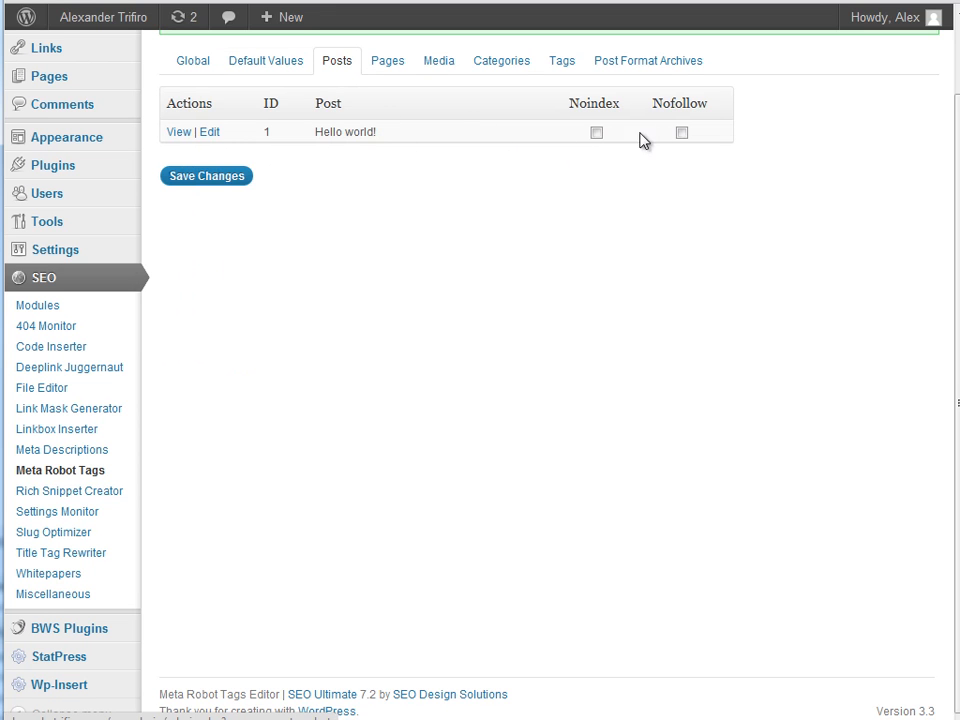
{"action": "left_click", "coordinate": [206, 176]}
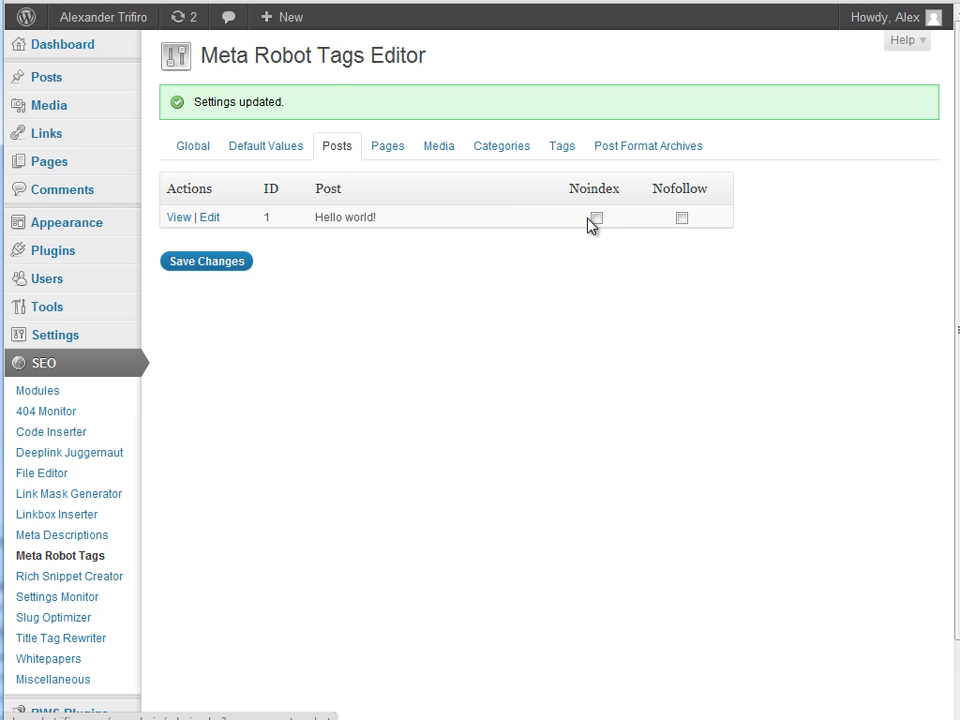
{"action": "left_click", "coordinate": [387, 145]}
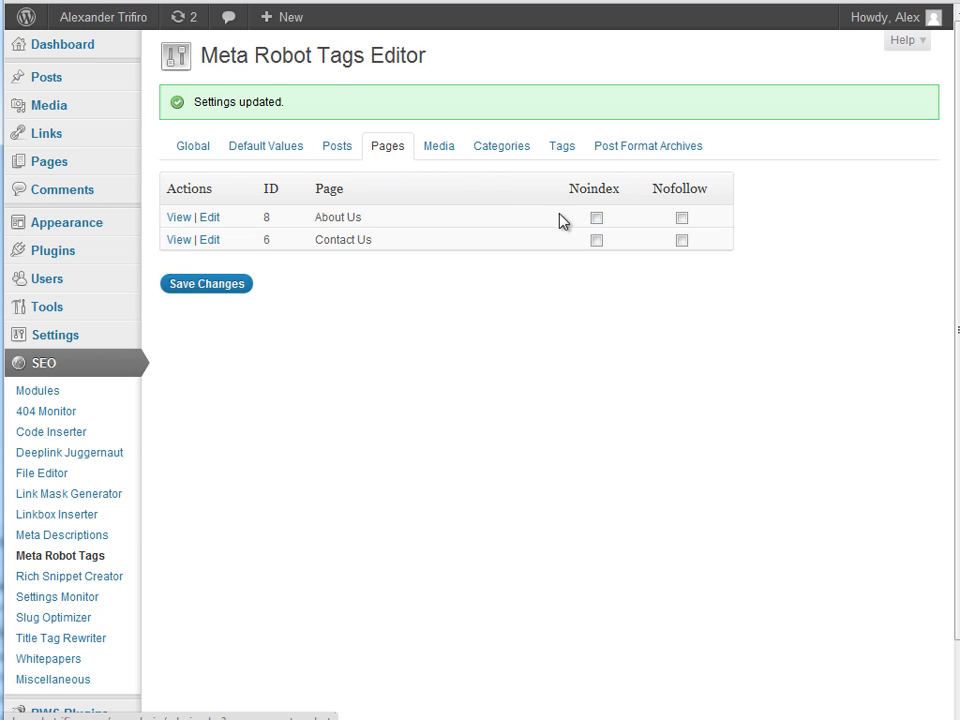
{"action": "left_click", "coordinate": [596, 217]}
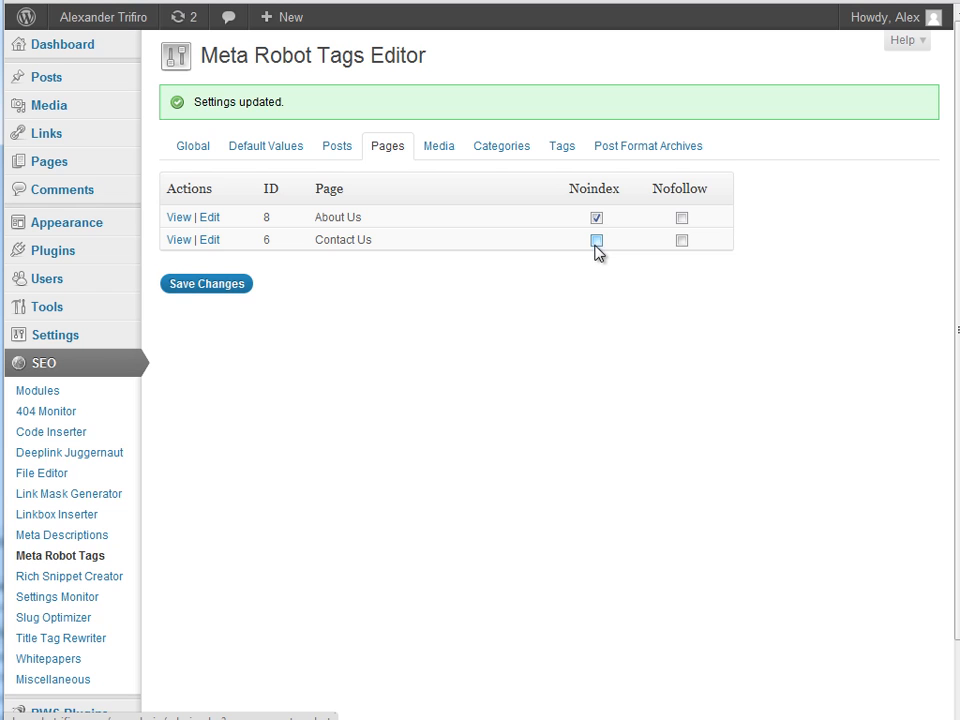
{"action": "left_click", "coordinate": [596, 240]}
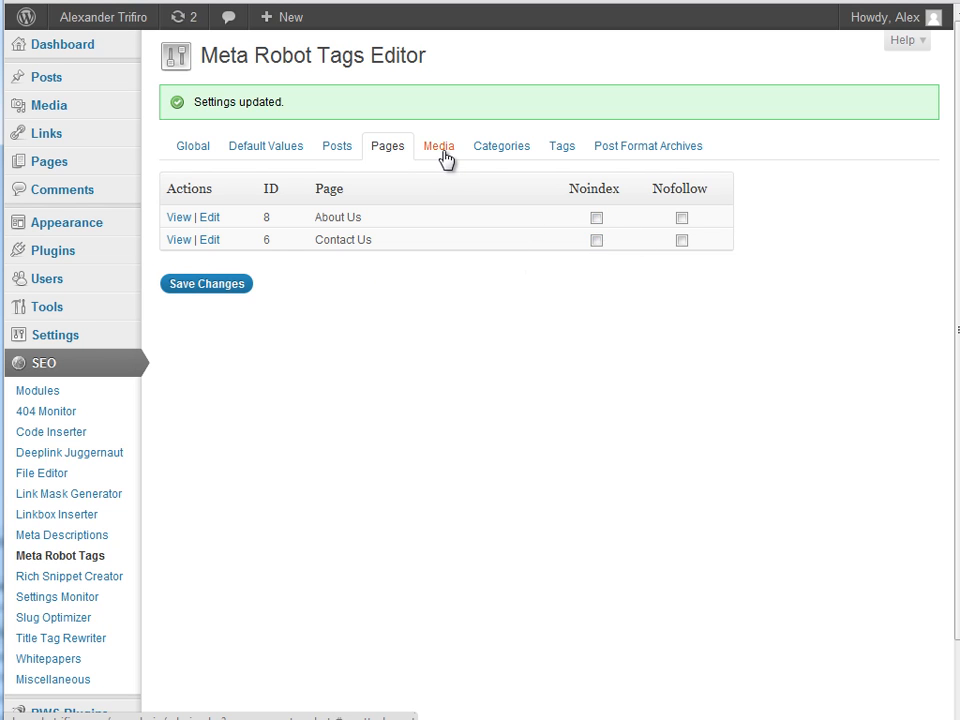
{"action": "left_click", "coordinate": [501, 145]}
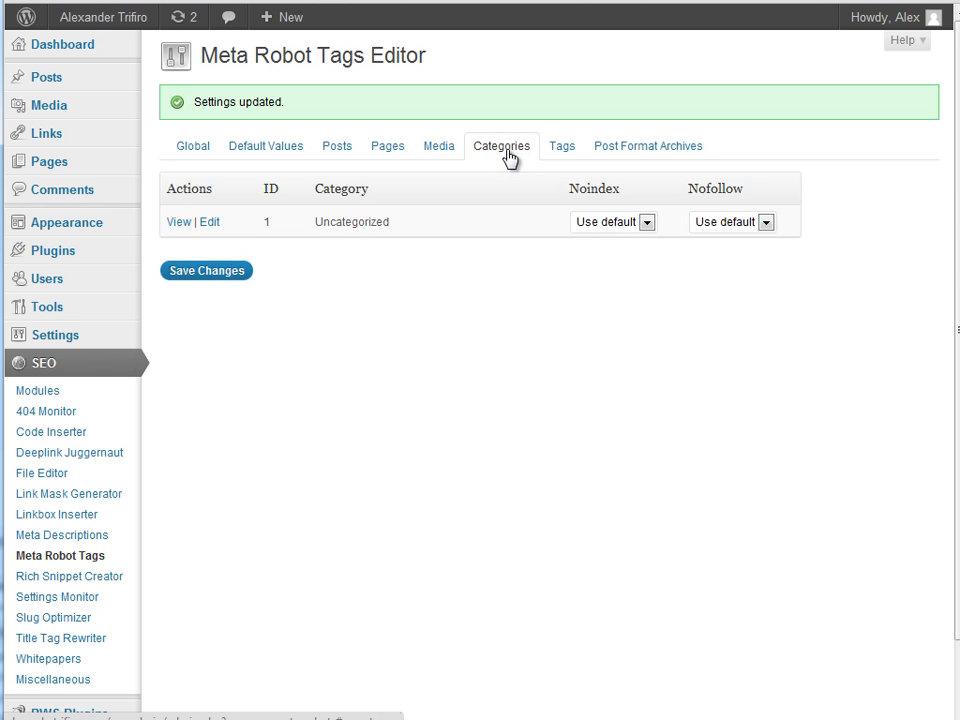
{"action": "left_click", "coordinate": [647, 145]}
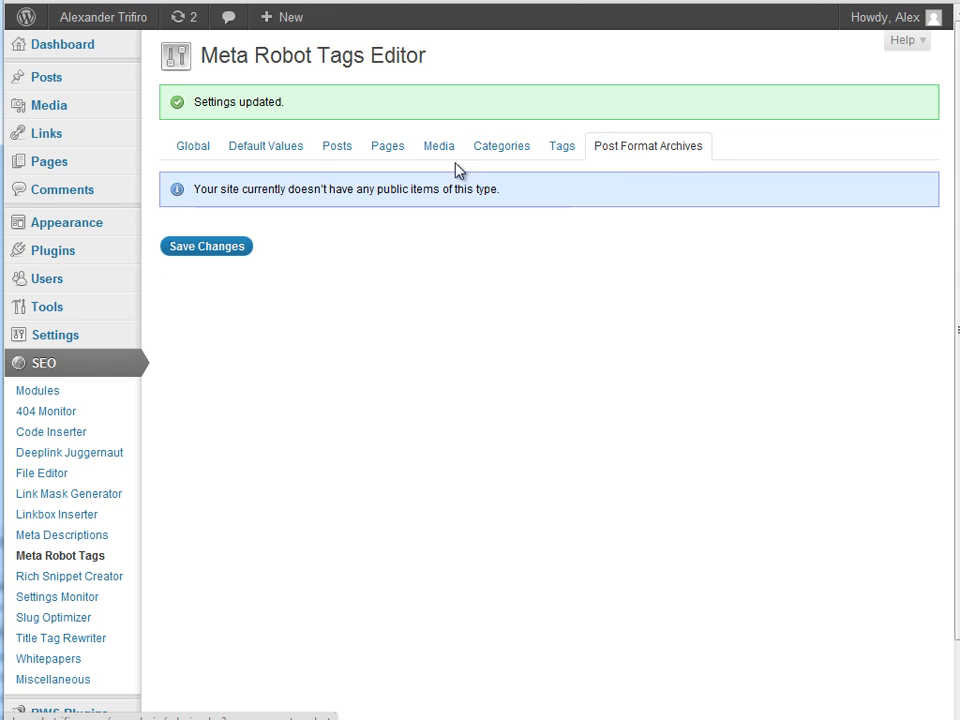
{"action": "left_click", "coordinate": [53, 679]}
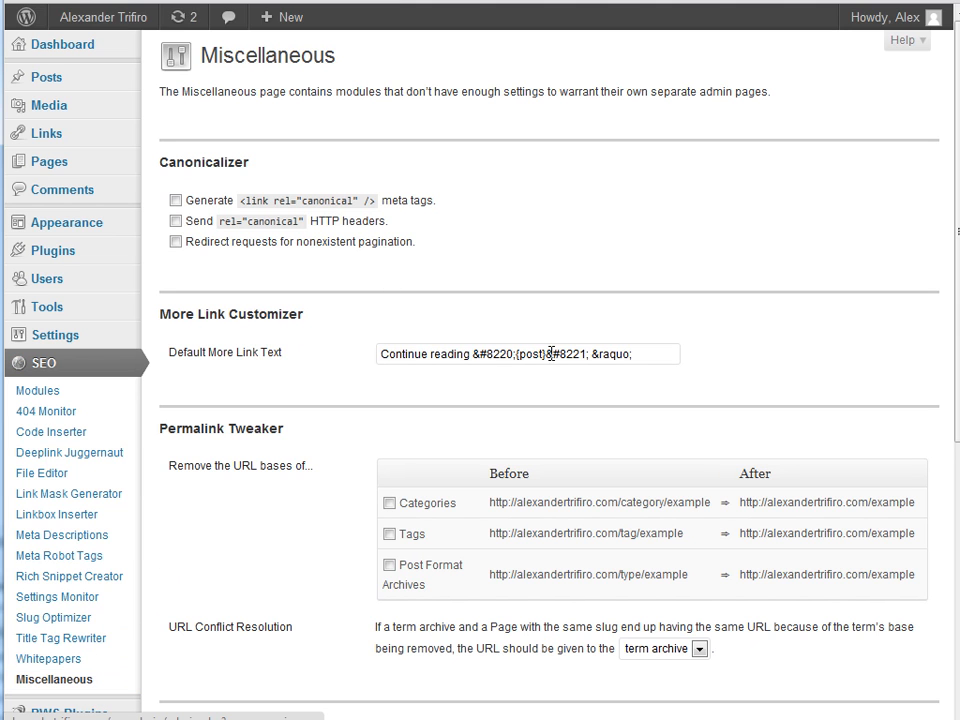
Choose 'Use the ShareThis button' under Sharing Facilitator and save the settings.
{"action": "scroll", "scroll_direction": "down", "scroll_amount": 3}
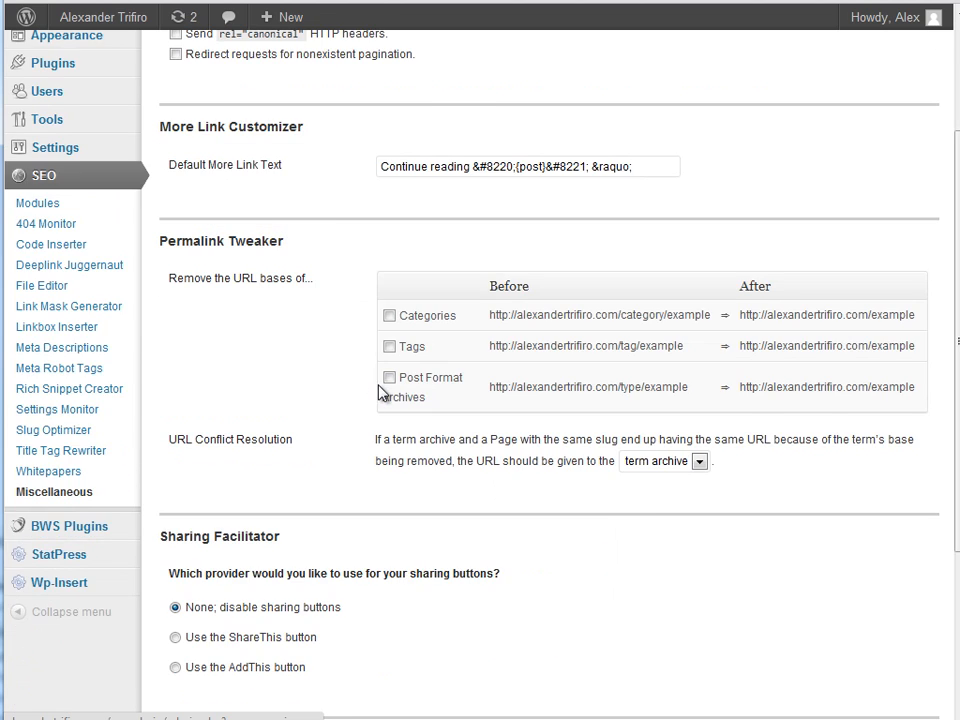
{"action": "scroll", "scroll_direction": "up", "scroll_amount": 3}
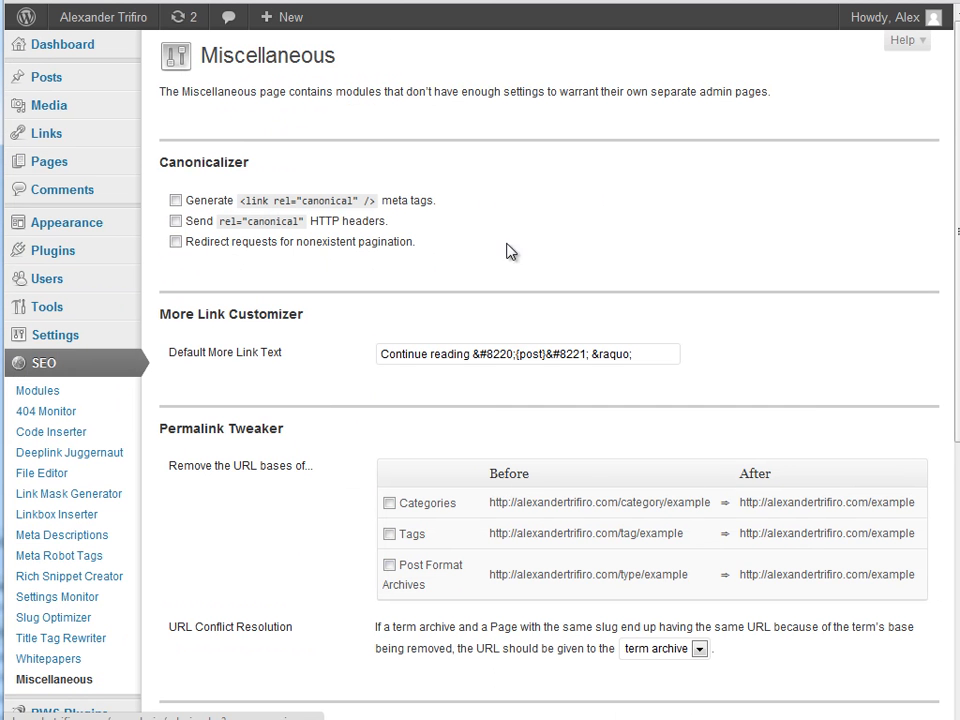
{"action": "scroll", "scroll_direction": "down", "scroll_amount": 3}
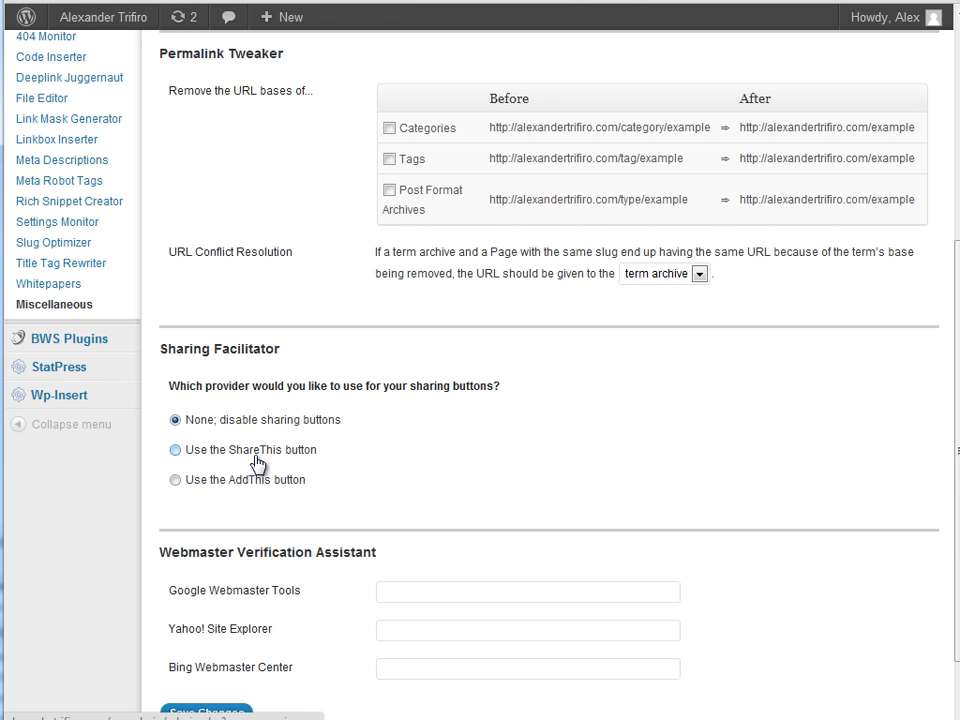
{"action": "left_click", "coordinate": [175, 449]}
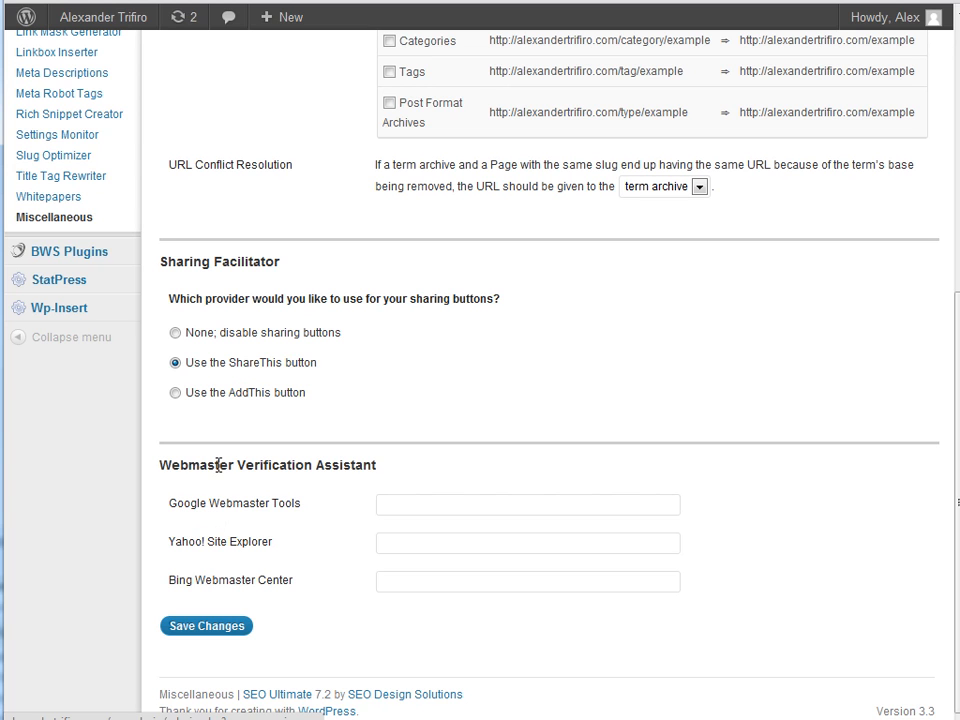
{"action": "mouse_move", "coordinate": [219, 510]}
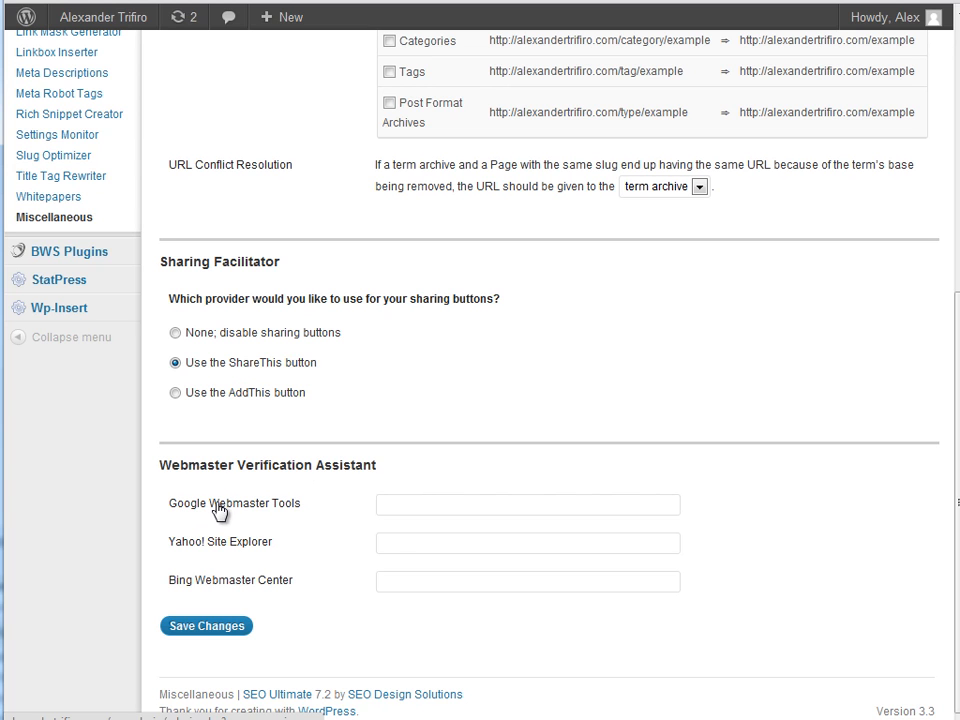
{"action": "mouse_move", "coordinate": [200, 580]}
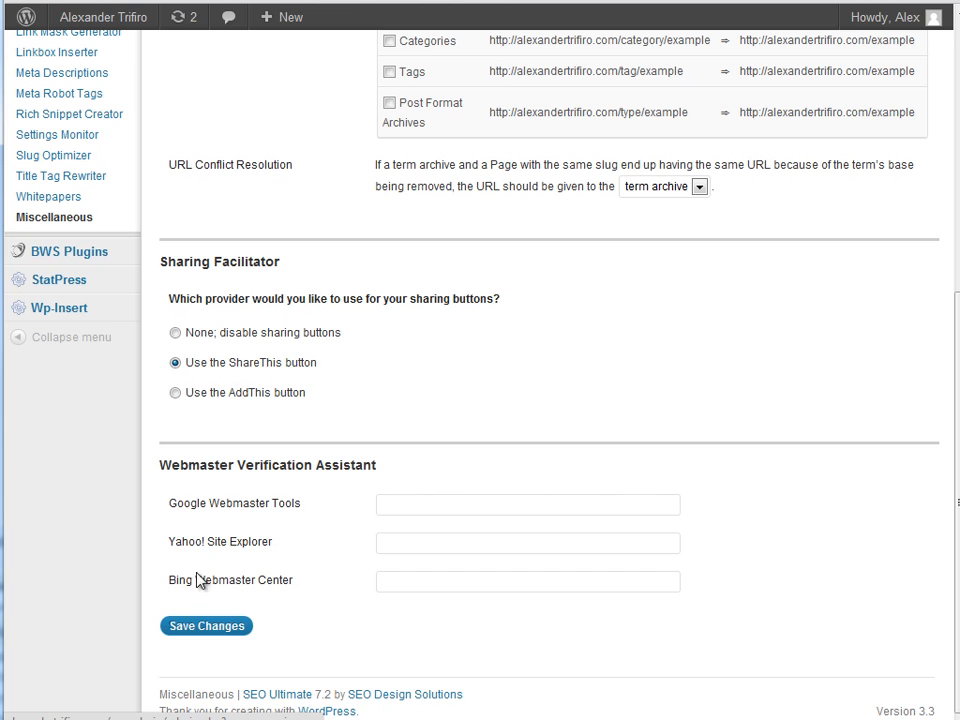
{"action": "left_click", "coordinate": [206, 625]}
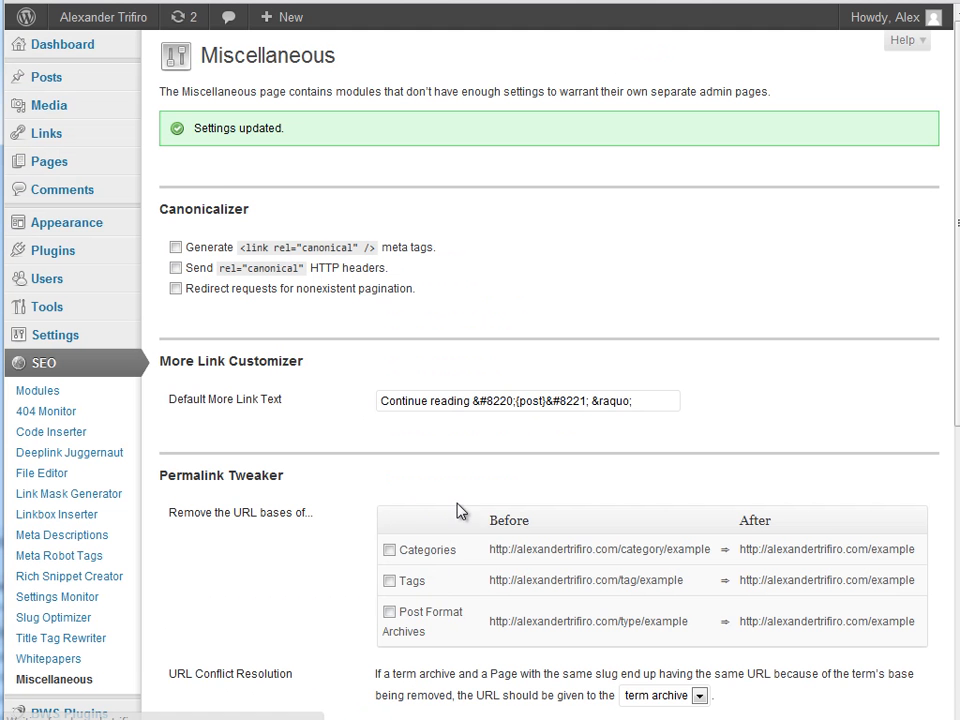
Enter 'contact us' as the anchor text for a new Deeplink Juggernaut link.
{"action": "left_click", "coordinate": [63, 534]}
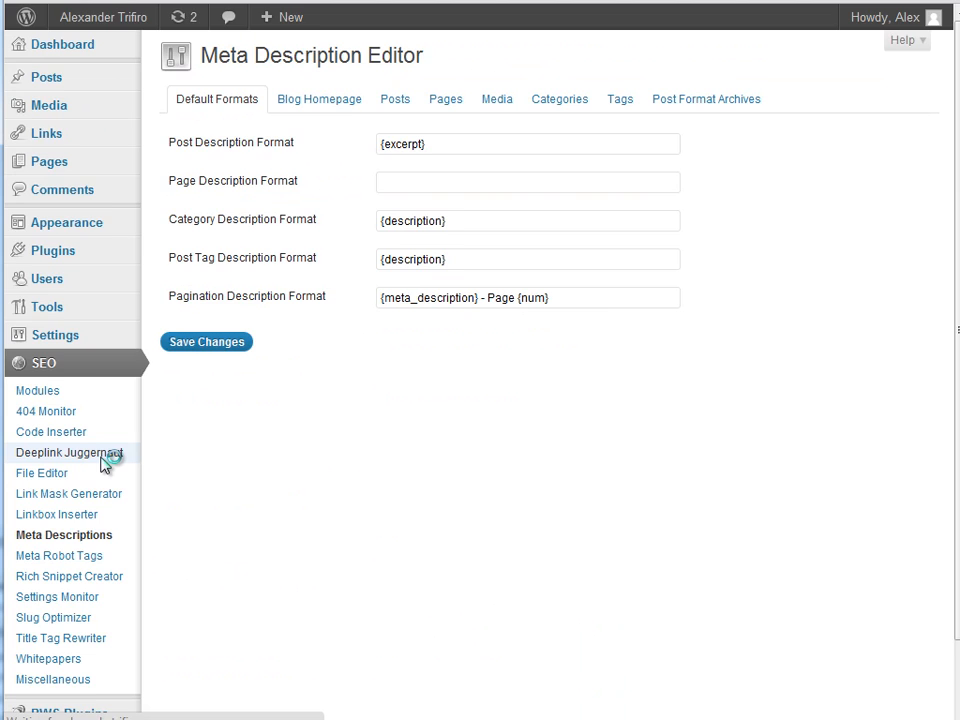
{"action": "left_click", "coordinate": [70, 452]}
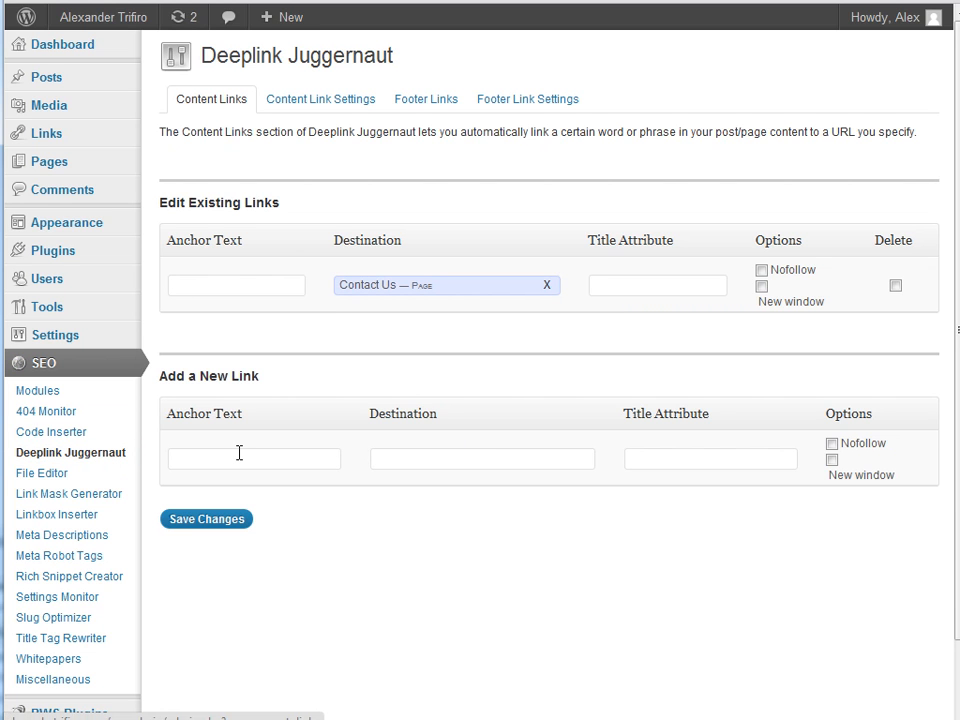
{"action": "left_click", "coordinate": [253, 458]}
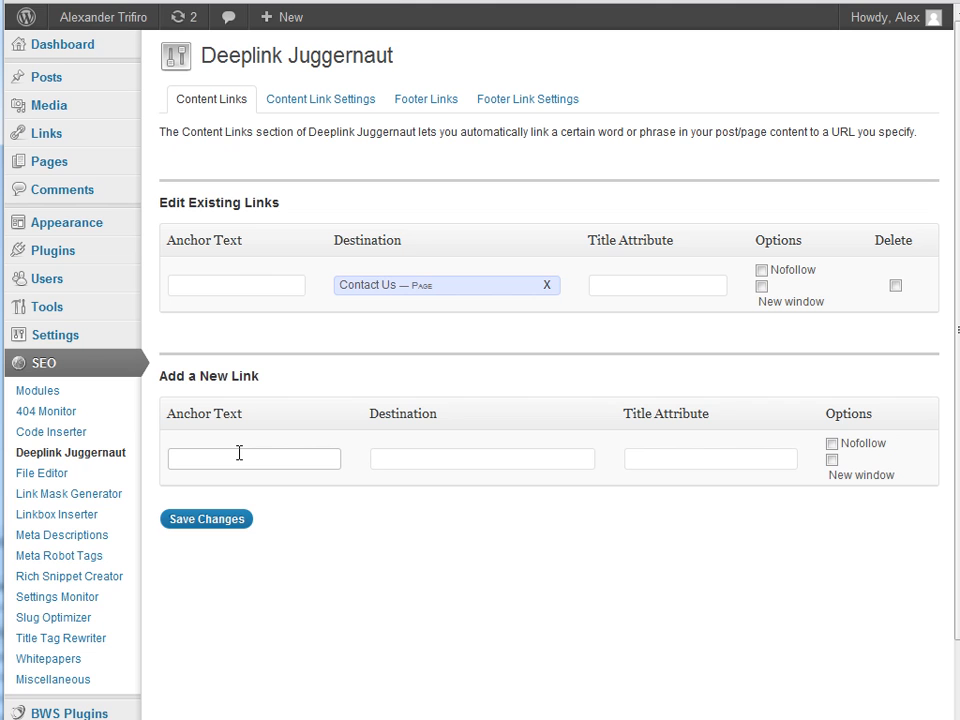
{"action": "type", "text": "c"}
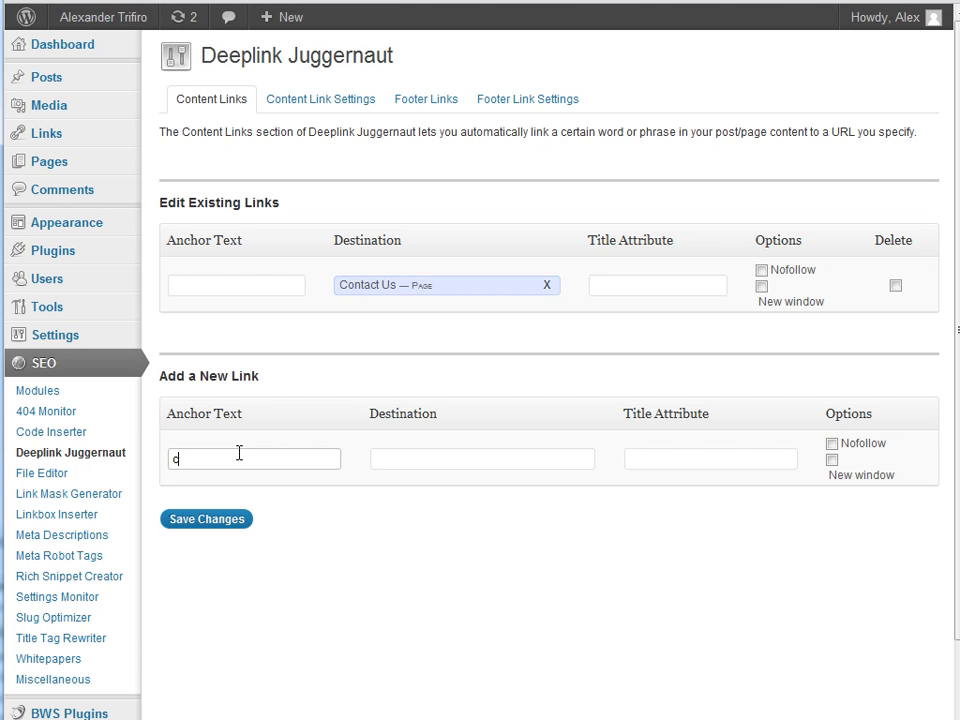
{"action": "type", "text": "ontact us"}
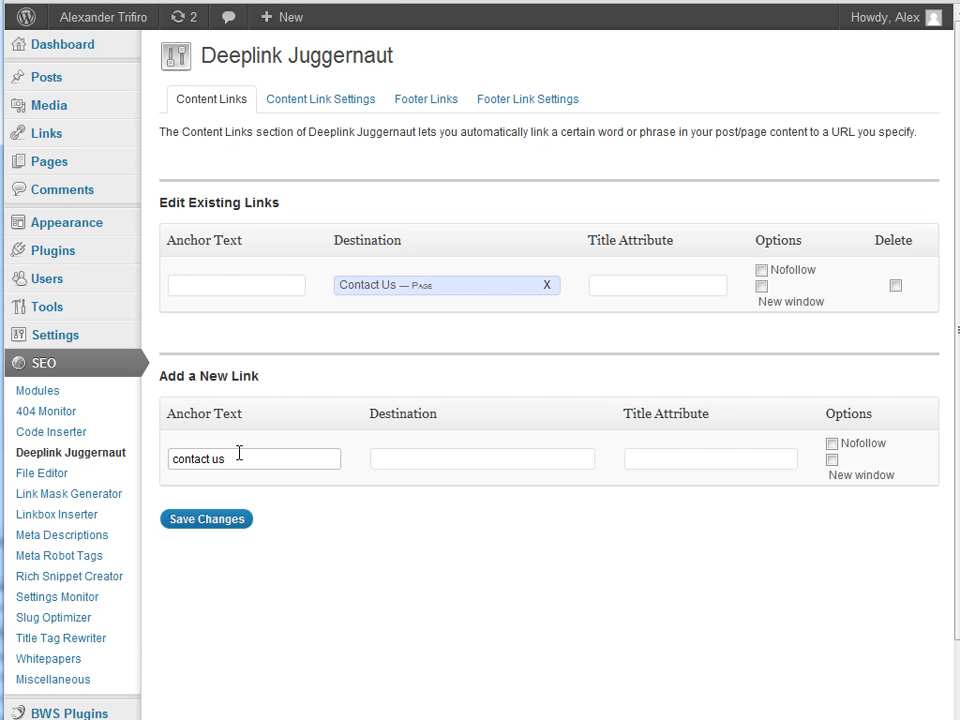
{"action": "left_click", "coordinate": [482, 458]}
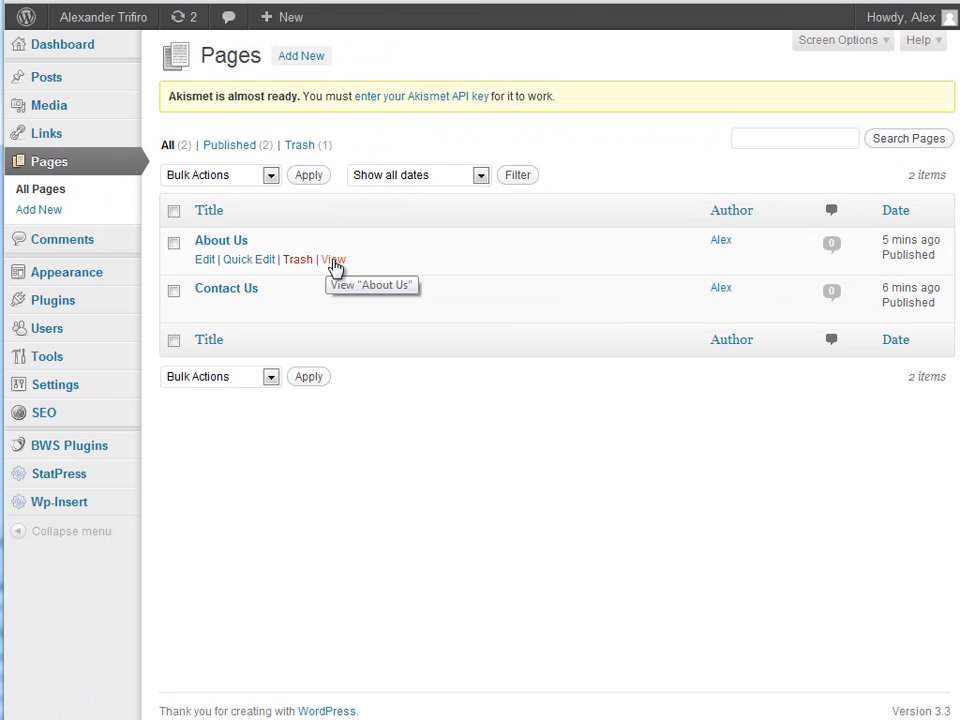
{"action": "right_click", "coordinate": [330, 307]}
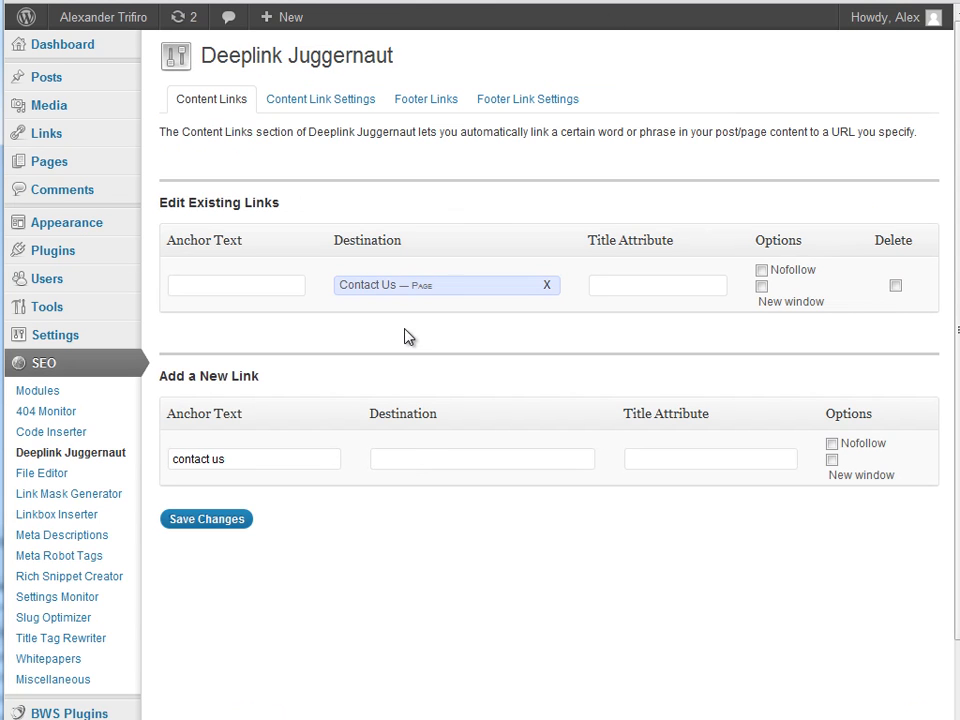
{"action": "type", "text": "http://alexandertrifiro.com/contact"}
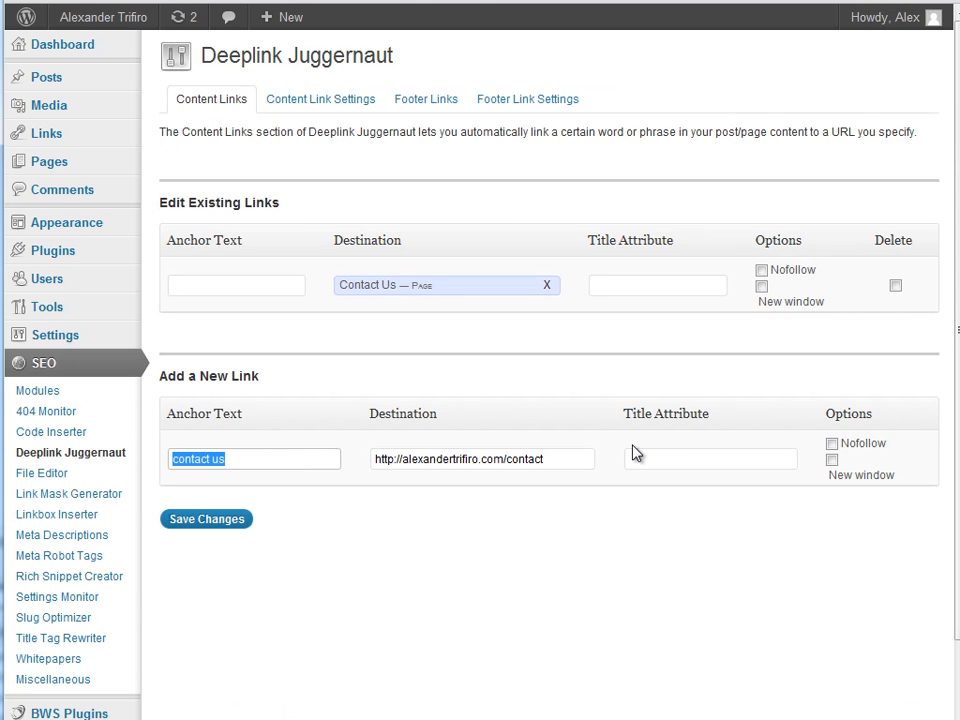
{"action": "left_click", "coordinate": [831, 459]}
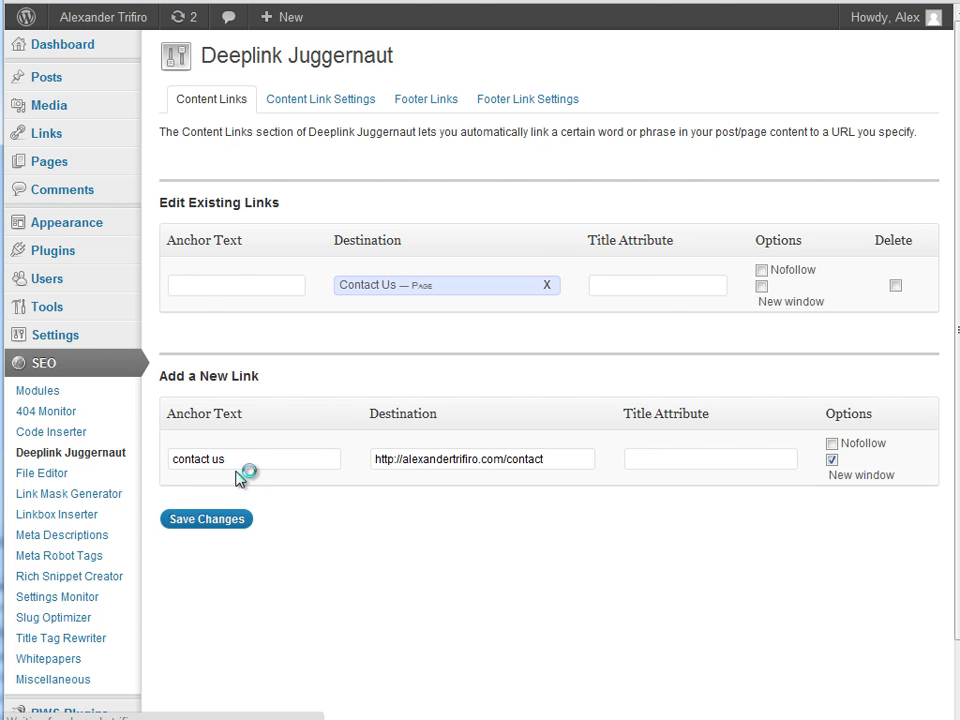
{"action": "left_click", "coordinate": [206, 518]}
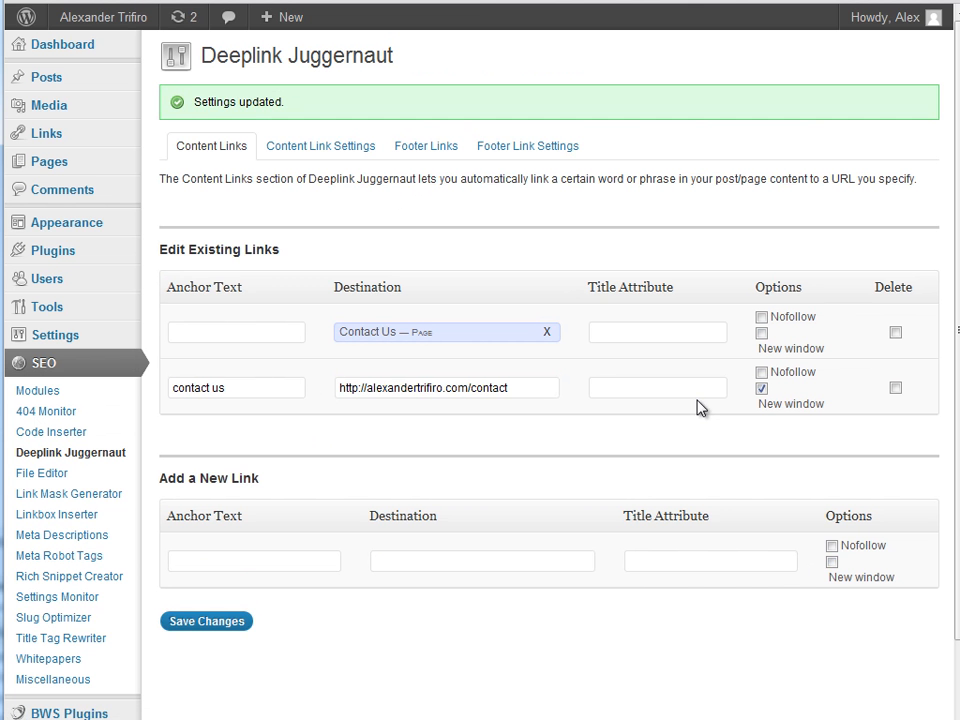
{"action": "mouse_move", "coordinate": [318, 383]}
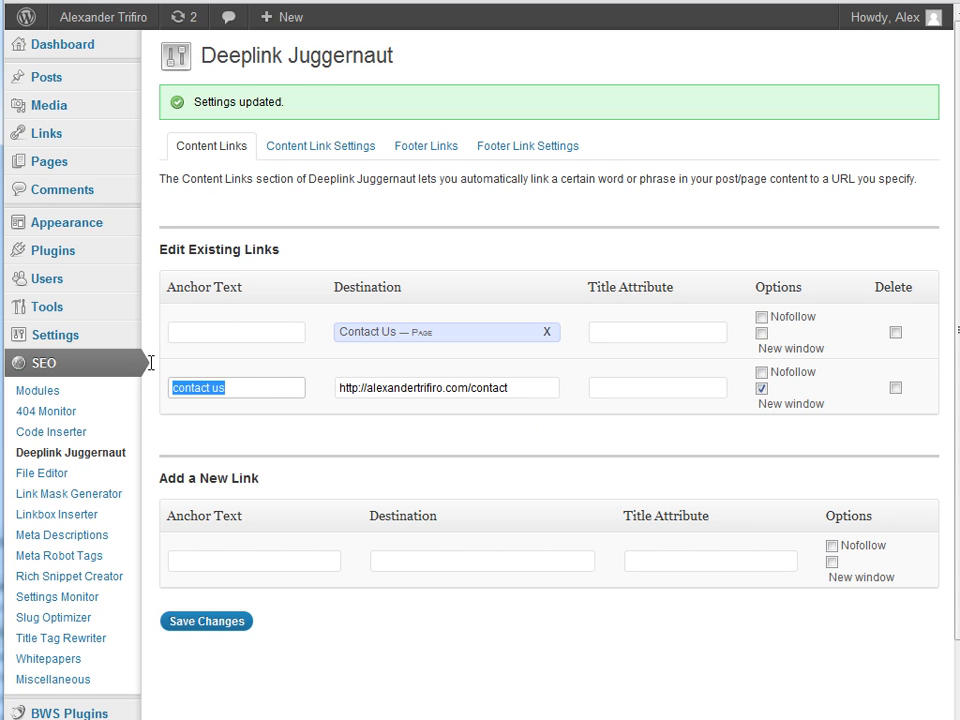
{"action": "mouse_move", "coordinate": [150, 370]}
{"action": "type", "text": "c"}
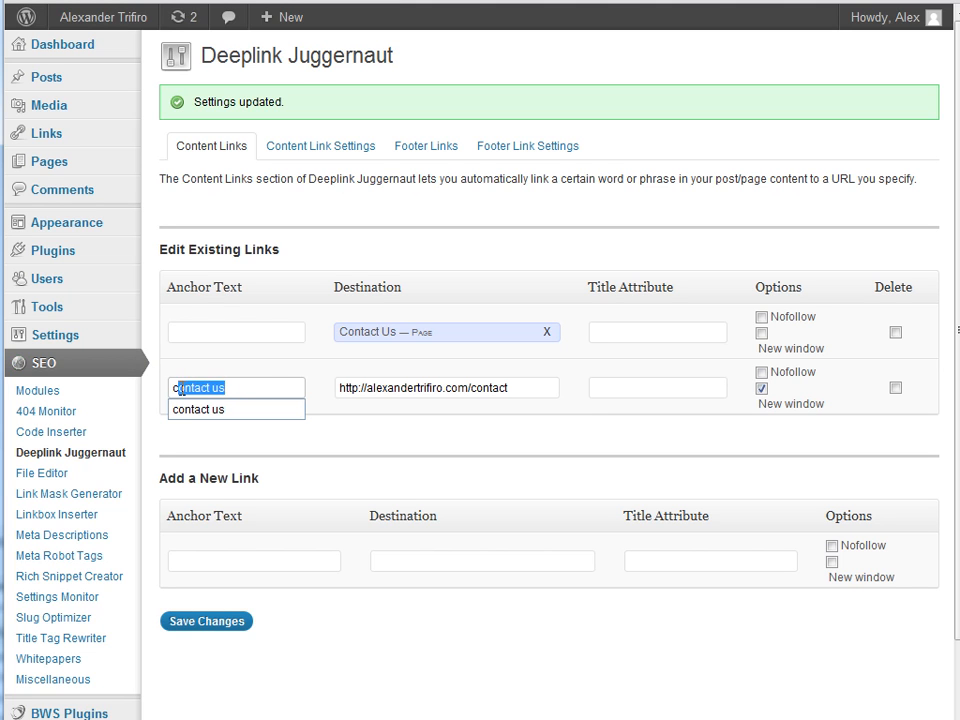
{"action": "left_click", "coordinate": [446, 388]}
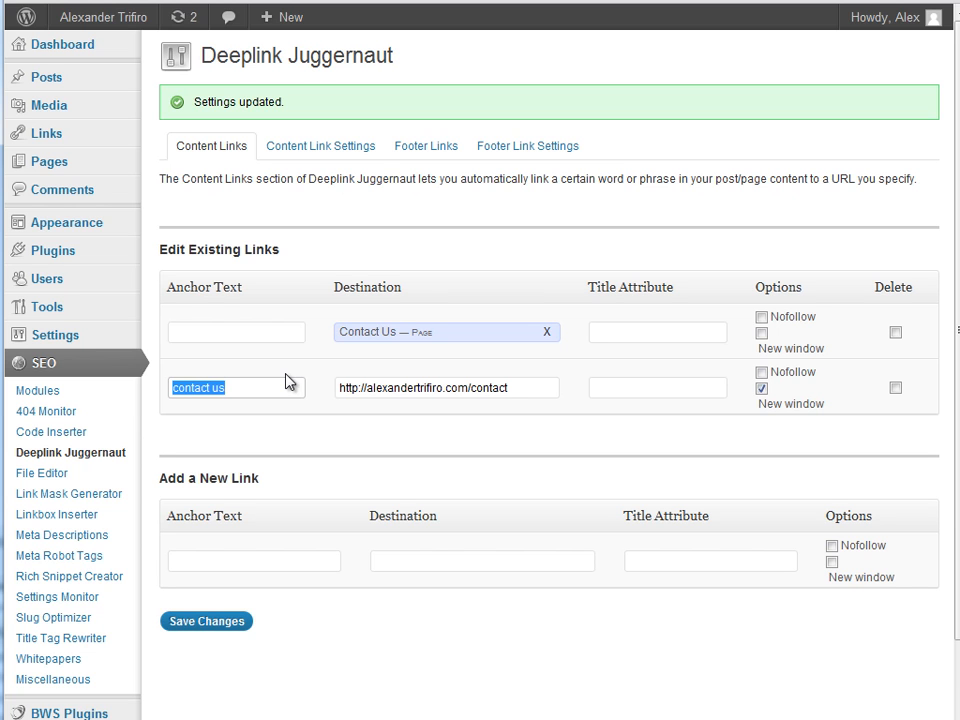
{"action": "mouse_move", "coordinate": [337, 402]}
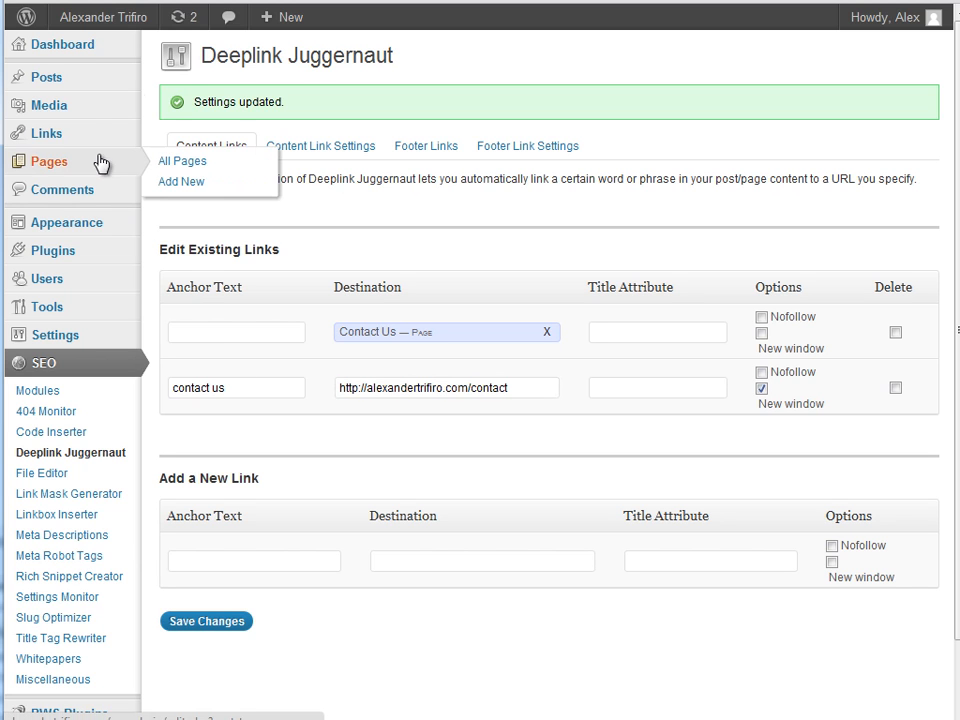
{"action": "mouse_move", "coordinate": [46, 77]}
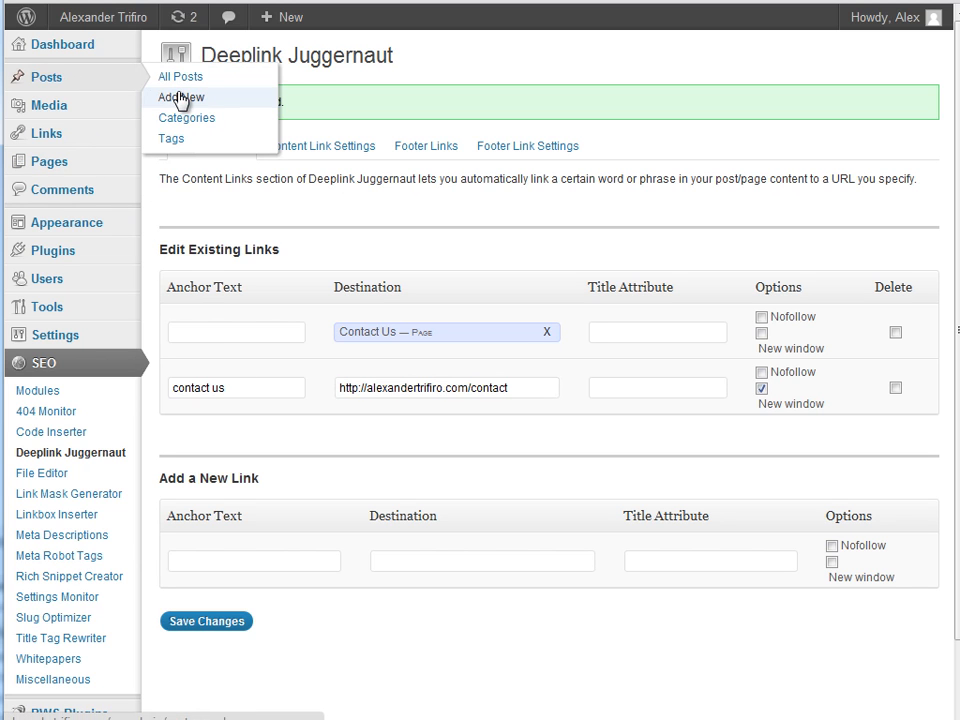
Start a new post titled 'traveling to canada'.
{"action": "left_click", "coordinate": [180, 97]}
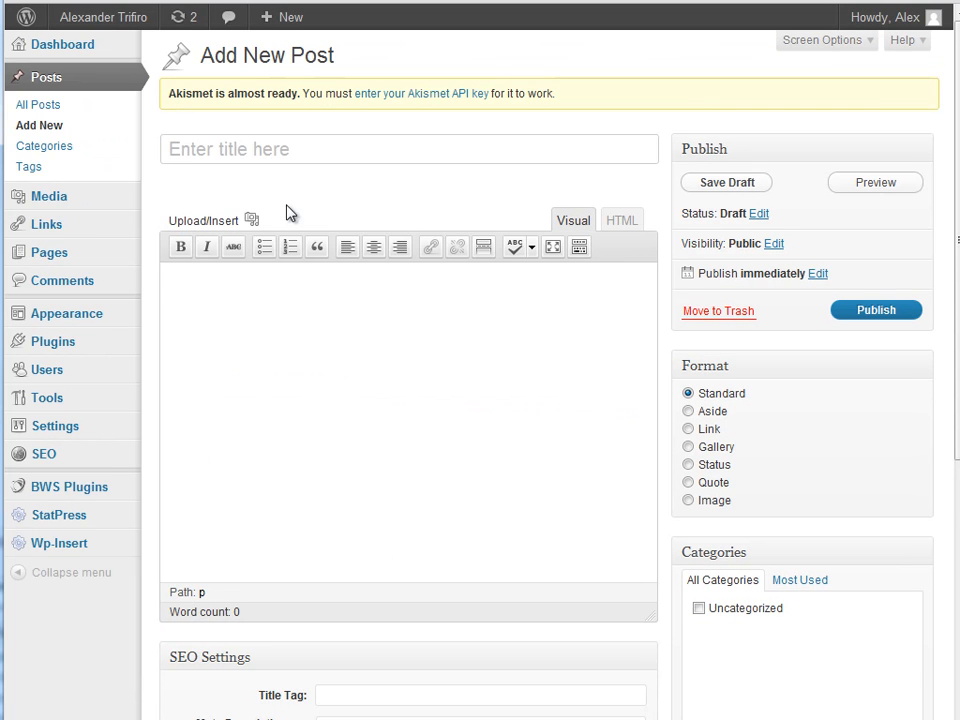
{"action": "scroll", "scroll_direction": "down", "scroll_amount": 3}
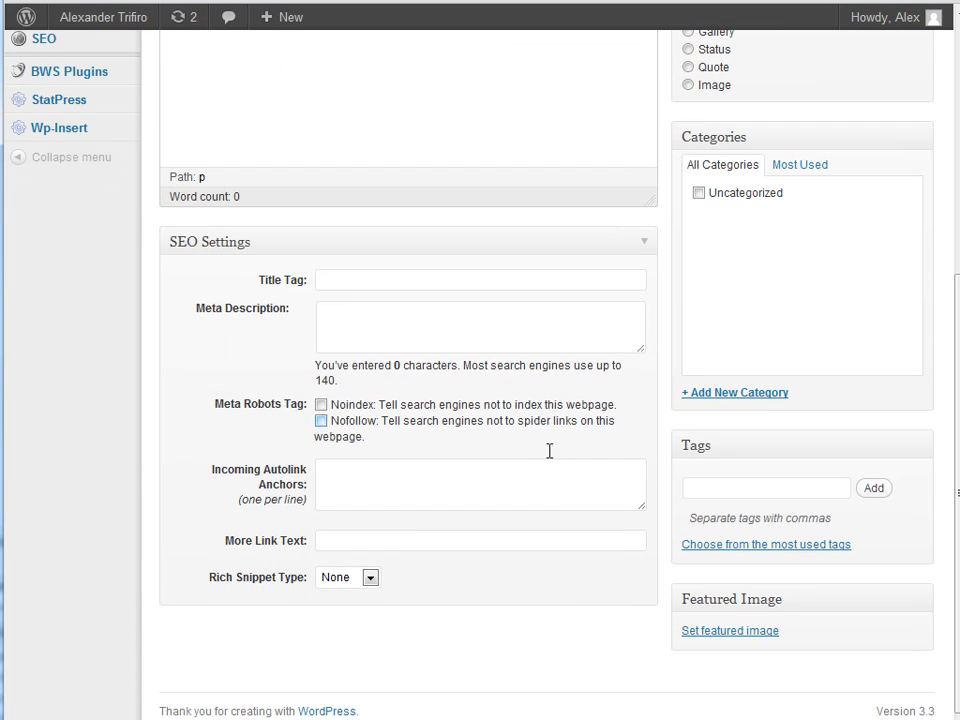
{"action": "scroll", "scroll_direction": "up", "scroll_amount": 3}
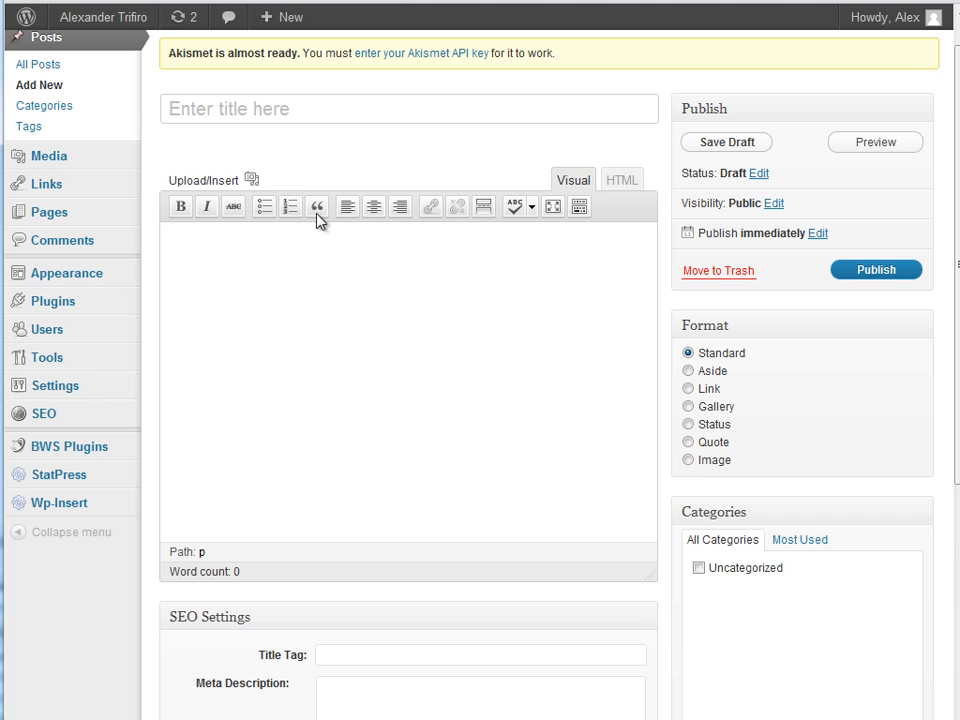
{"action": "left_click", "coordinate": [408, 108]}
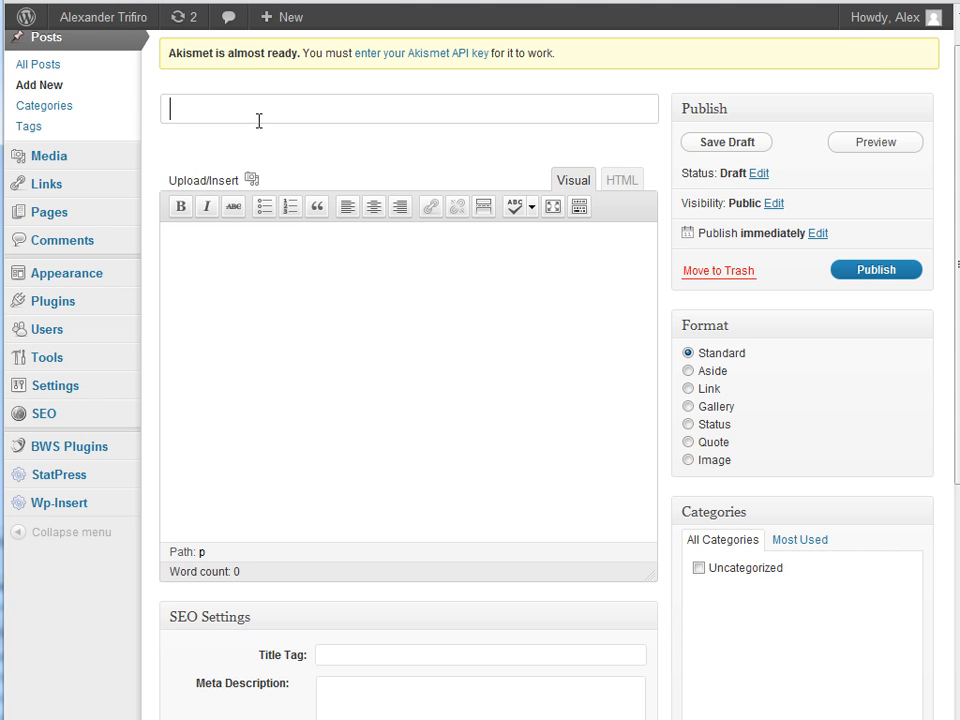
{"action": "type", "text": "trava"}
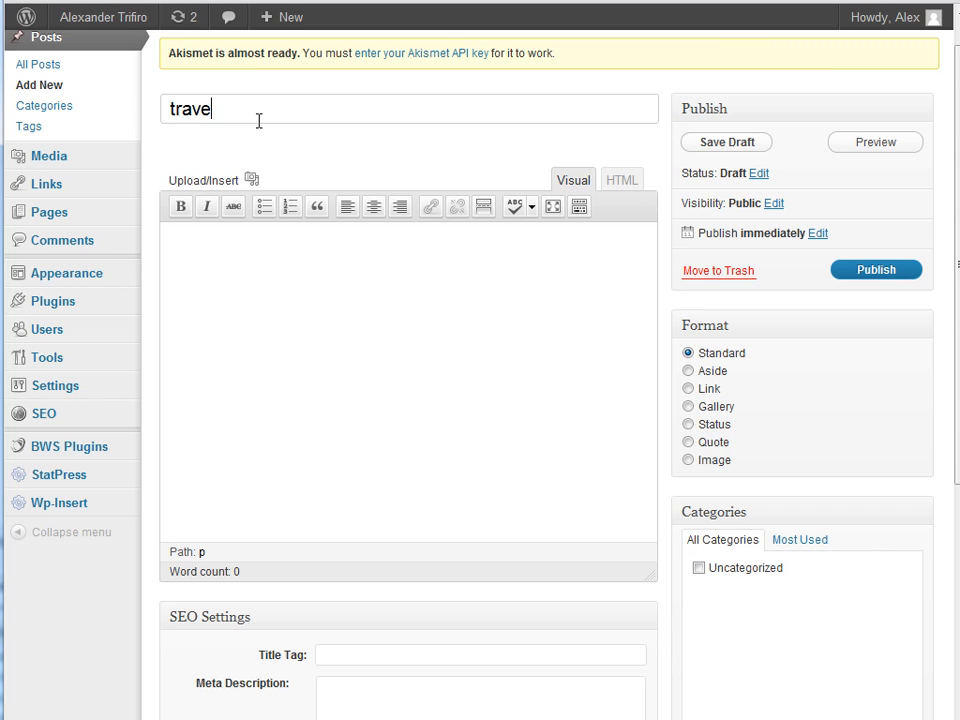
{"action": "type", "text": "ling to canada"}
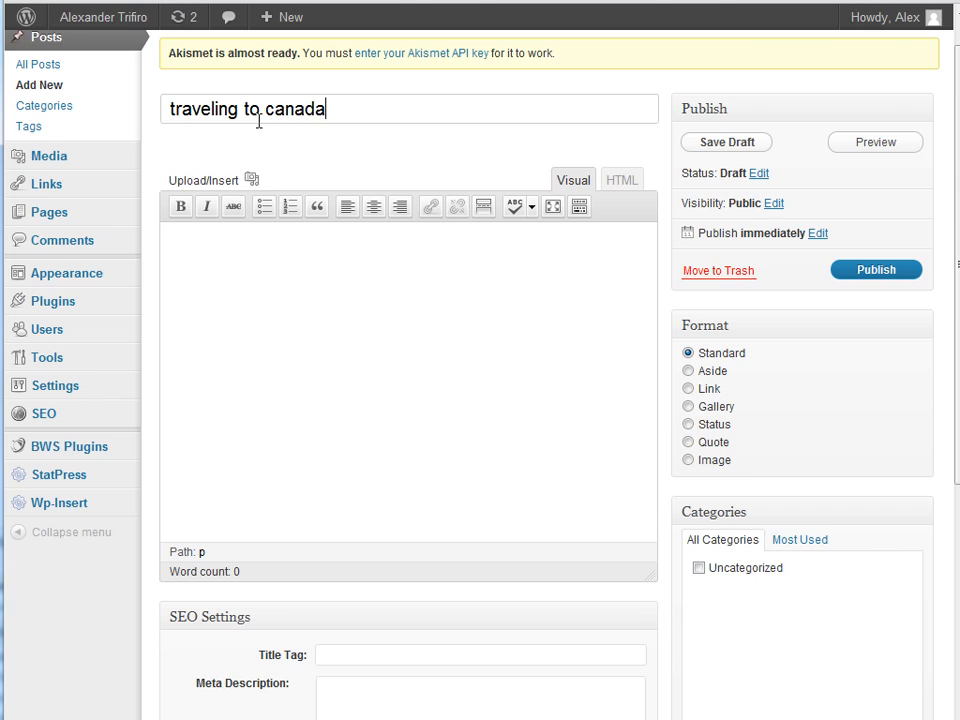
Enter 'canada travels' as the post's incoming autolink anchor.
{"action": "scroll", "scroll_direction": "down", "scroll_amount": 3}
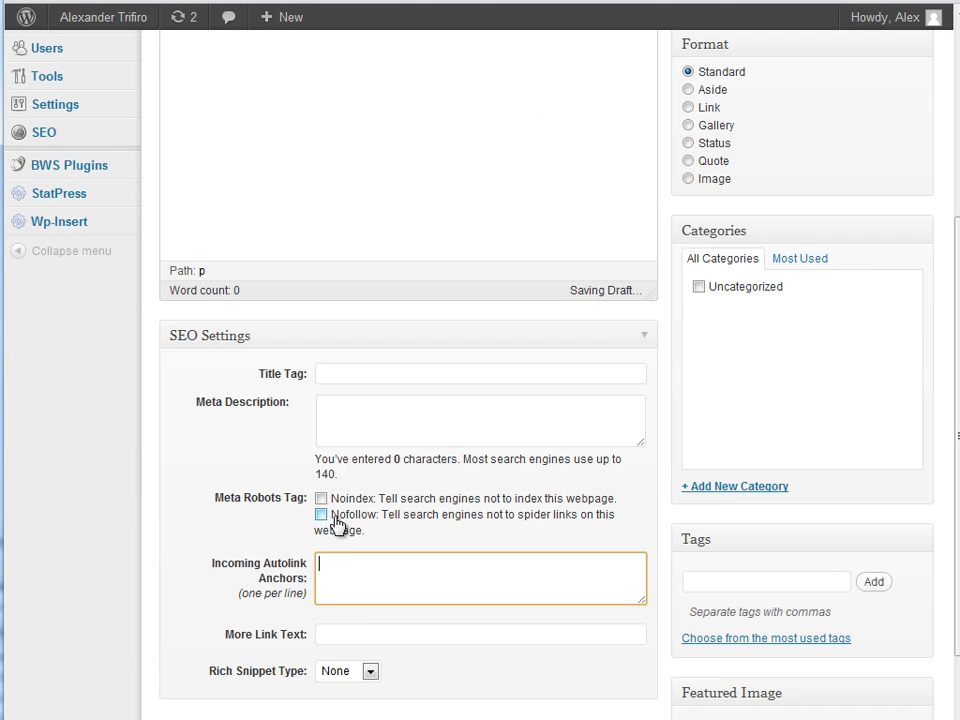
{"action": "type", "text": "canada travel"}
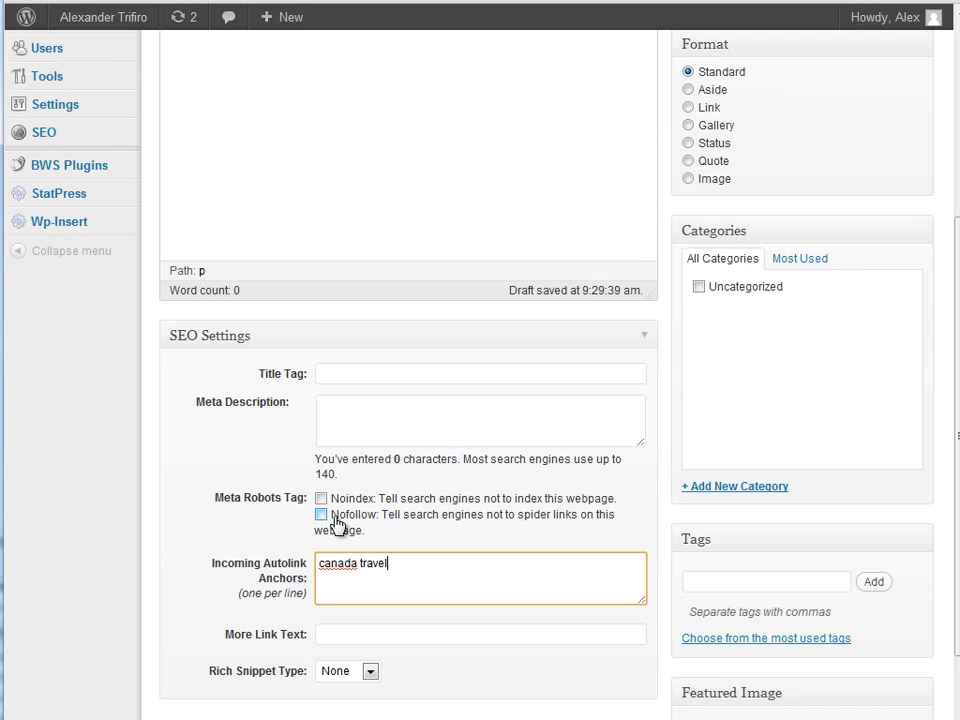
{"action": "scroll", "scroll_direction": "up", "scroll_amount": 3}
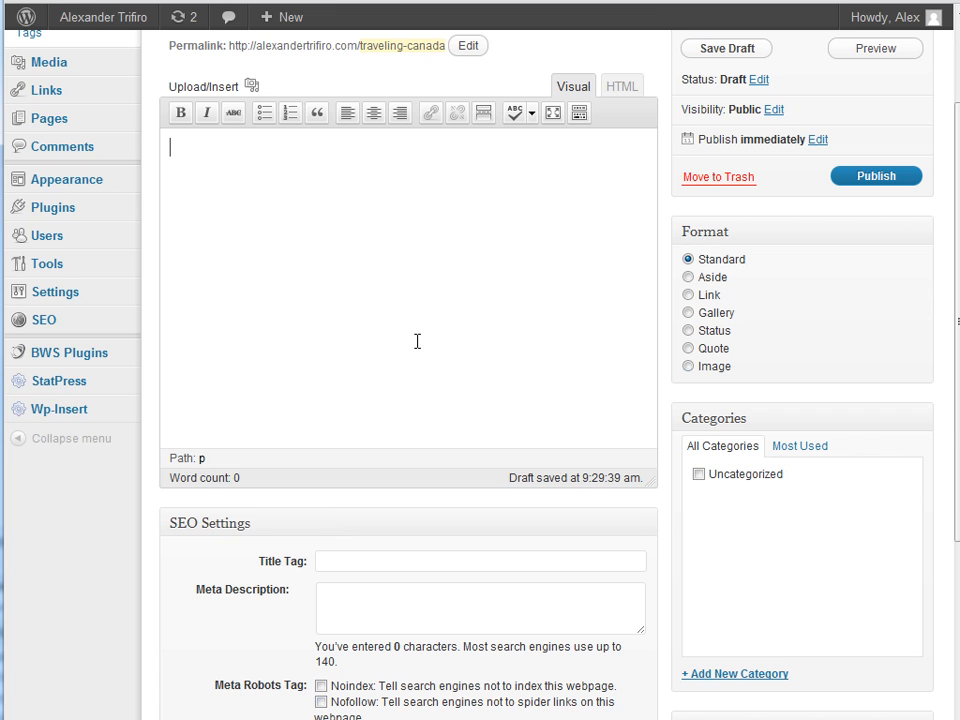
{"action": "scroll", "scroll_direction": "down", "scroll_amount": 3}
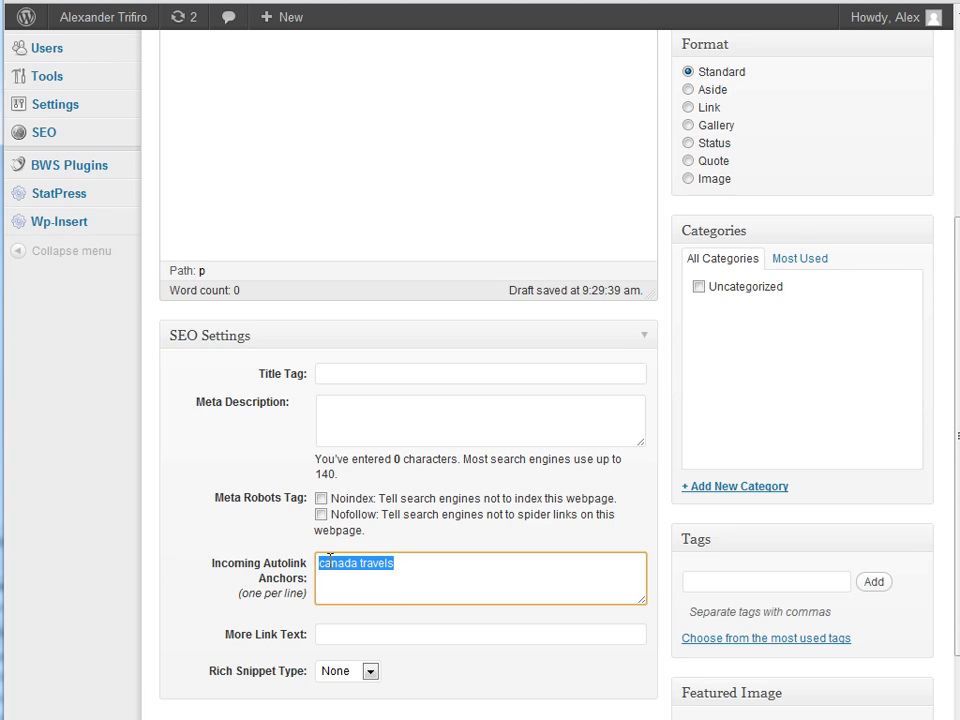
{"action": "scroll", "scroll_direction": "up", "scroll_amount": 3}
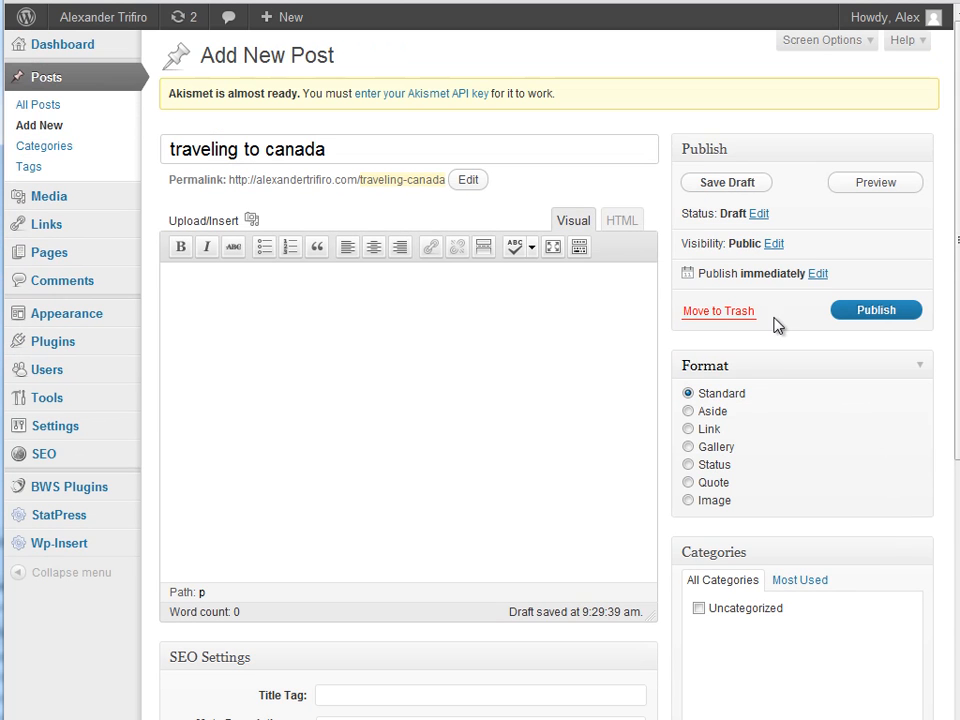
{"action": "scroll", "scroll_direction": "down", "scroll_amount": 3}
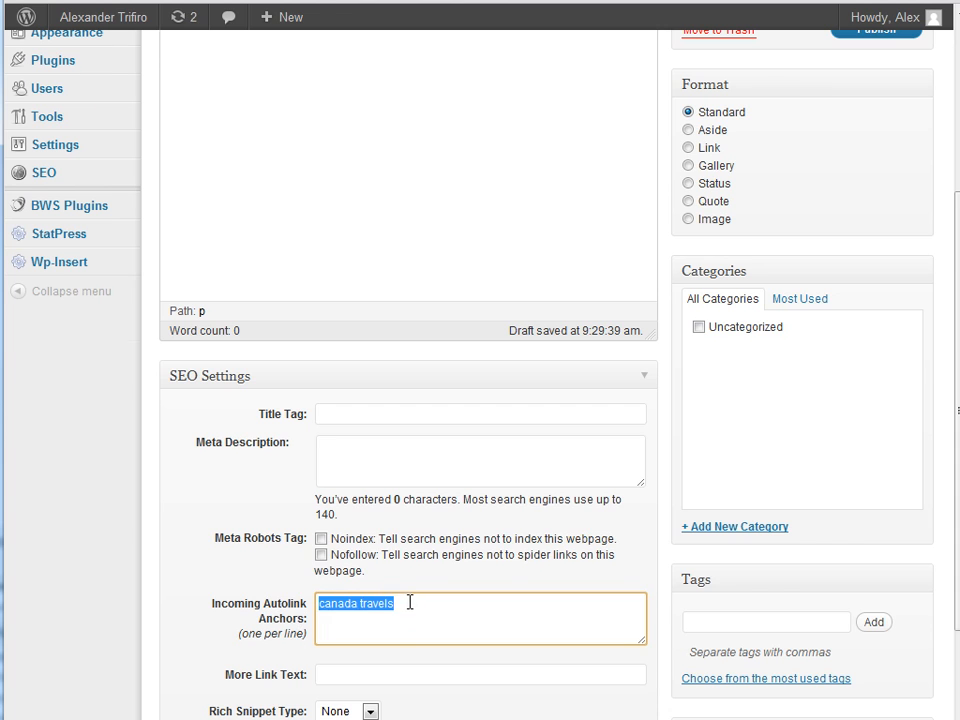
{"action": "scroll", "scroll_direction": "up", "scroll_amount": 3}
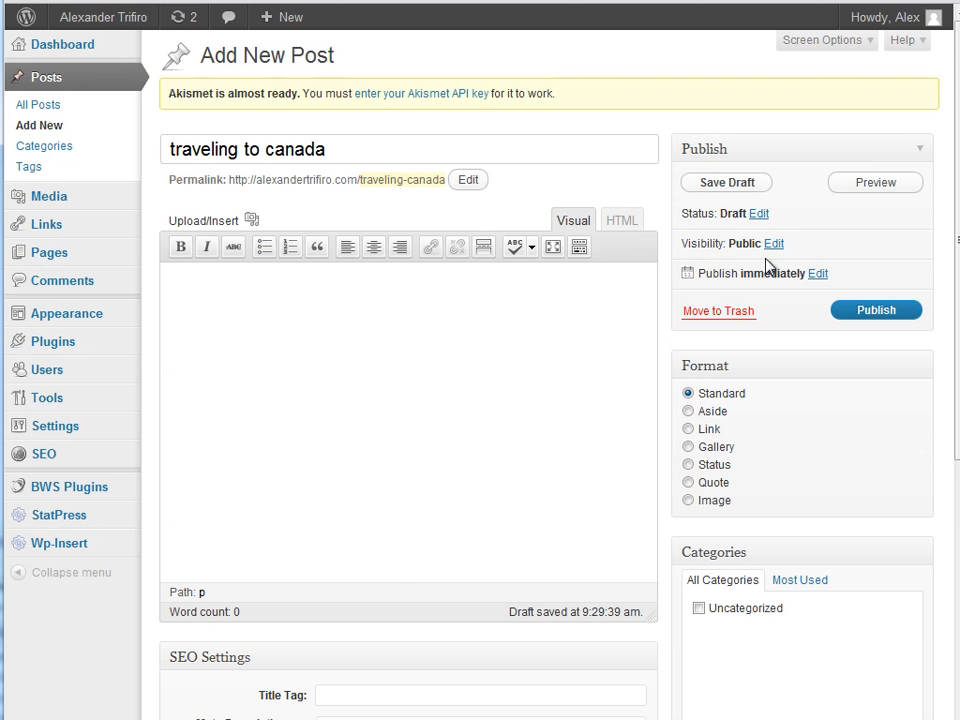
{"action": "mouse_move", "coordinate": [585, 449]}
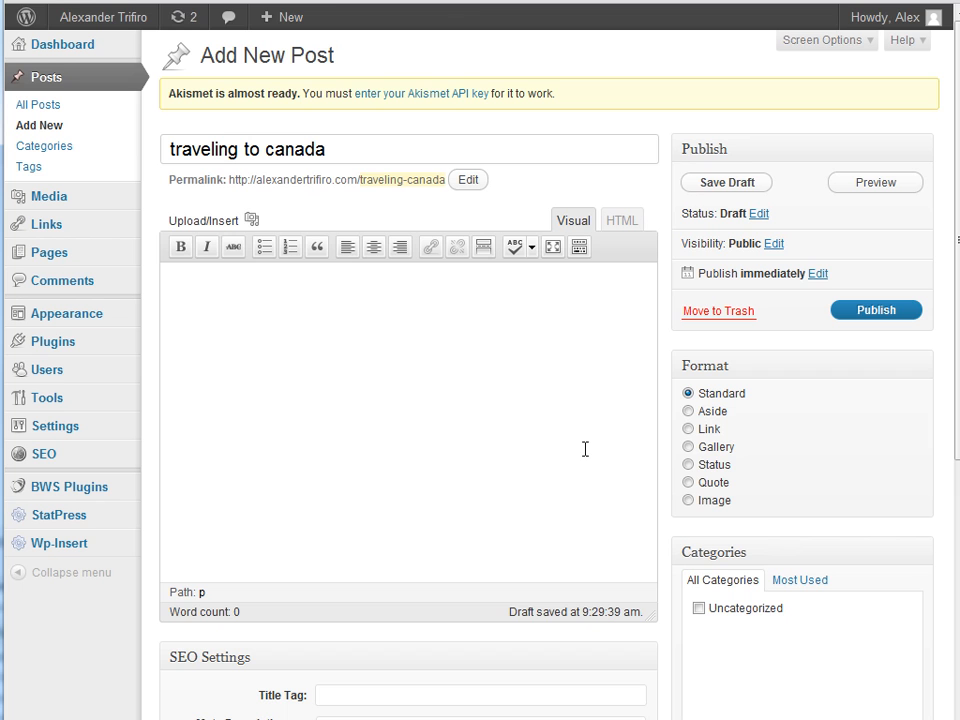
{"action": "mouse_move", "coordinate": [70, 486]}
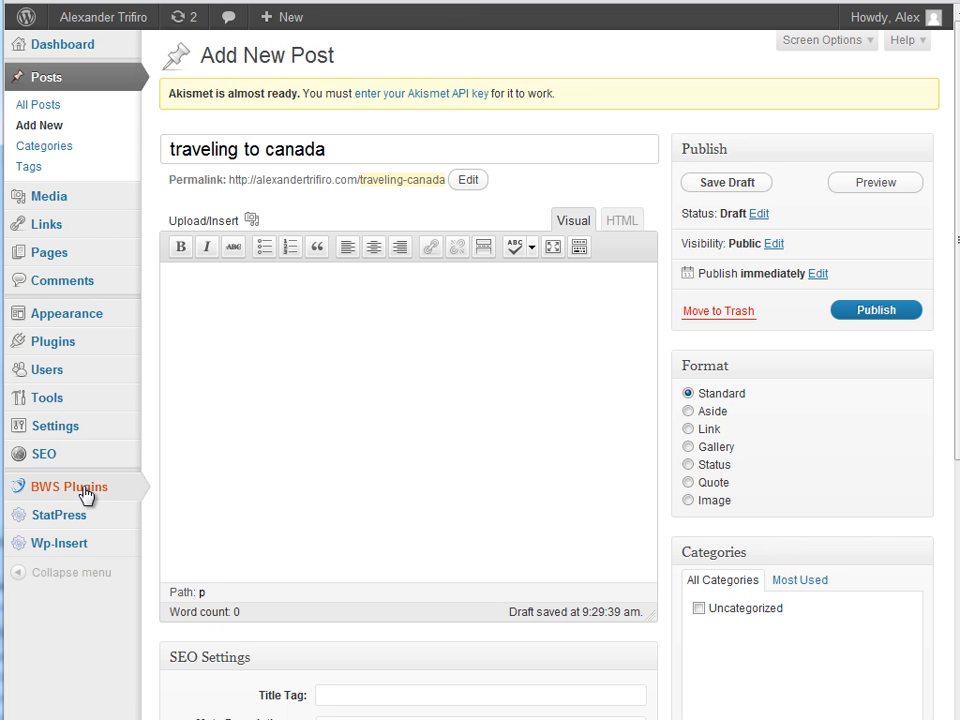
{"action": "mouse_move", "coordinate": [327, 308]}
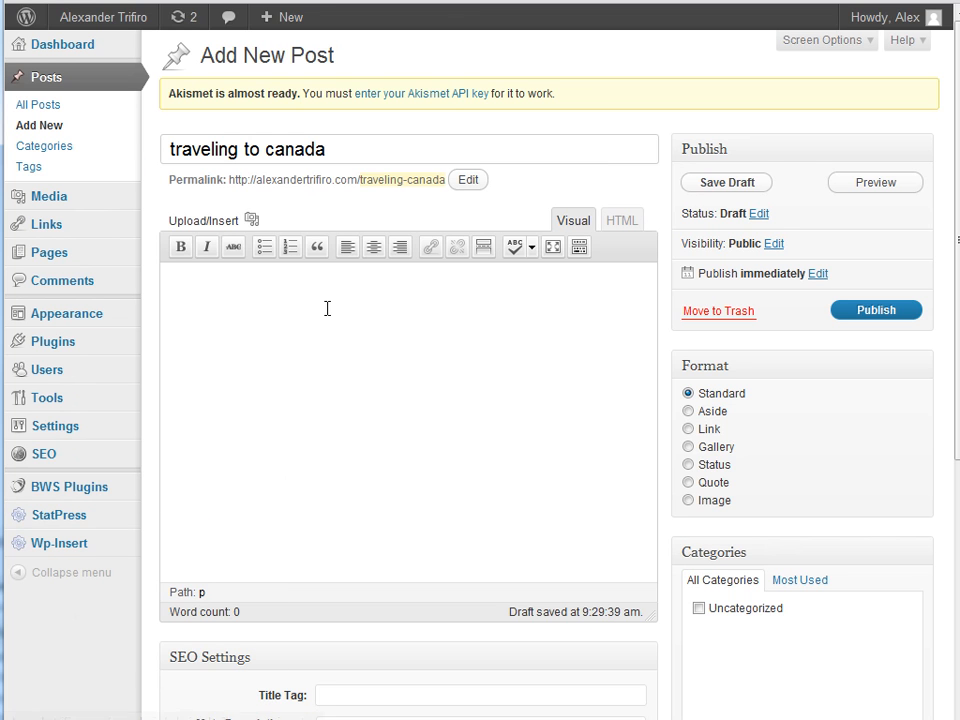
{"action": "mouse_move", "coordinate": [646, 338]}
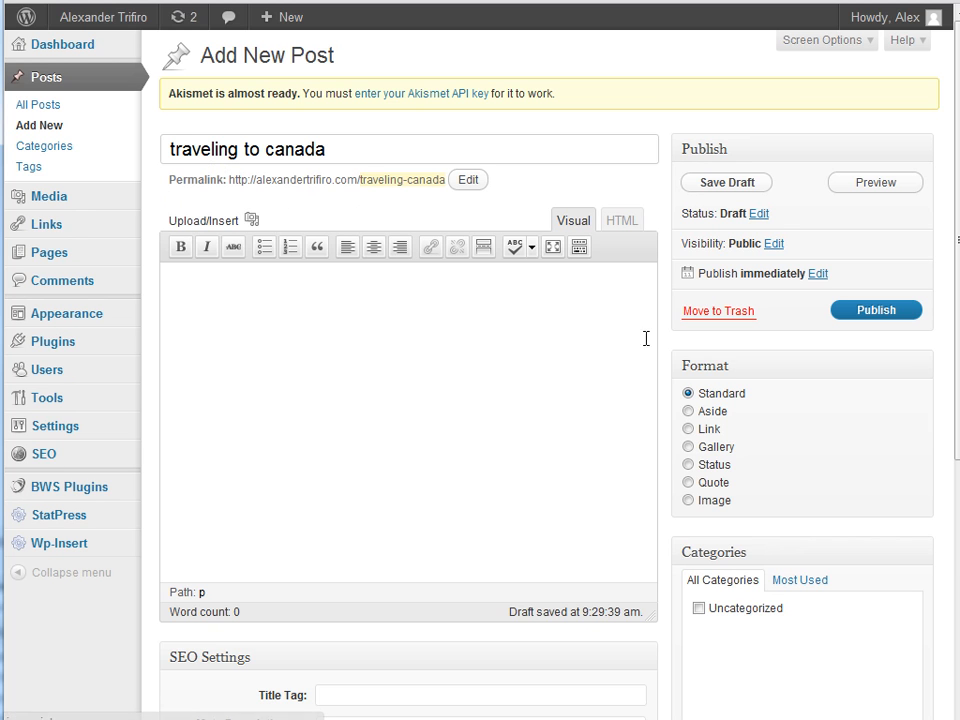
{"action": "mouse_move", "coordinate": [498, 316]}
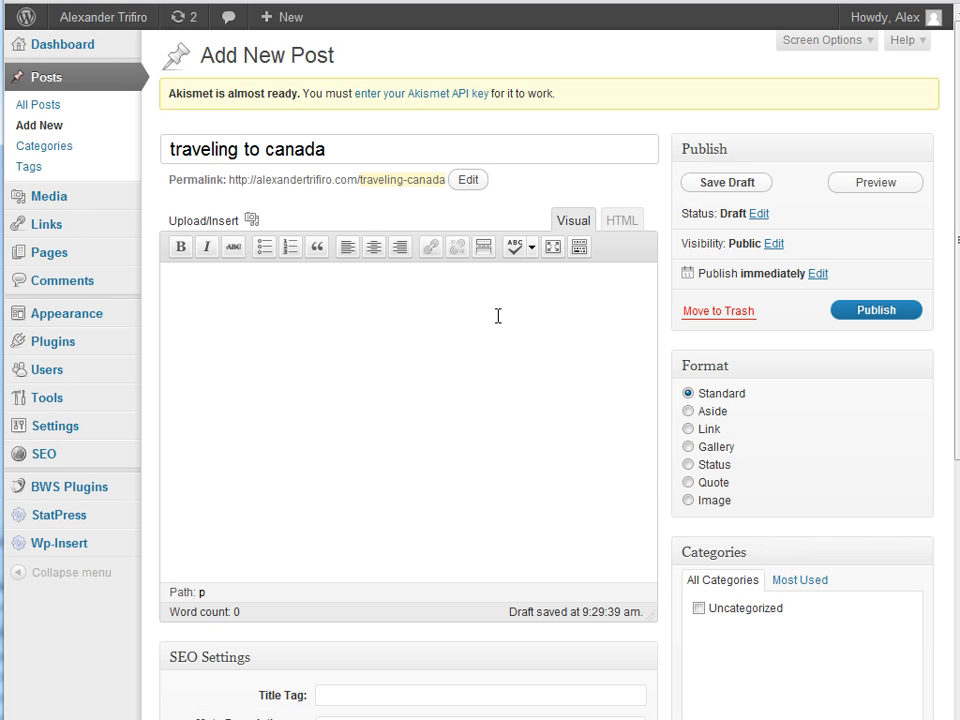